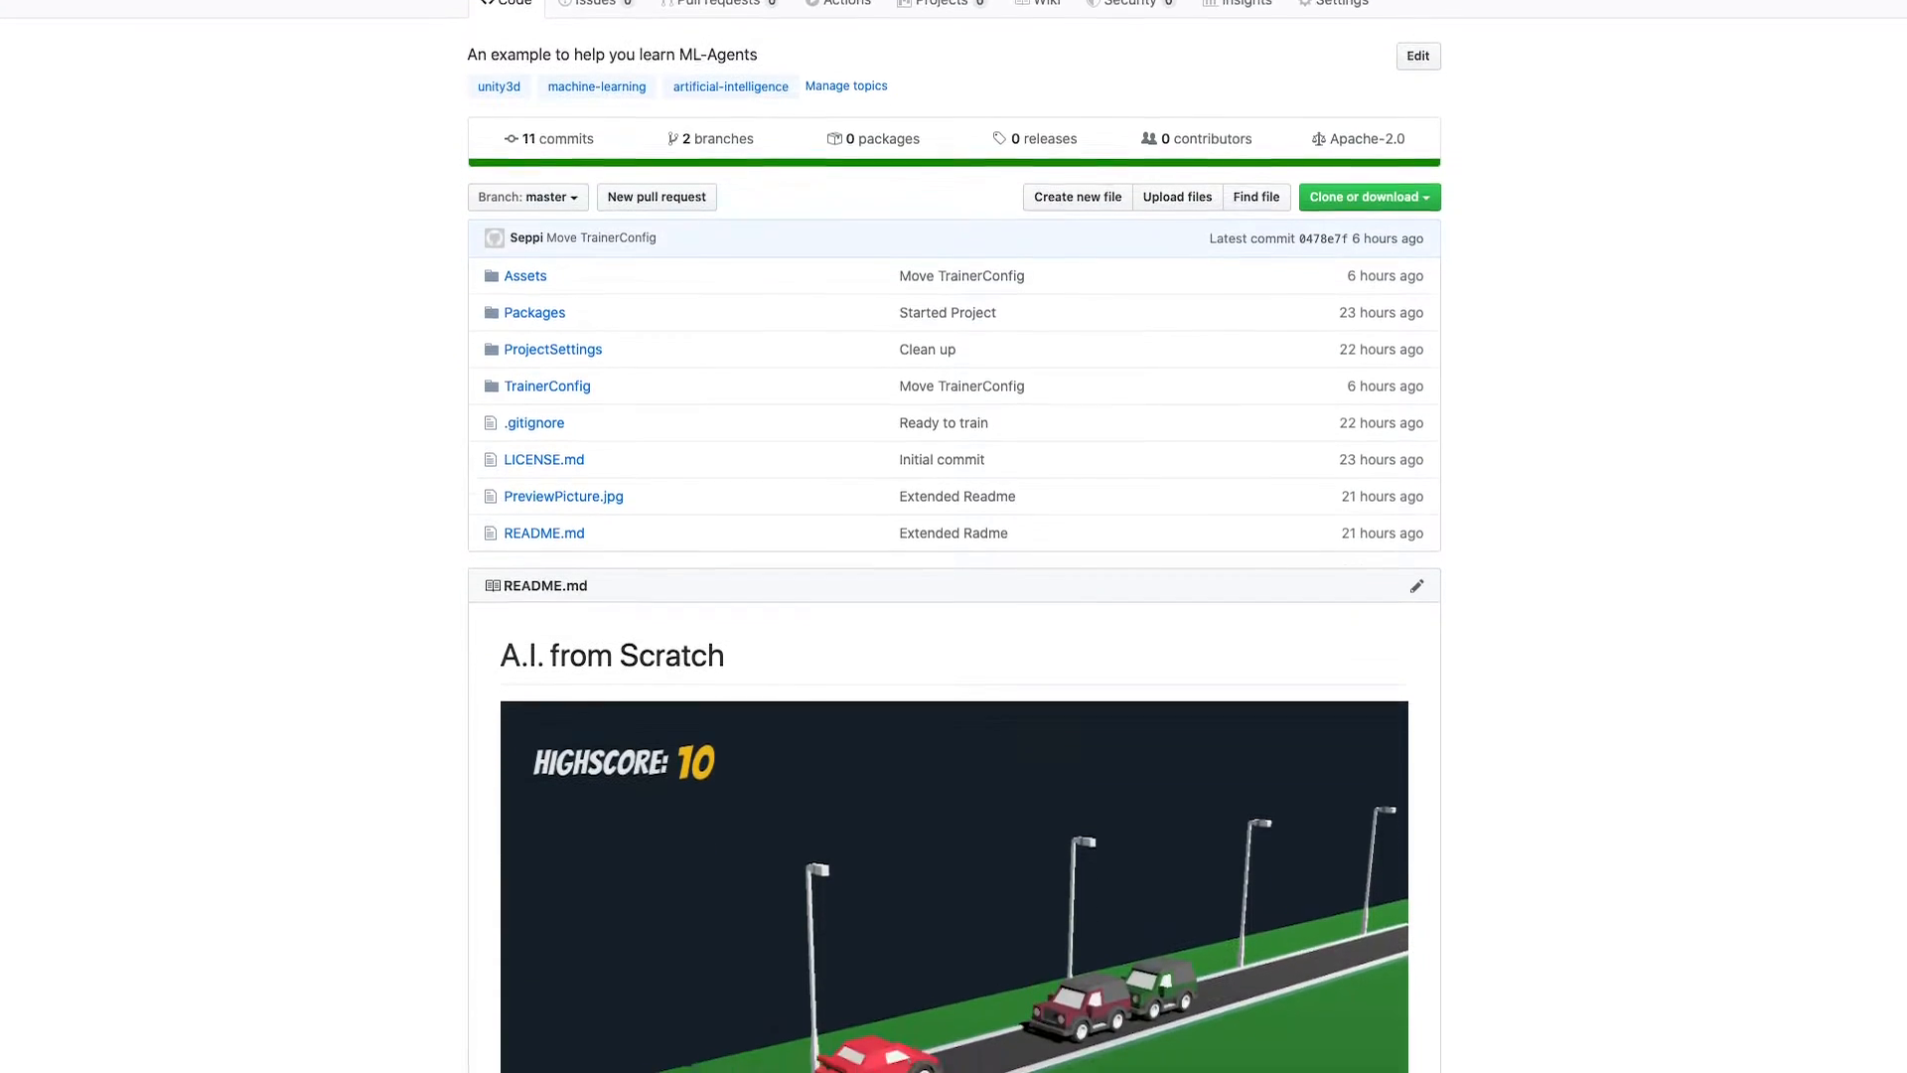
# - Expand Enviroment and select the spawner to see its SUV spawning every 1.5–3 seconds
pyautogui.scroll(-3)
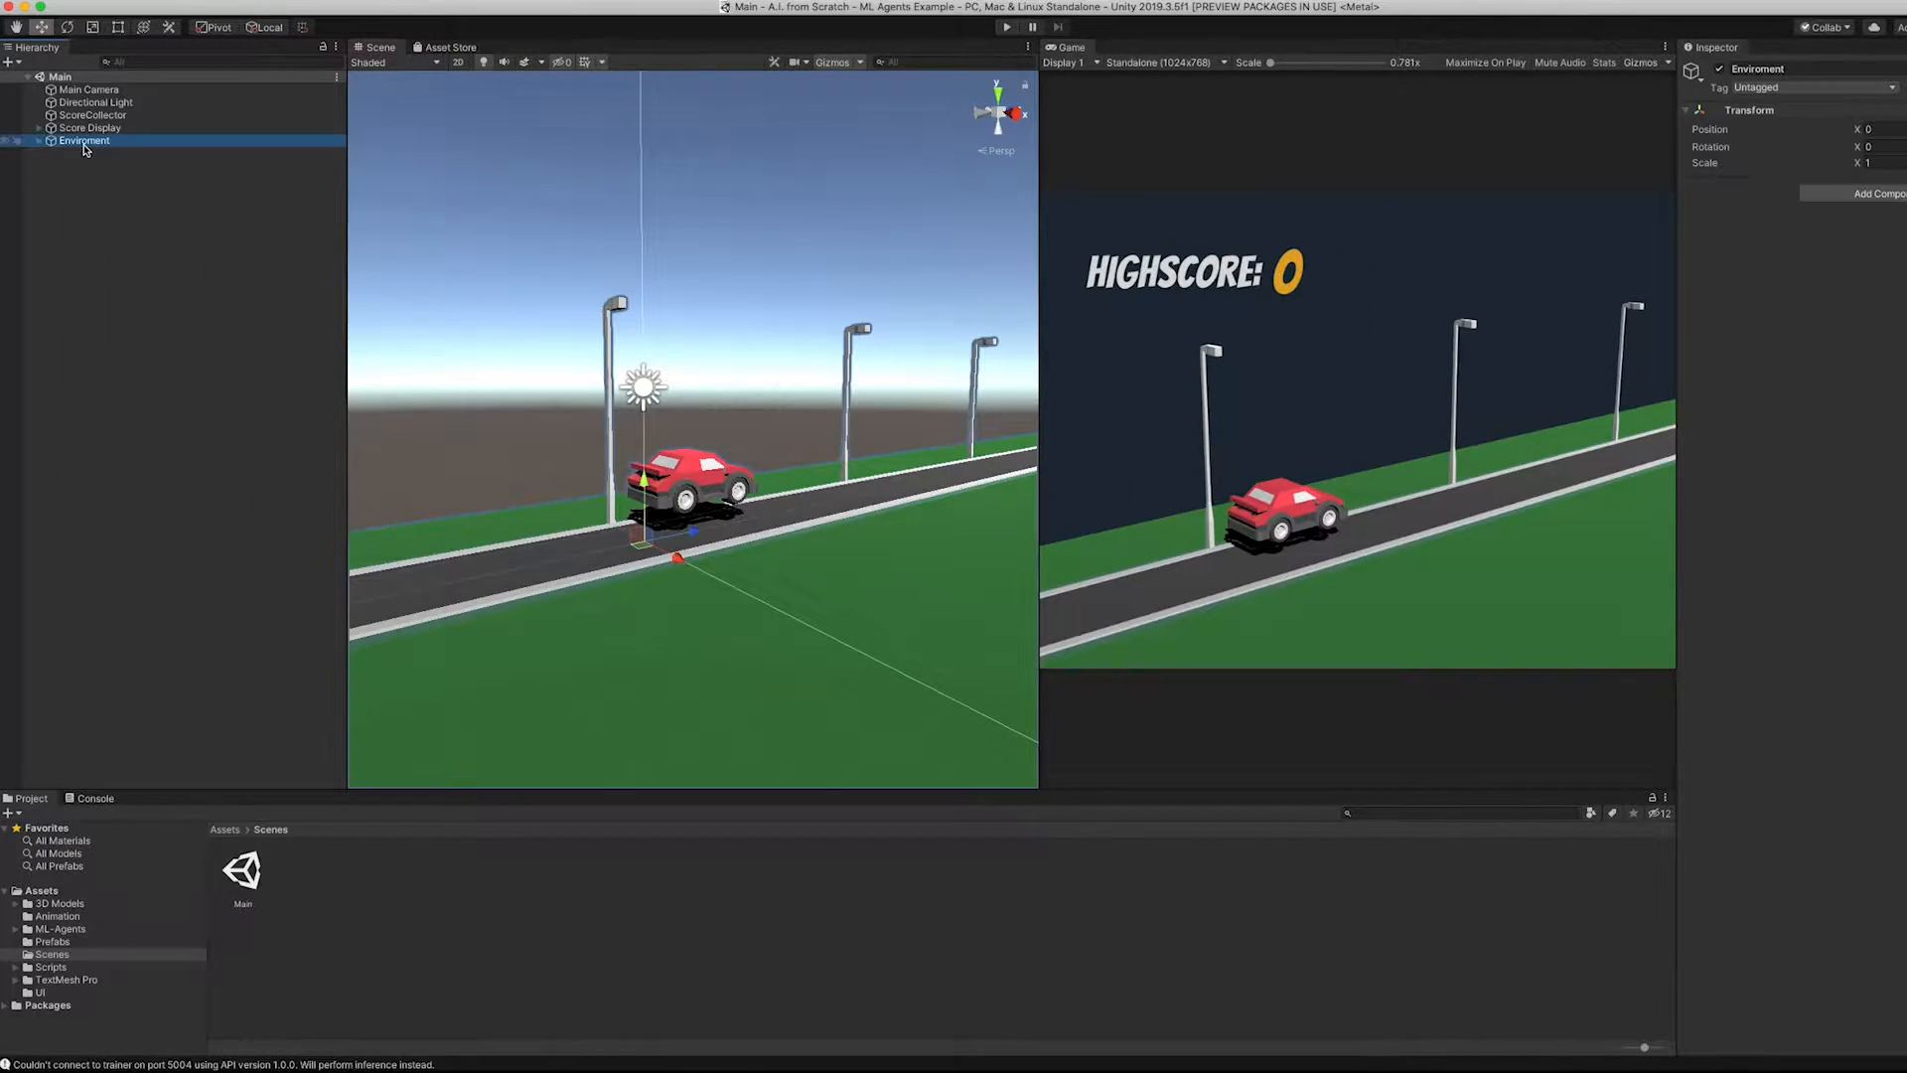
pyautogui.click(81, 153)
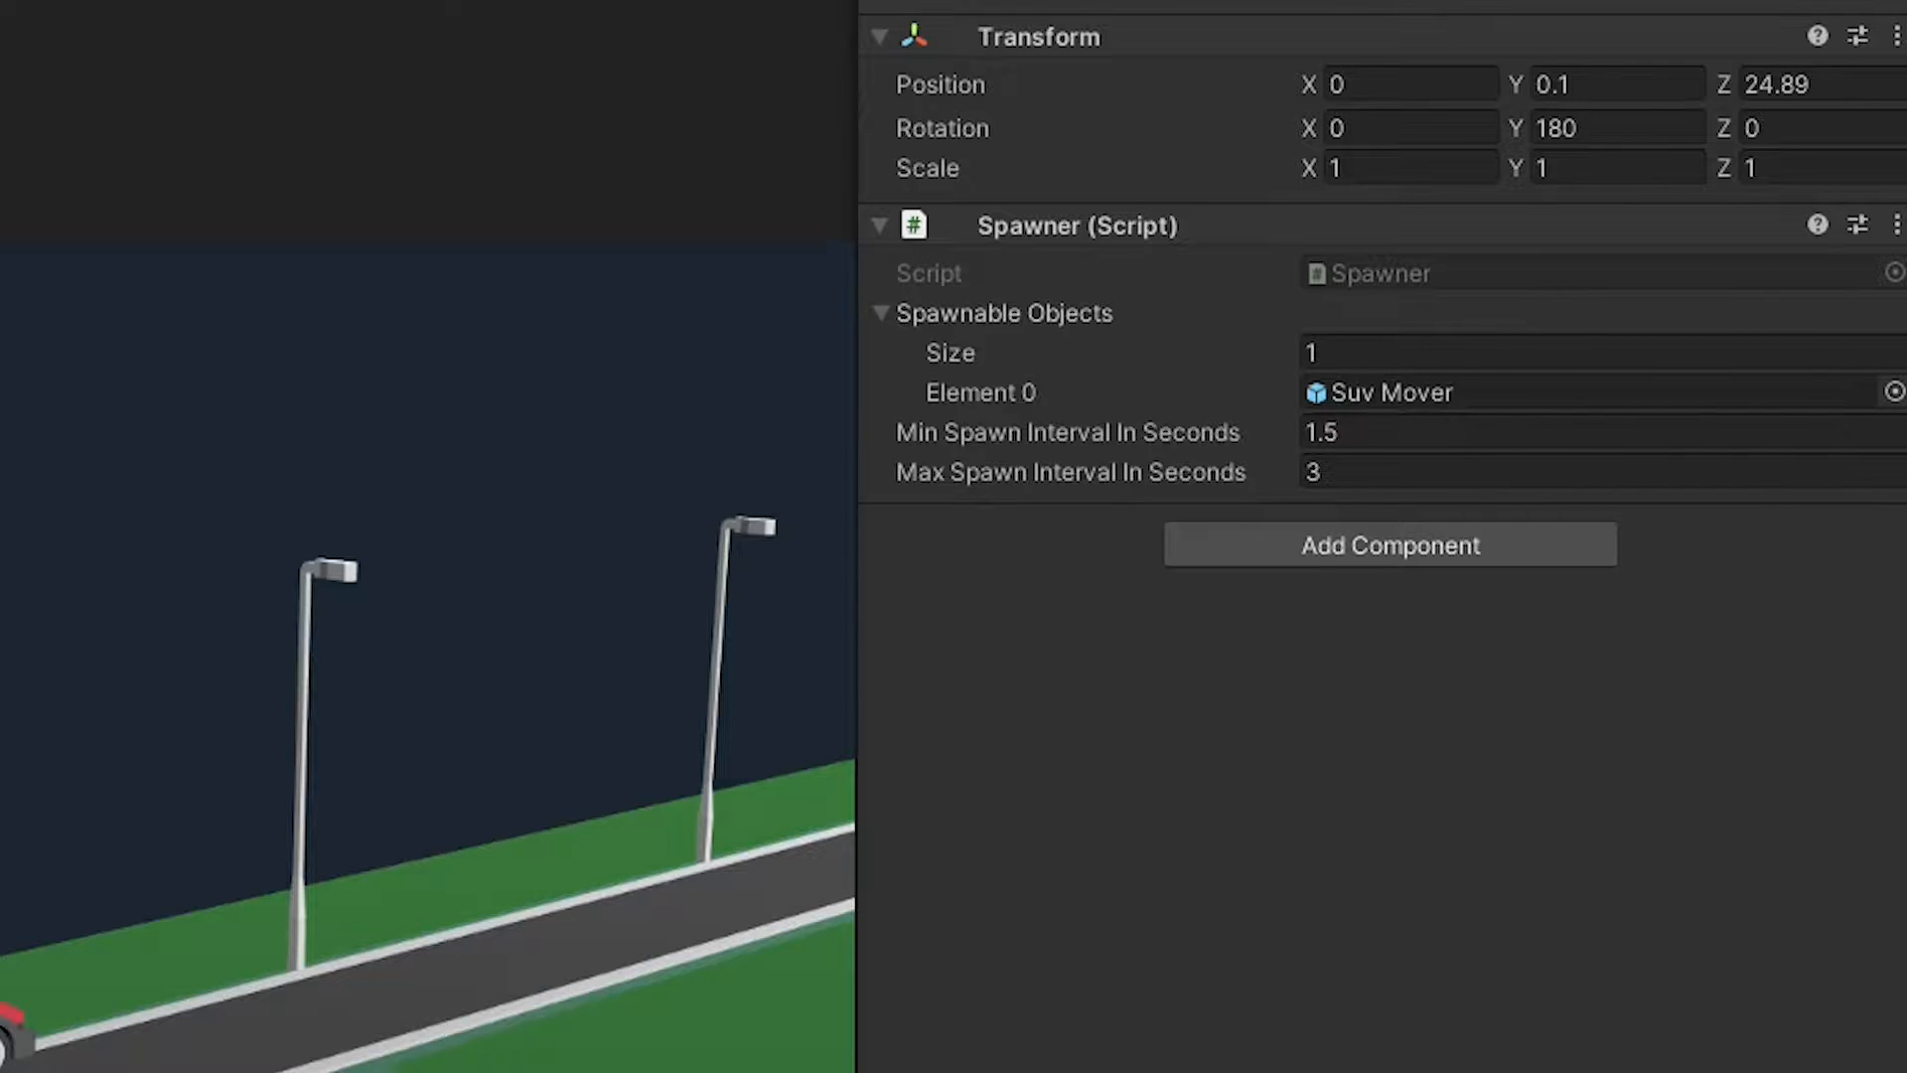
pyautogui.click(95, 165)
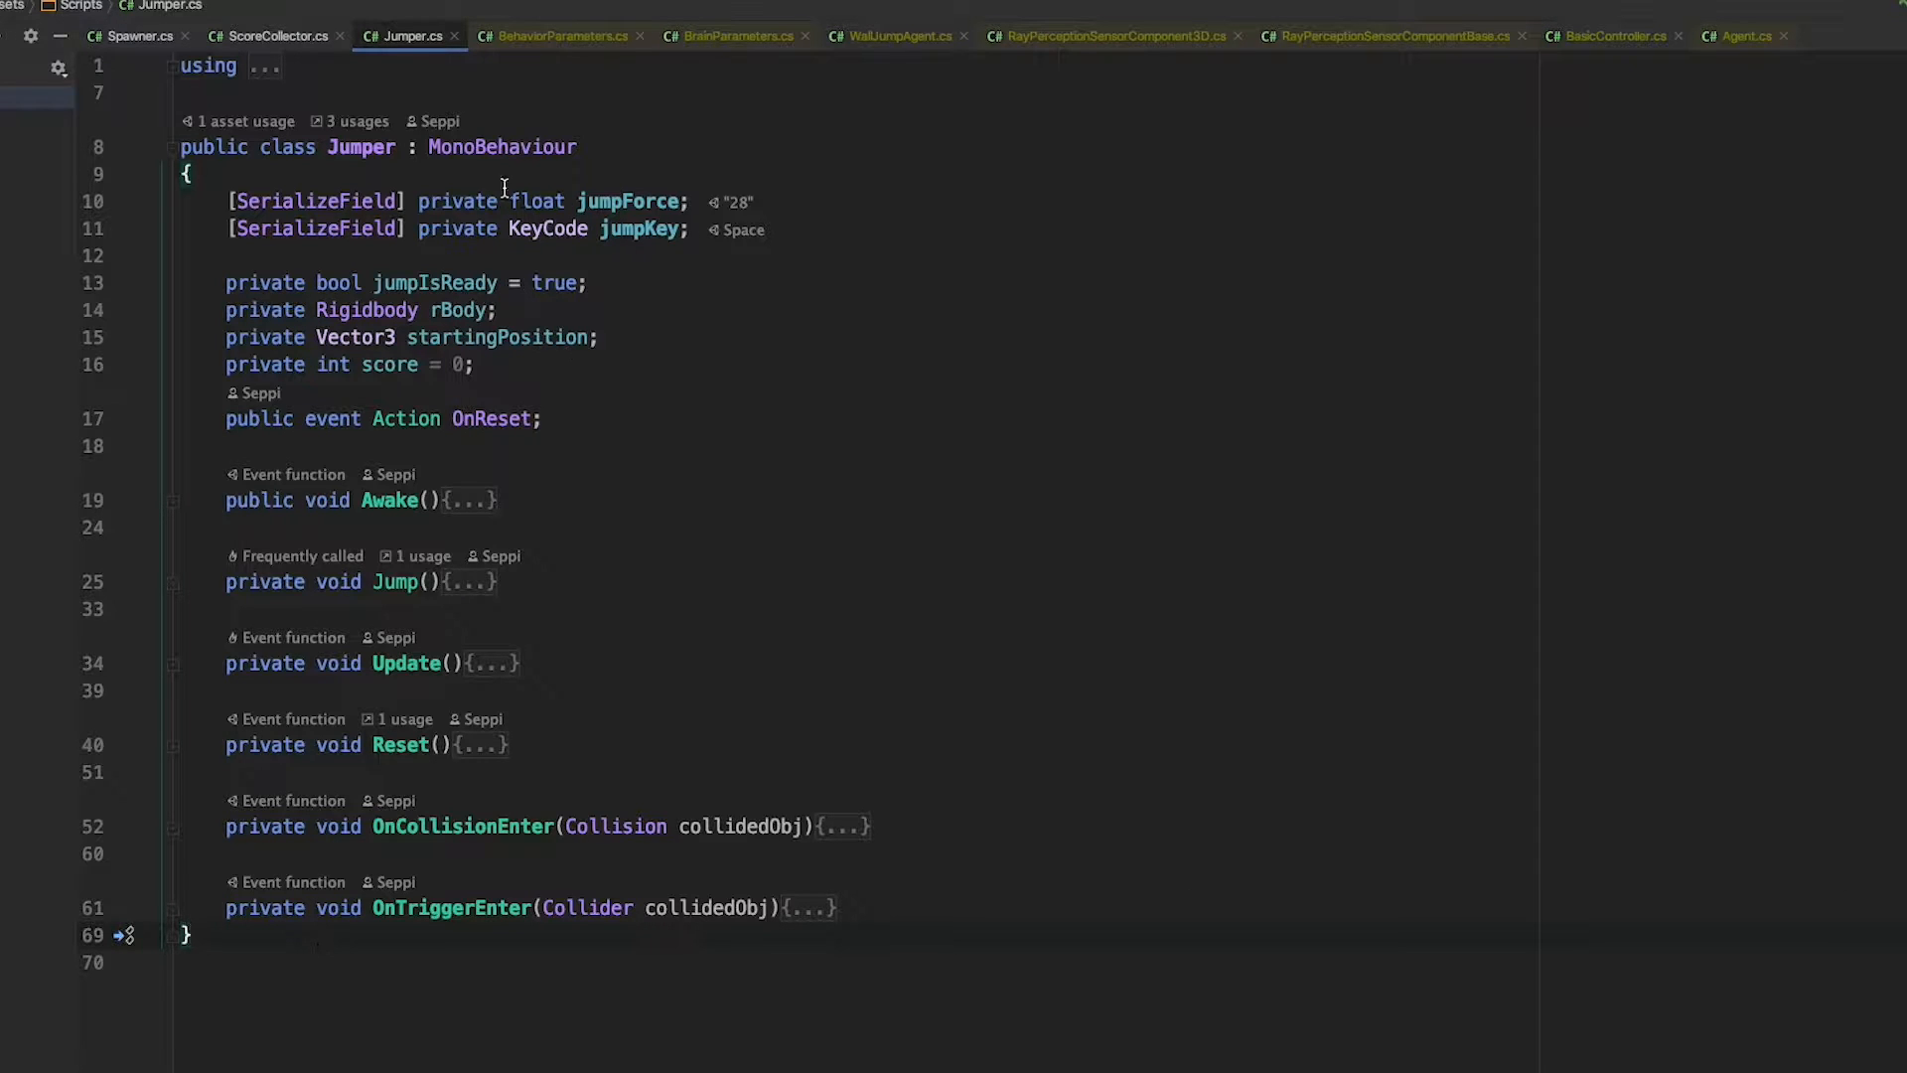
# - Replace MonoBehaviour with the ML-Agents Agent base class in Jumper.cs
pyautogui.write('Ag')
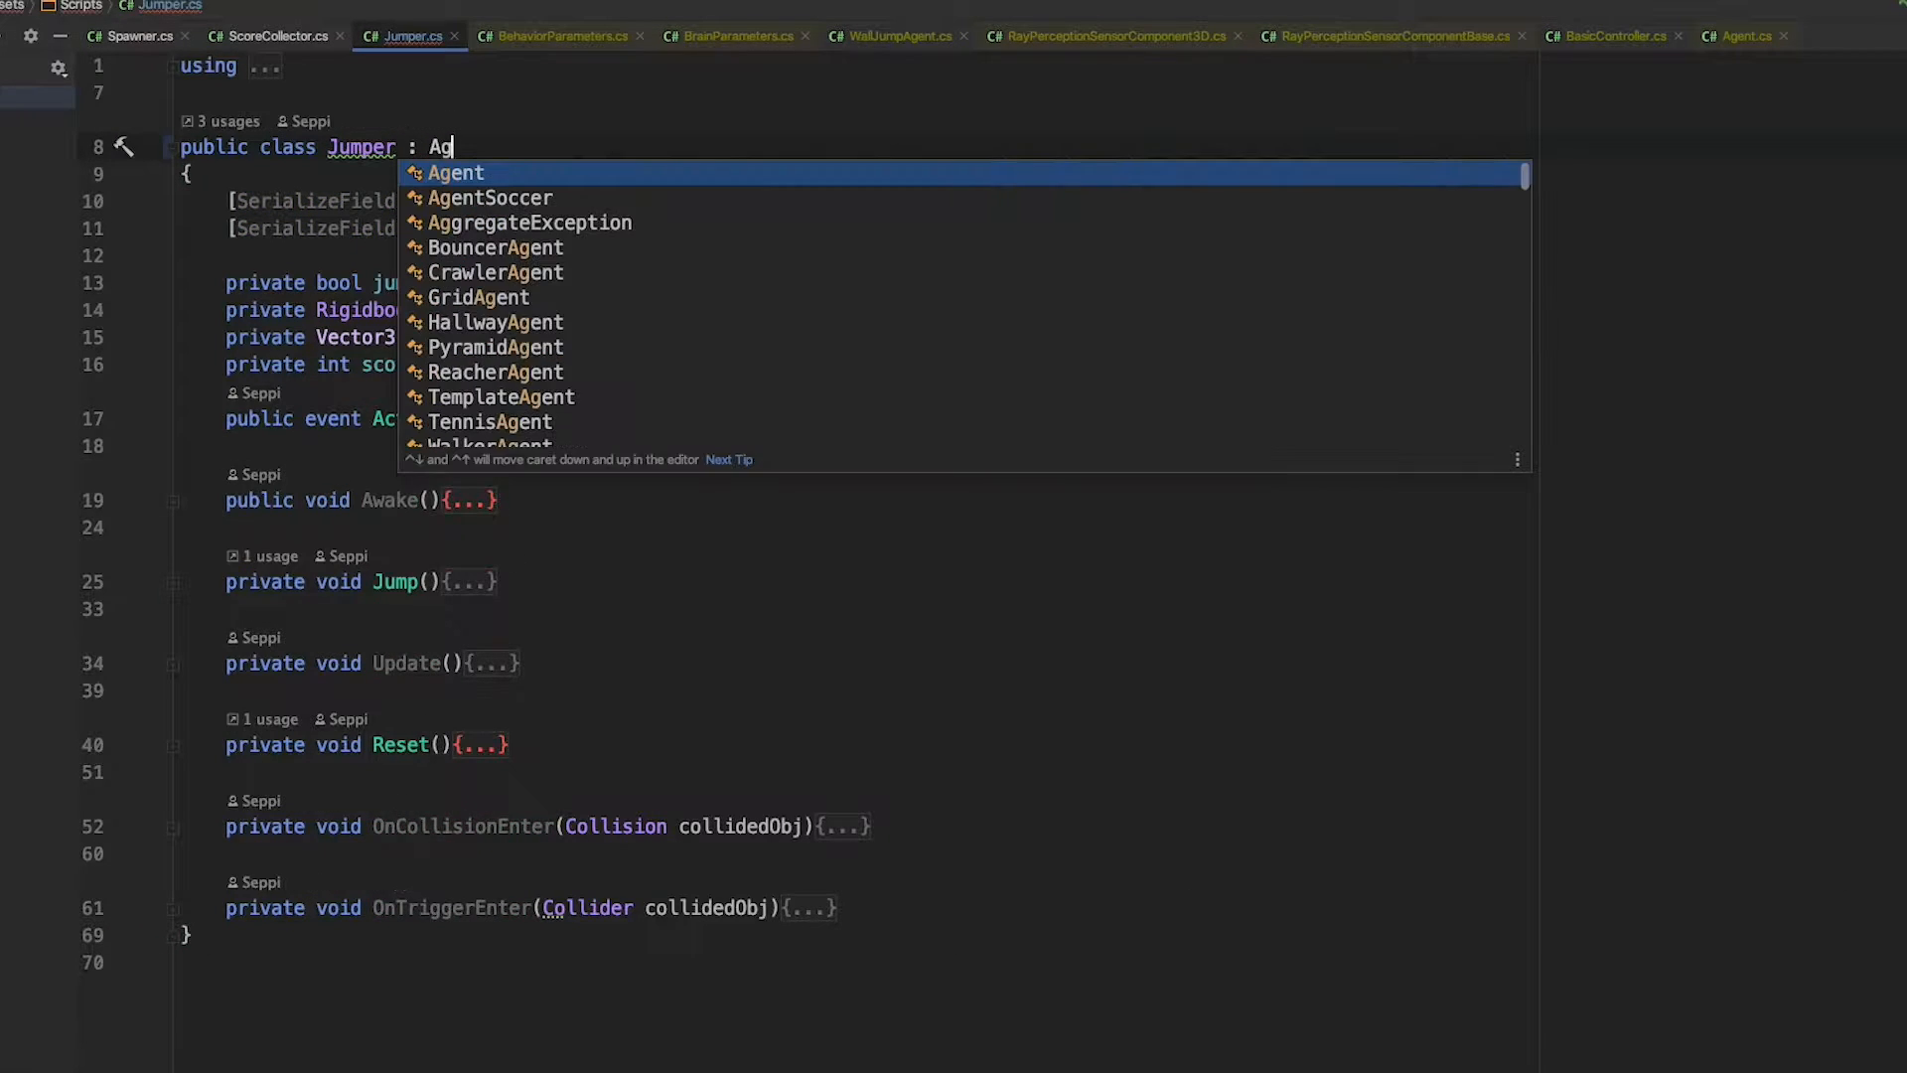
pyautogui.click(456, 173)
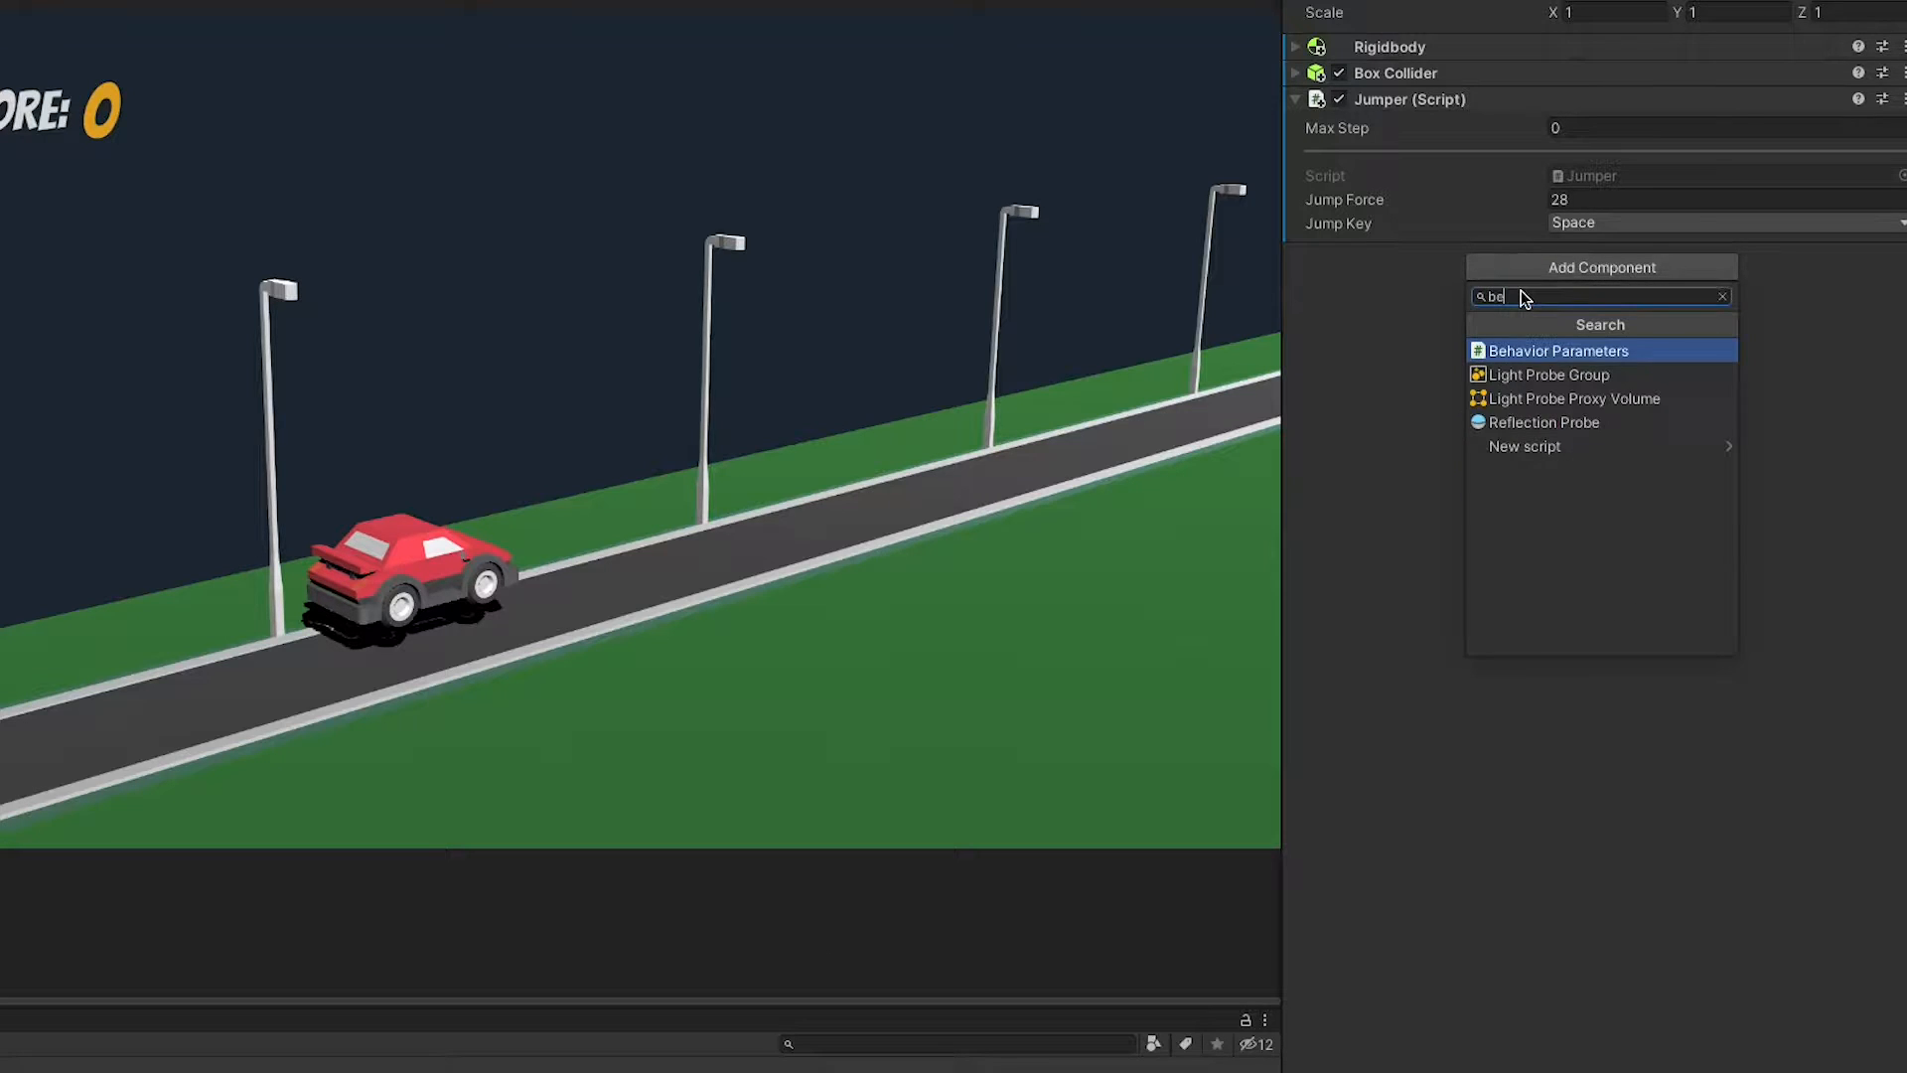
# - Add Behavior Parameters to the car, named Jumper, with Branch 0 Size 2
pyautogui.click(1558, 351)
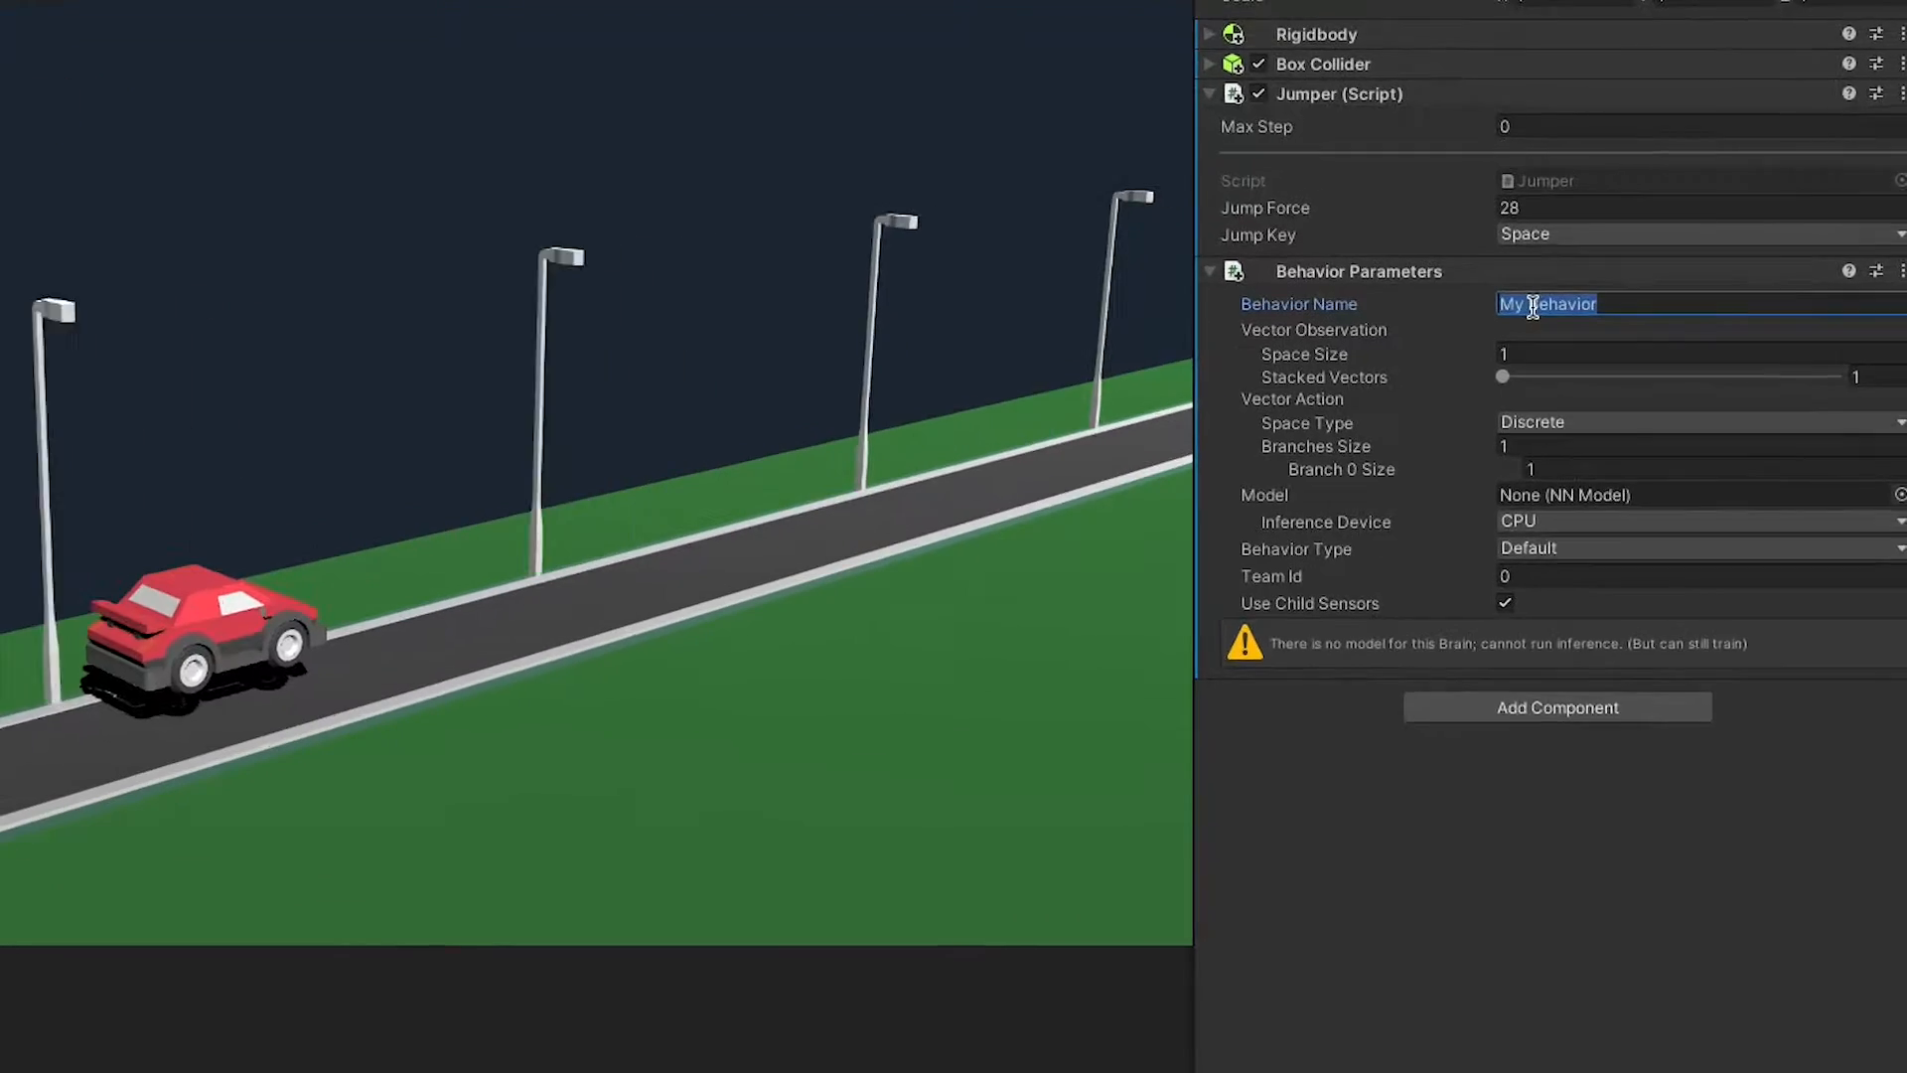
pyautogui.write('Ju')
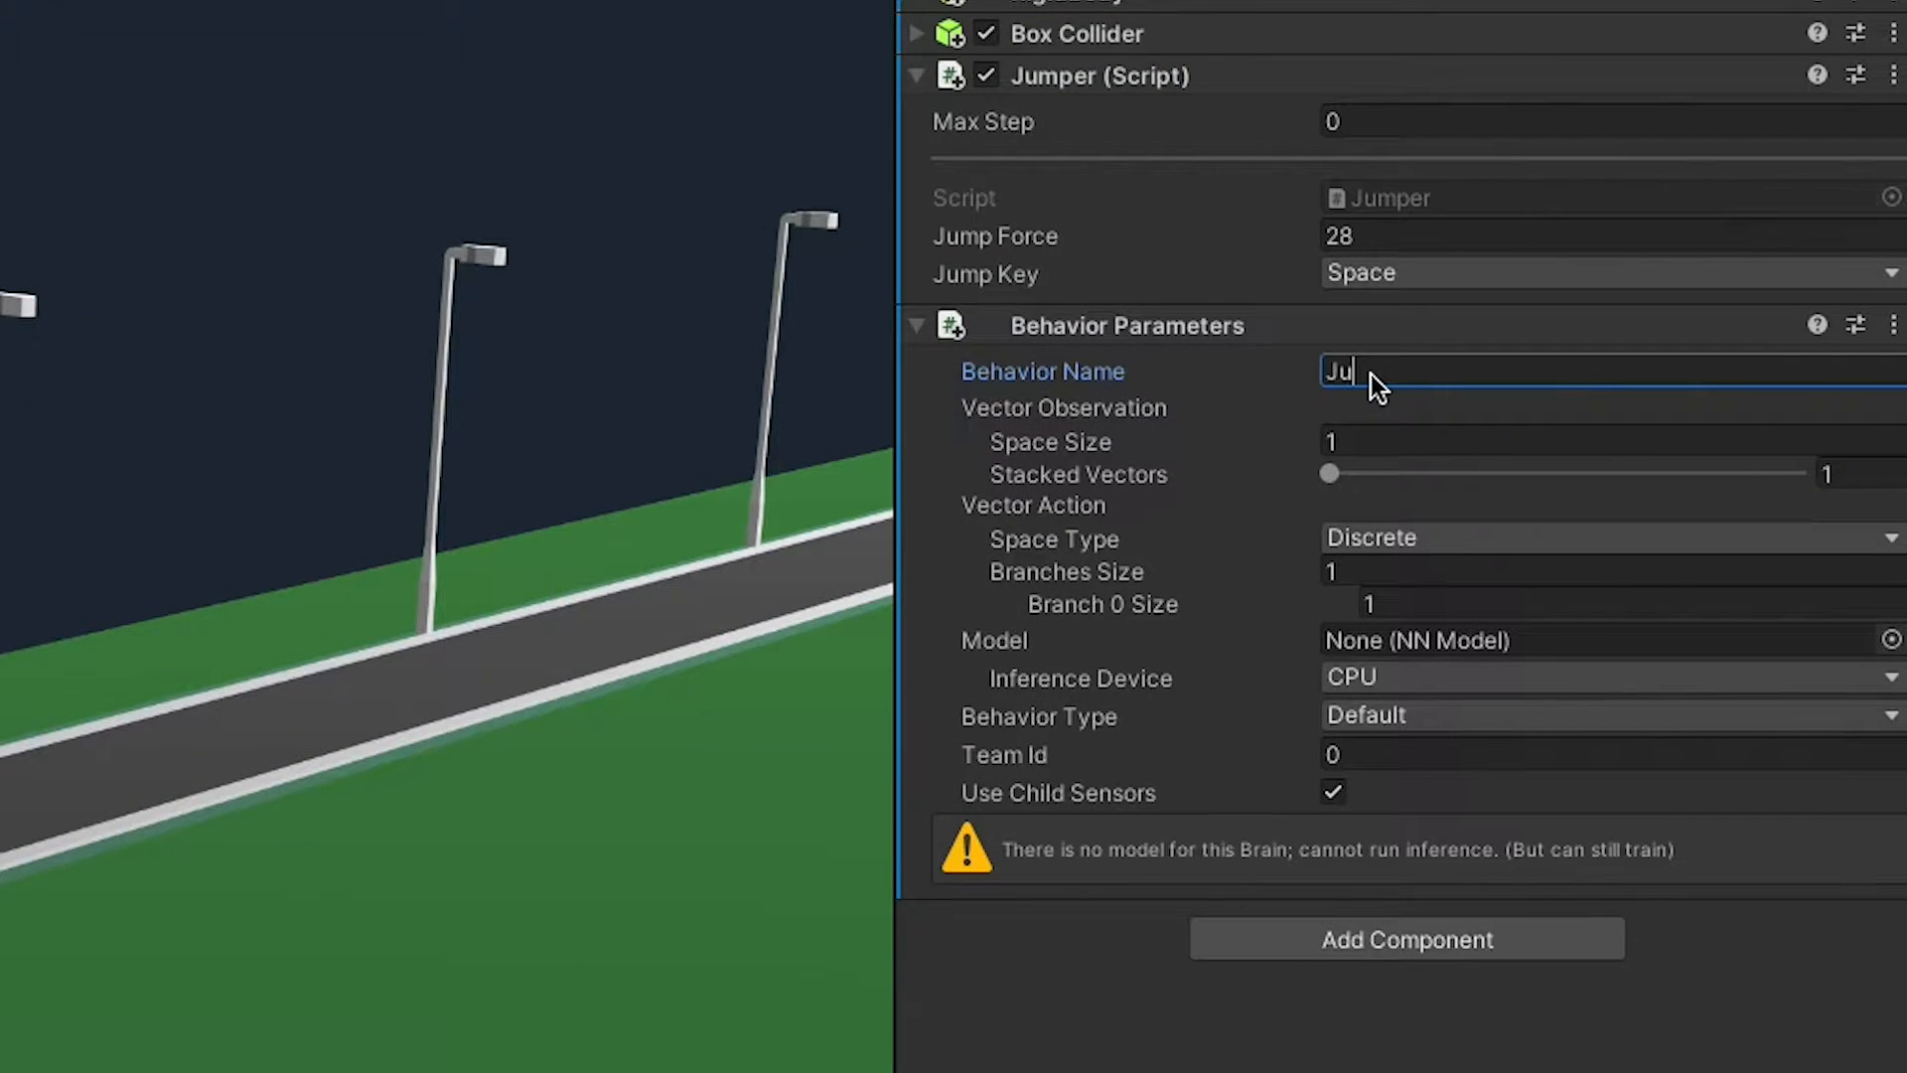
pyautogui.write('mper')
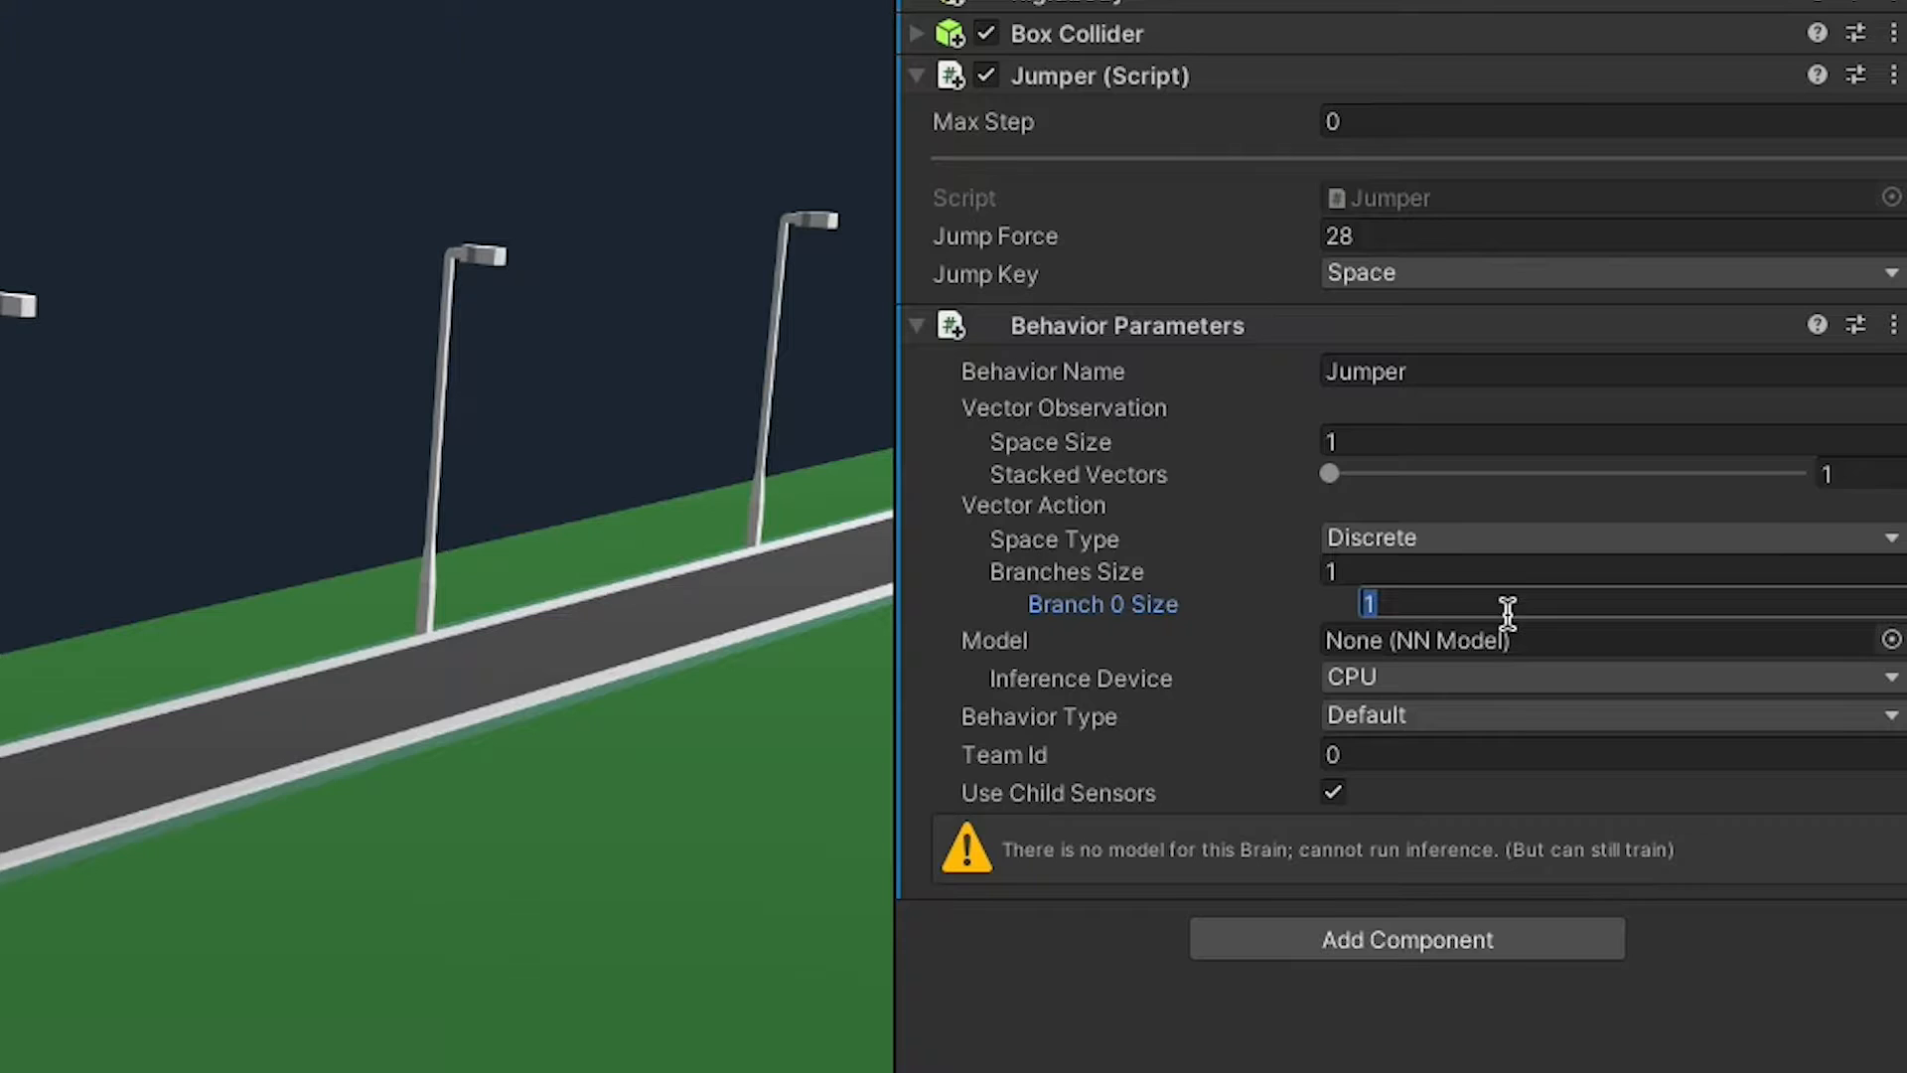
pyautogui.write('2')
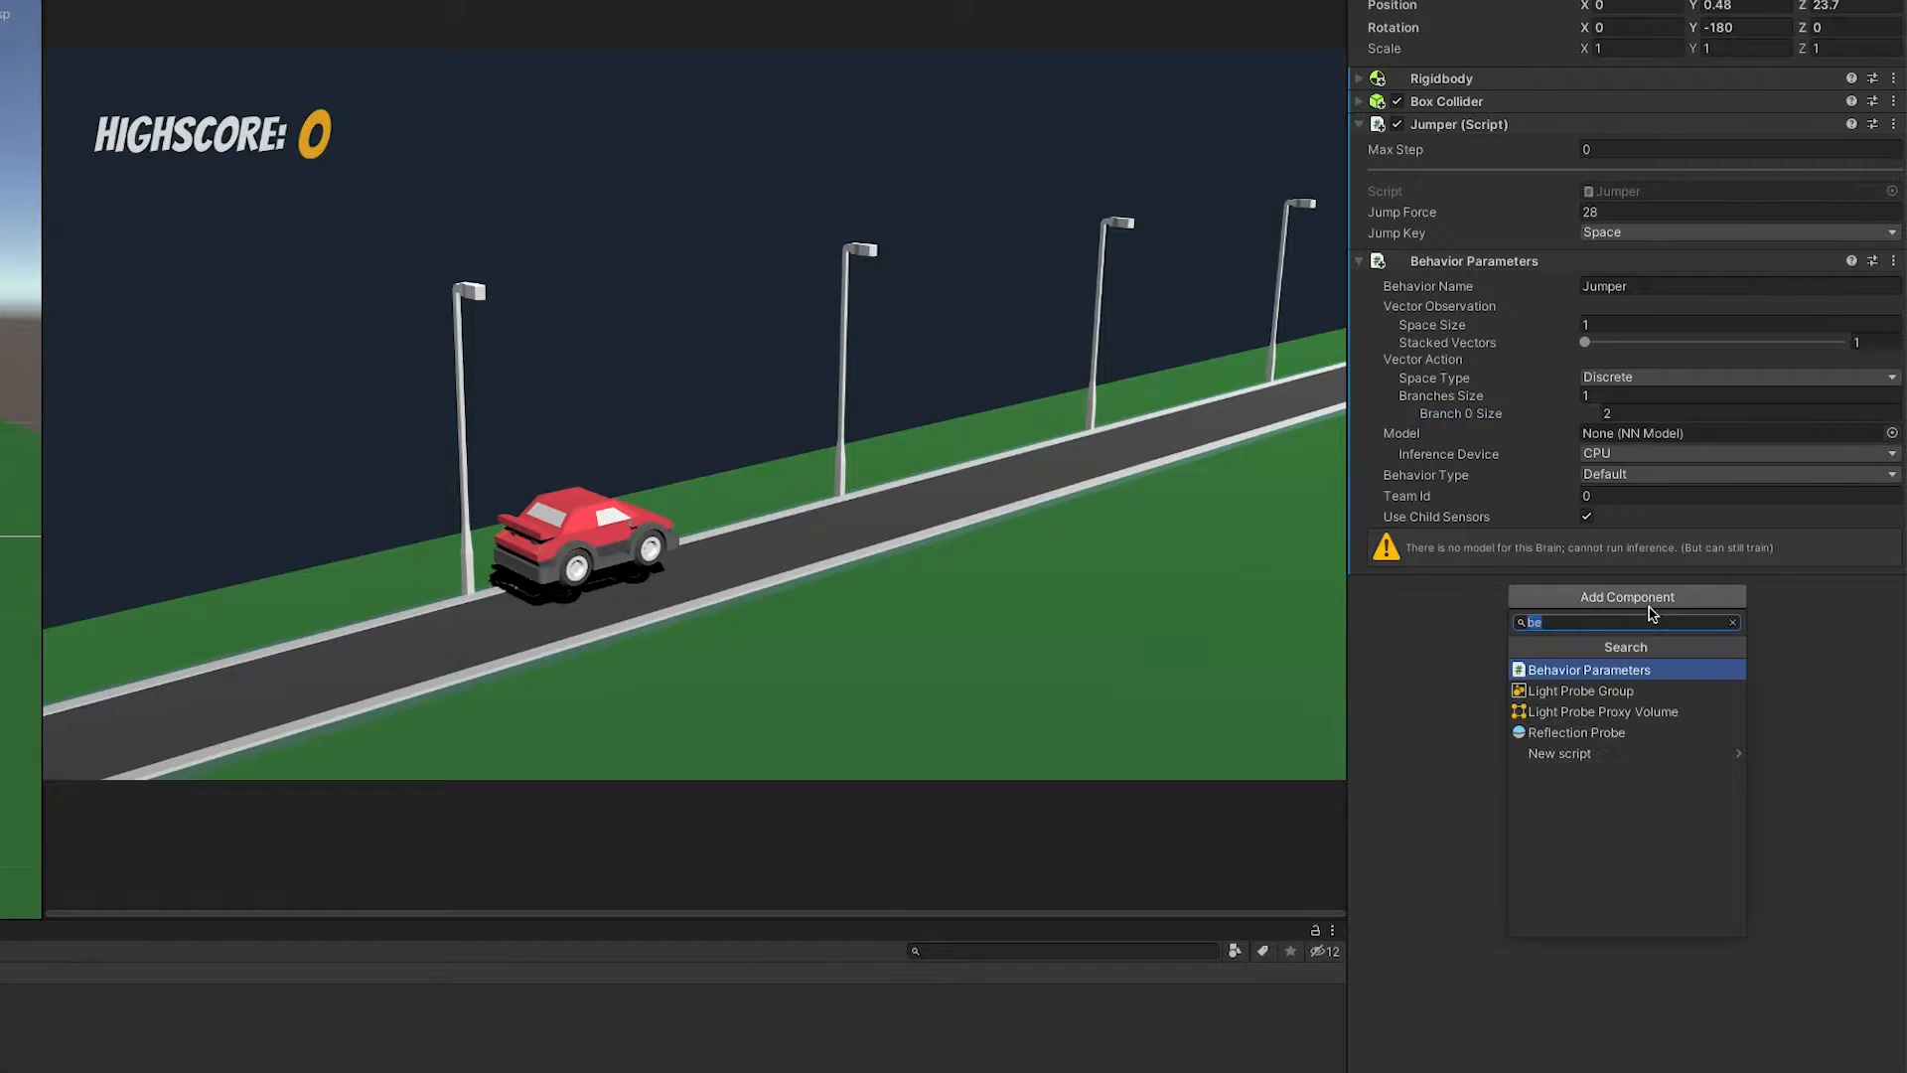
# - Attach a Ray Perception Sensor 3D to the car via the 'Ray' component search
pyautogui.write('Ray')
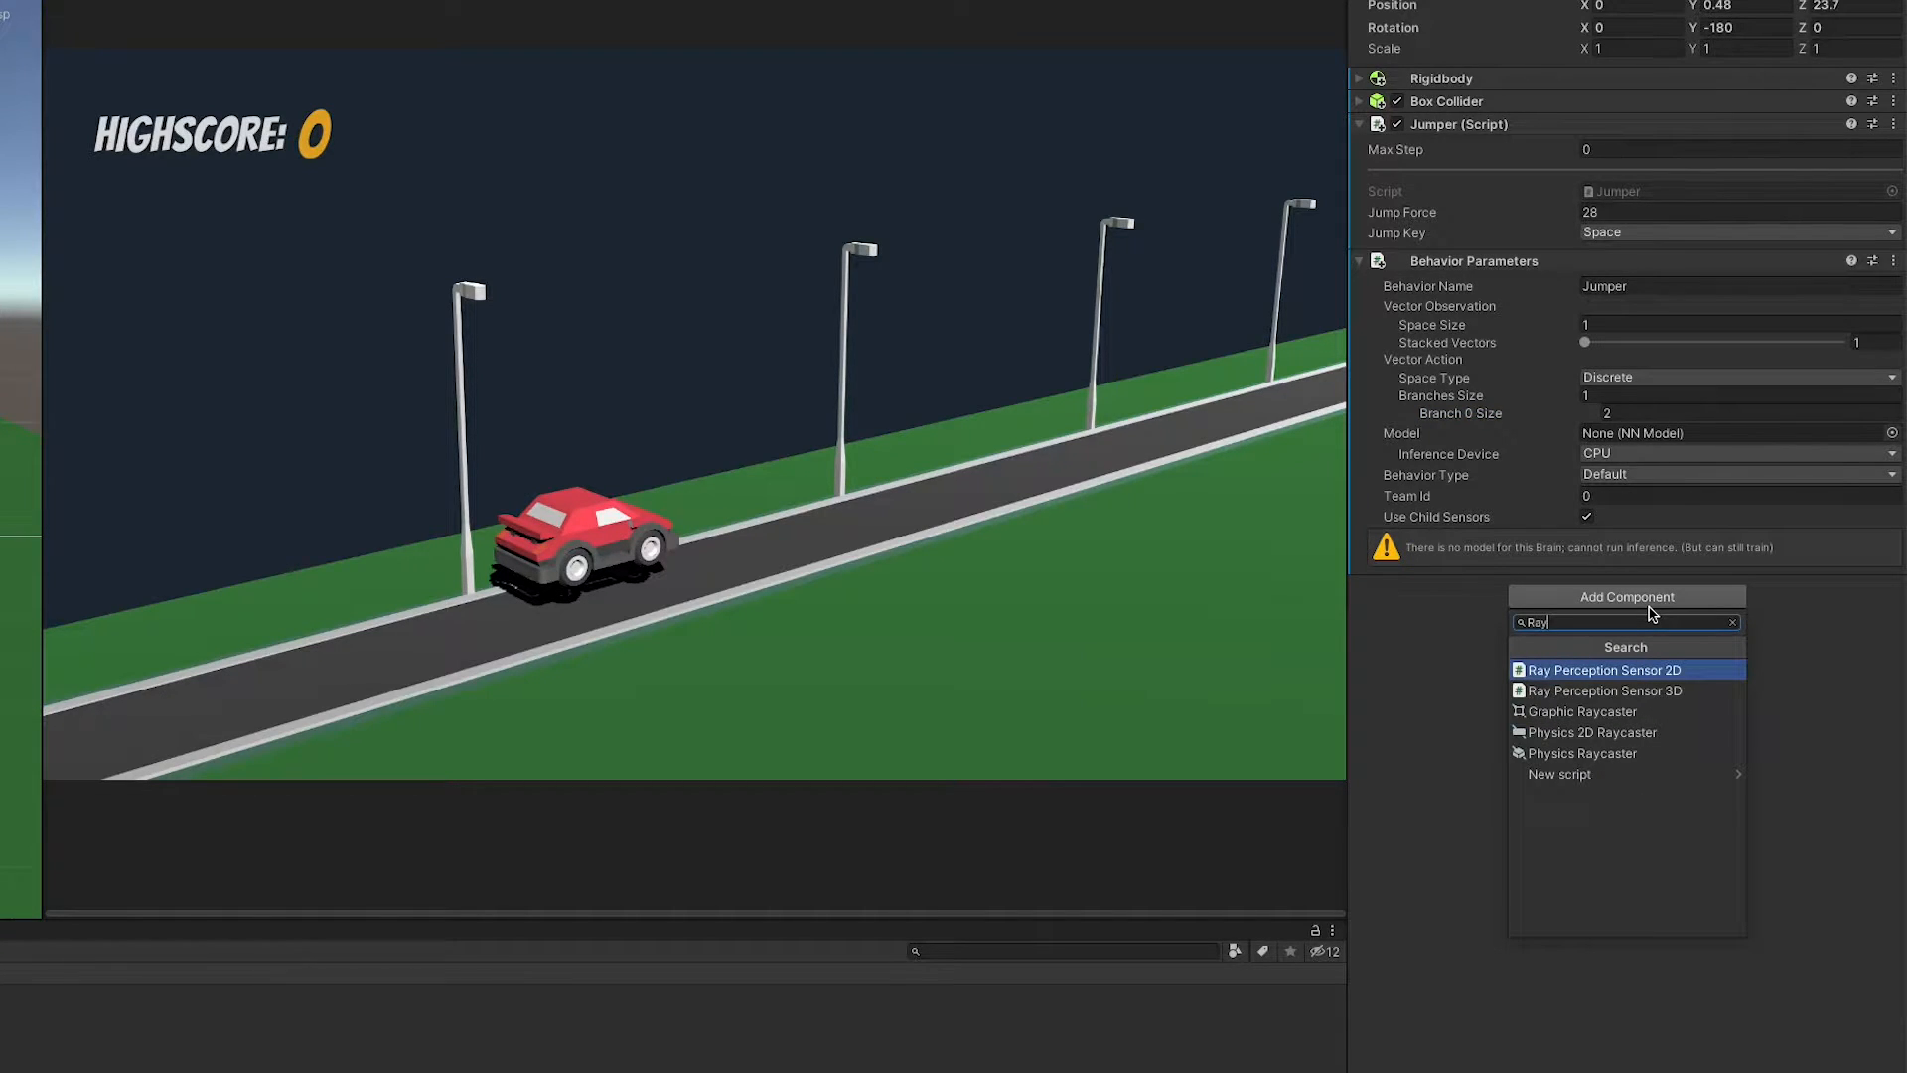
pyautogui.click(1603, 690)
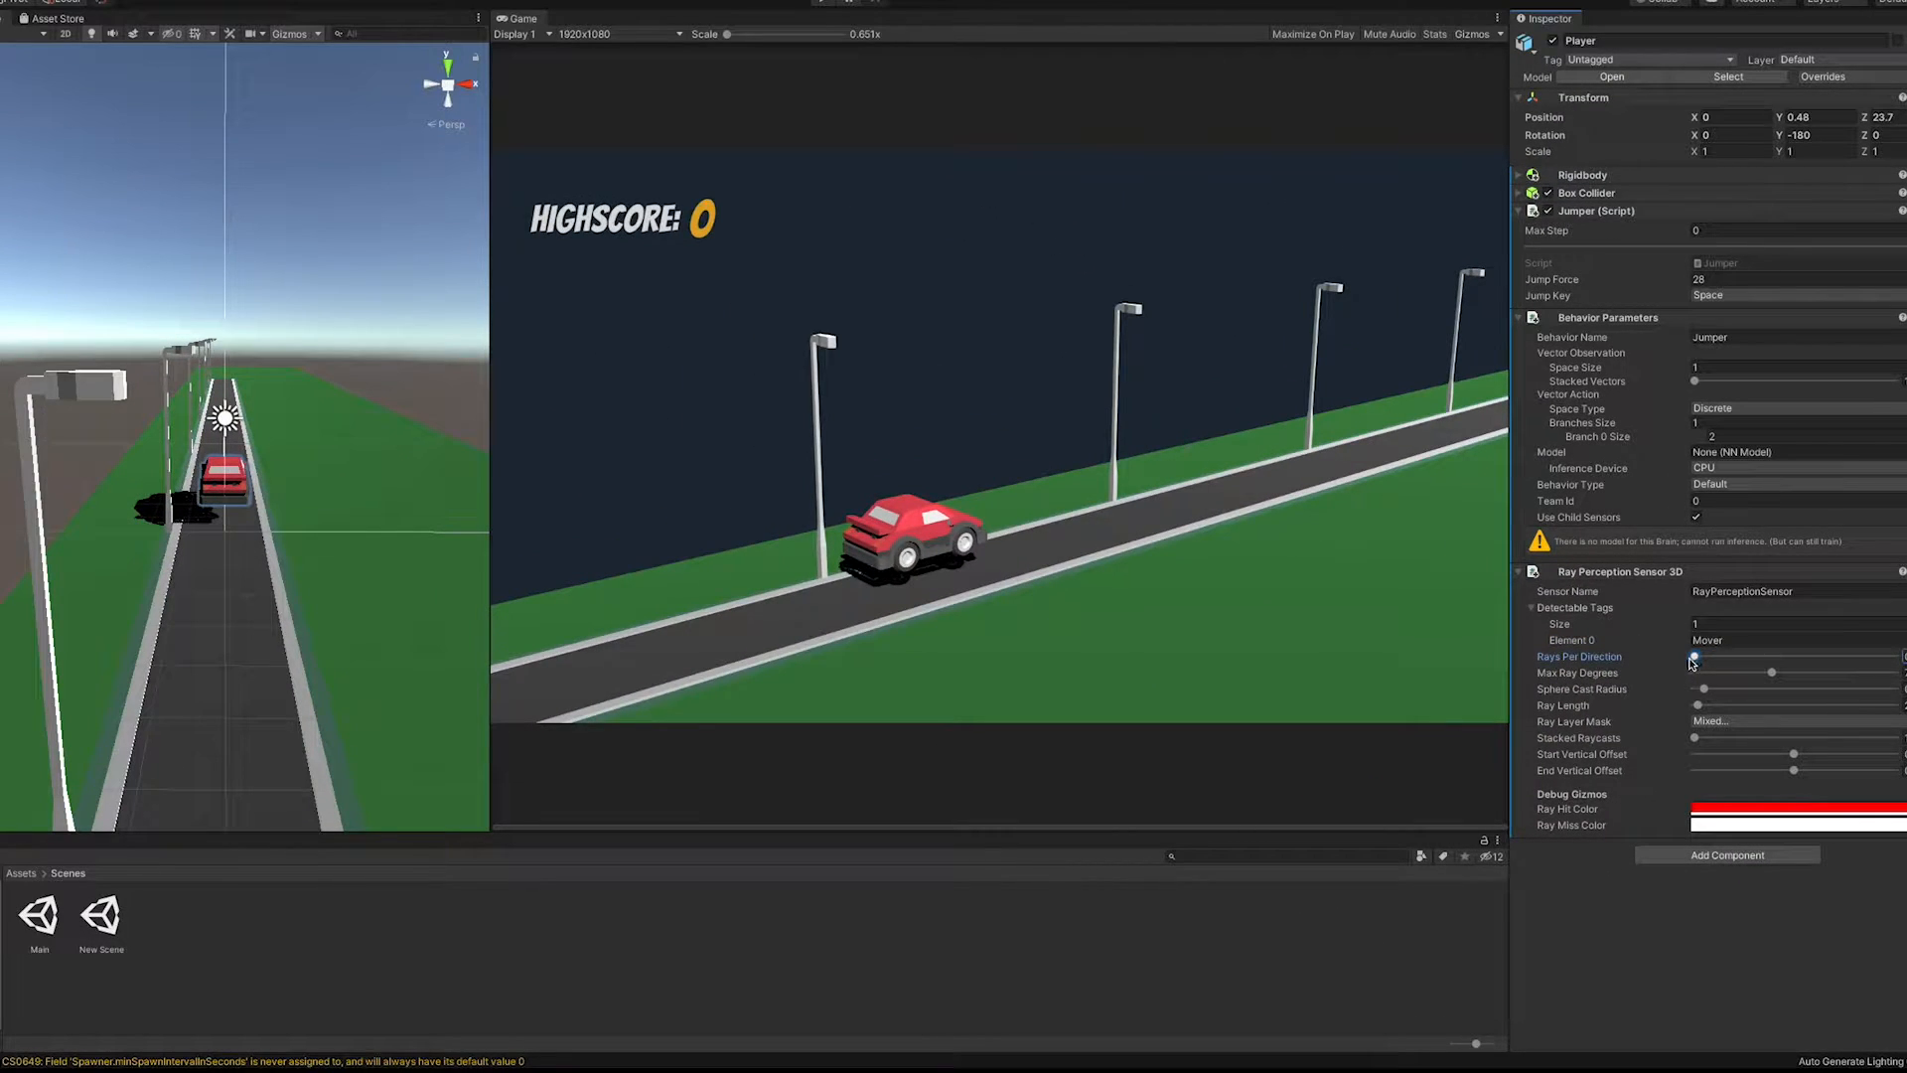
pyautogui.moveTo(1691, 659)
pyautogui.write('.5')
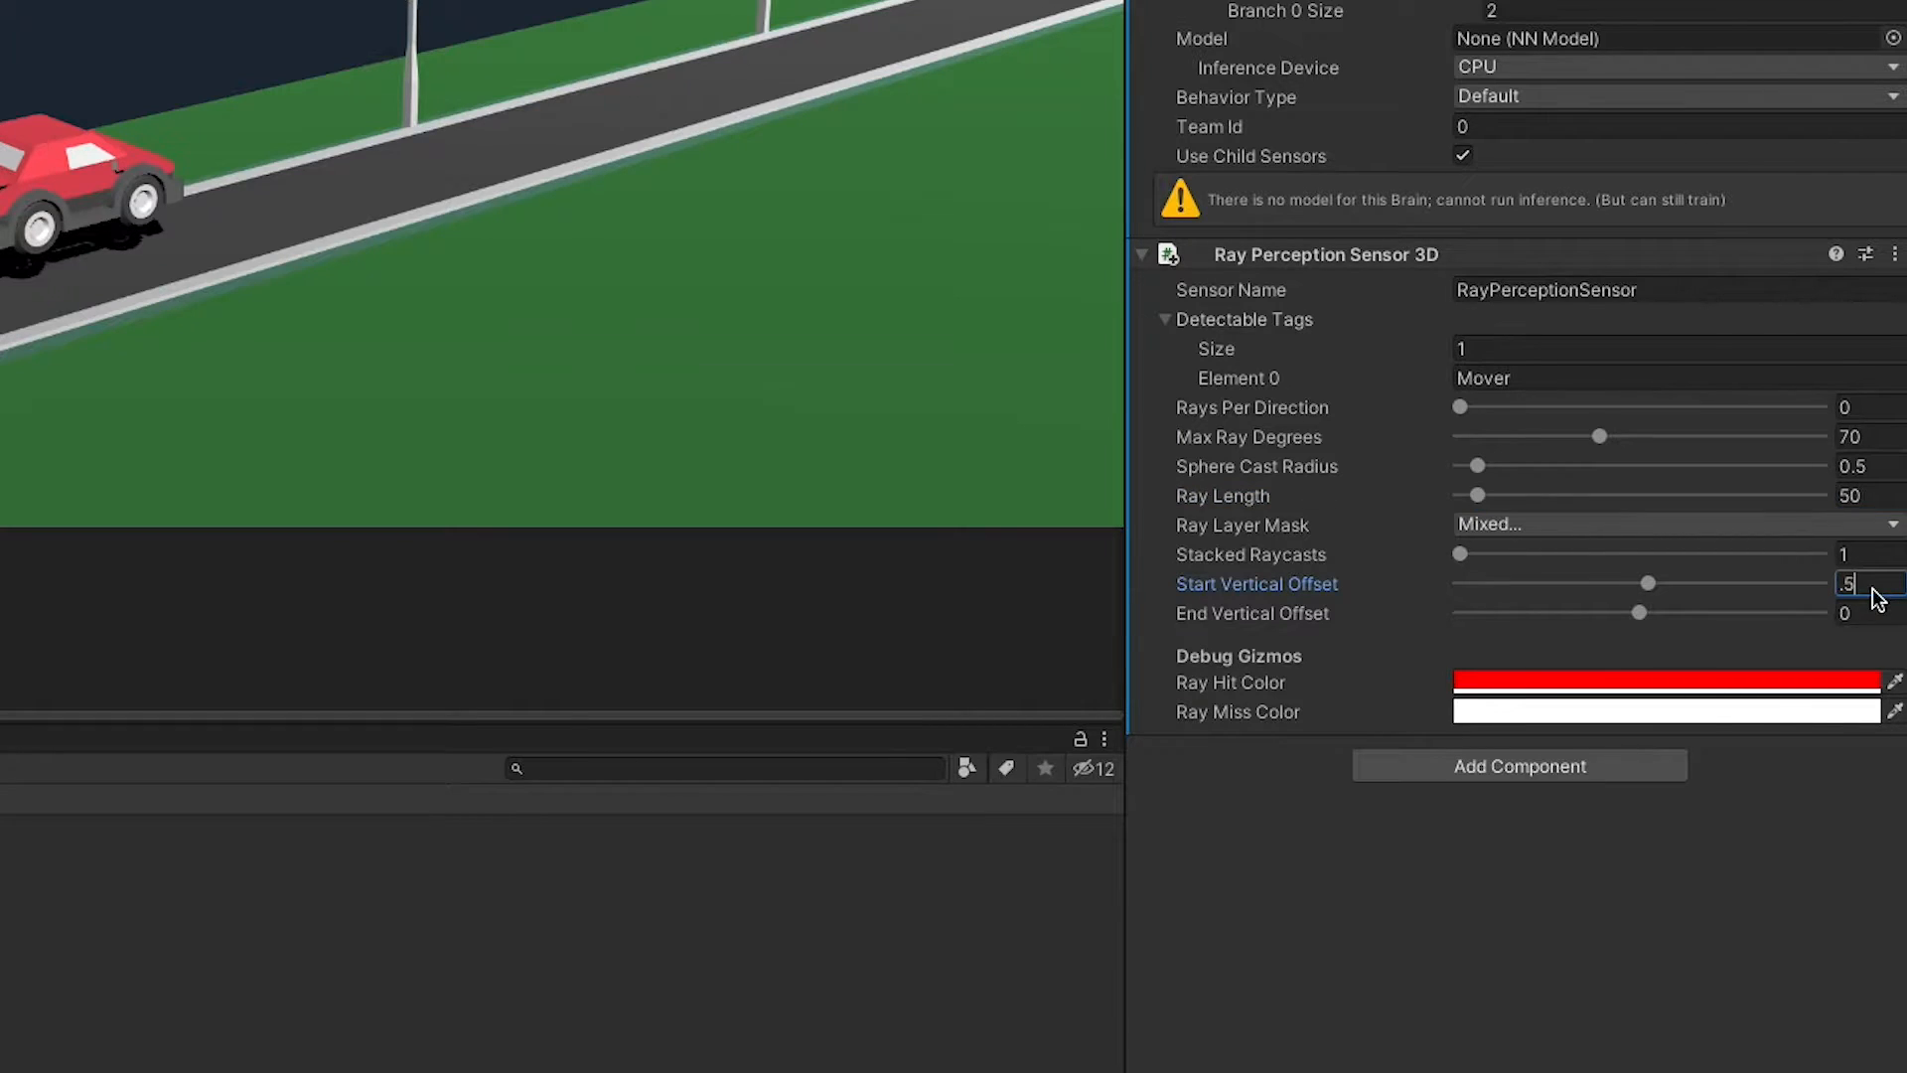
# - Set the sensor's End Vertical Offset to 0.5 and Vector Observation Space Size to 0
pyautogui.click(1866, 613)
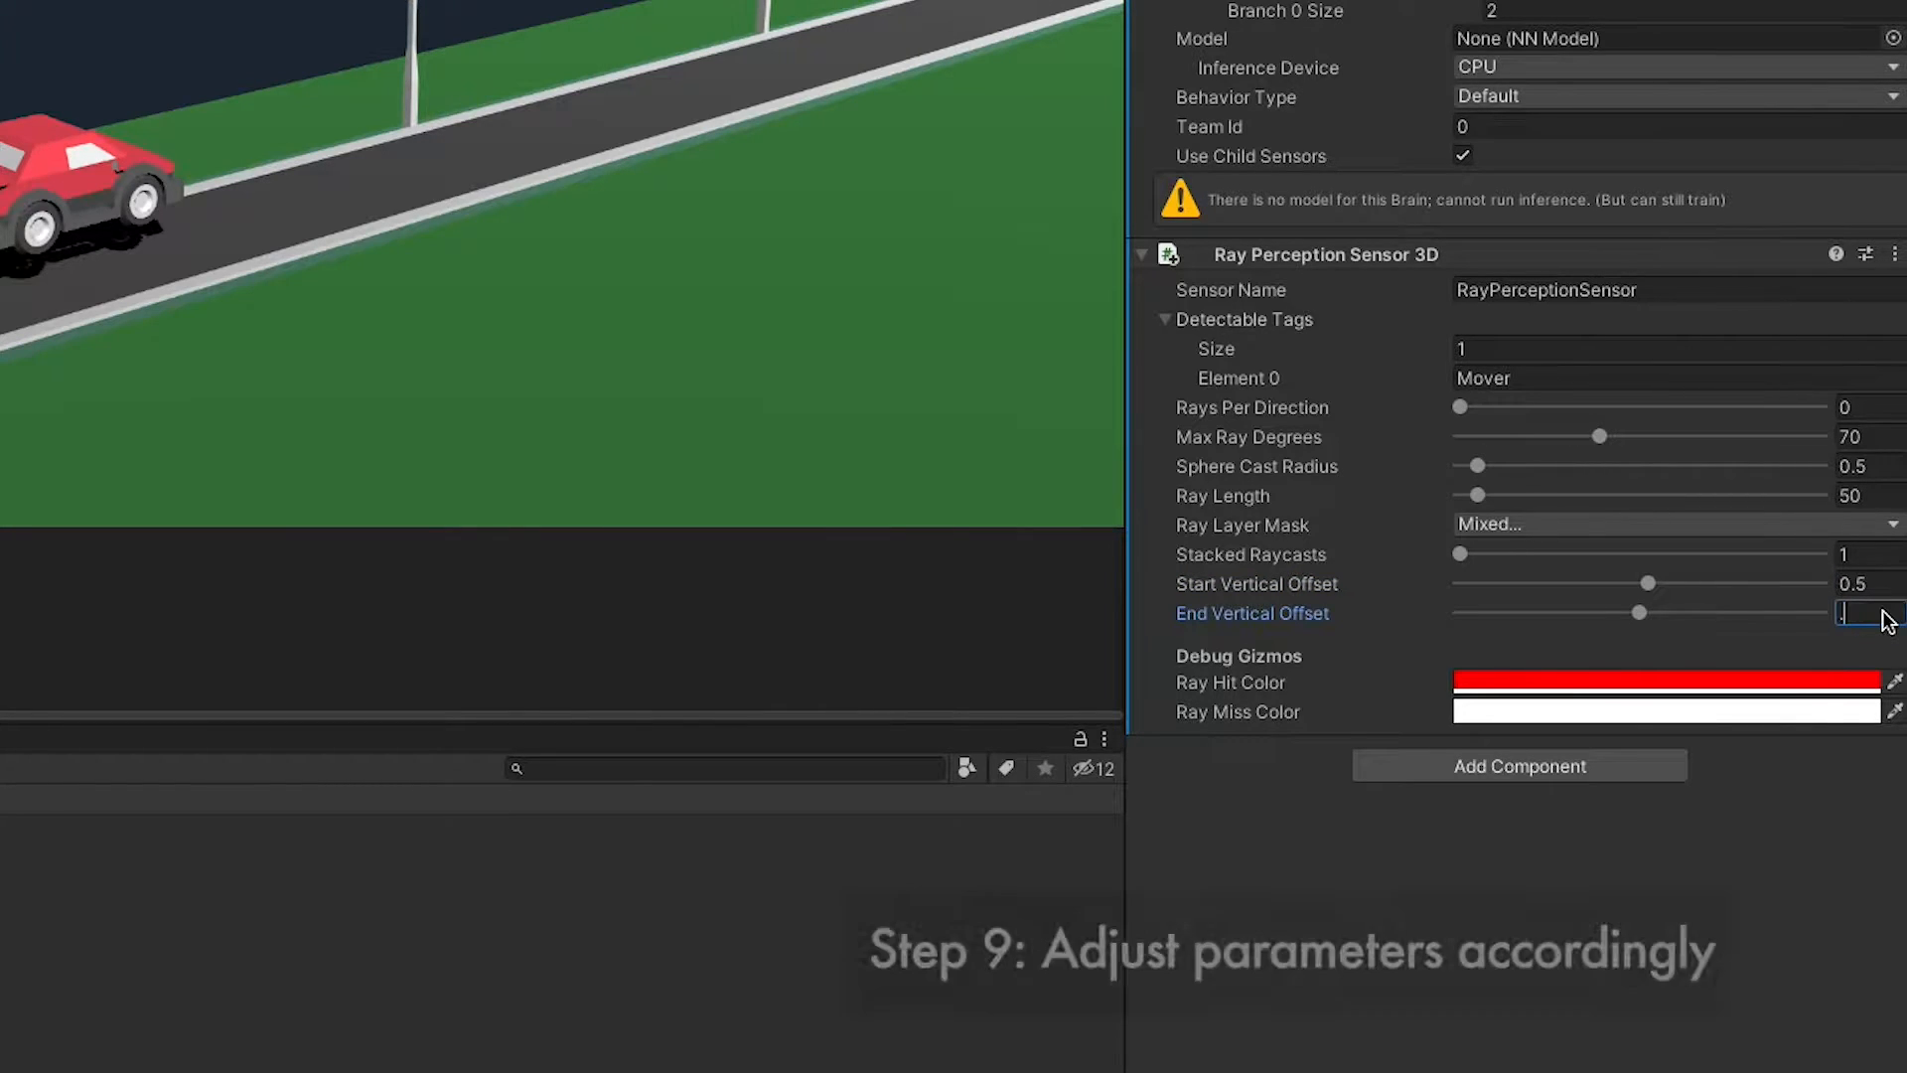
pyautogui.write('0.5')
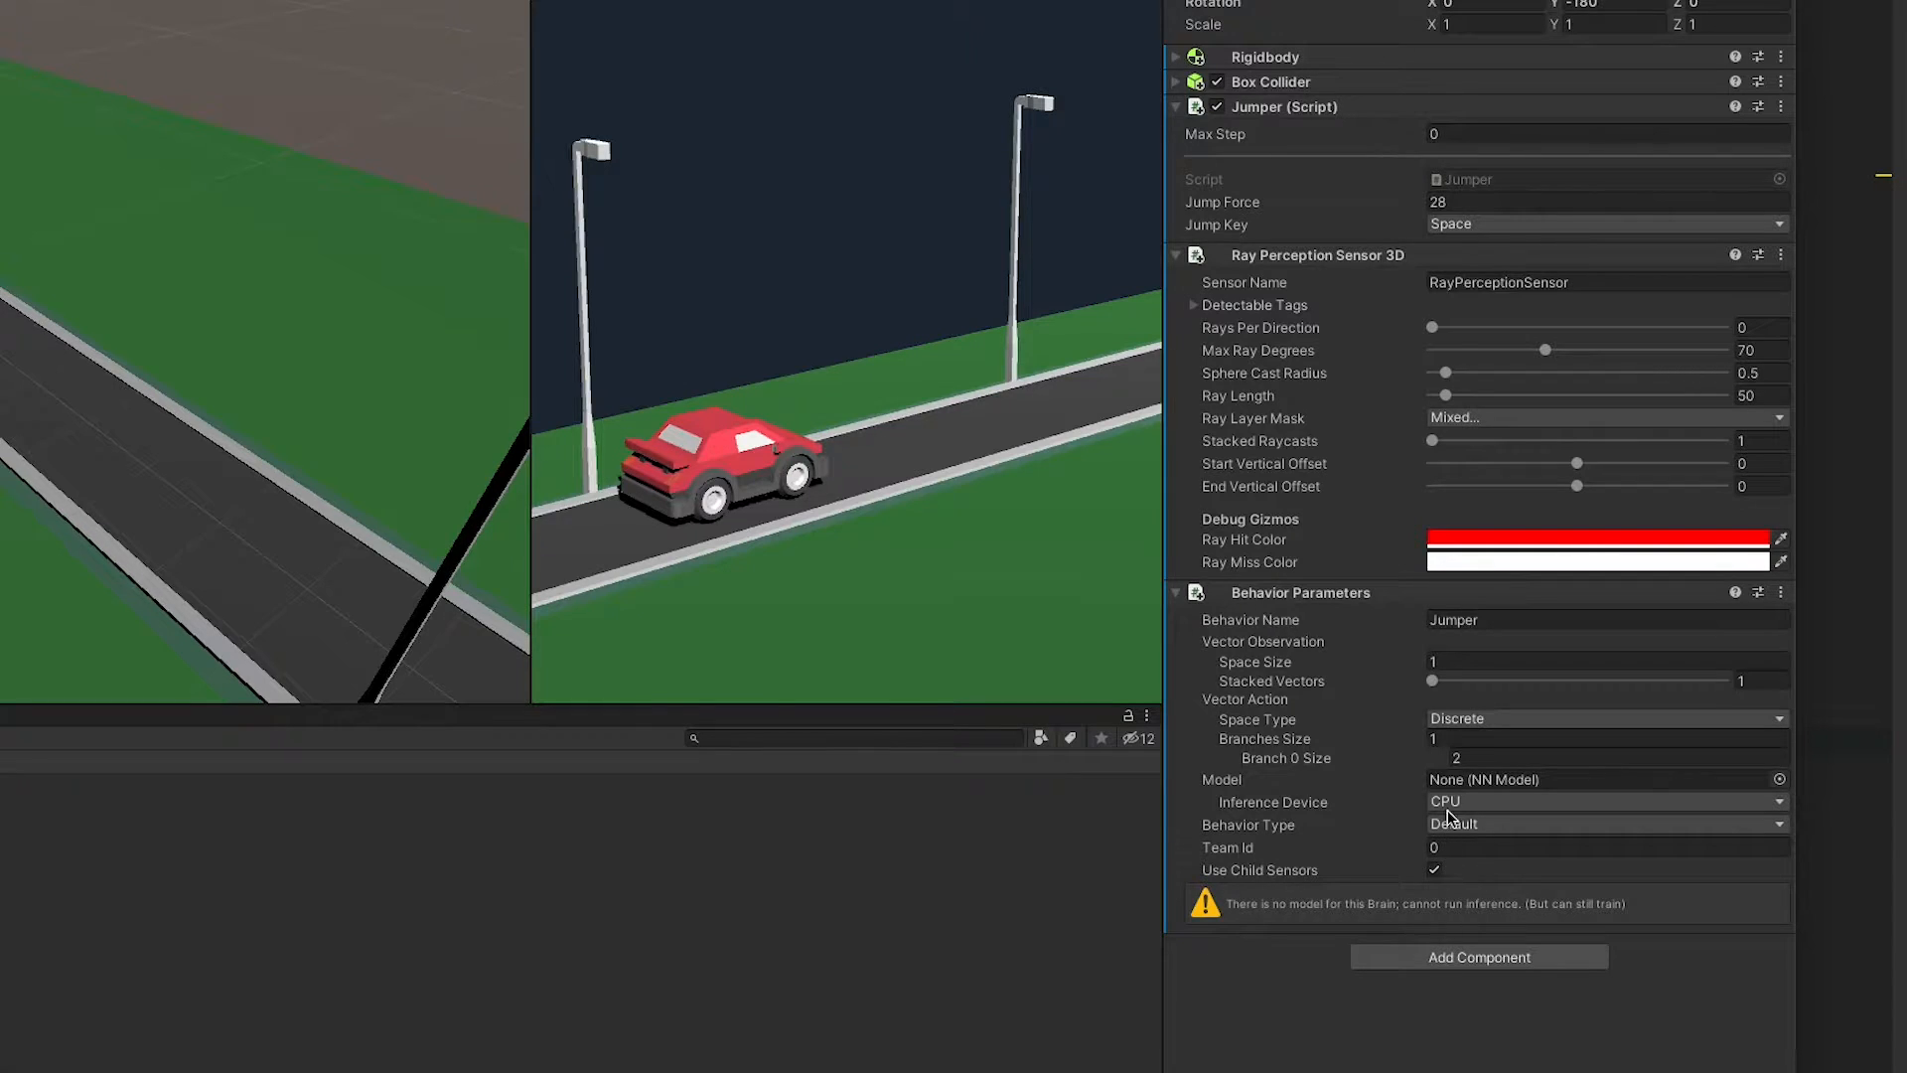
pyautogui.click(1605, 660)
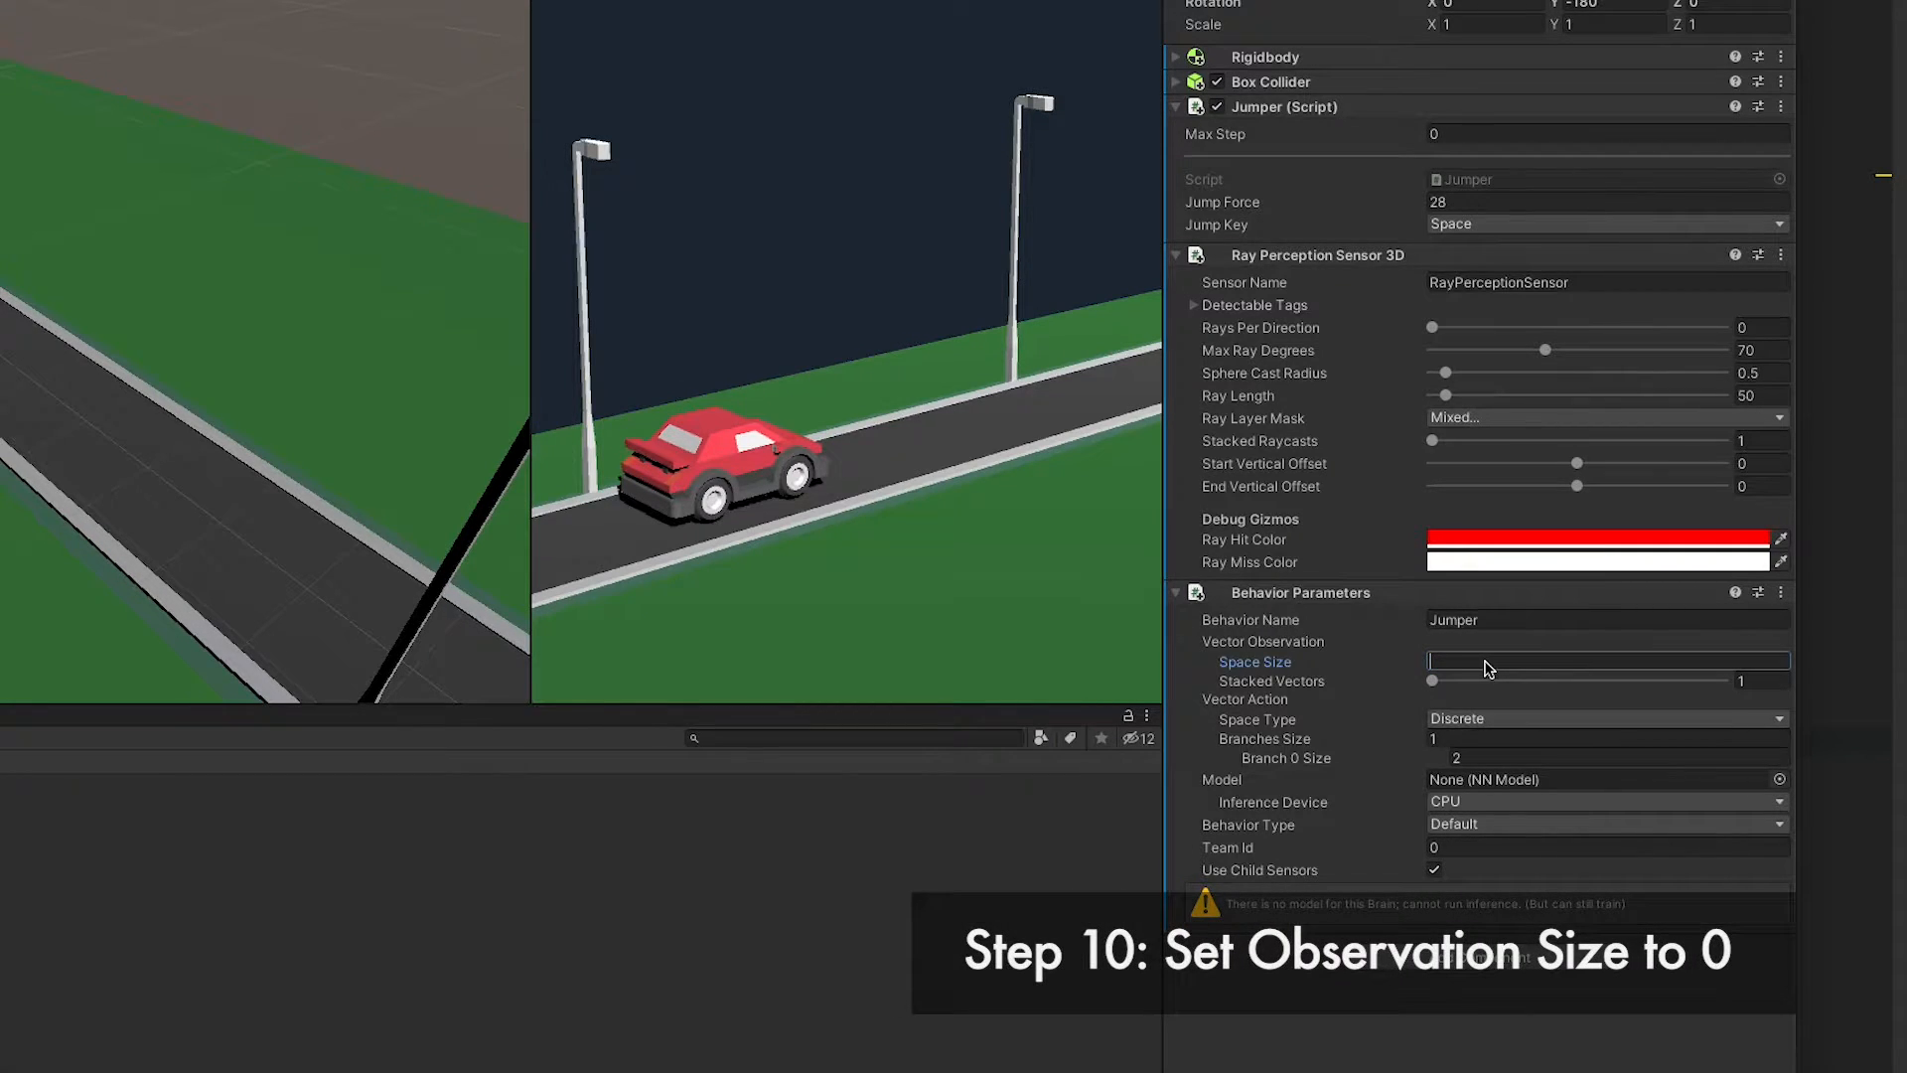
pyautogui.write('0')
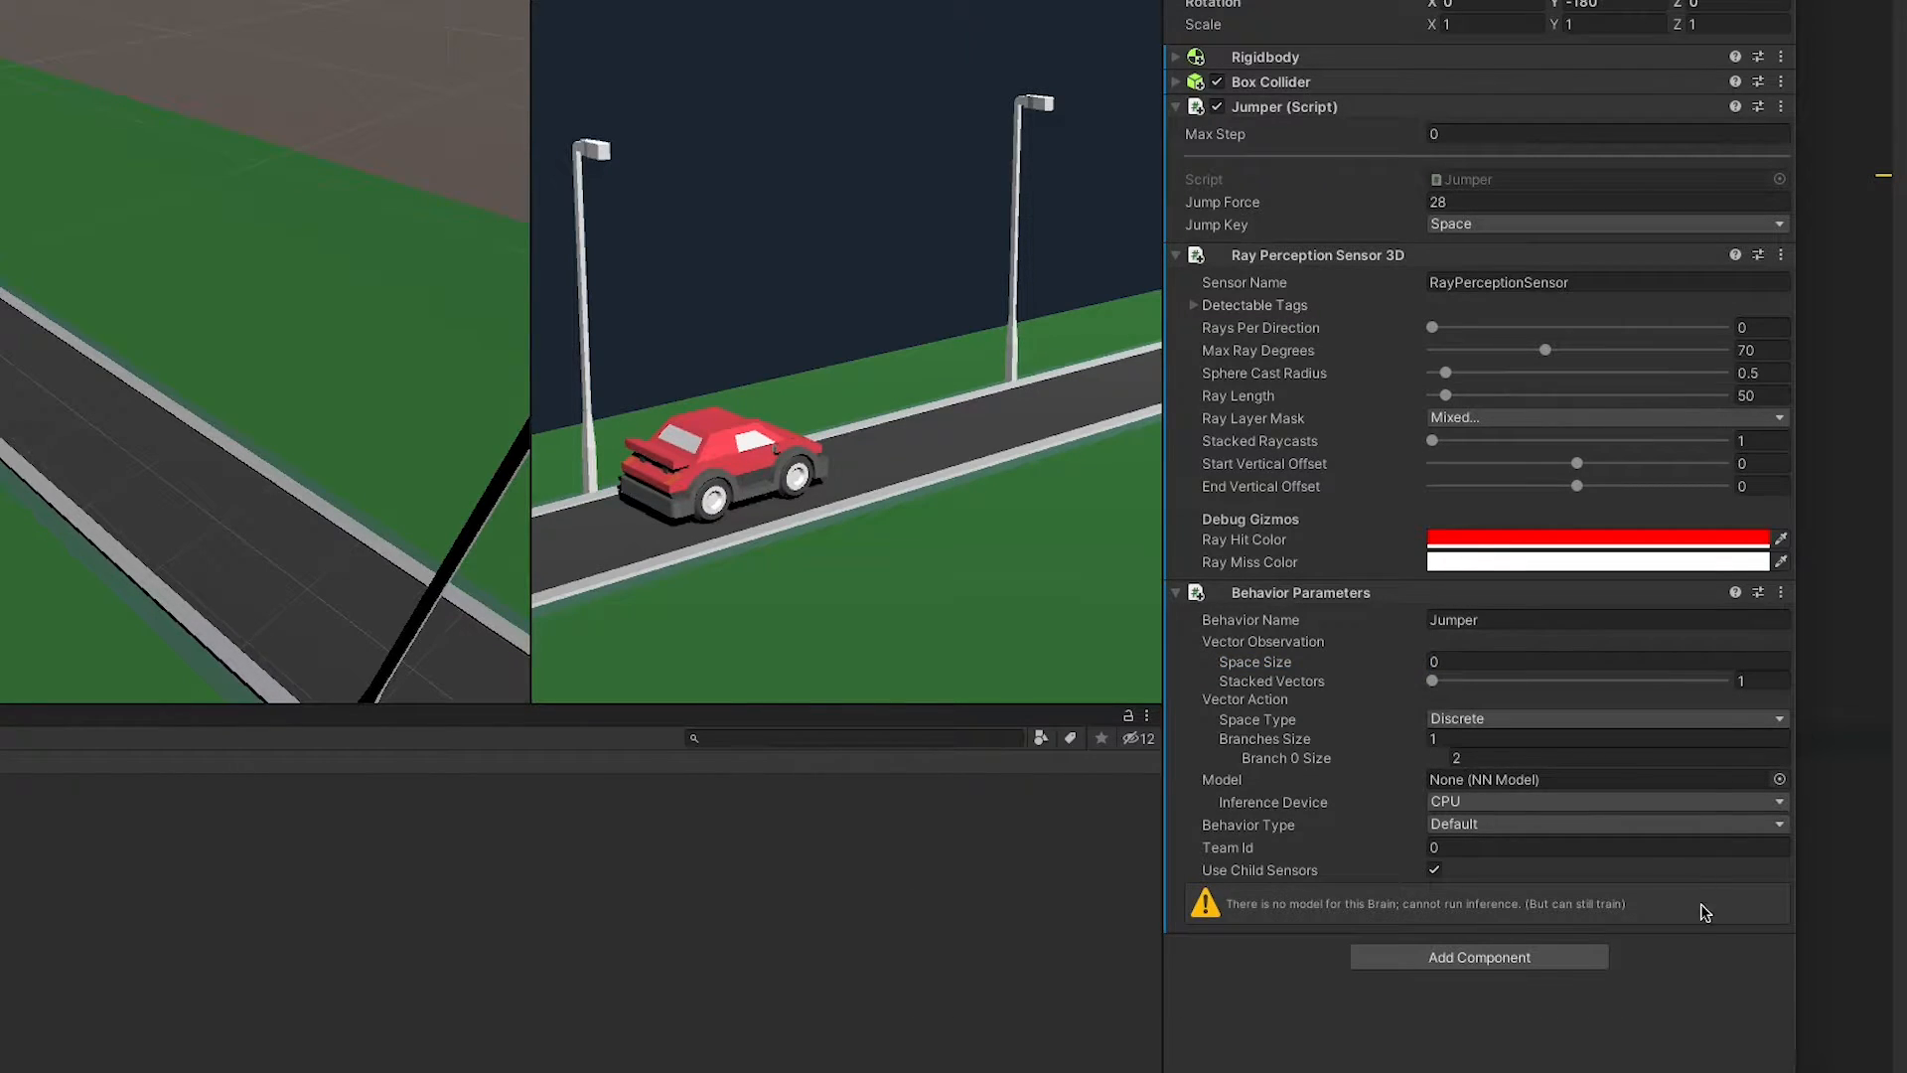
pyautogui.click(1781, 103)
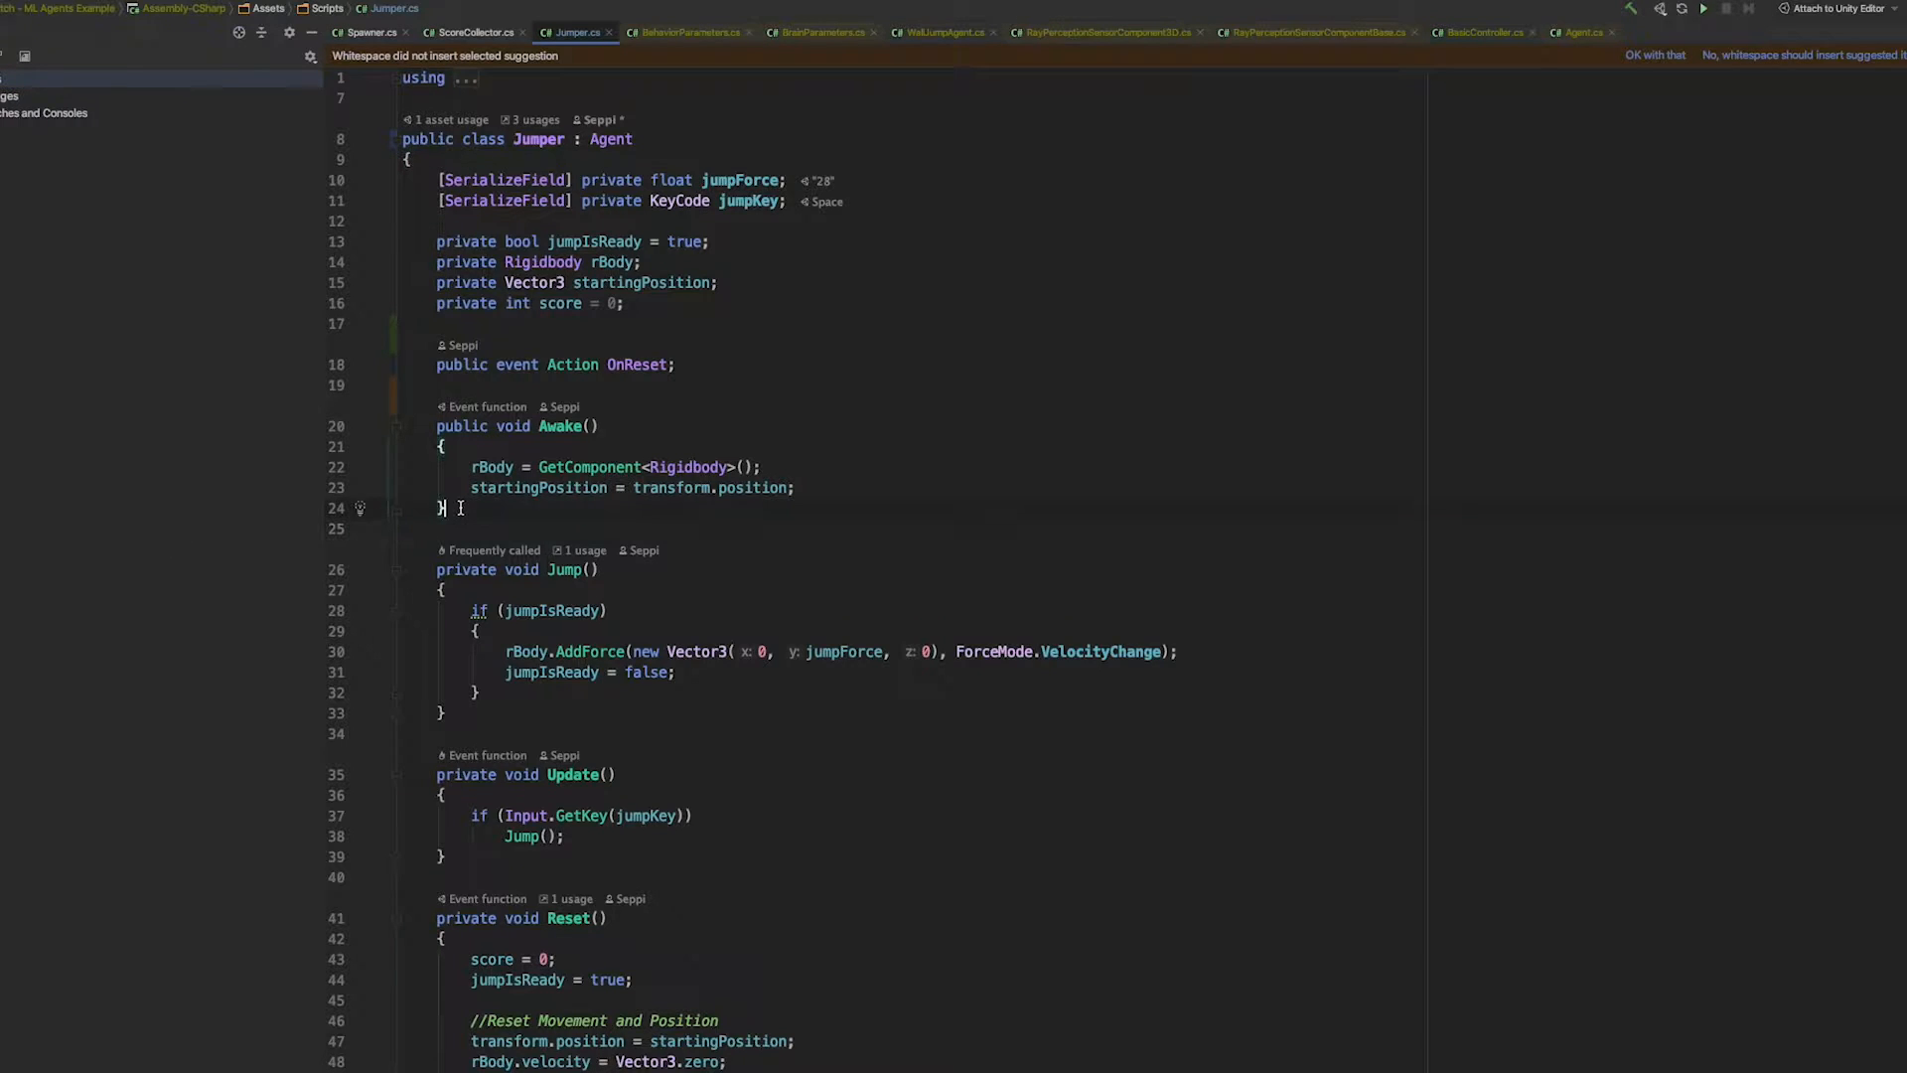
# - Add the Initialize override and method stubs with 'Reset Enviroment' and 'Player Input' comments
pyautogui.write('override I')
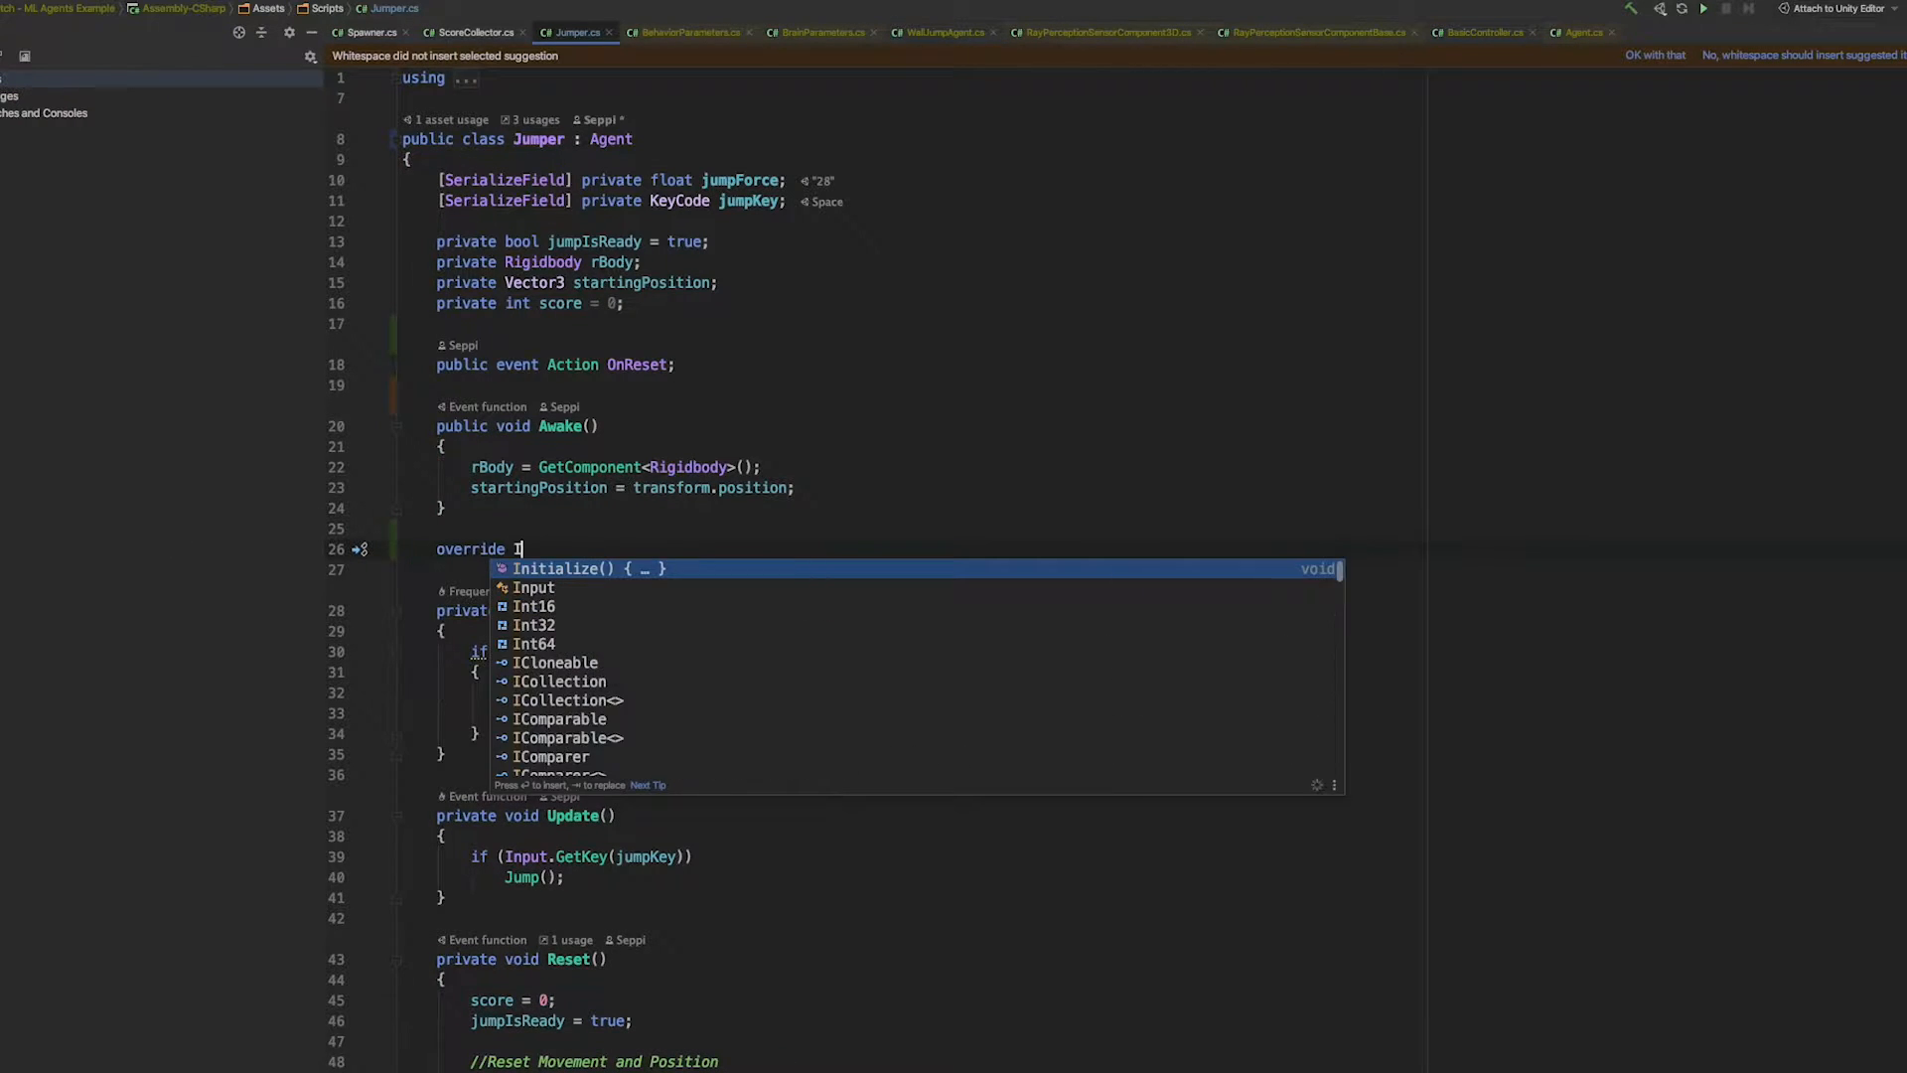
pyautogui.press('Tab')
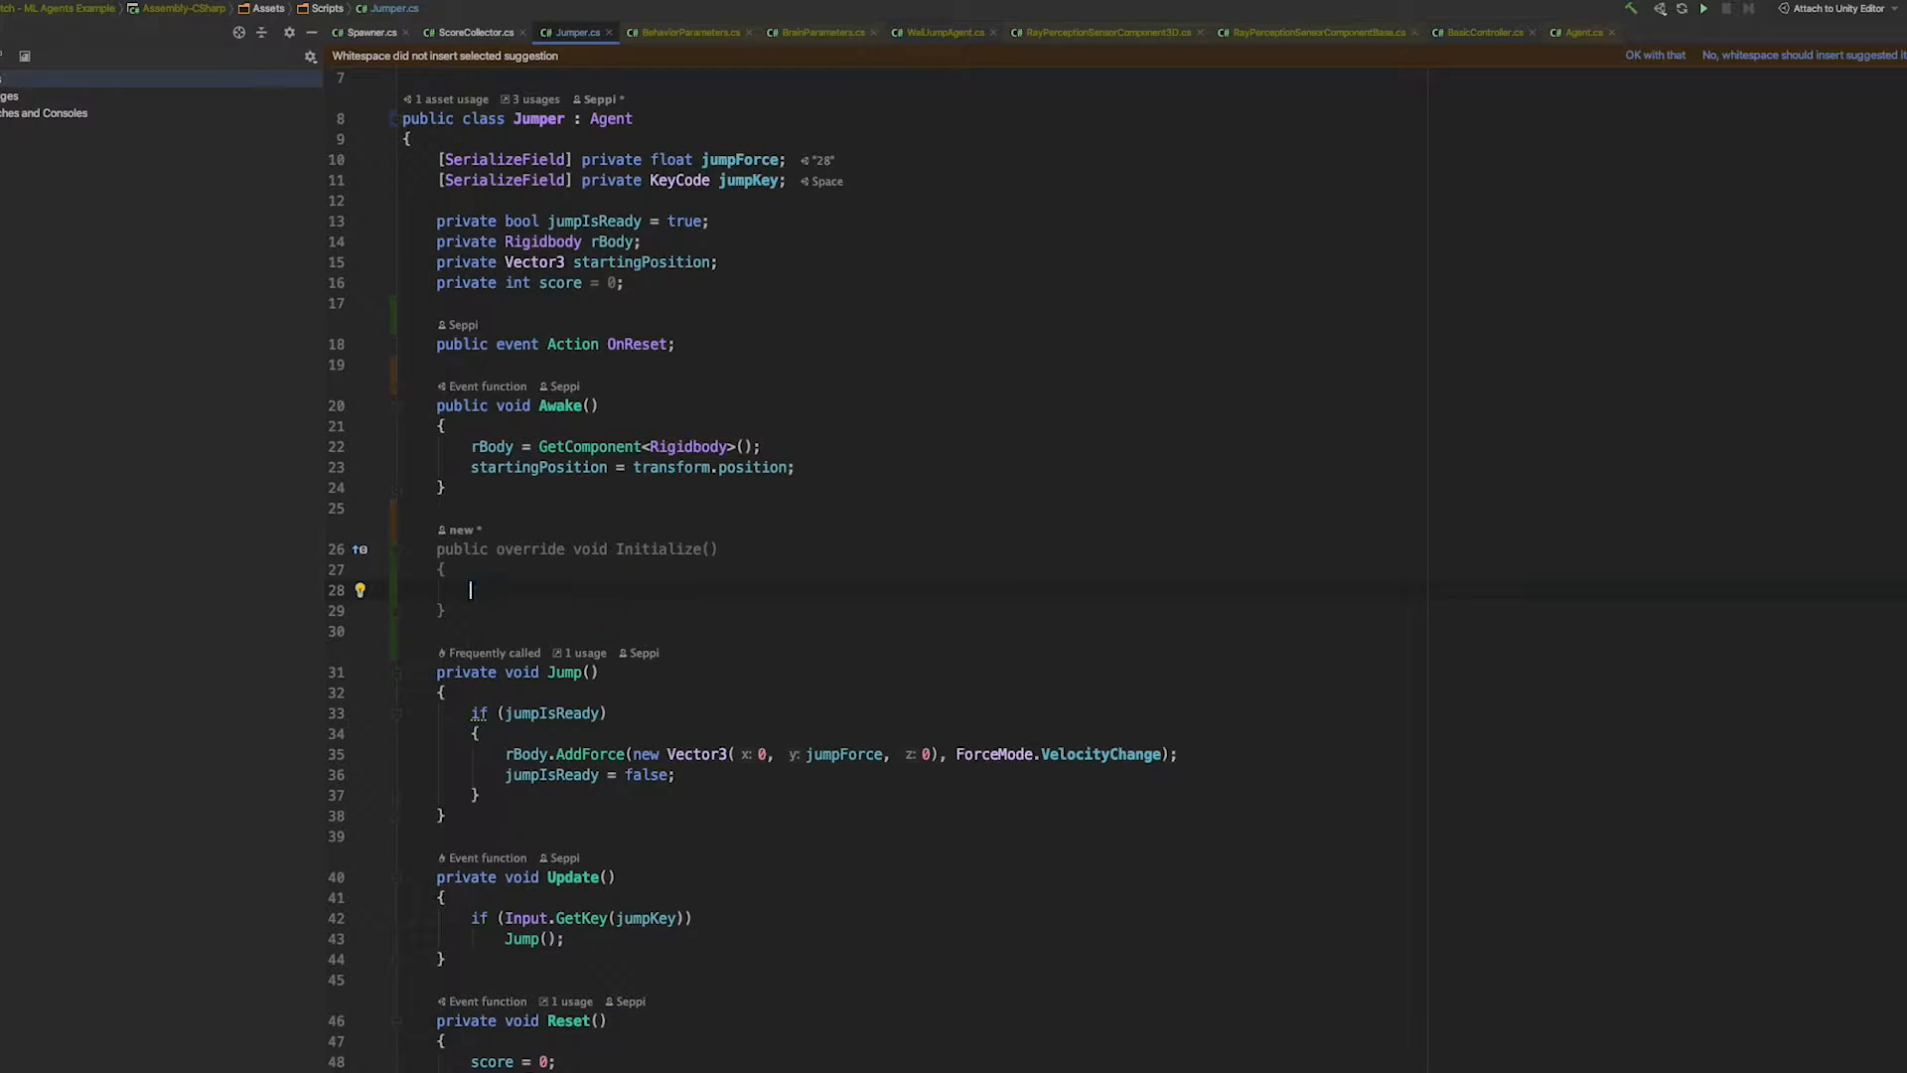
pyautogui.write('override void OnEpisodeBegin(')
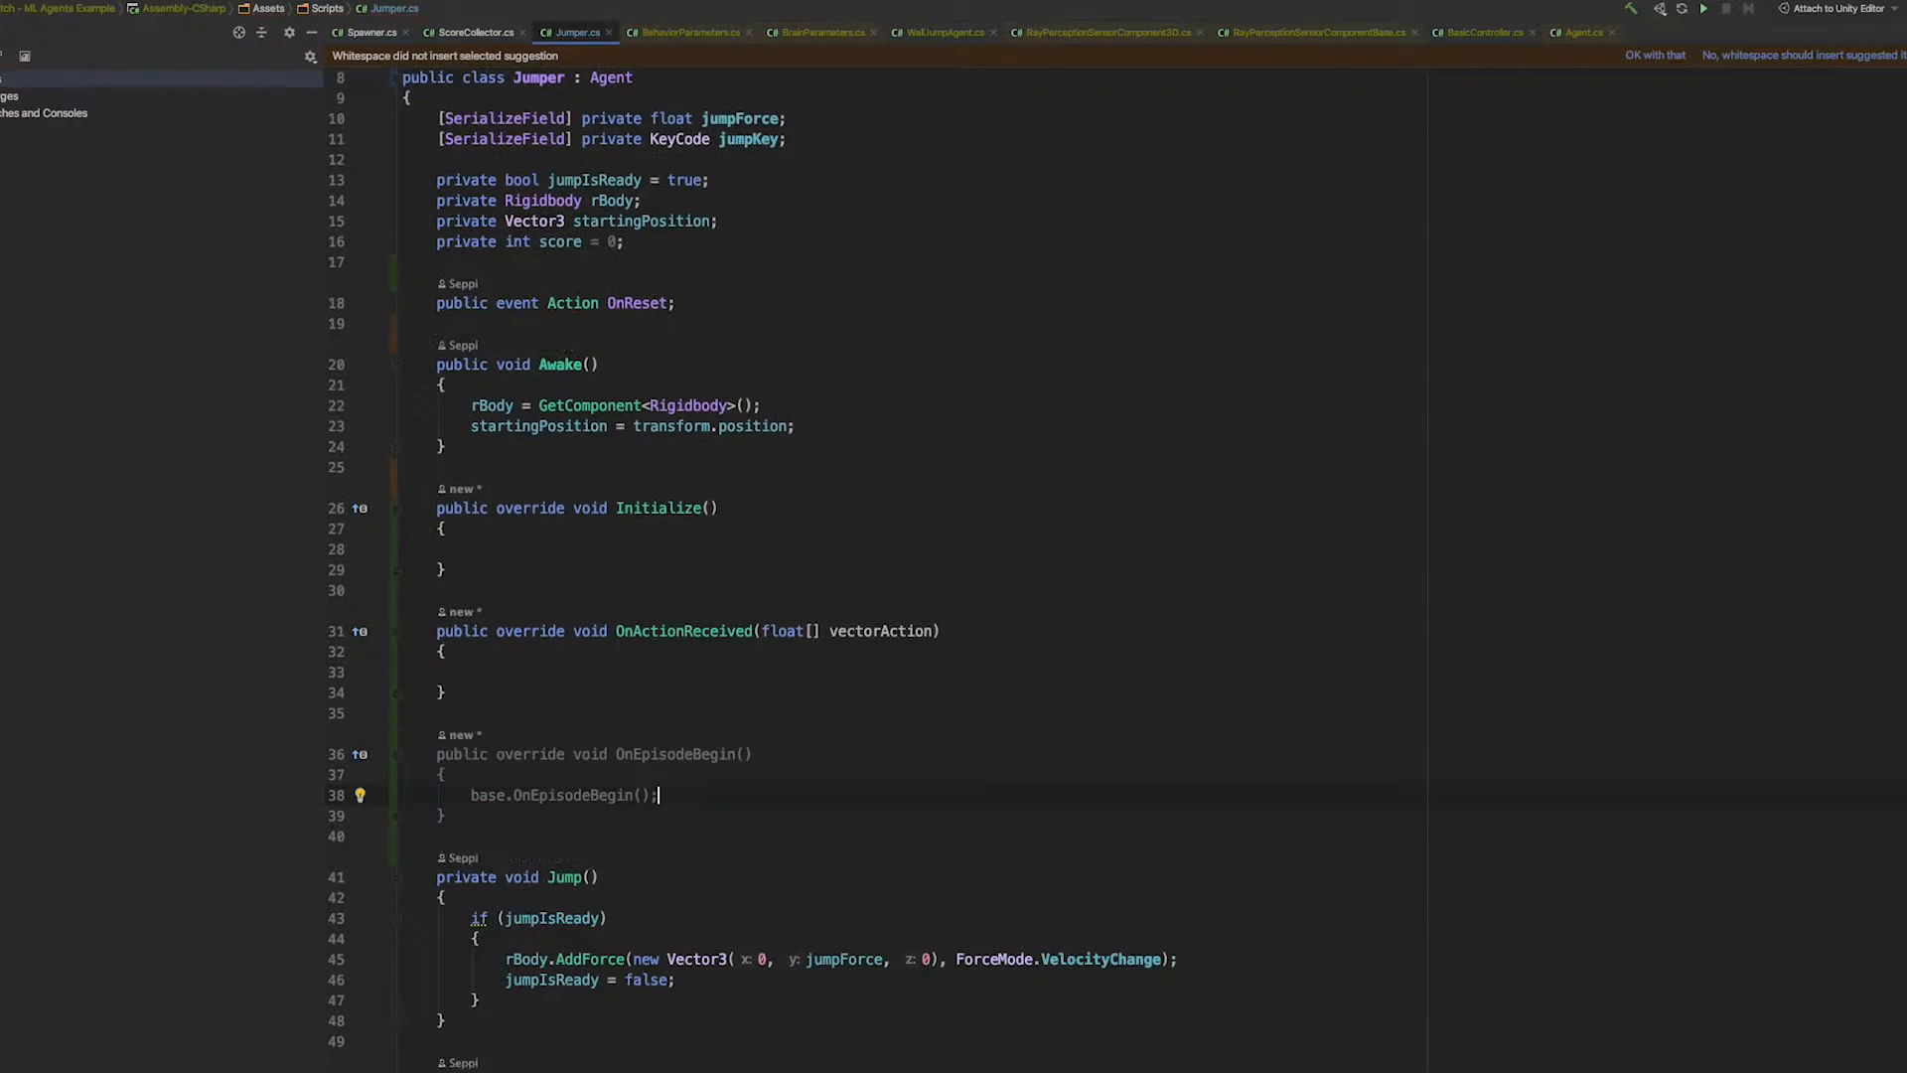
pyautogui.write('//Re')
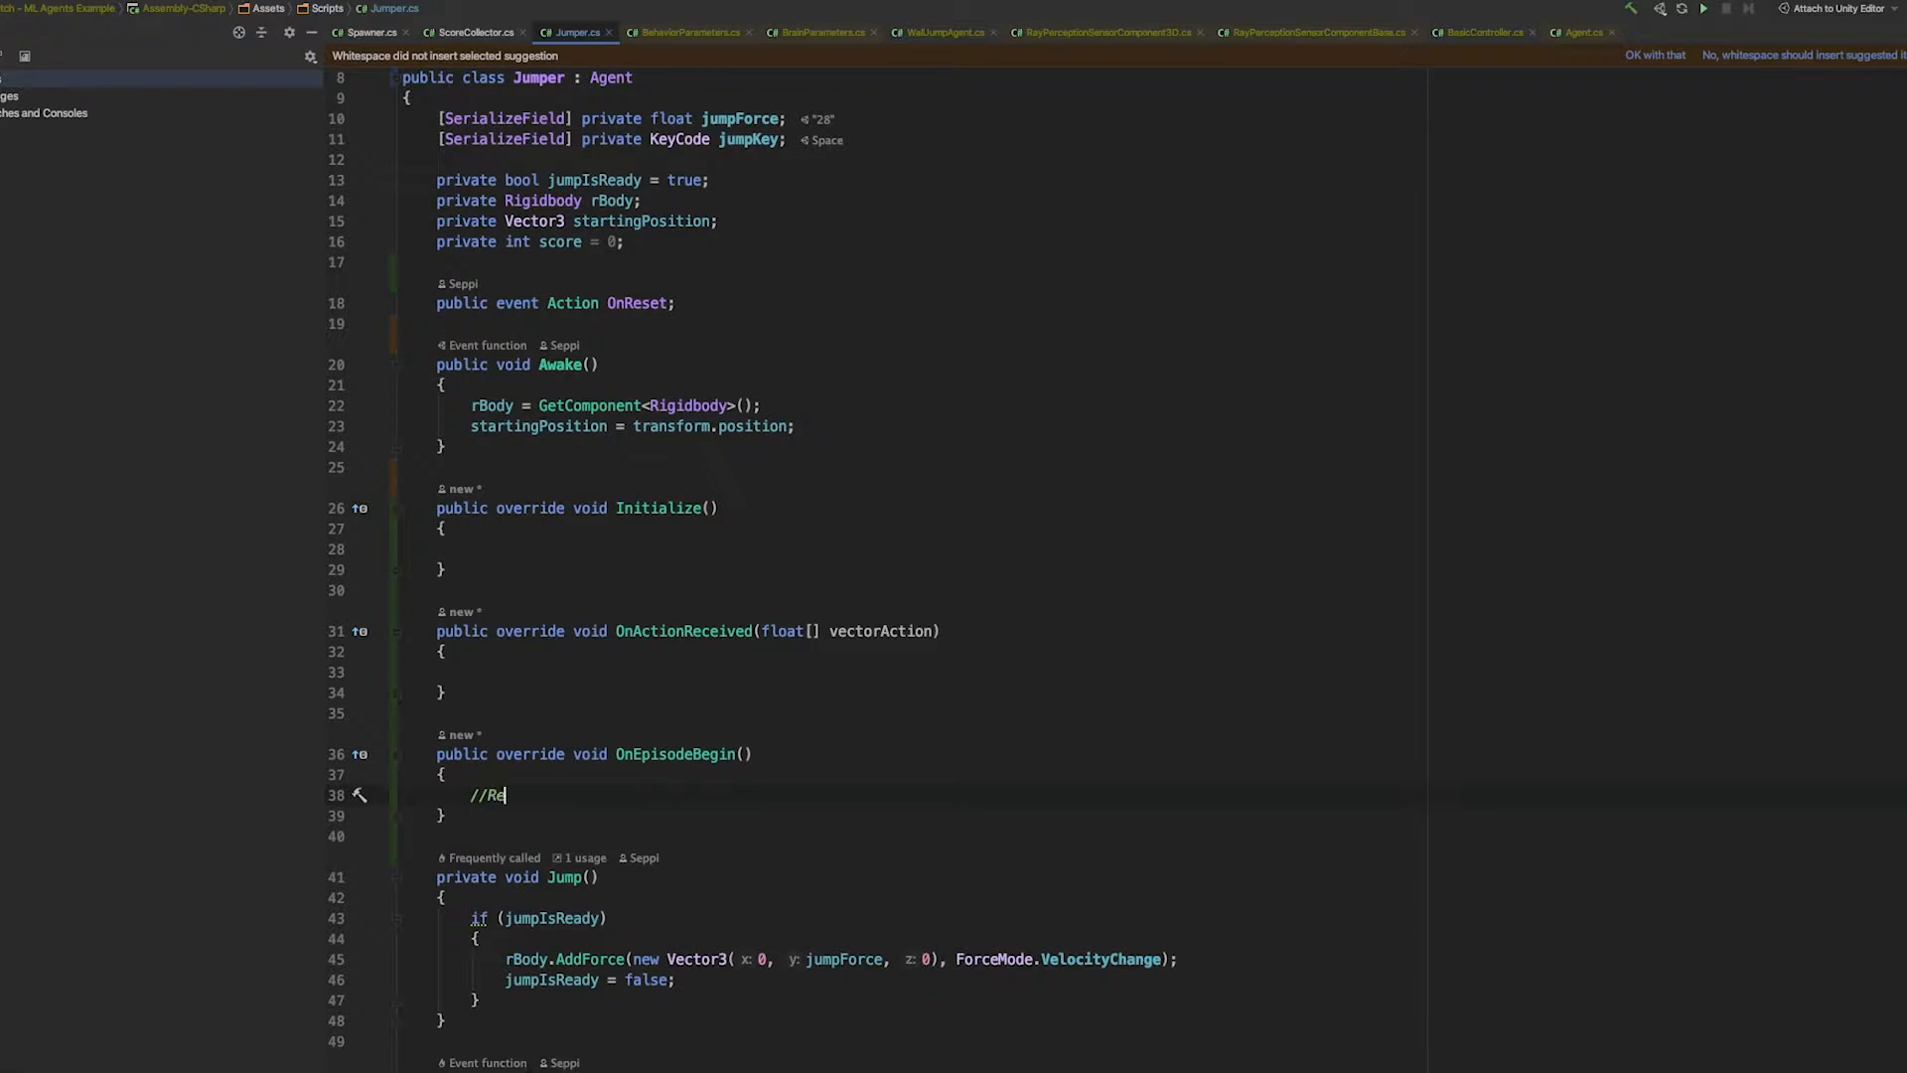
pyautogui.write('set Enviroment')
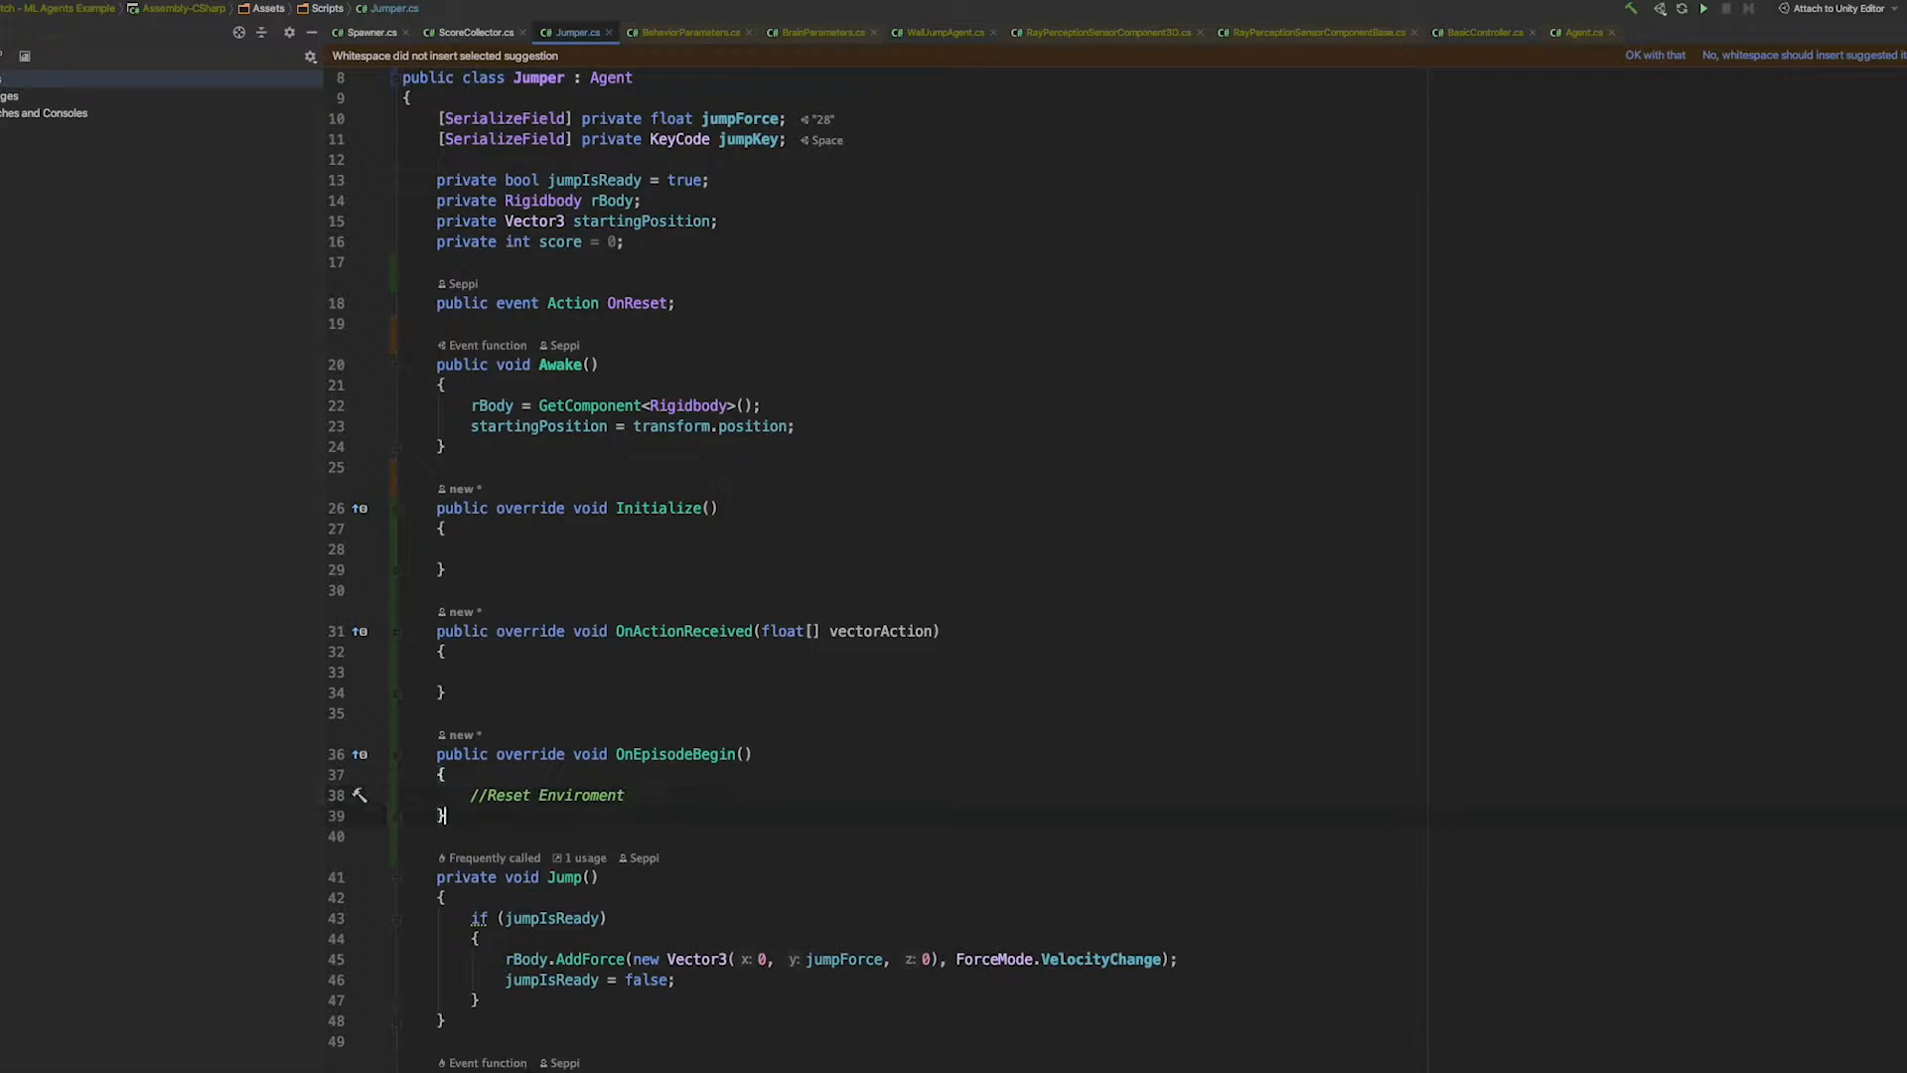
pyautogui.write('public override void Heuristic(float[] actionsOut')
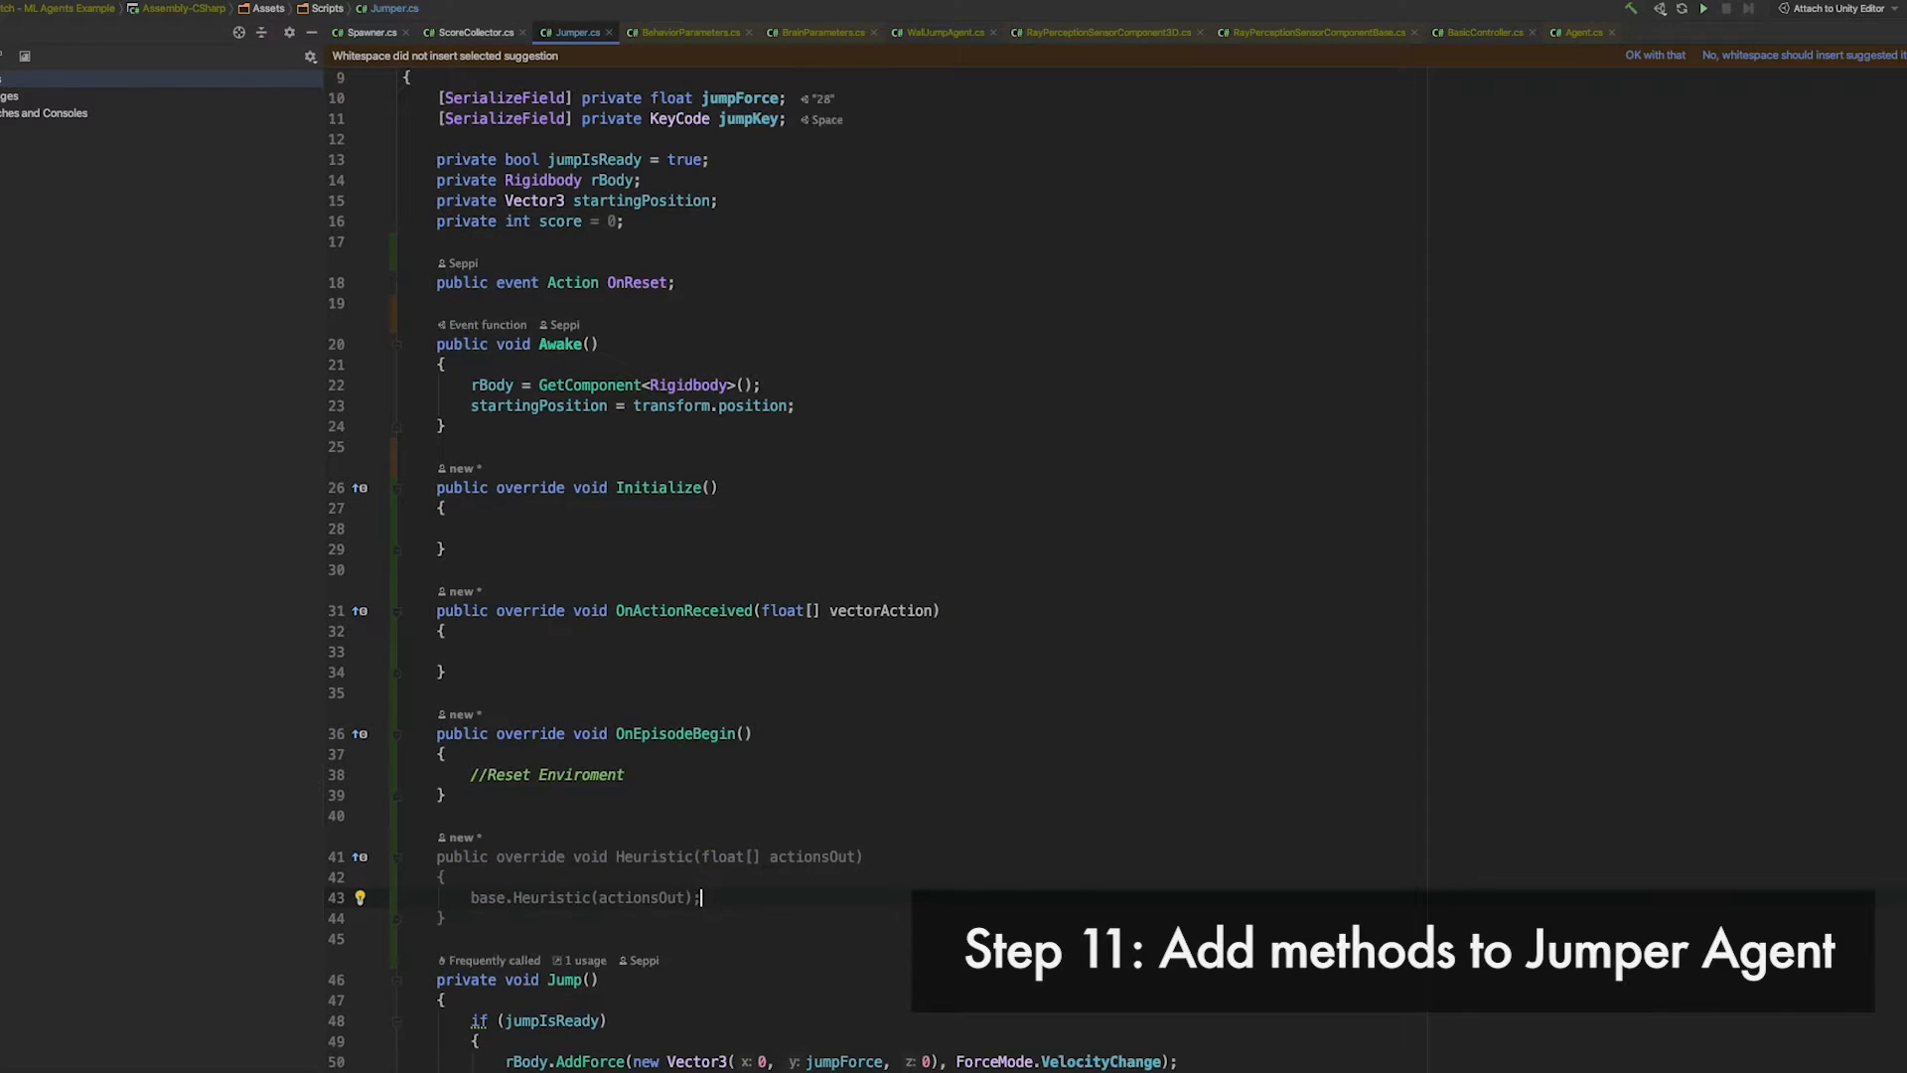
pyautogui.write('//')
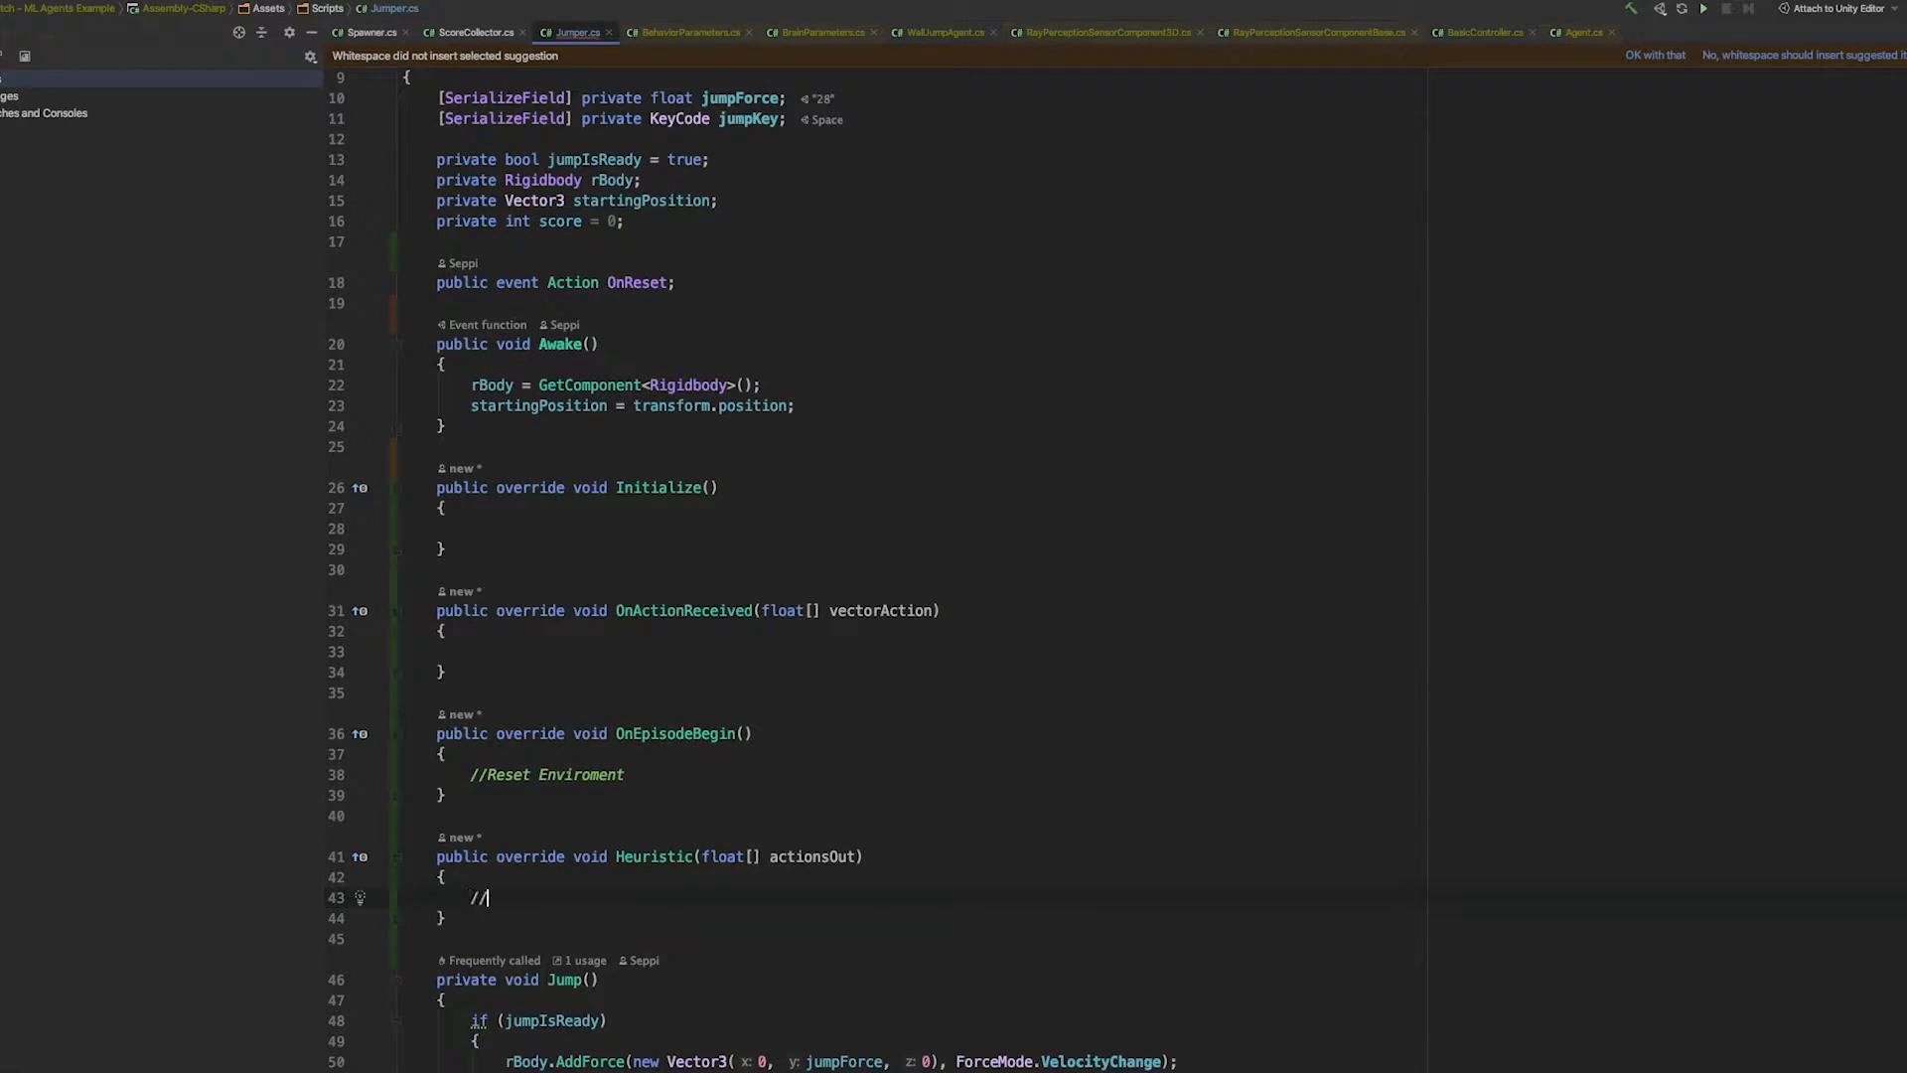
pyautogui.write('Player Input')
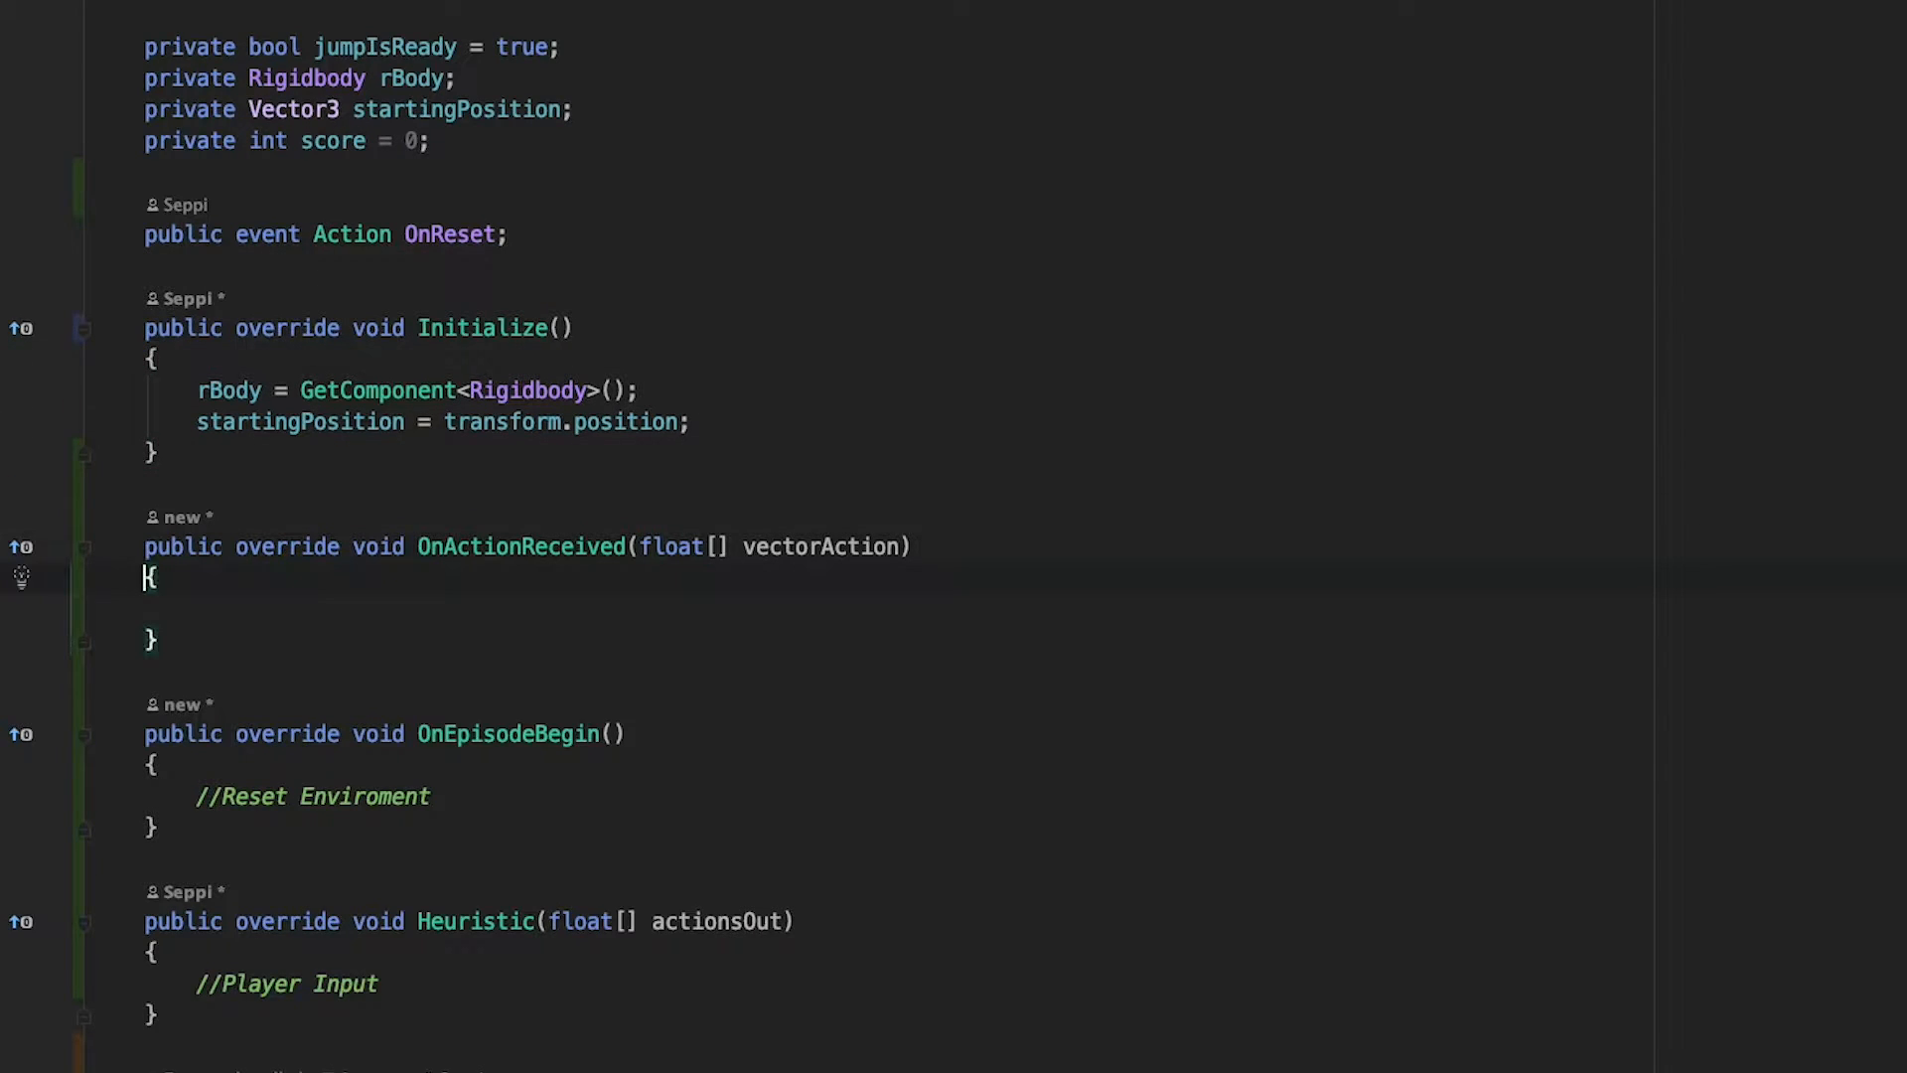
# - Make OnActionReceived call Jump() when the floored first action equals 1
pyautogui.write('i')
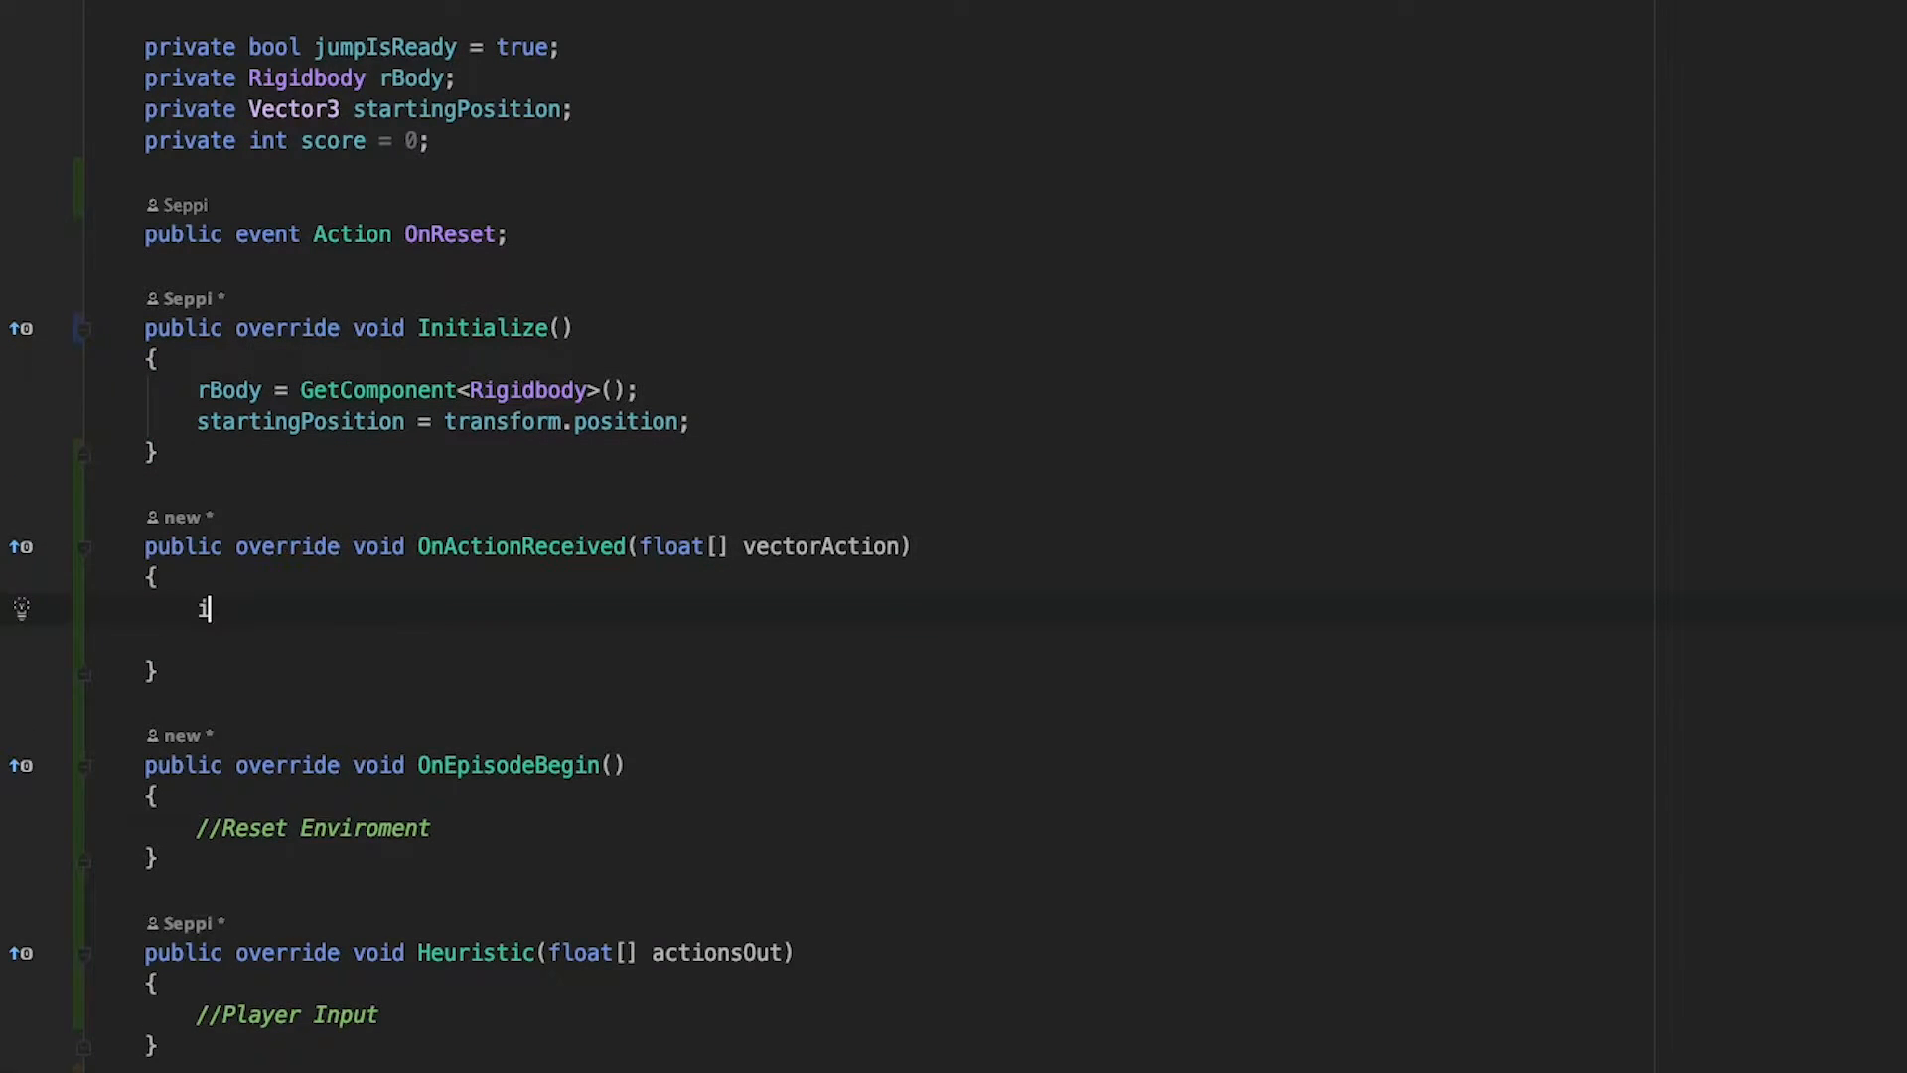
pyautogui.write('f(vectorAction)')
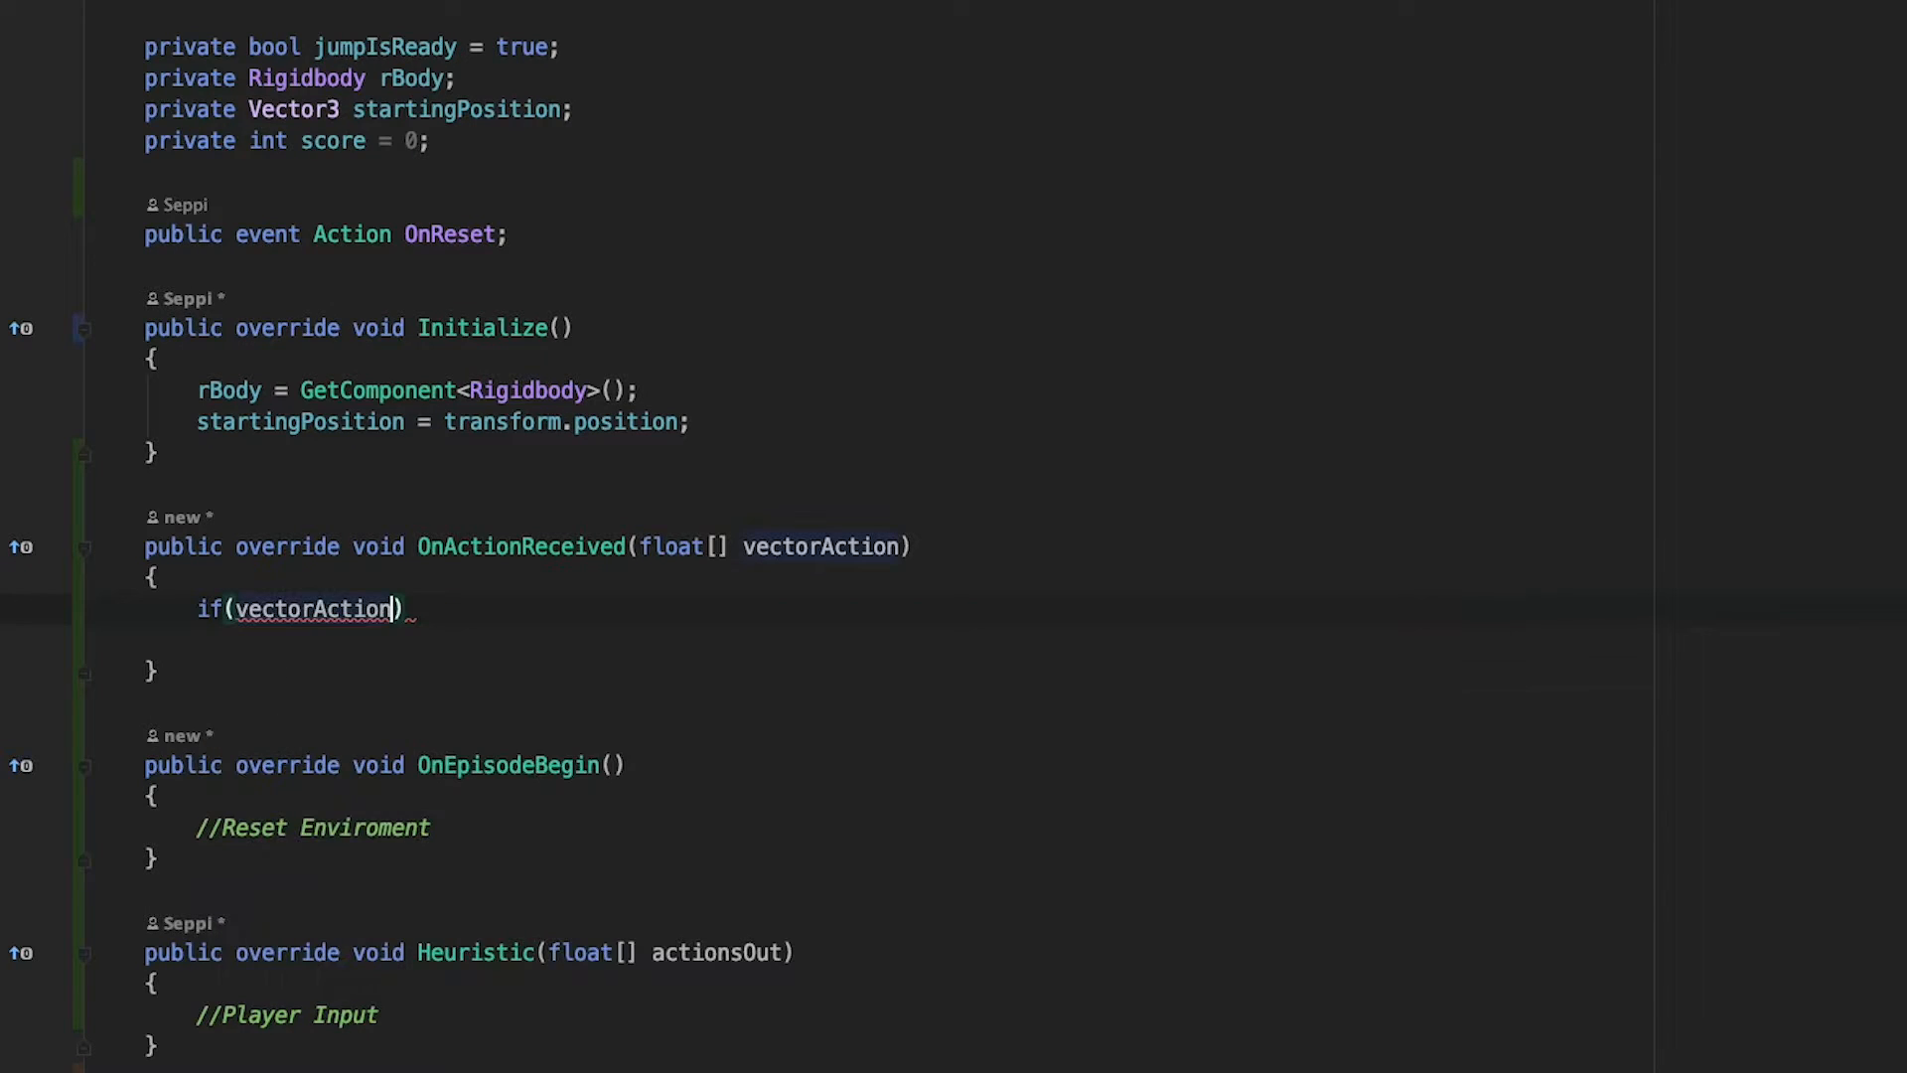
pyautogui.write('[0] == 1')
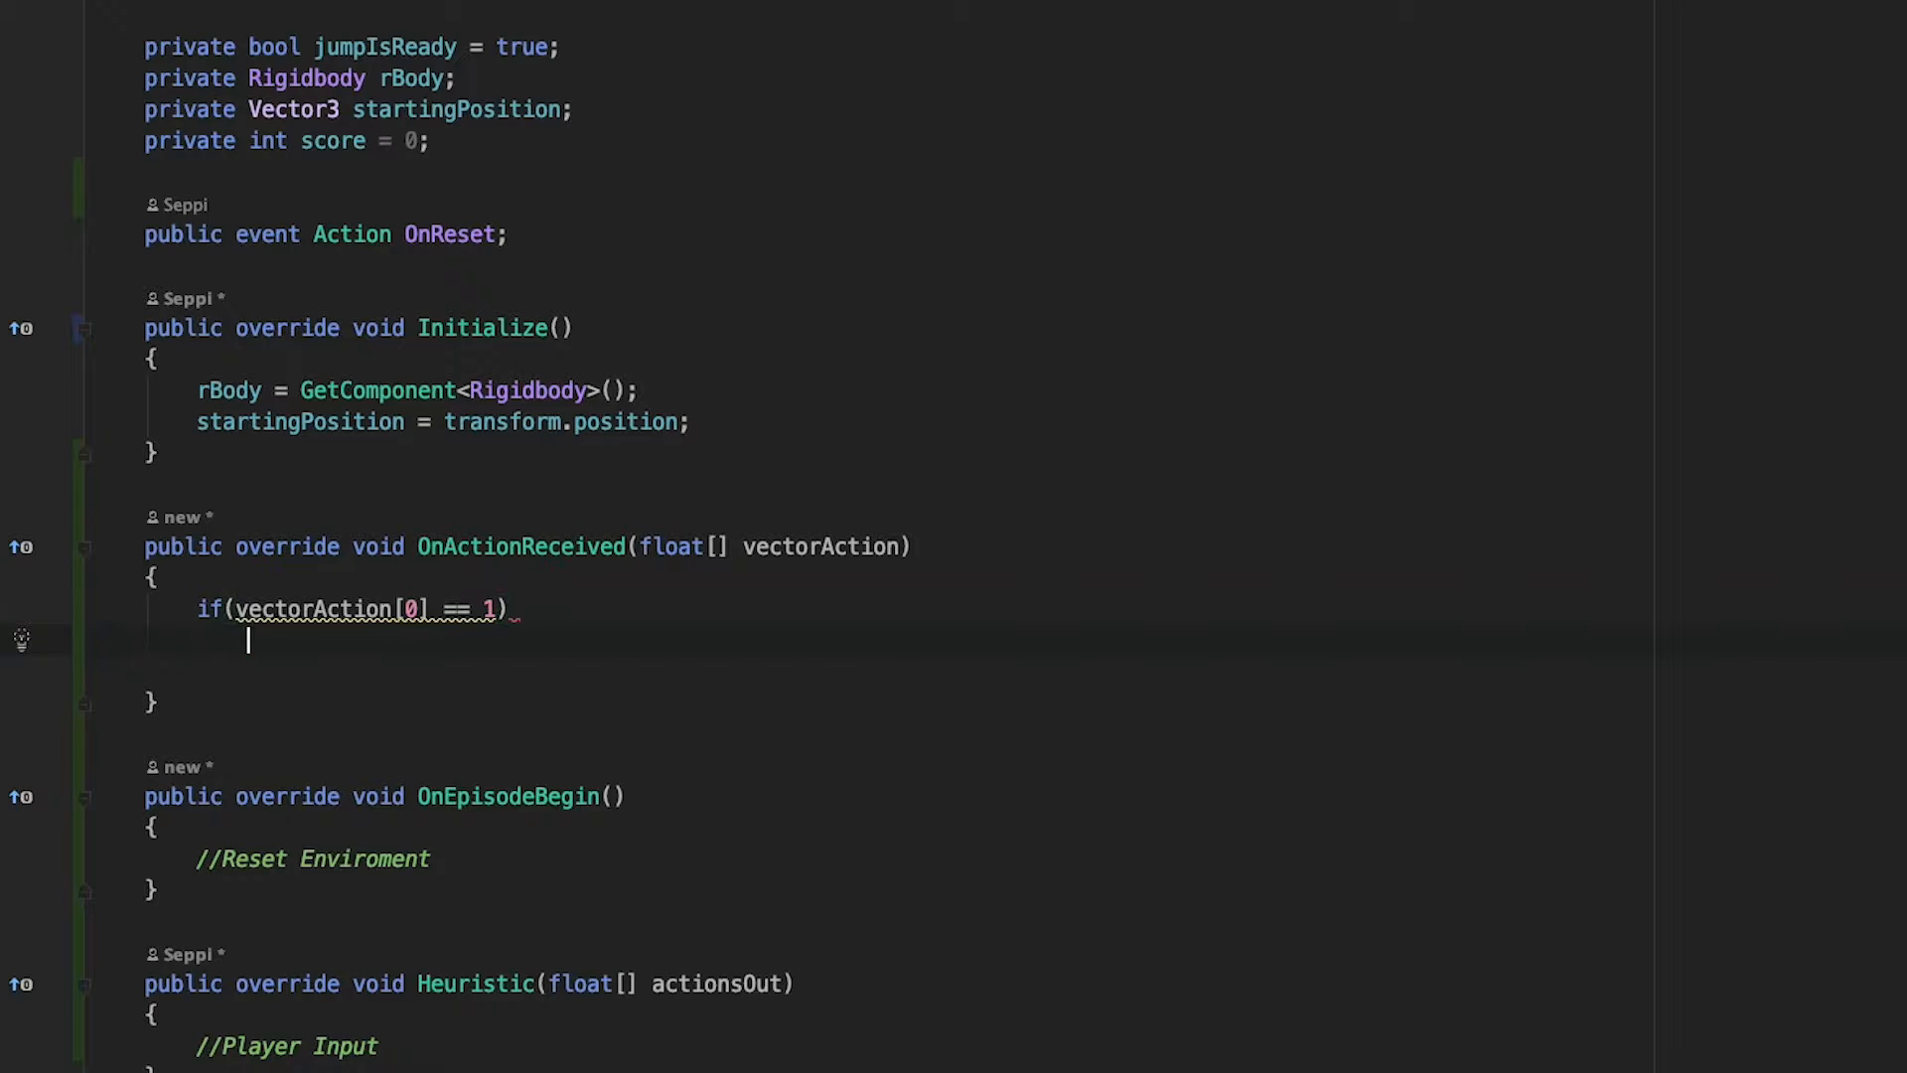
pyautogui.write('Jump();')
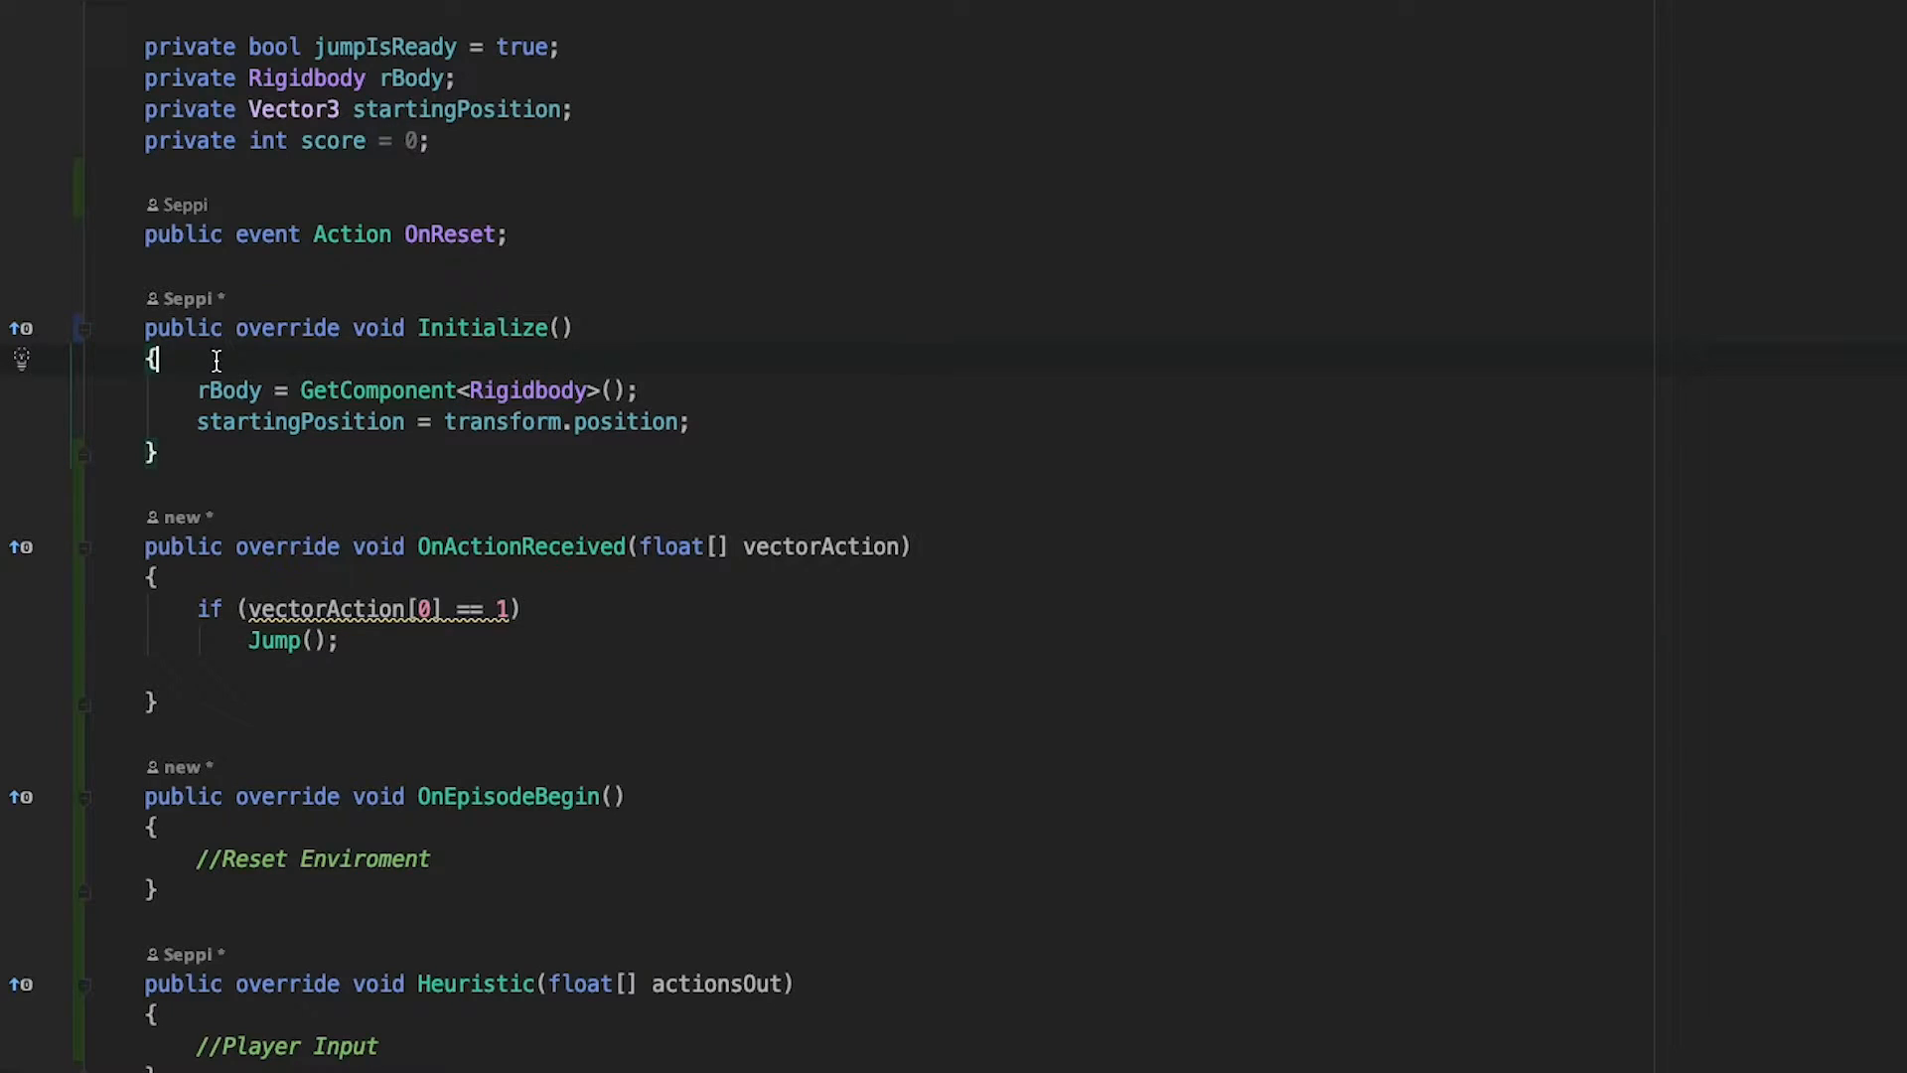
pyautogui.moveTo(308, 537)
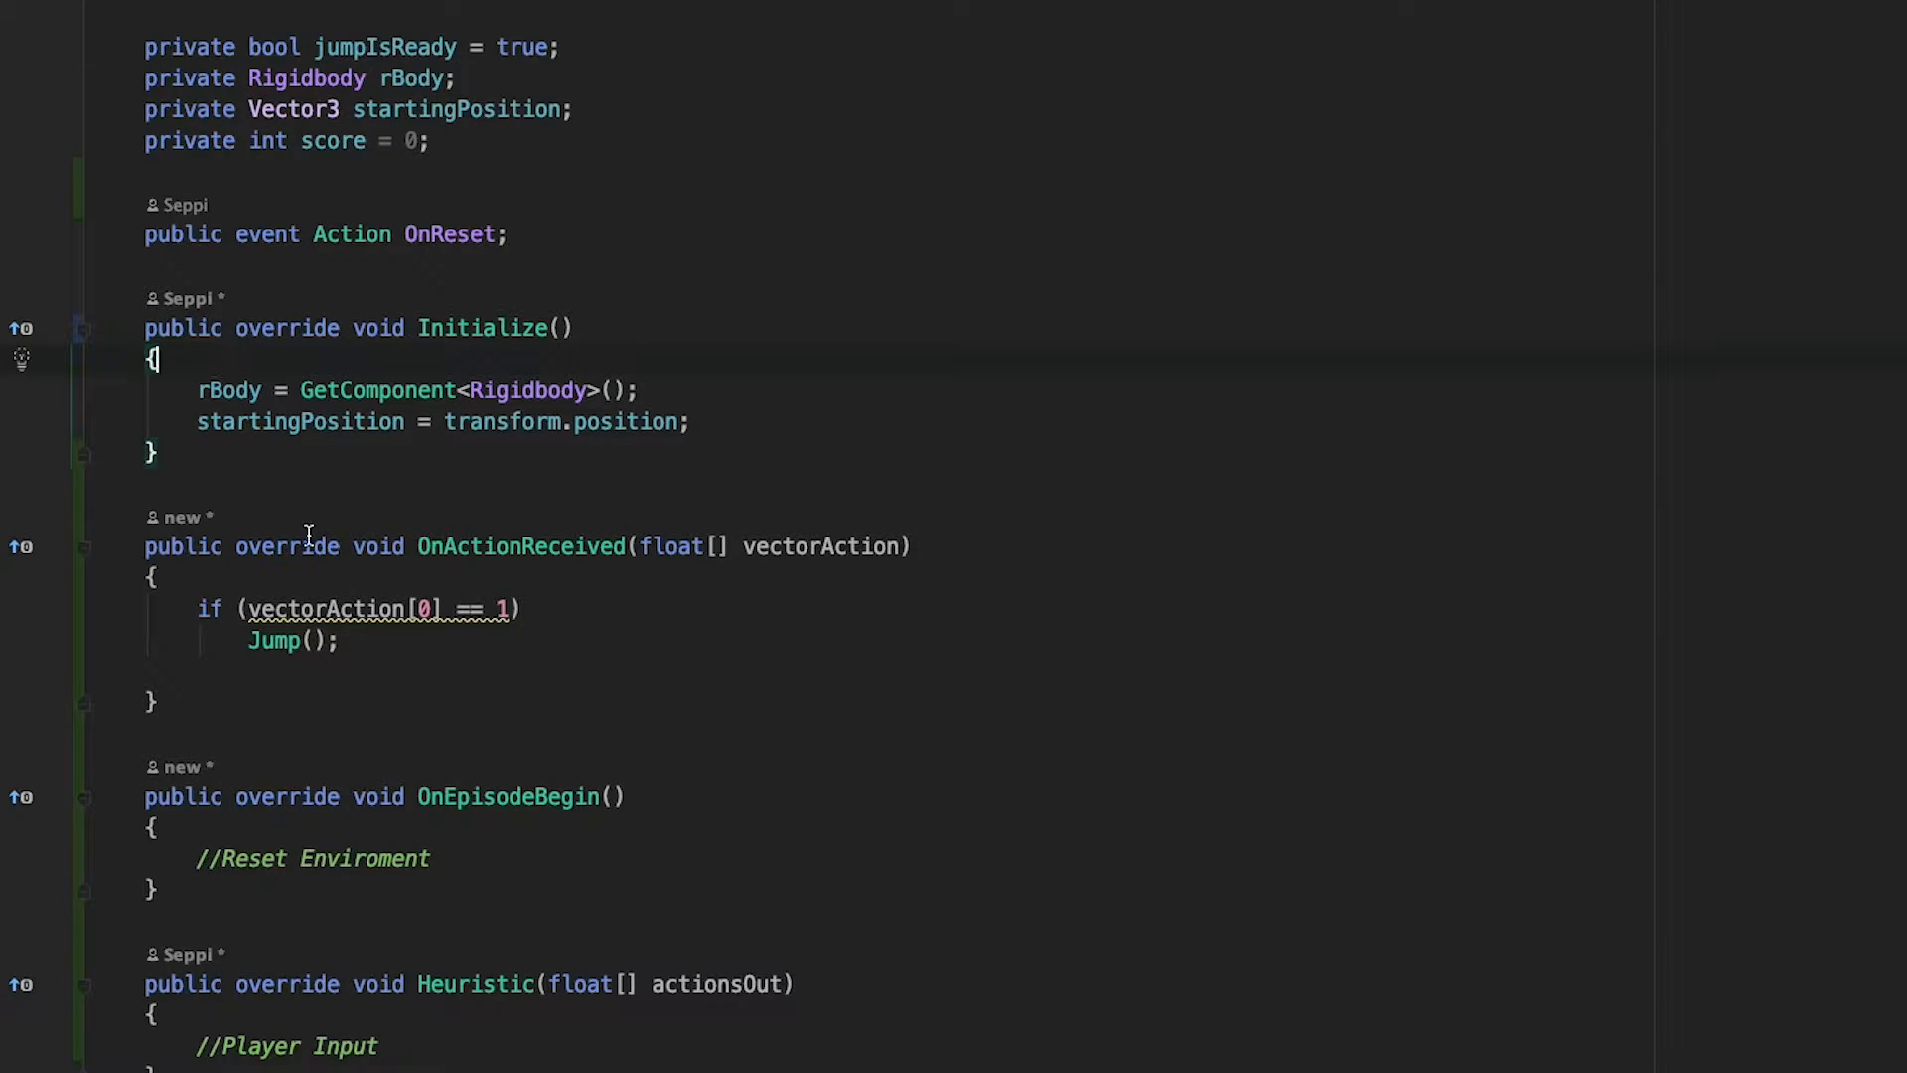
pyautogui.write('Ma')
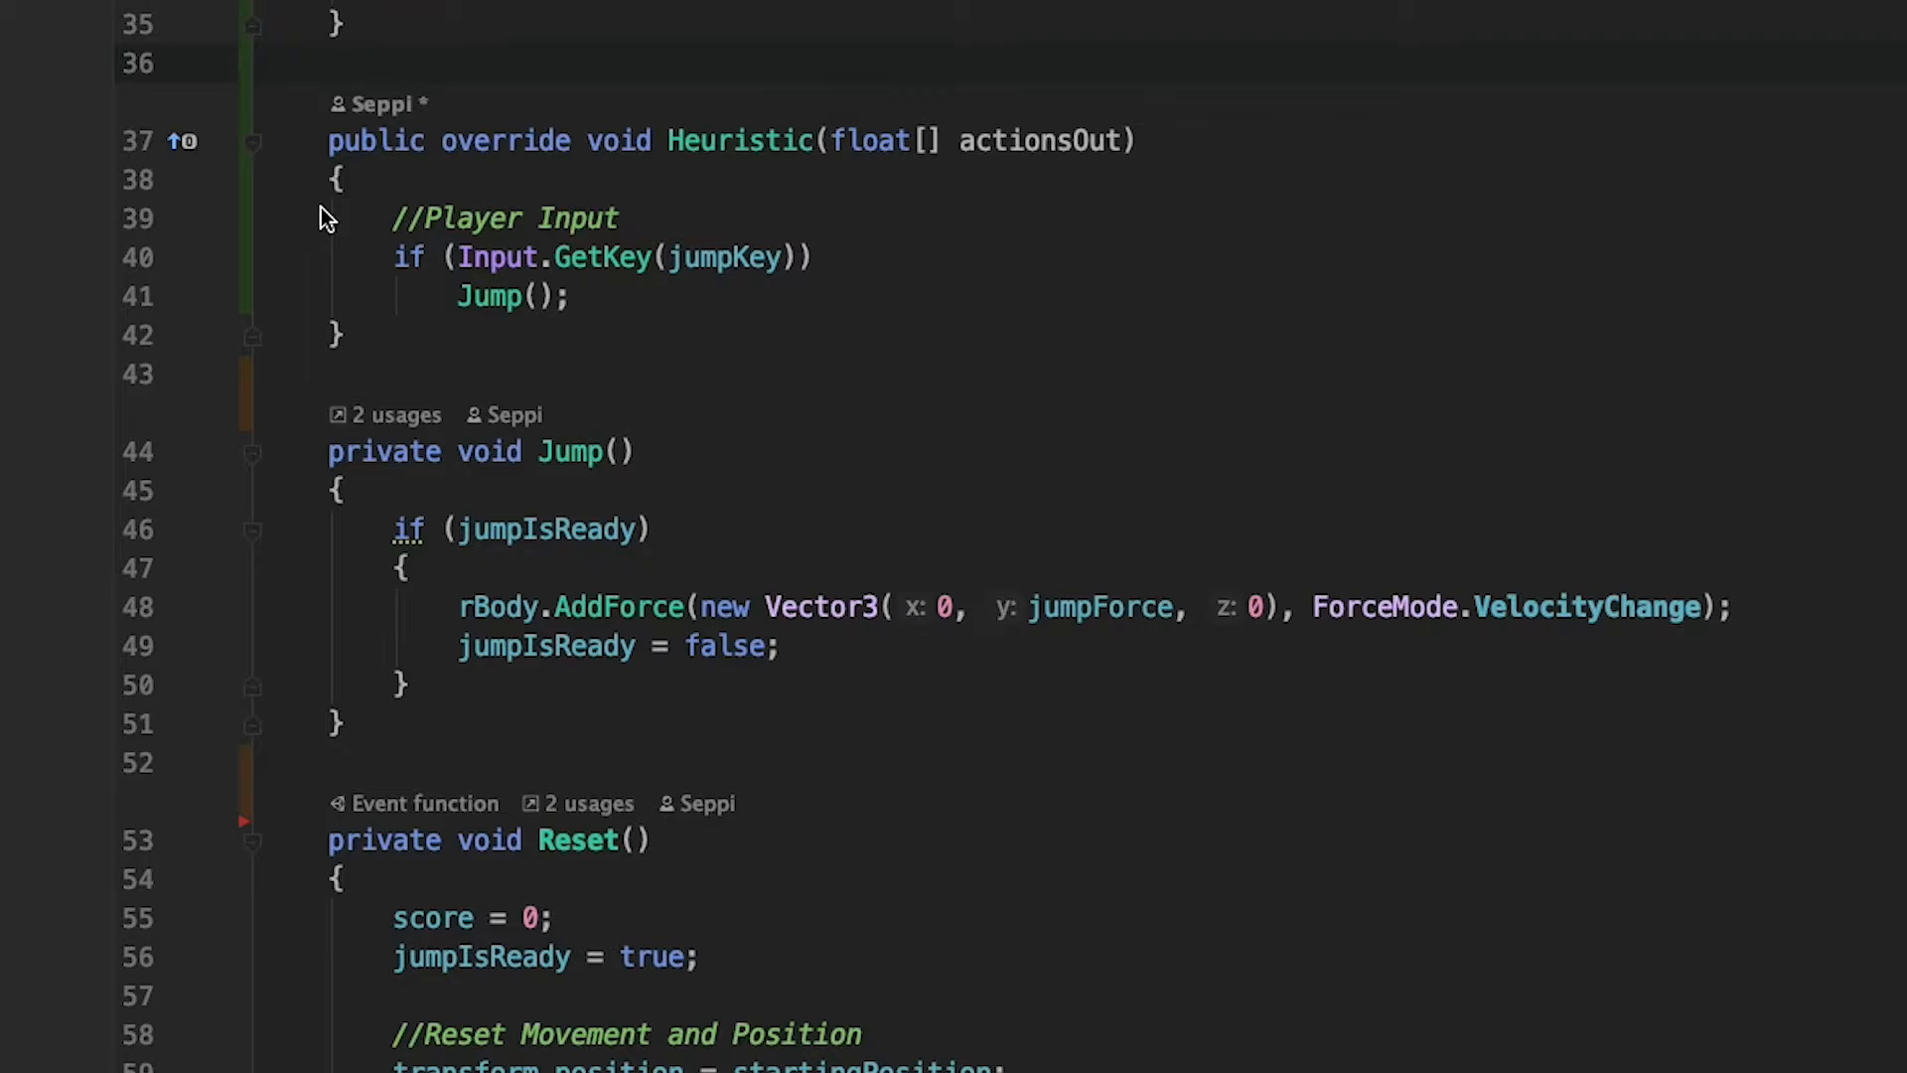
# - Set actionsOut[0] to 1 in Heuristic and call Reset() in OnEpisodeBegin
pyautogui.write('actionsOut')
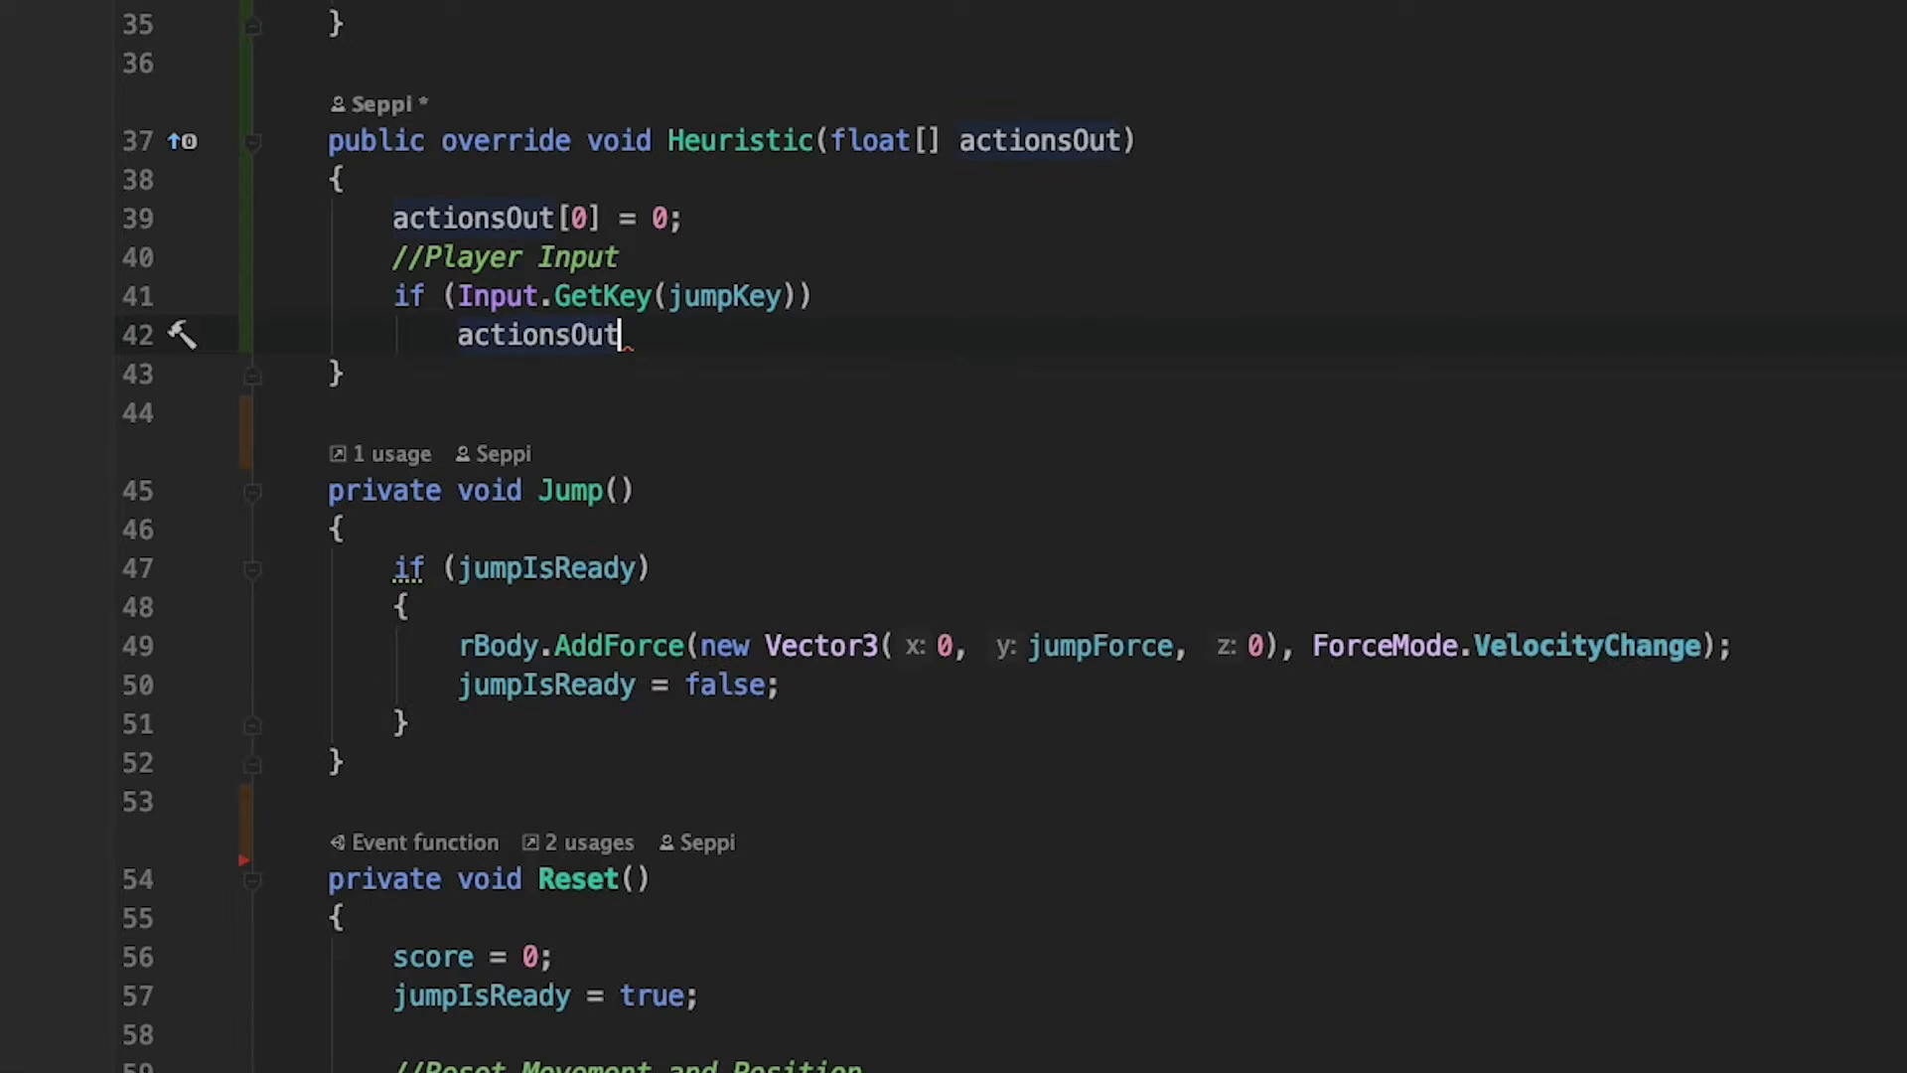
pyautogui.write('[0] = 1;')
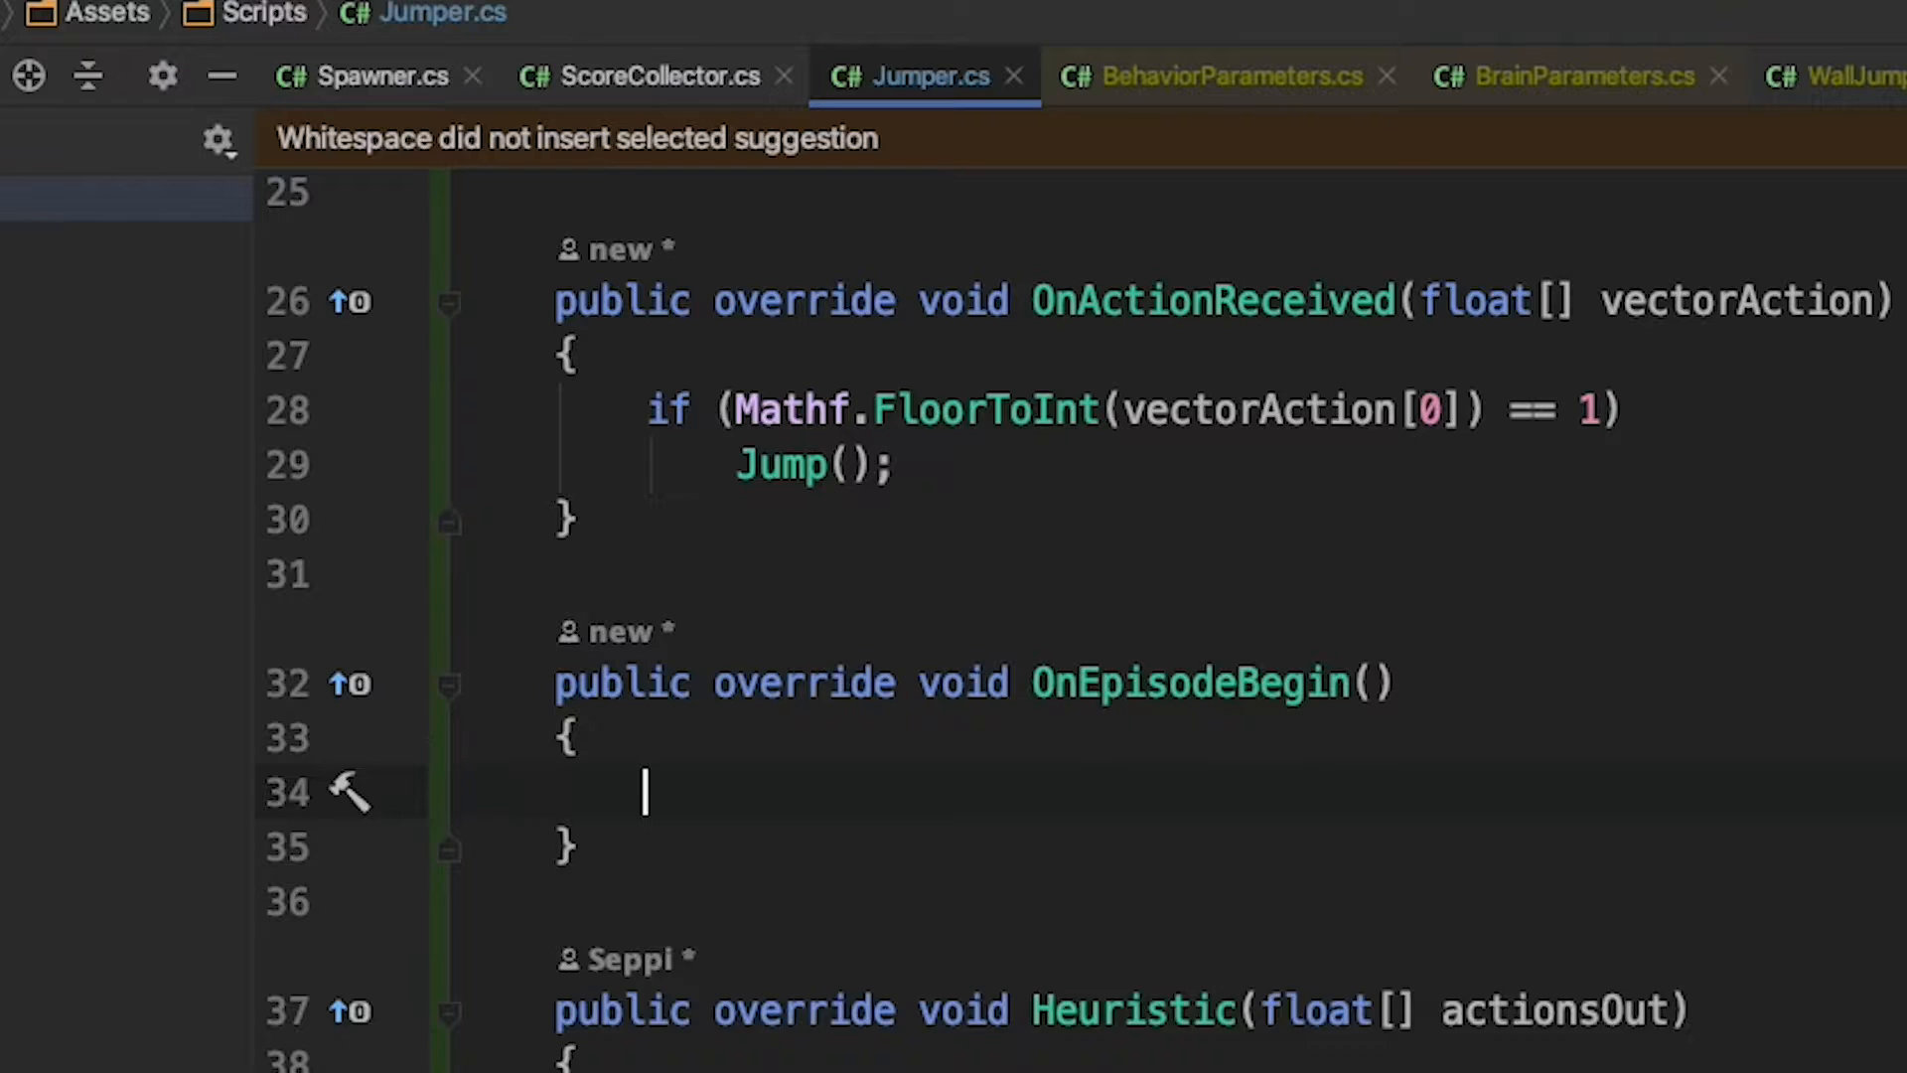
pyautogui.write('Reset();')
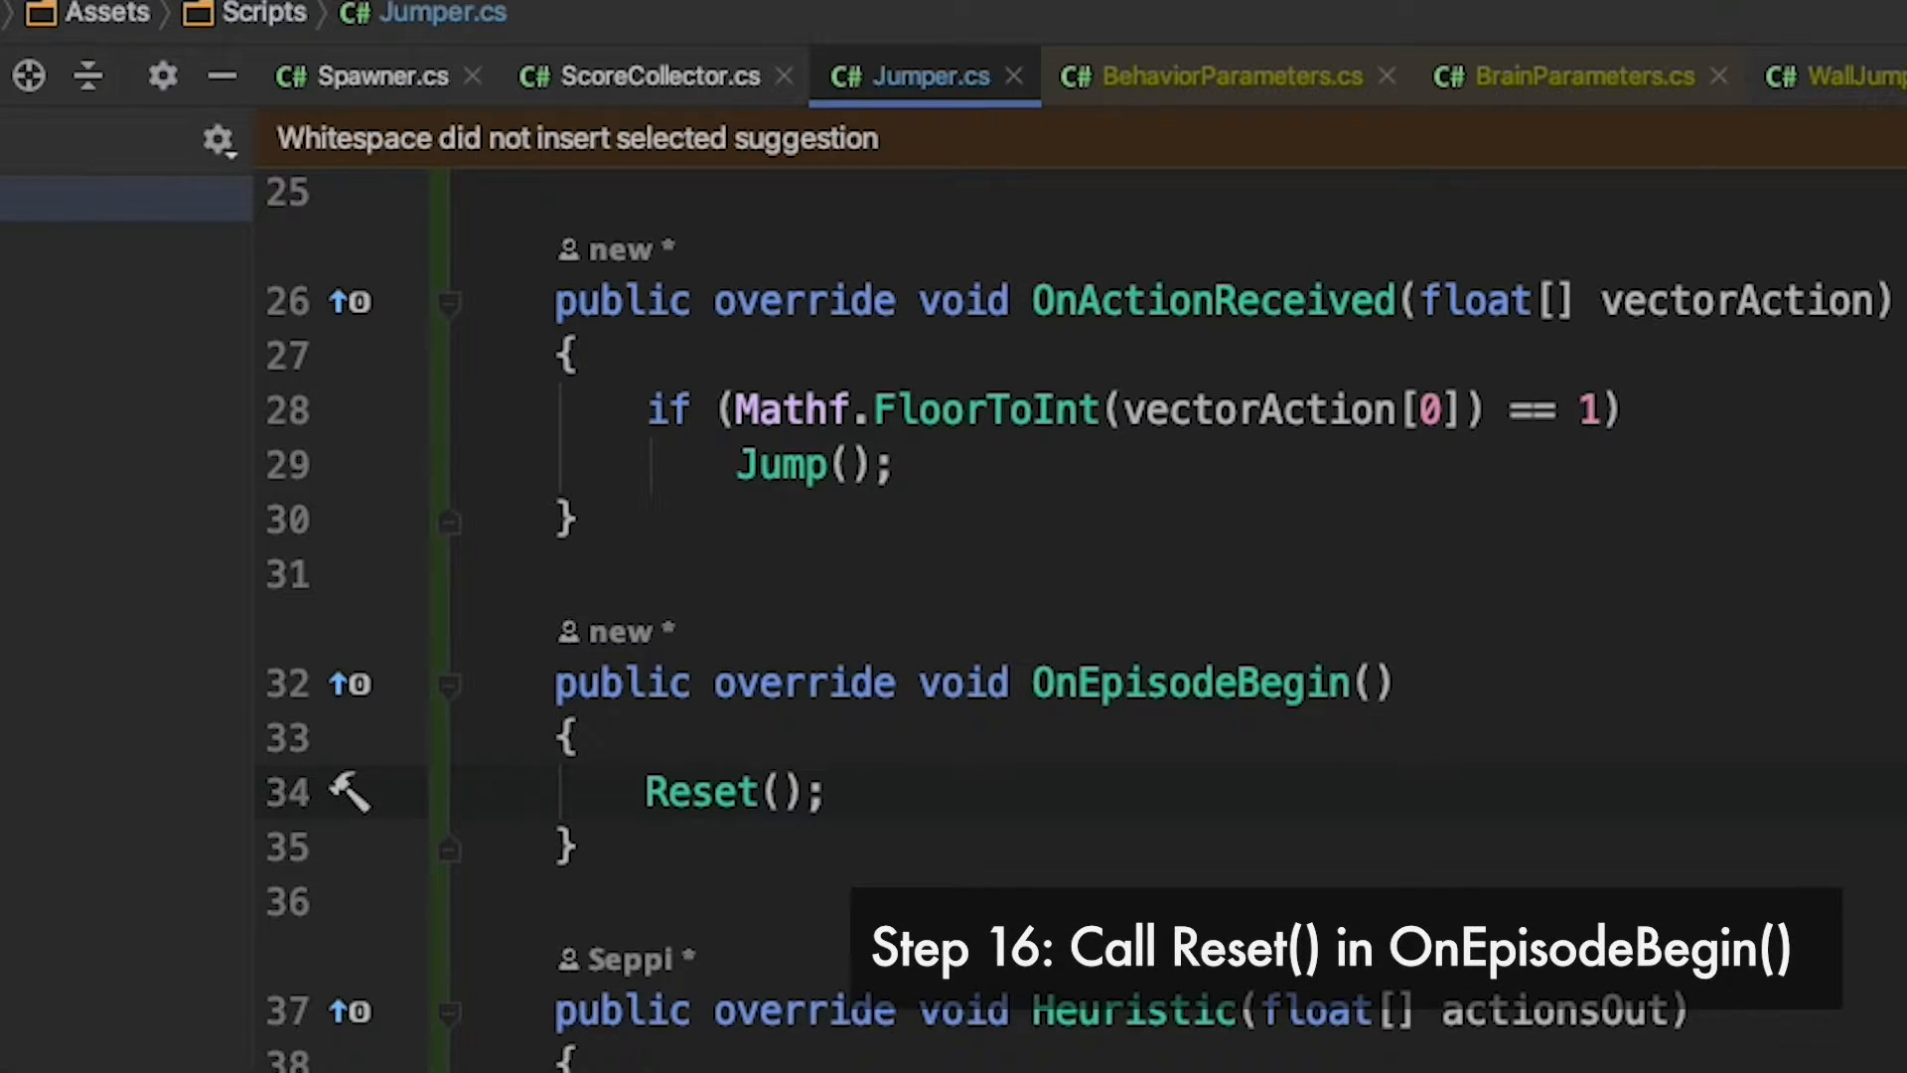
# - Search 'Ray' in Add Component to add a Ray Perception Sensor 3D to the car
pyautogui.click(896, 13)
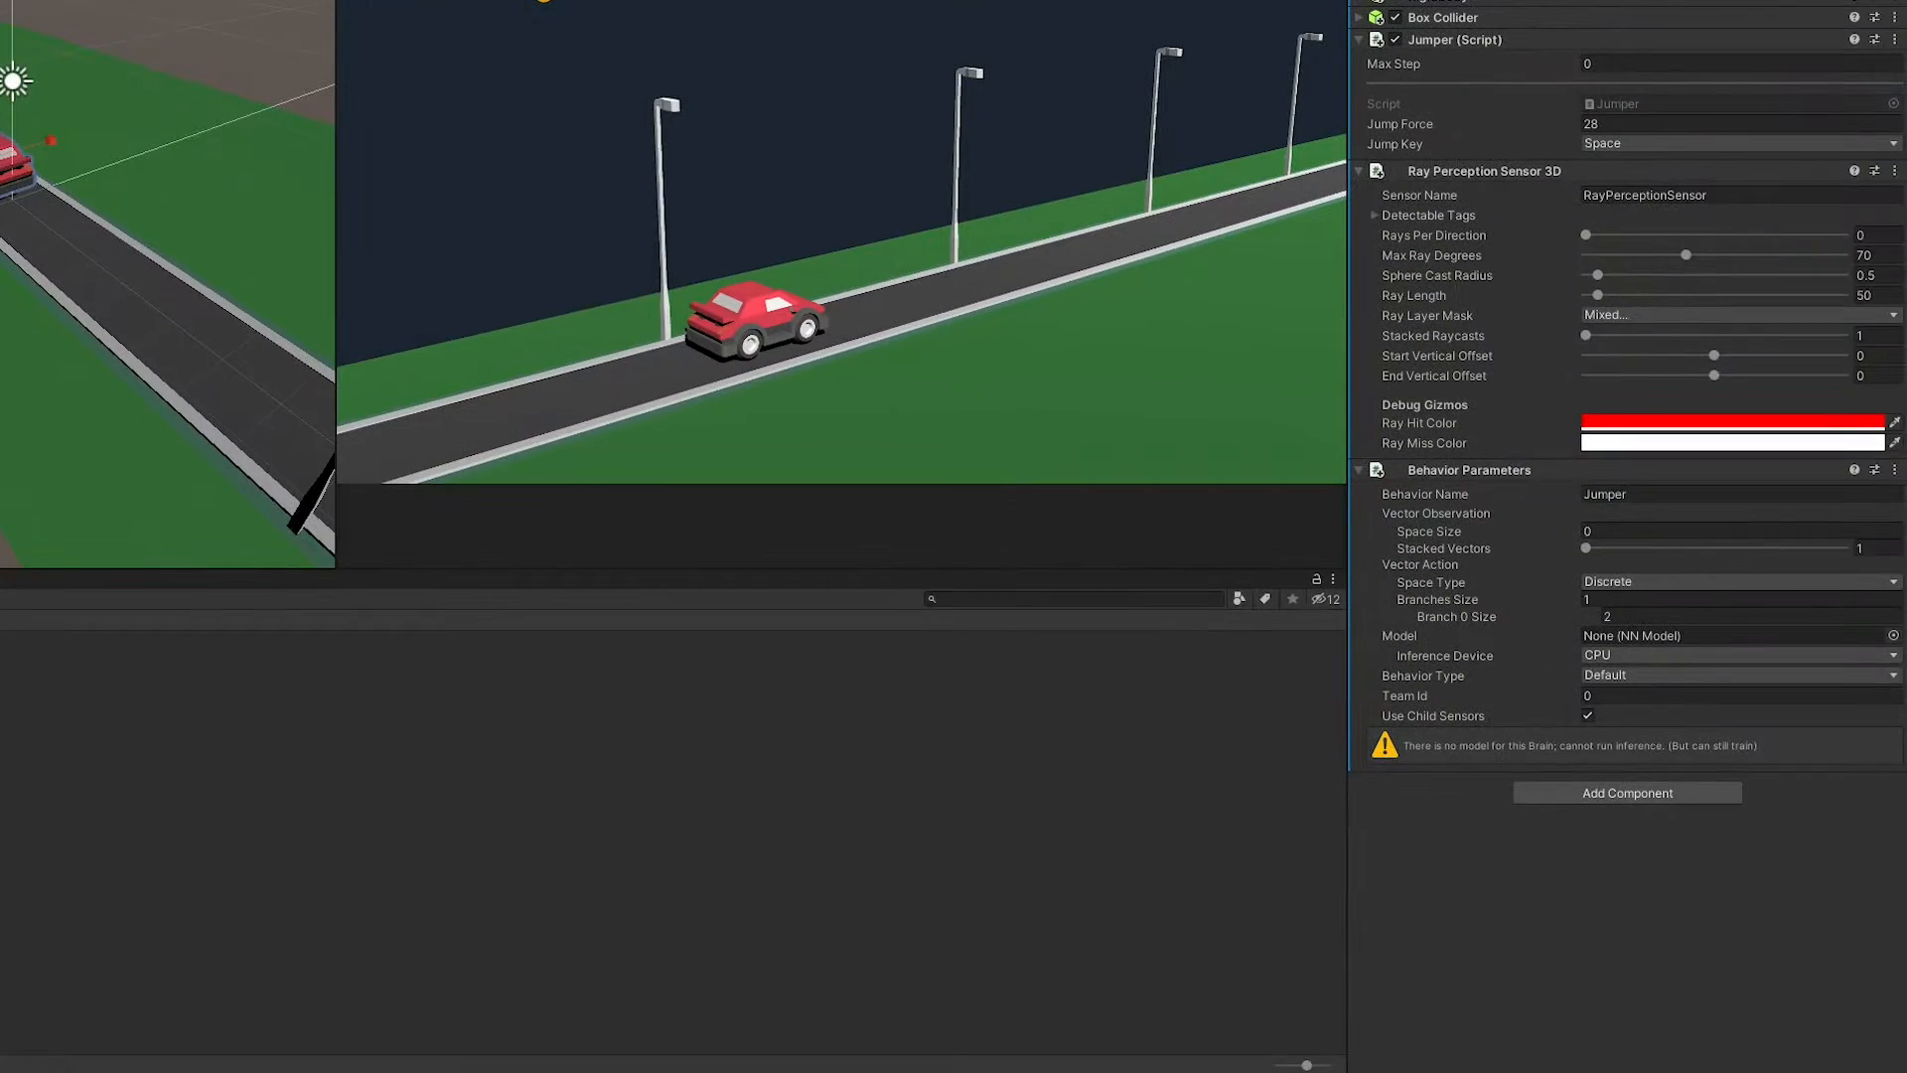
pyautogui.write('Ray')
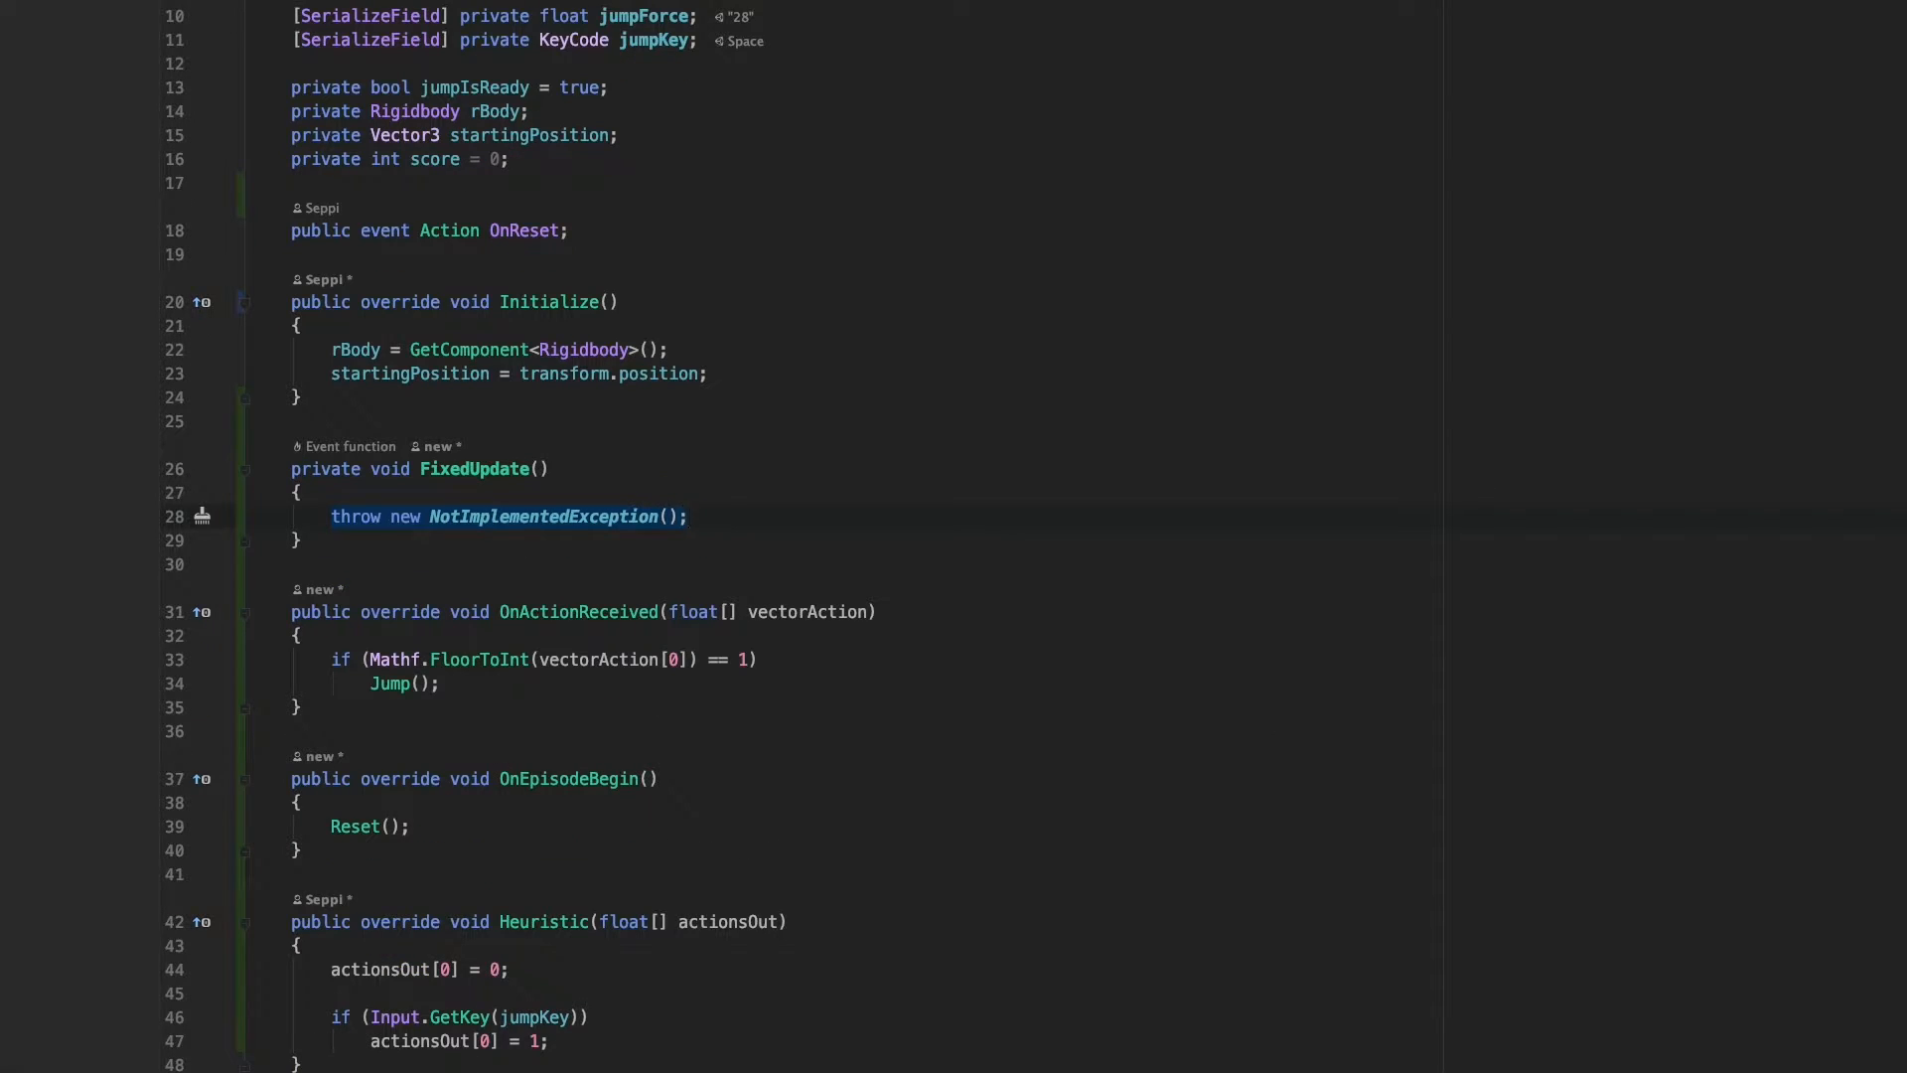
# - Add an if(jumpIsReady) check and begin an AddReward() call for score triggers
pyautogui.write('if(jumpIsReady)')
pyautogui.write('AddReward();')
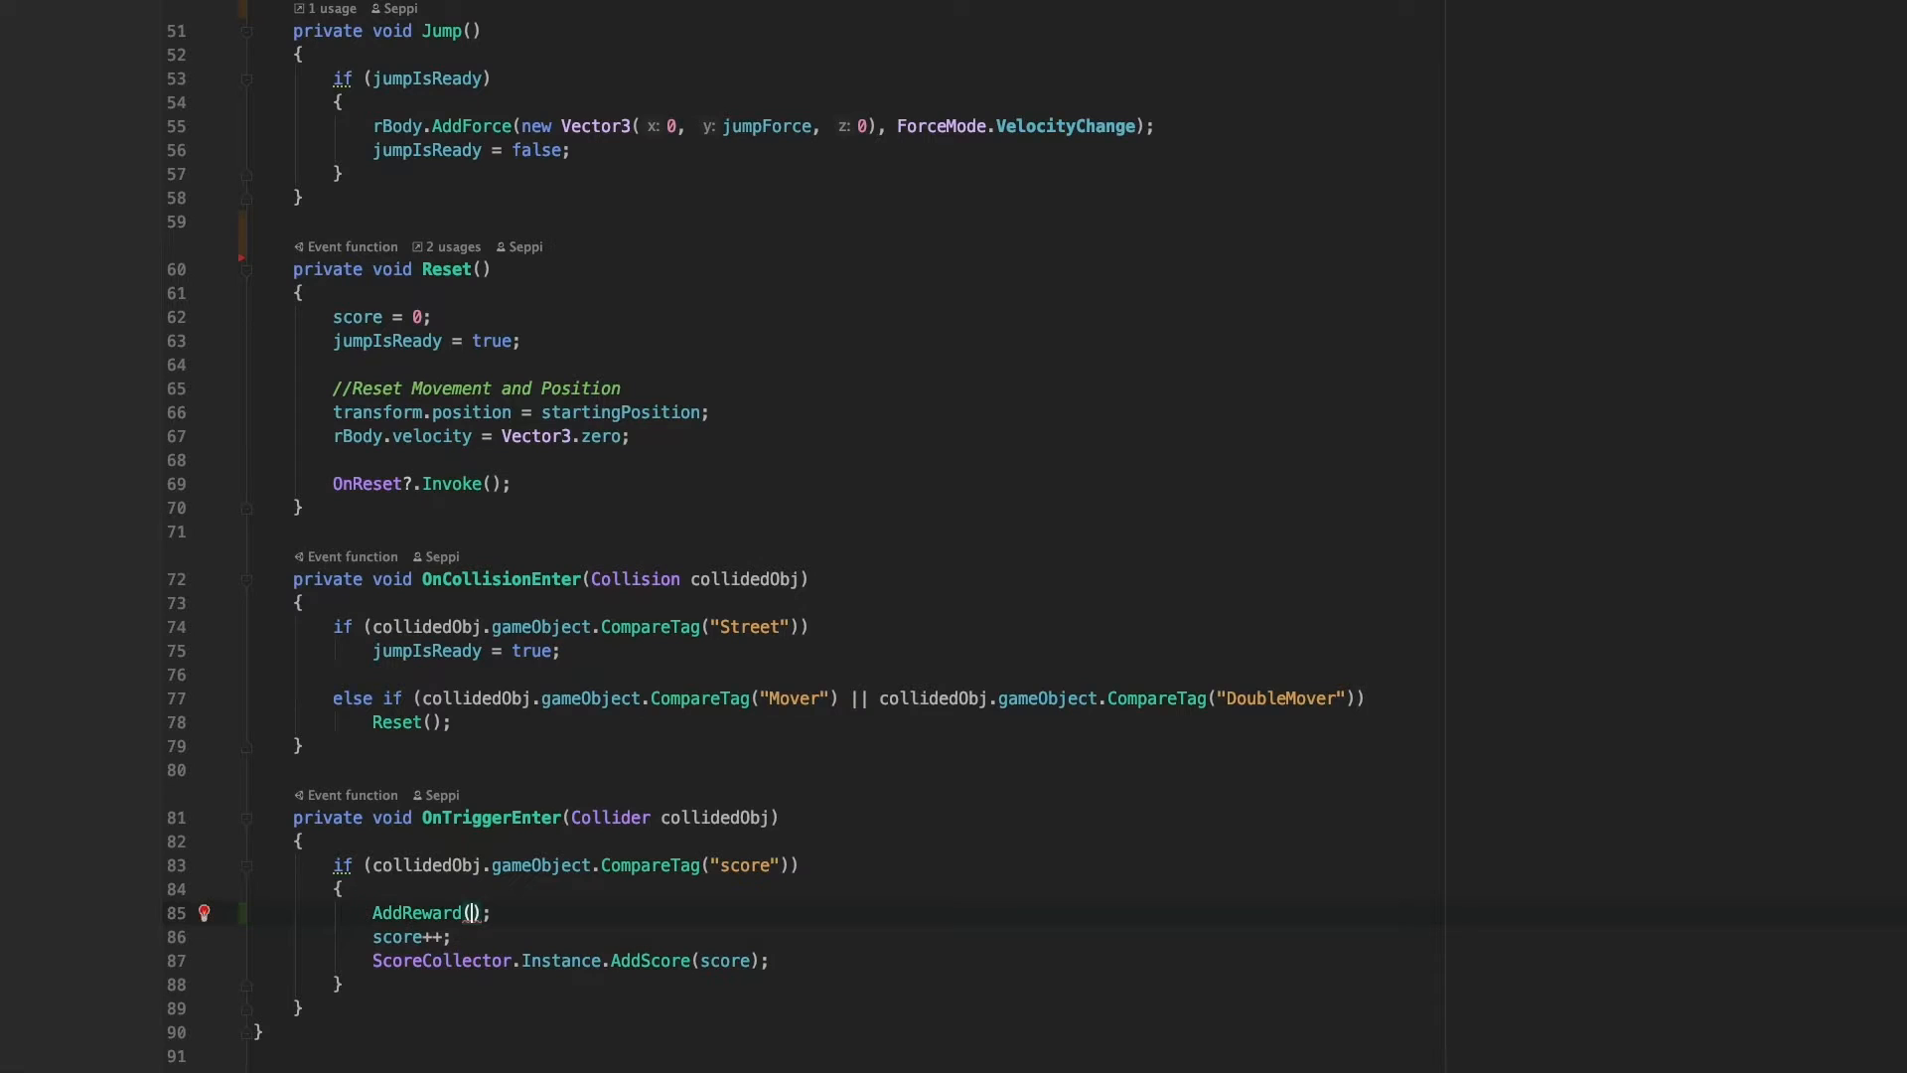
# - Reward 0.1 for passing cars; on hits give -1.0, end episode, log cumulative reward
pyautogui.write('0.1f')
pyautogui.write('{')
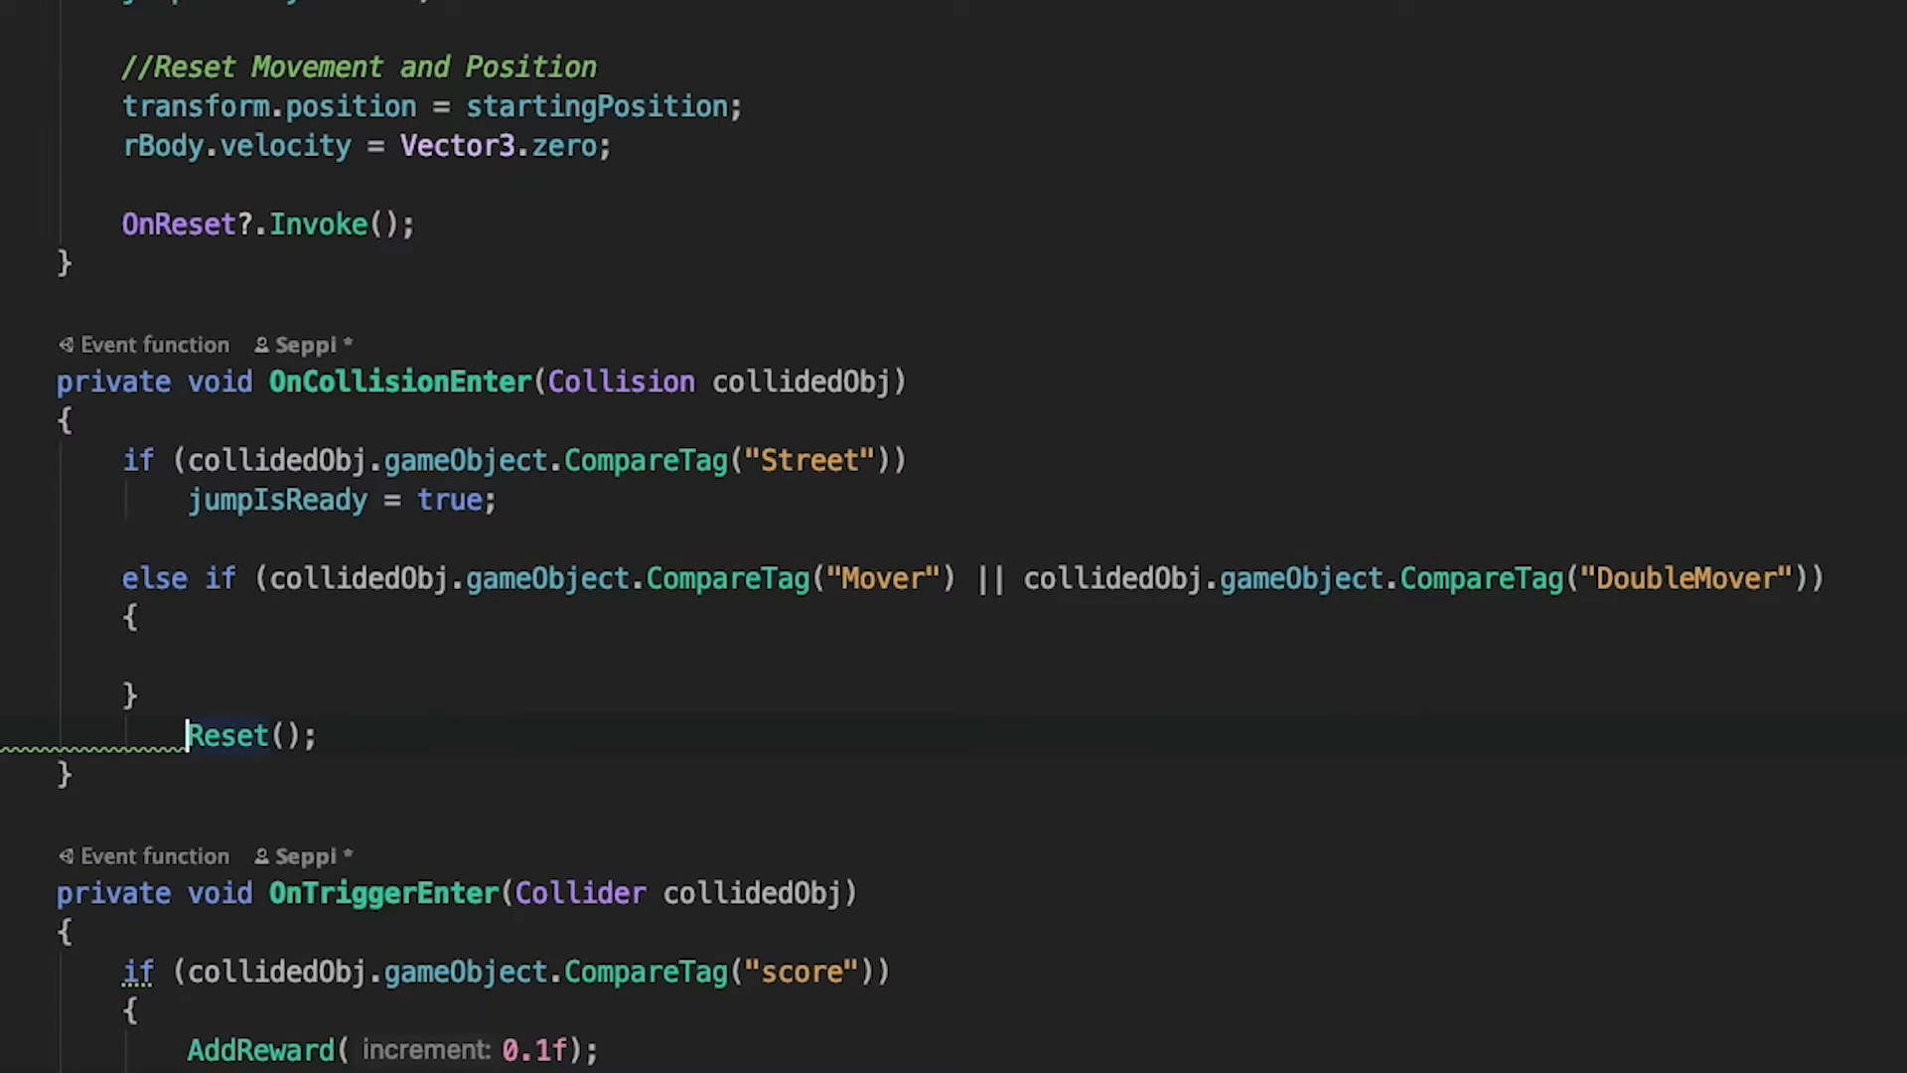
pyautogui.write('//Another Car w')
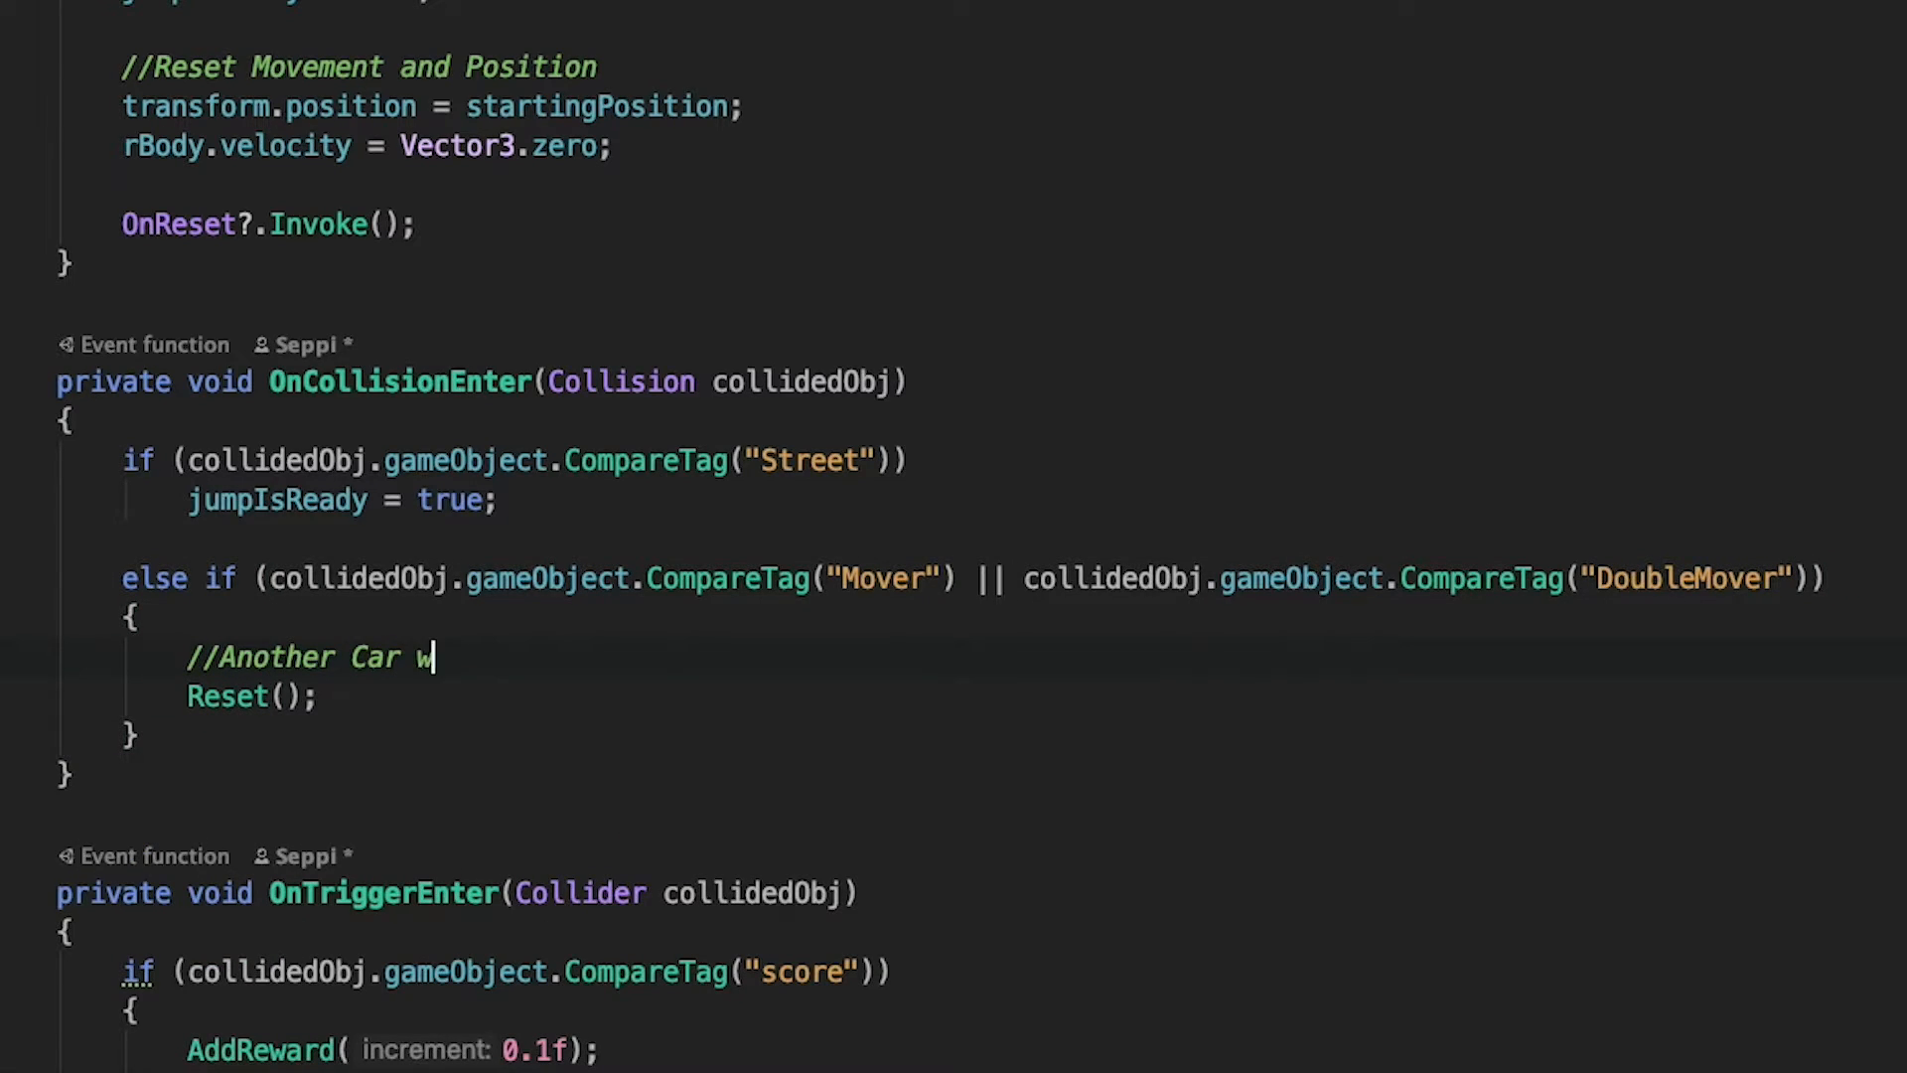
pyautogui.write('as hit')
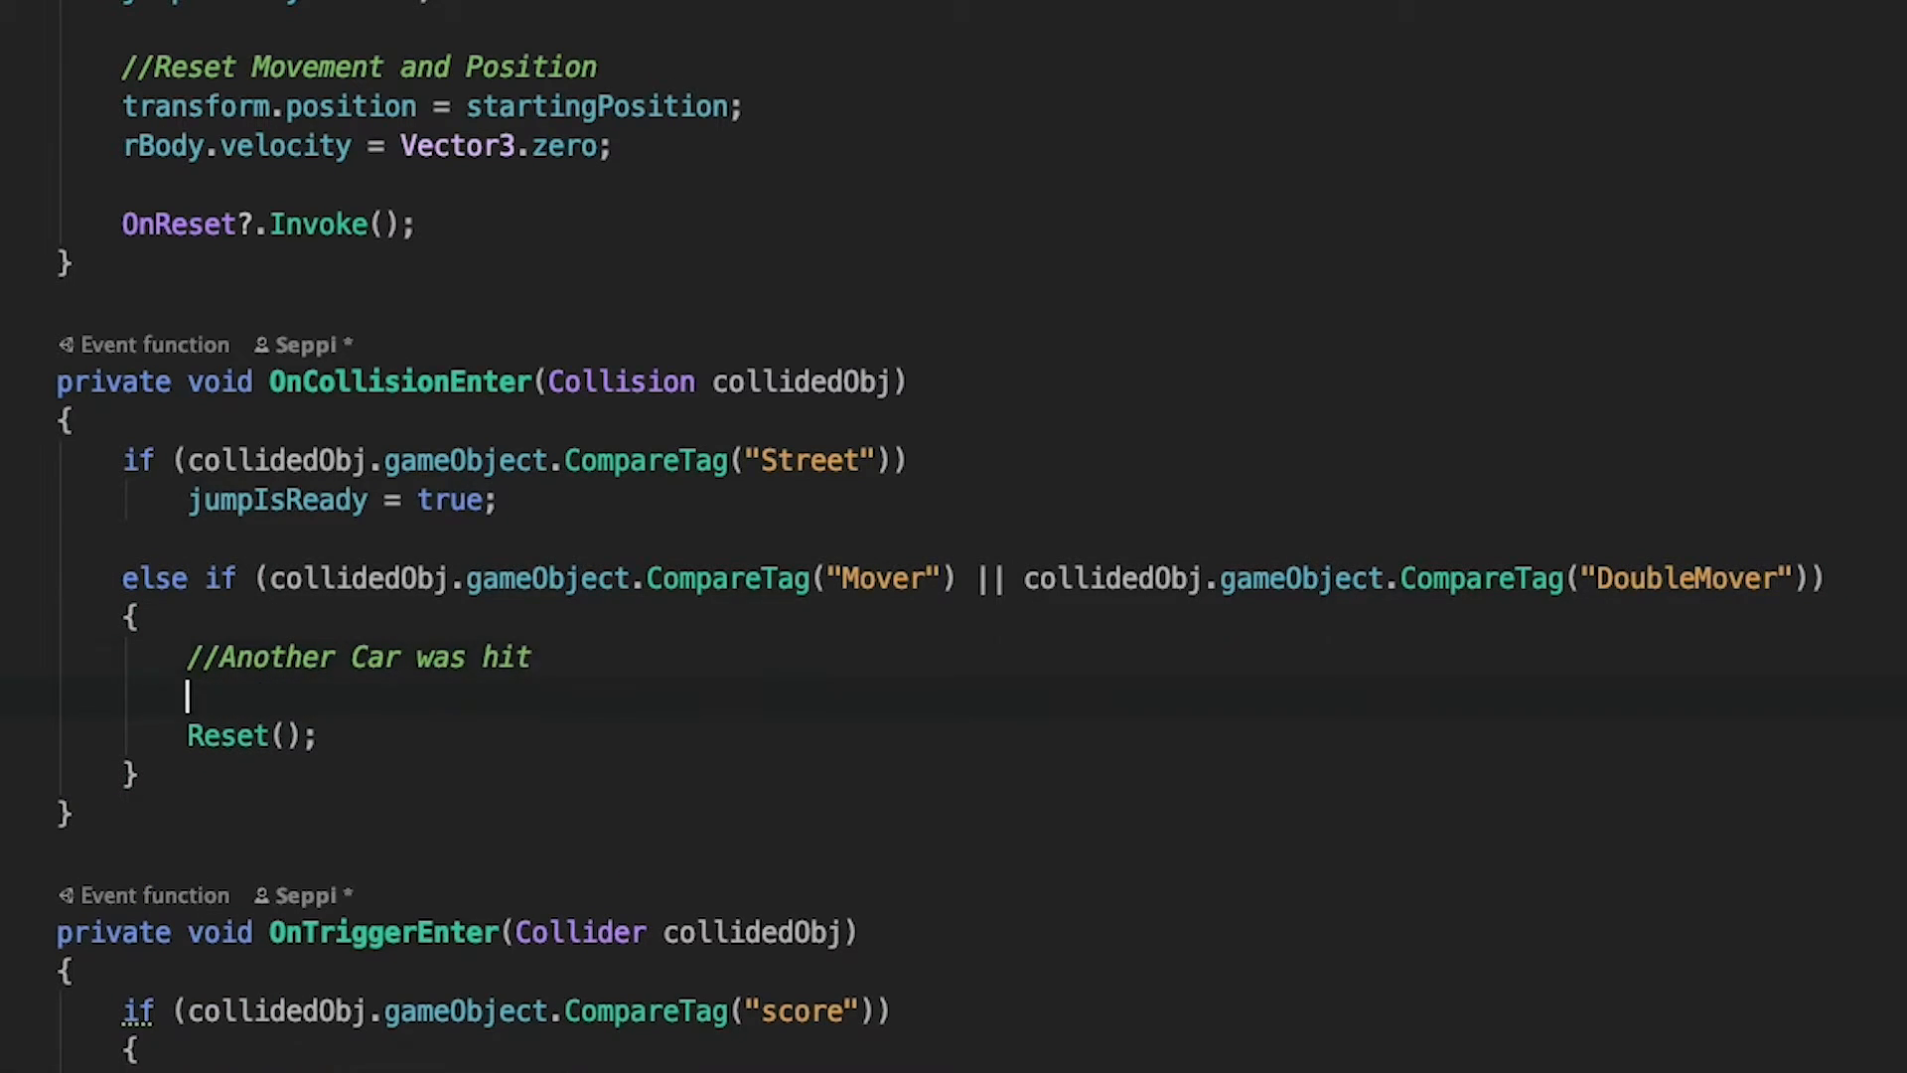
pyautogui.write('Episode();')
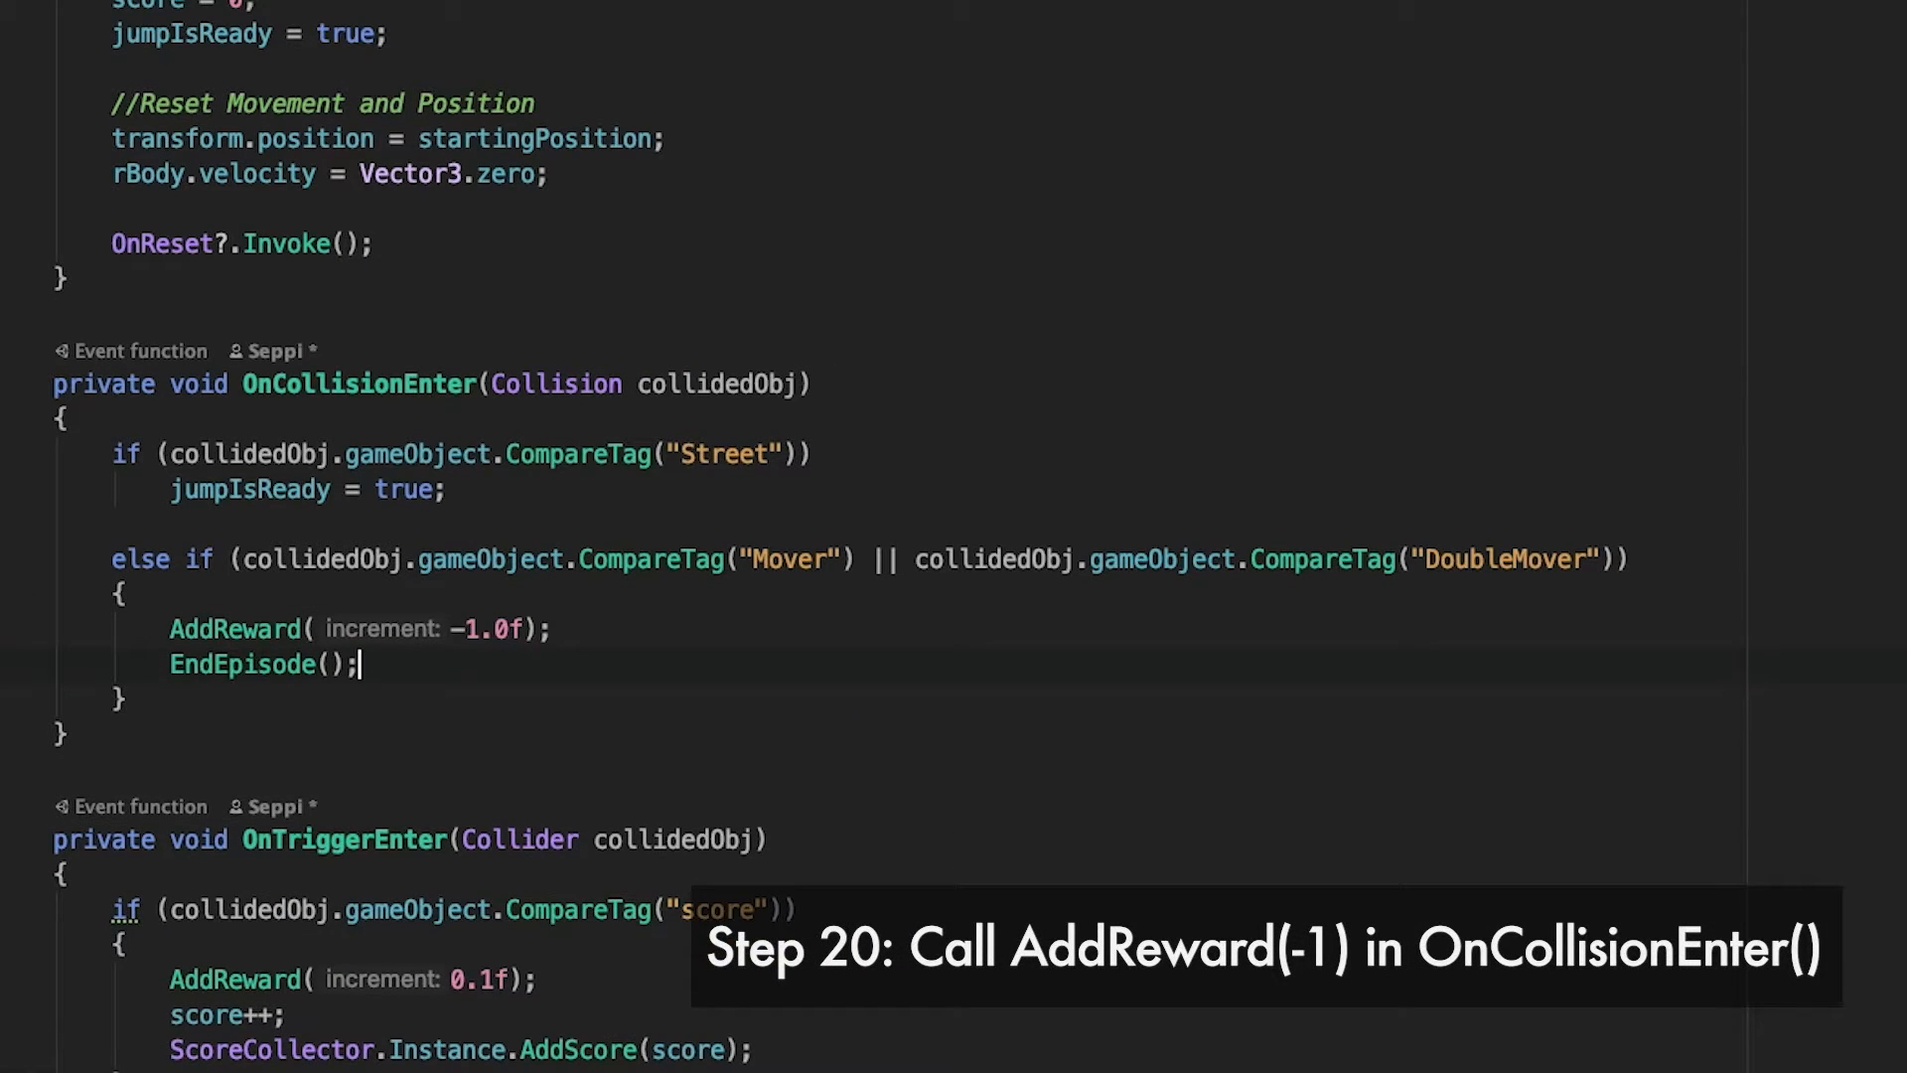
pyautogui.write('Deb')
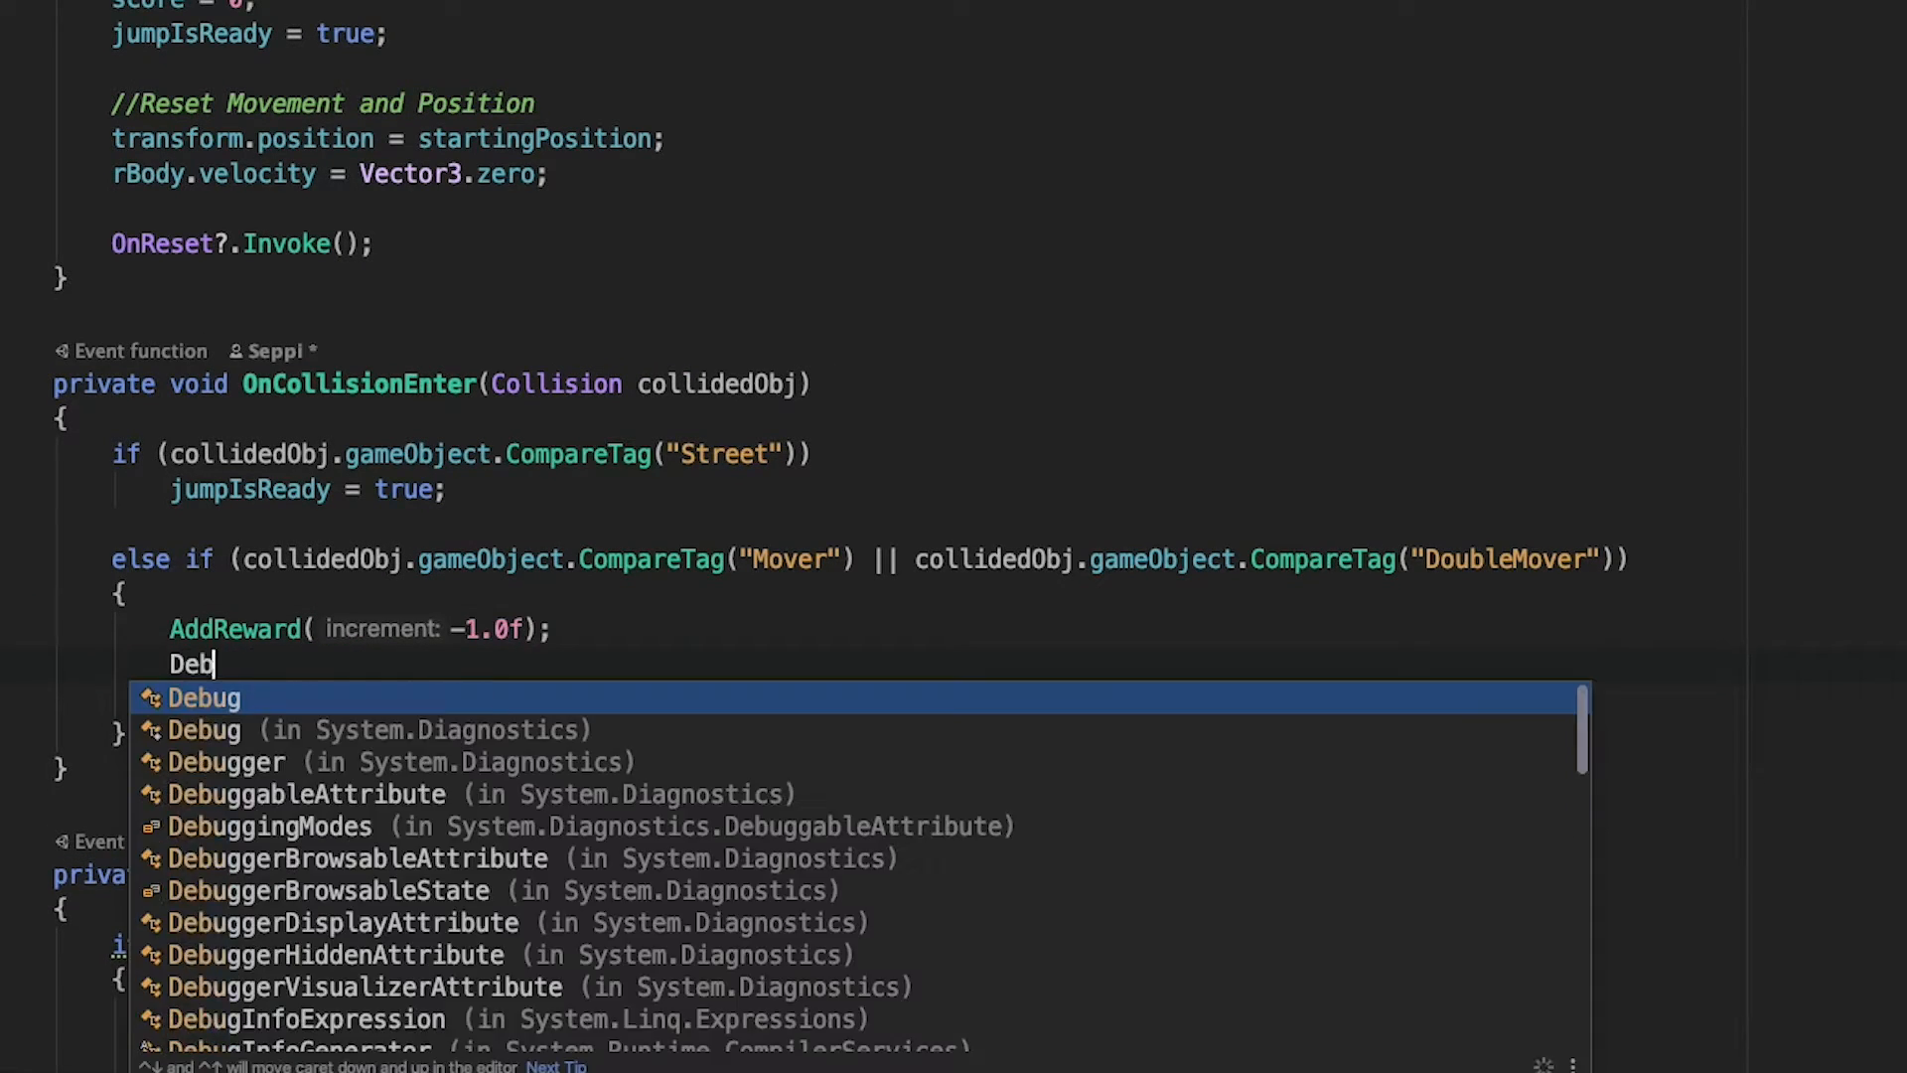
pyautogui.write('Debug.Log(GetCumulativeReward());')
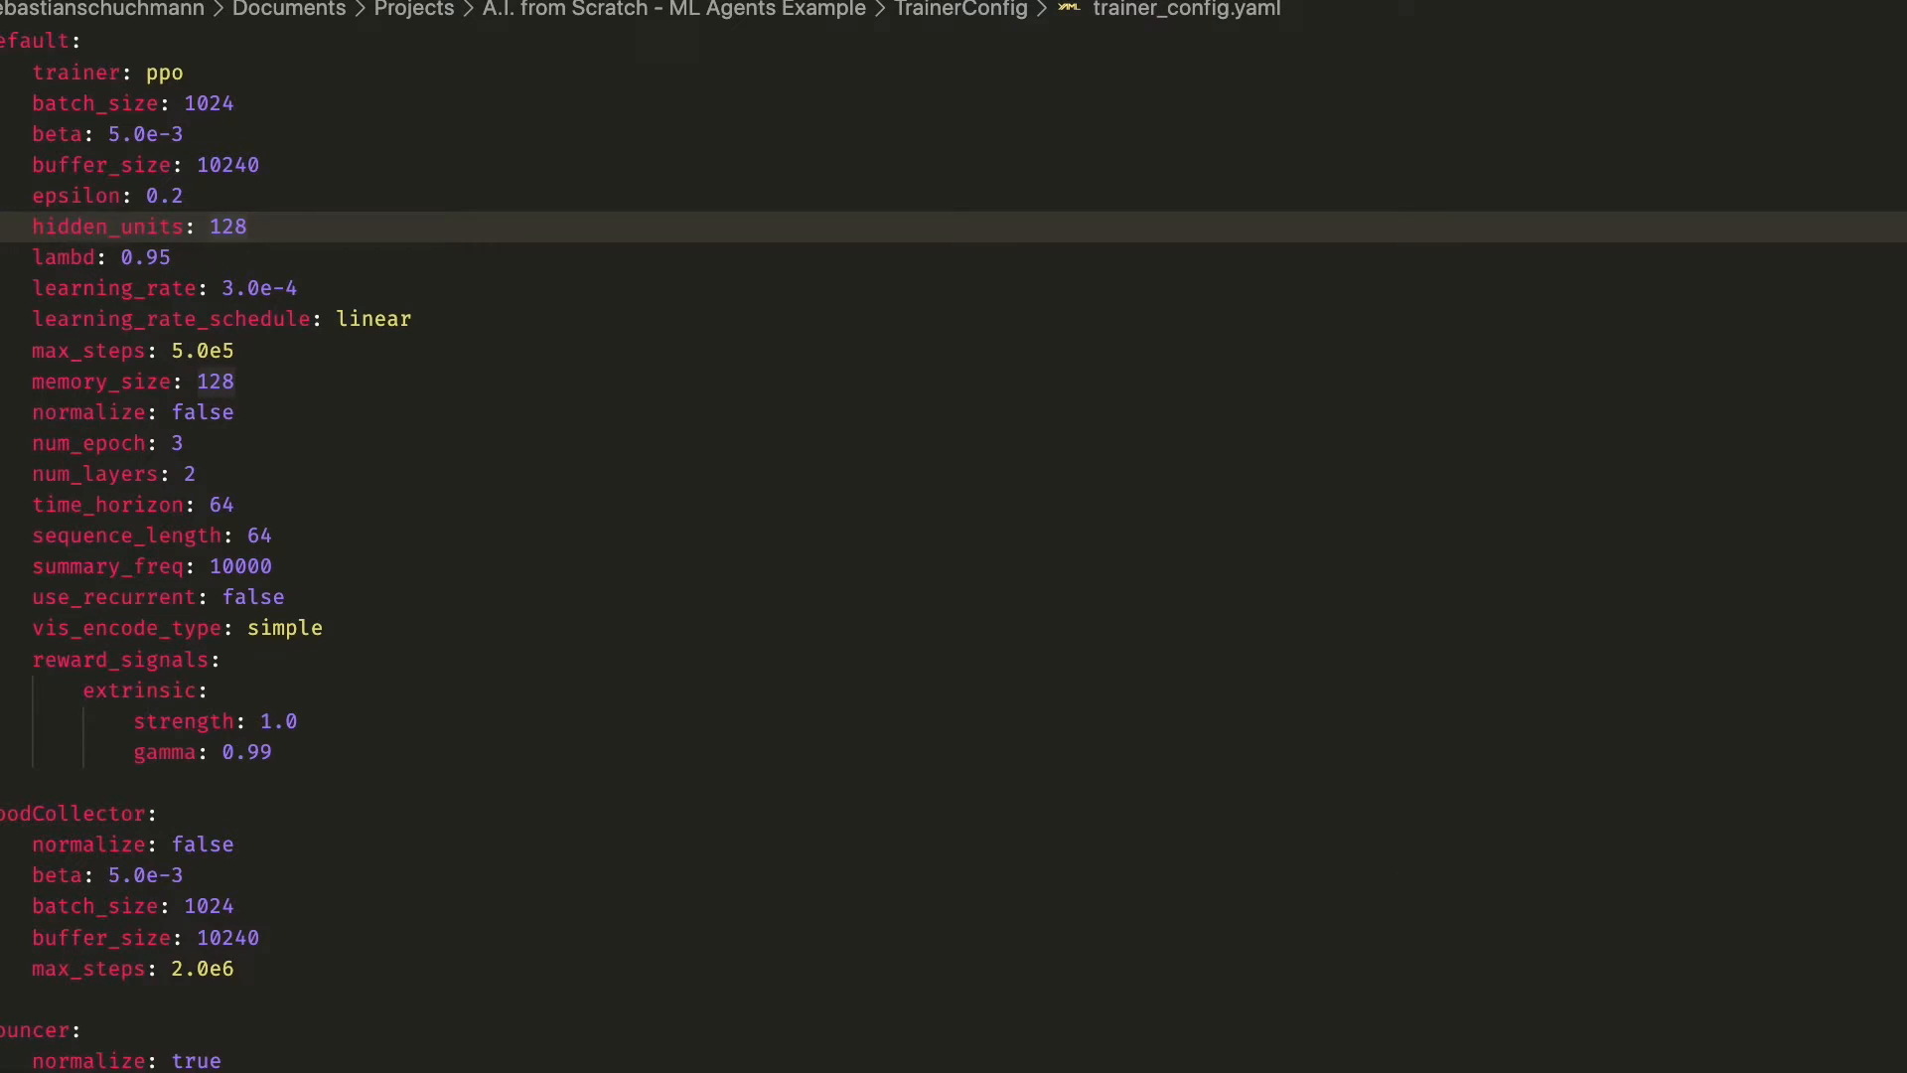
pyautogui.moveTo(256, 236)
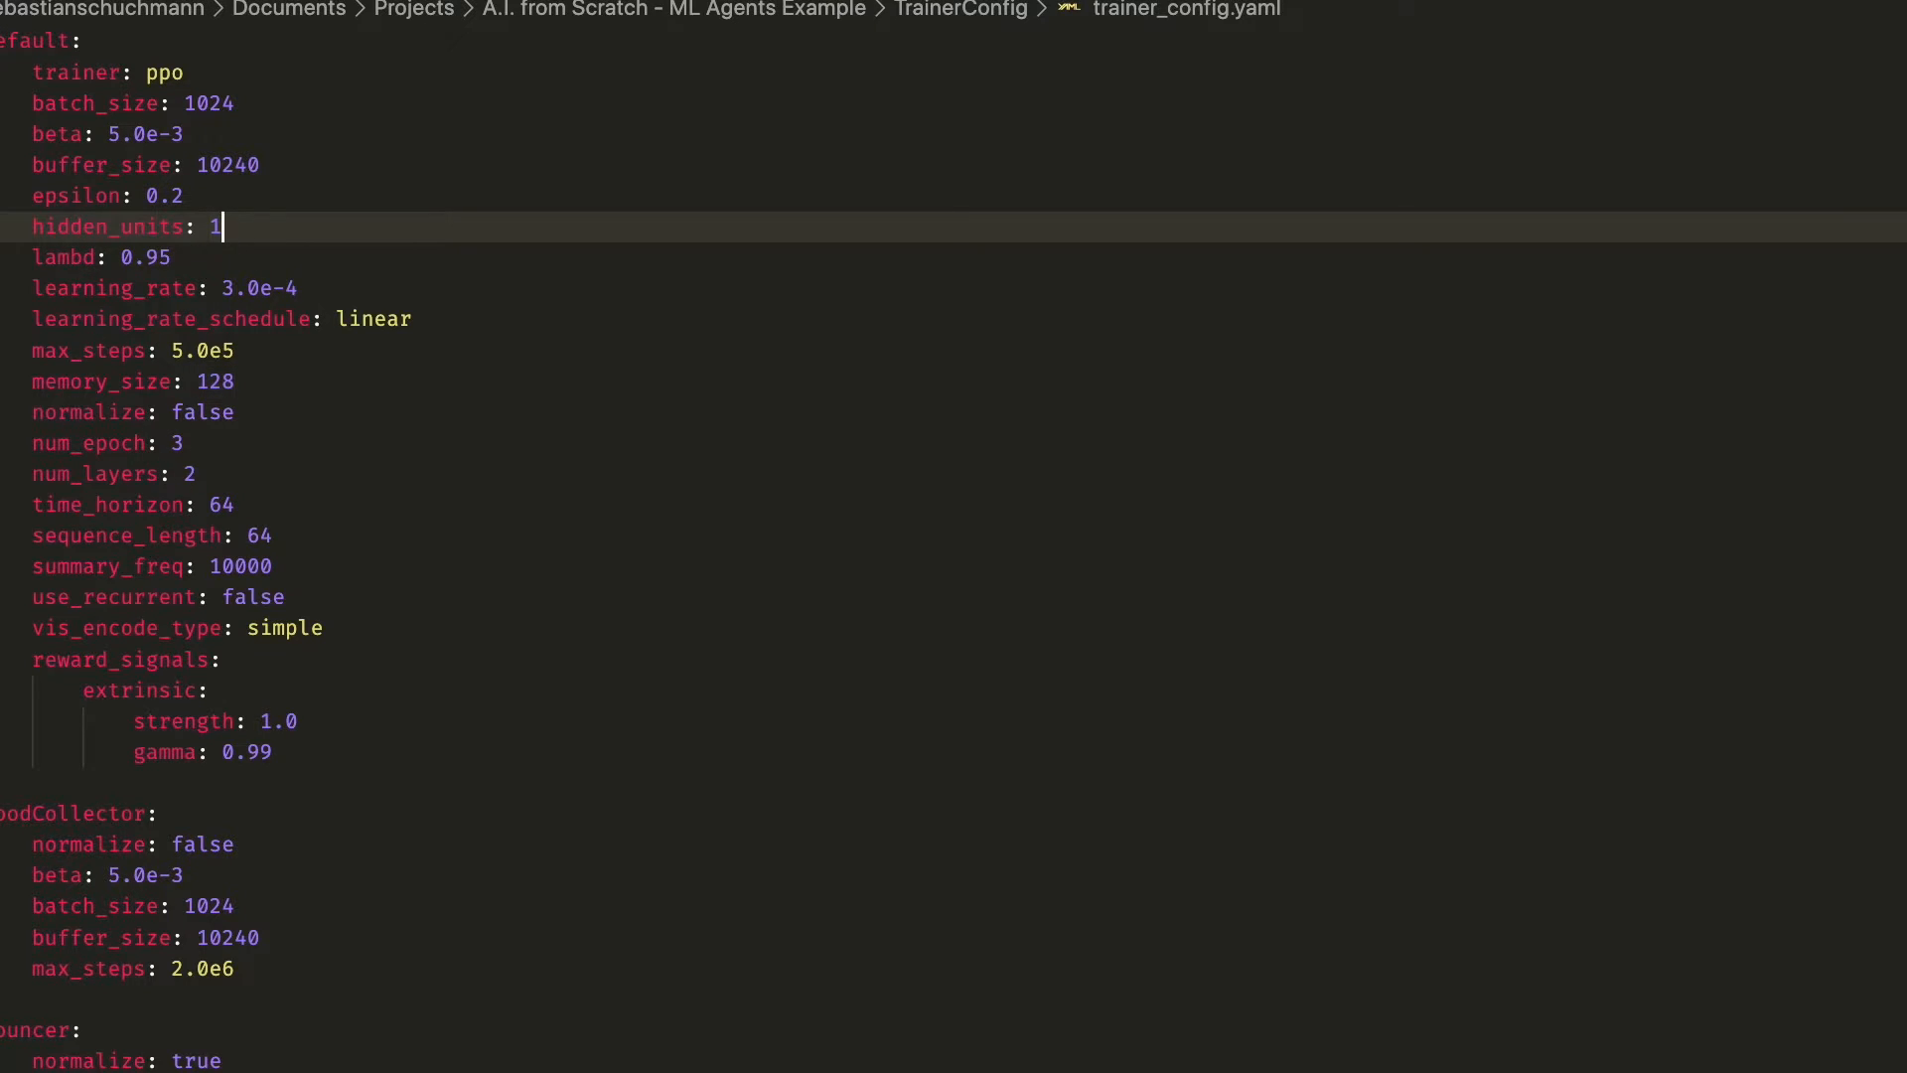
# - Lower hidden_units from 128 to 64 and retype the batch_size value in trainer_config.yaml
pyautogui.write('64')
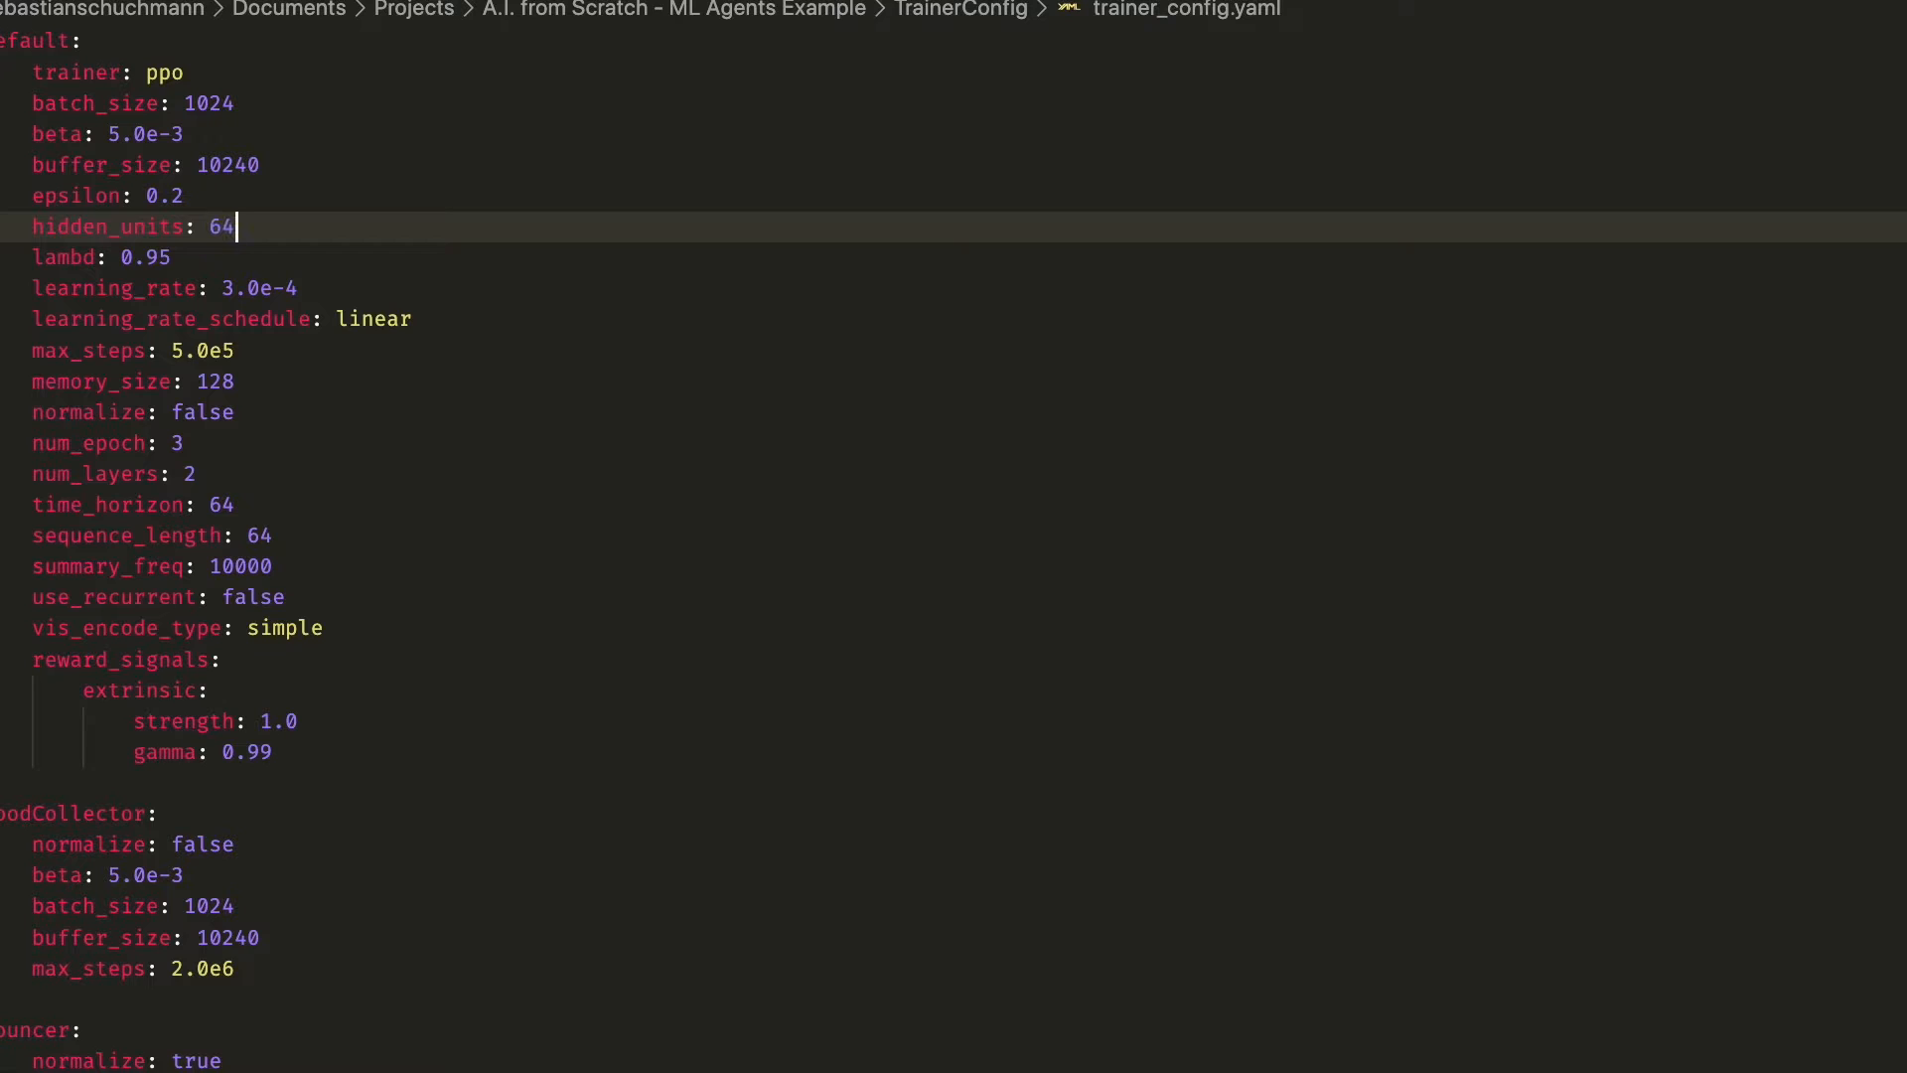
pyautogui.moveTo(227, 100)
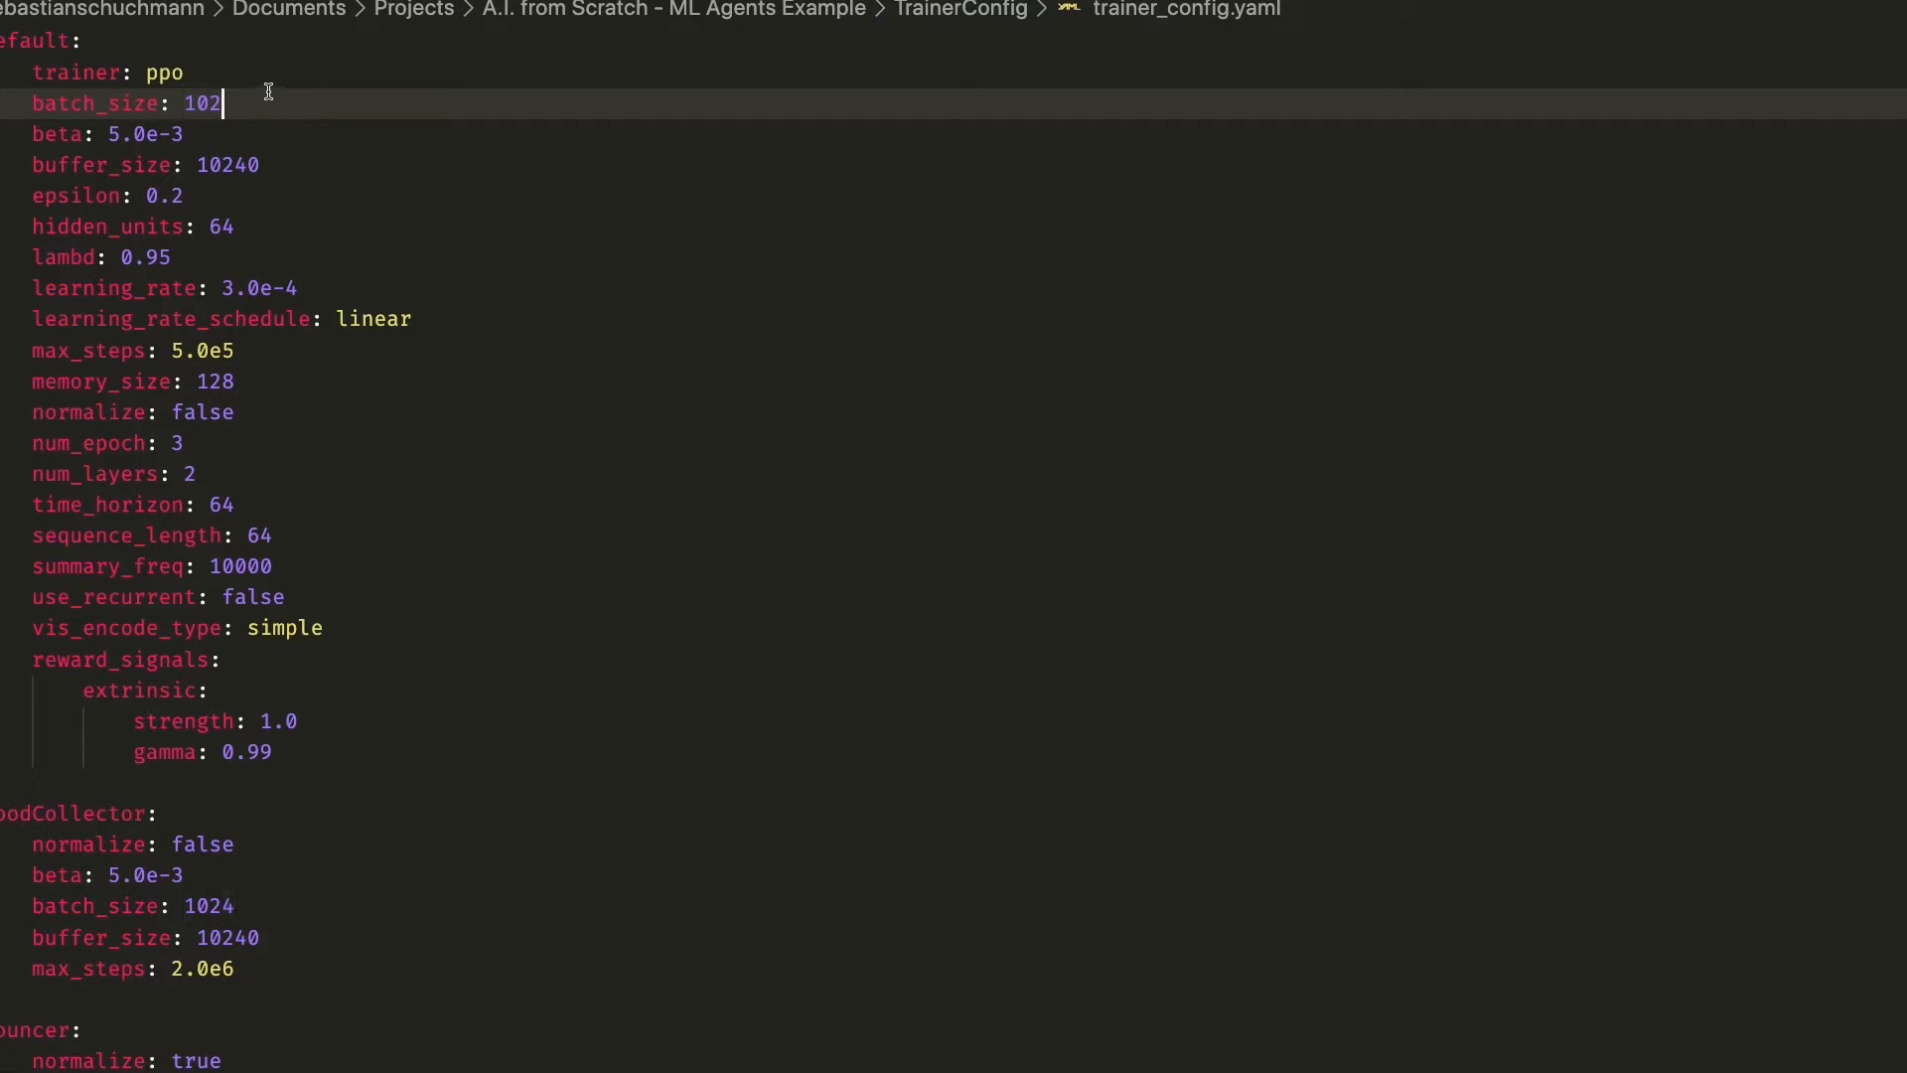
pyautogui.press('Backspace')
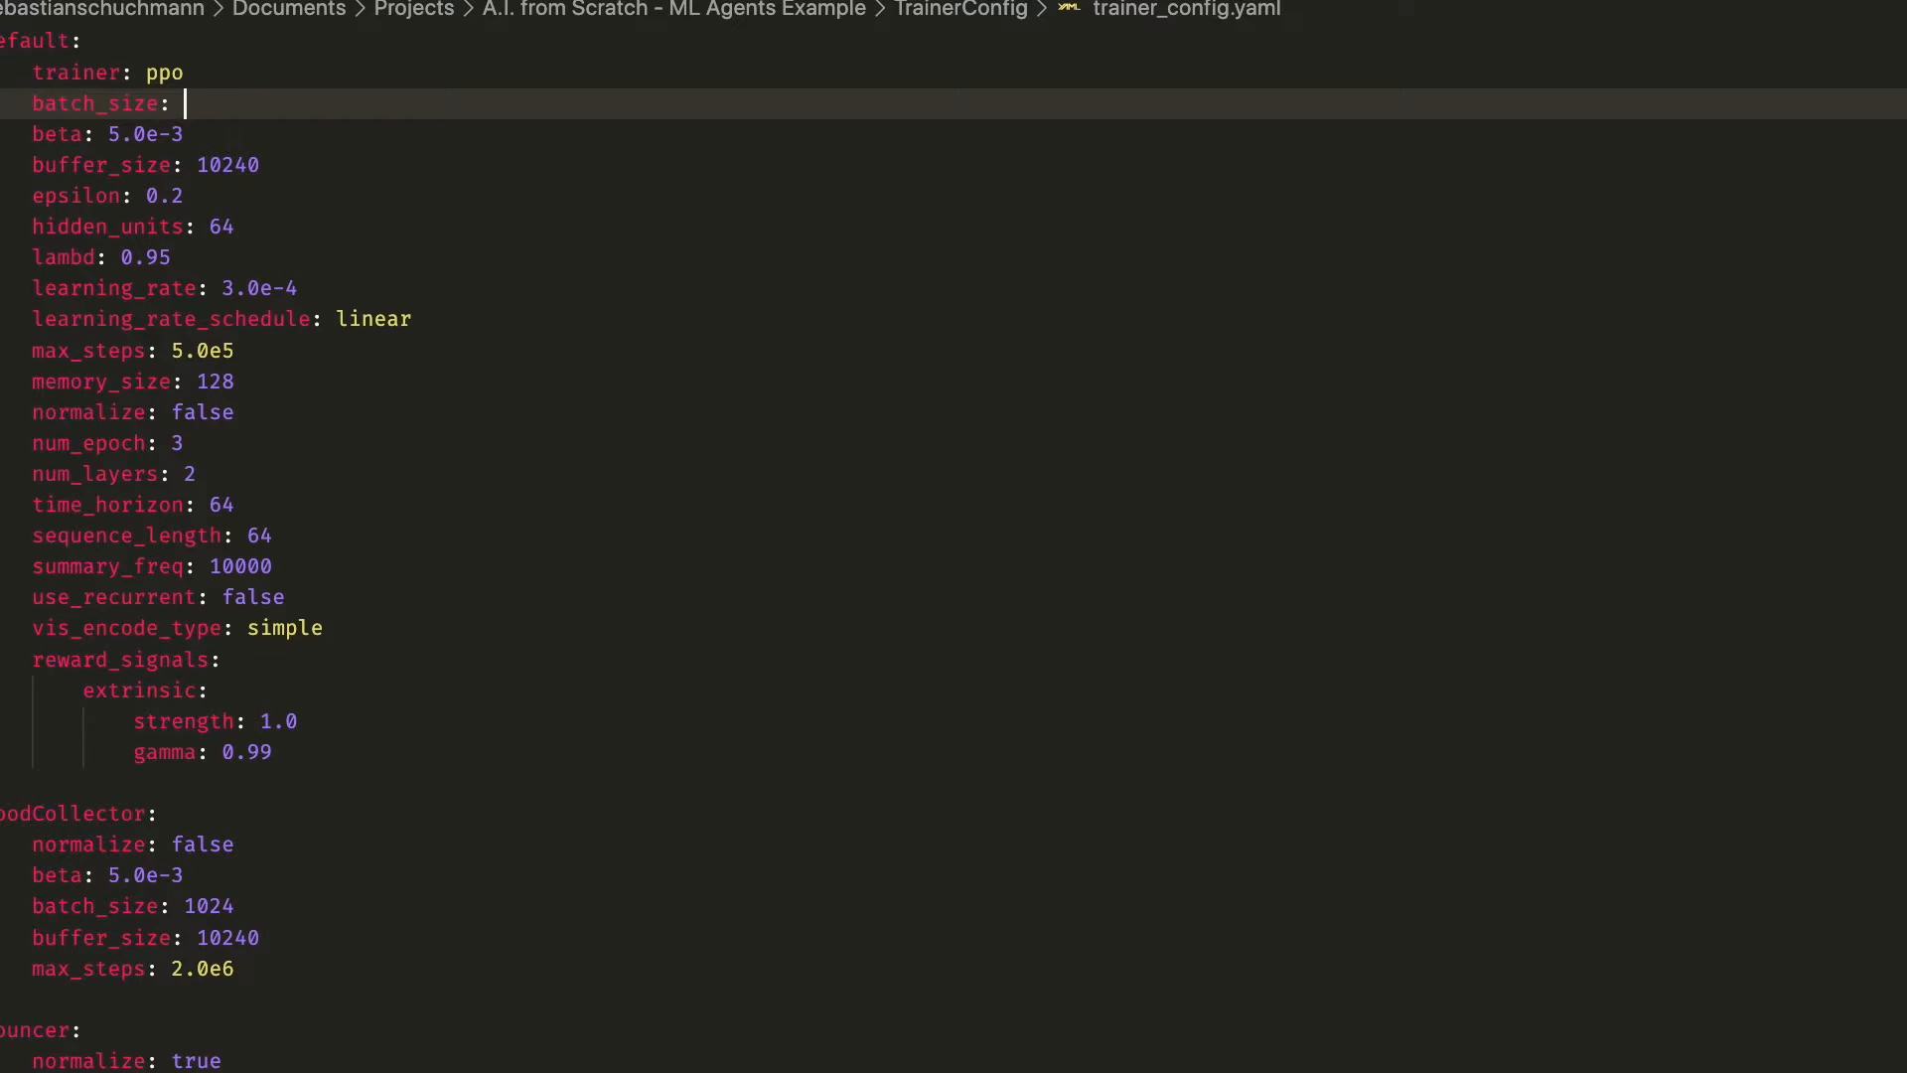
pyautogui.write('12')
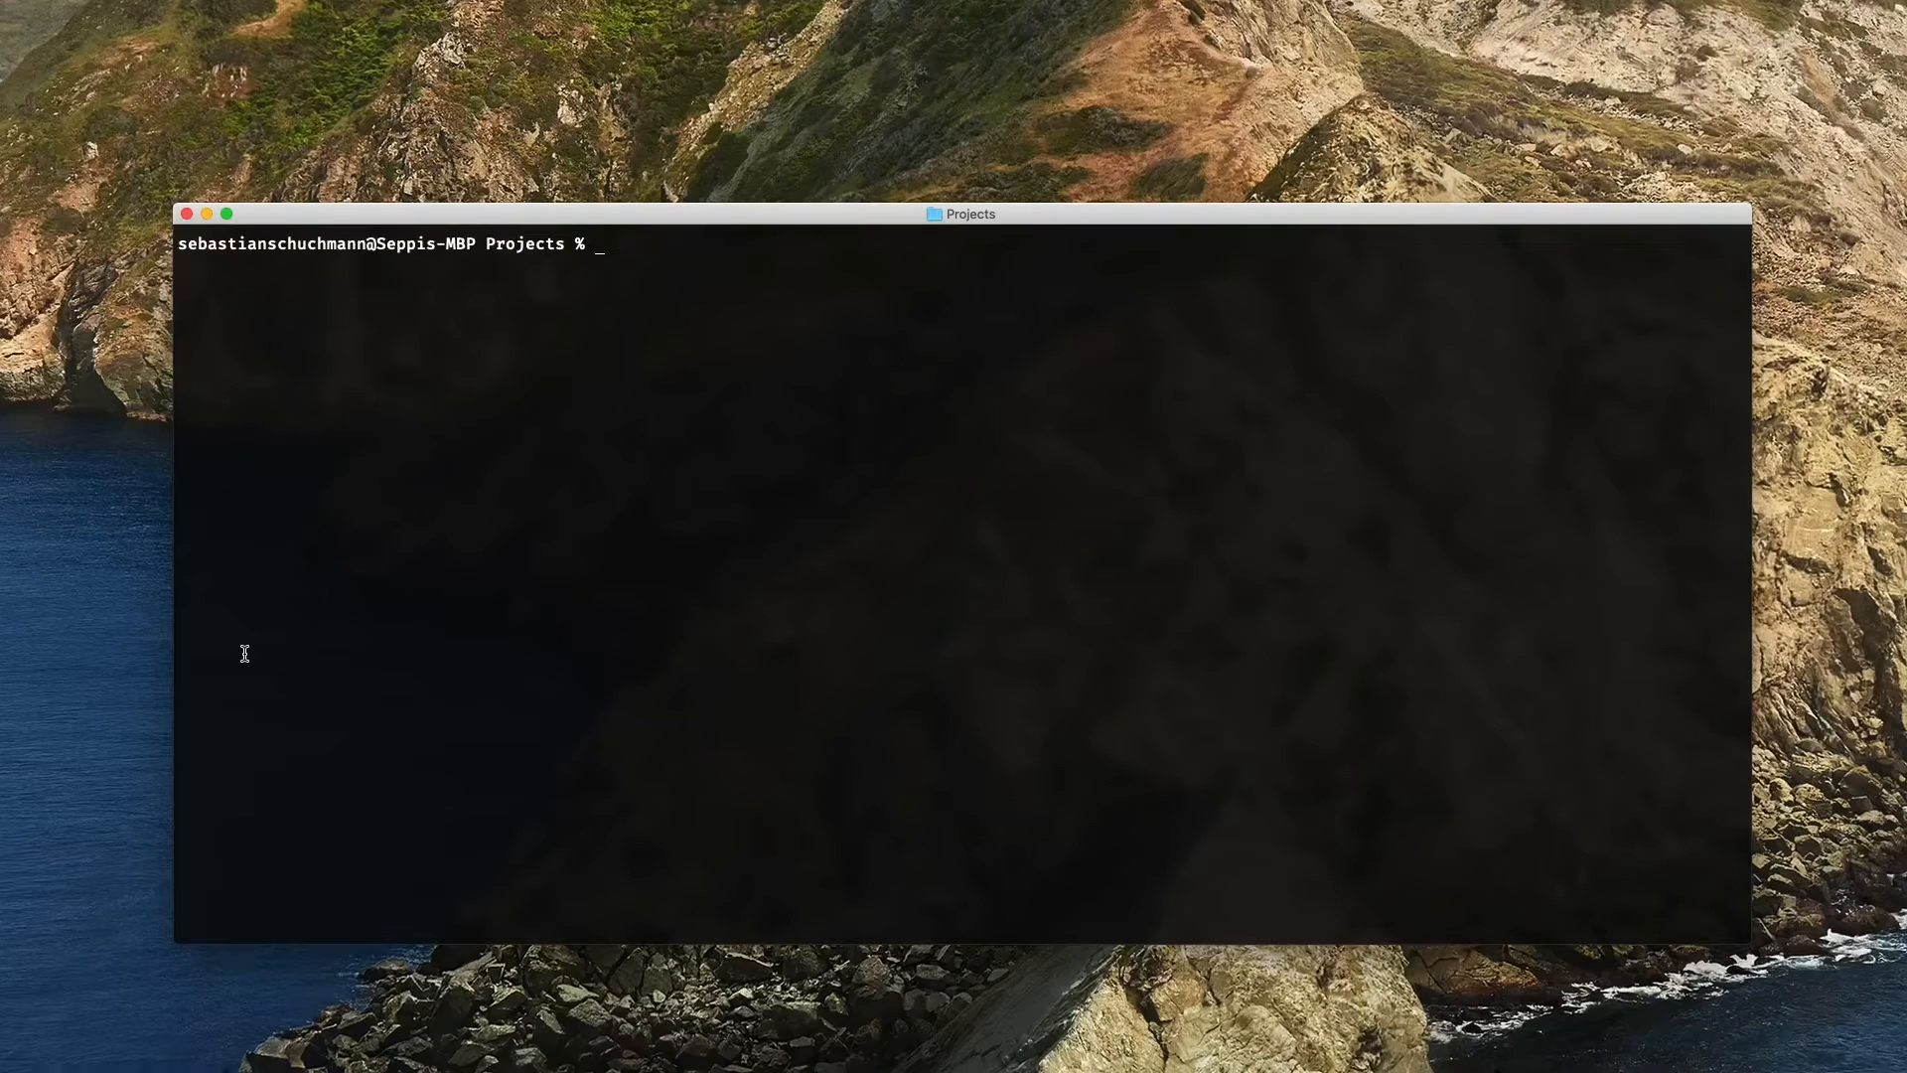
# - From A.I./TrainerConfig, enter mlagents-learn trainer_config.yaml --run-id="JumperAI"
pyautogui.write('cd A.I.\\ from\\ Scratch\\ -\\ ML\\ Agents\\ Example')
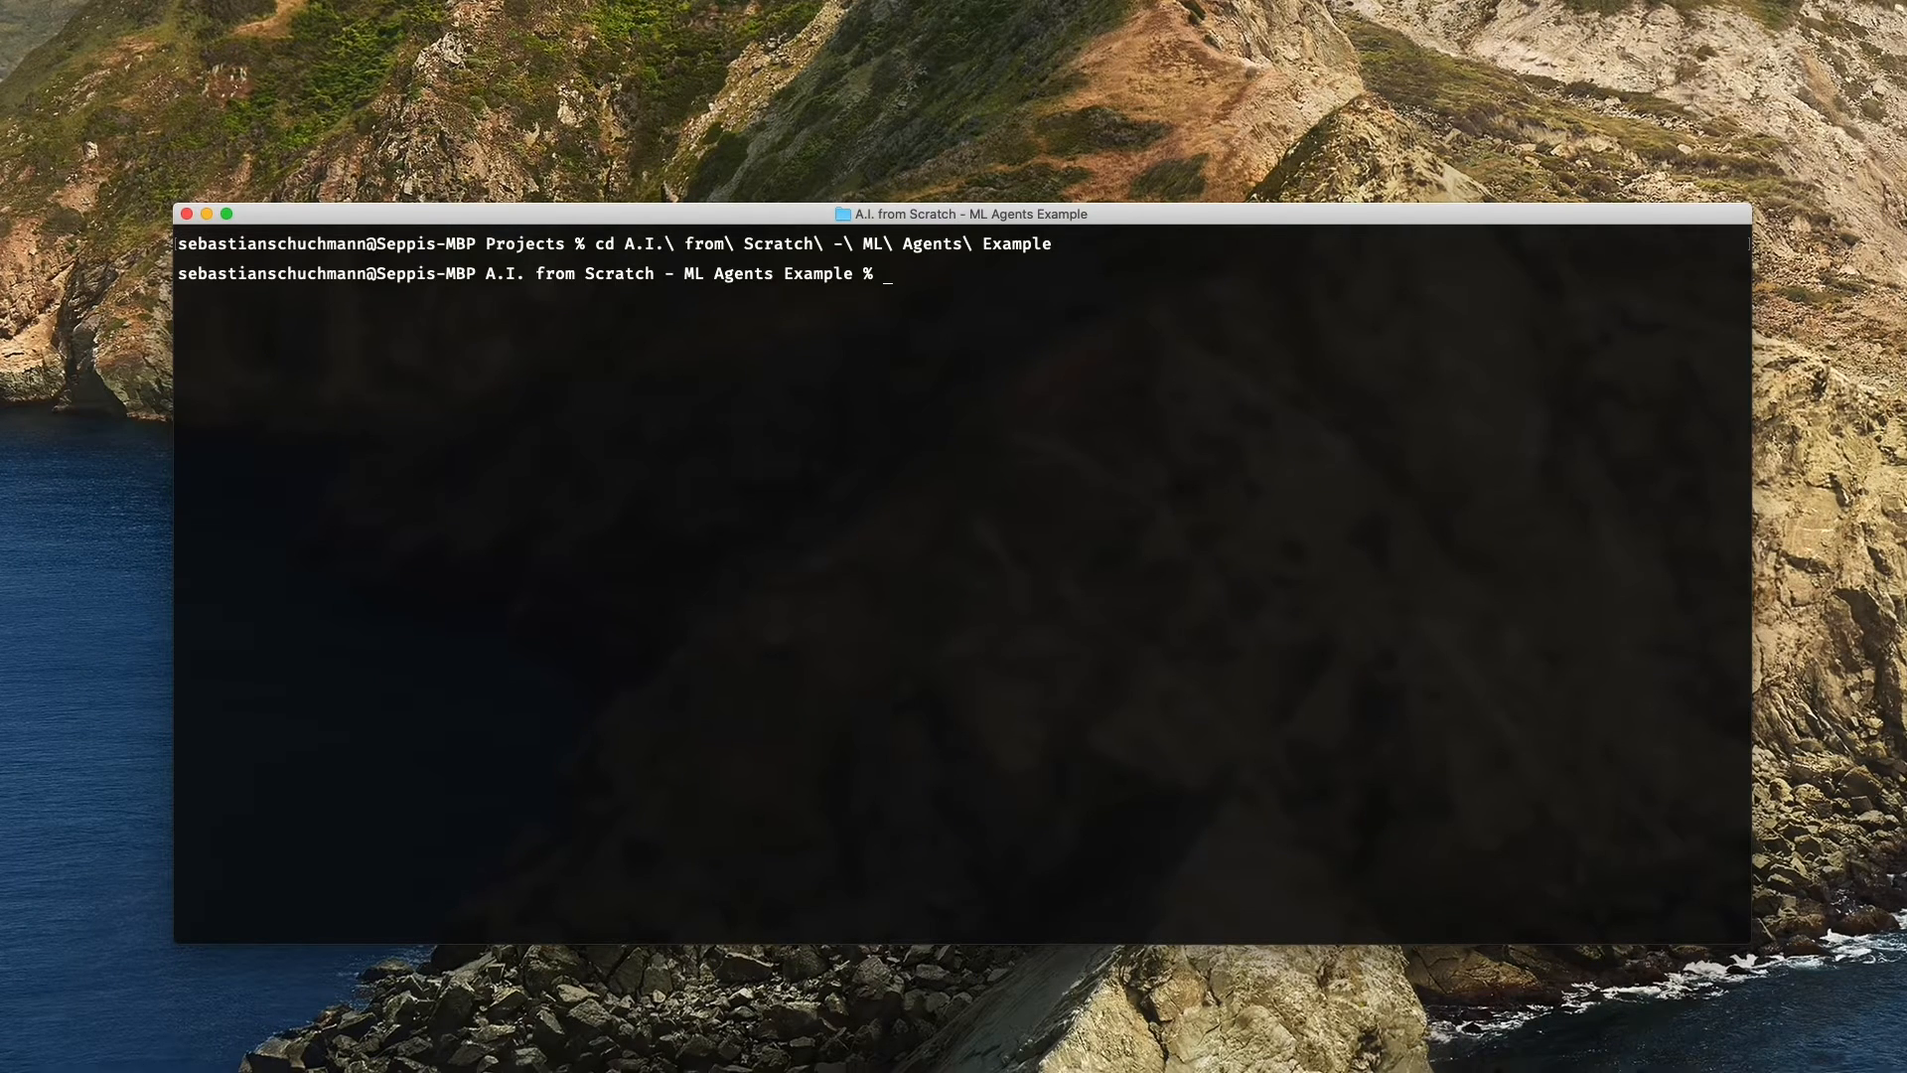
pyautogui.write('cd TrainerConfig')
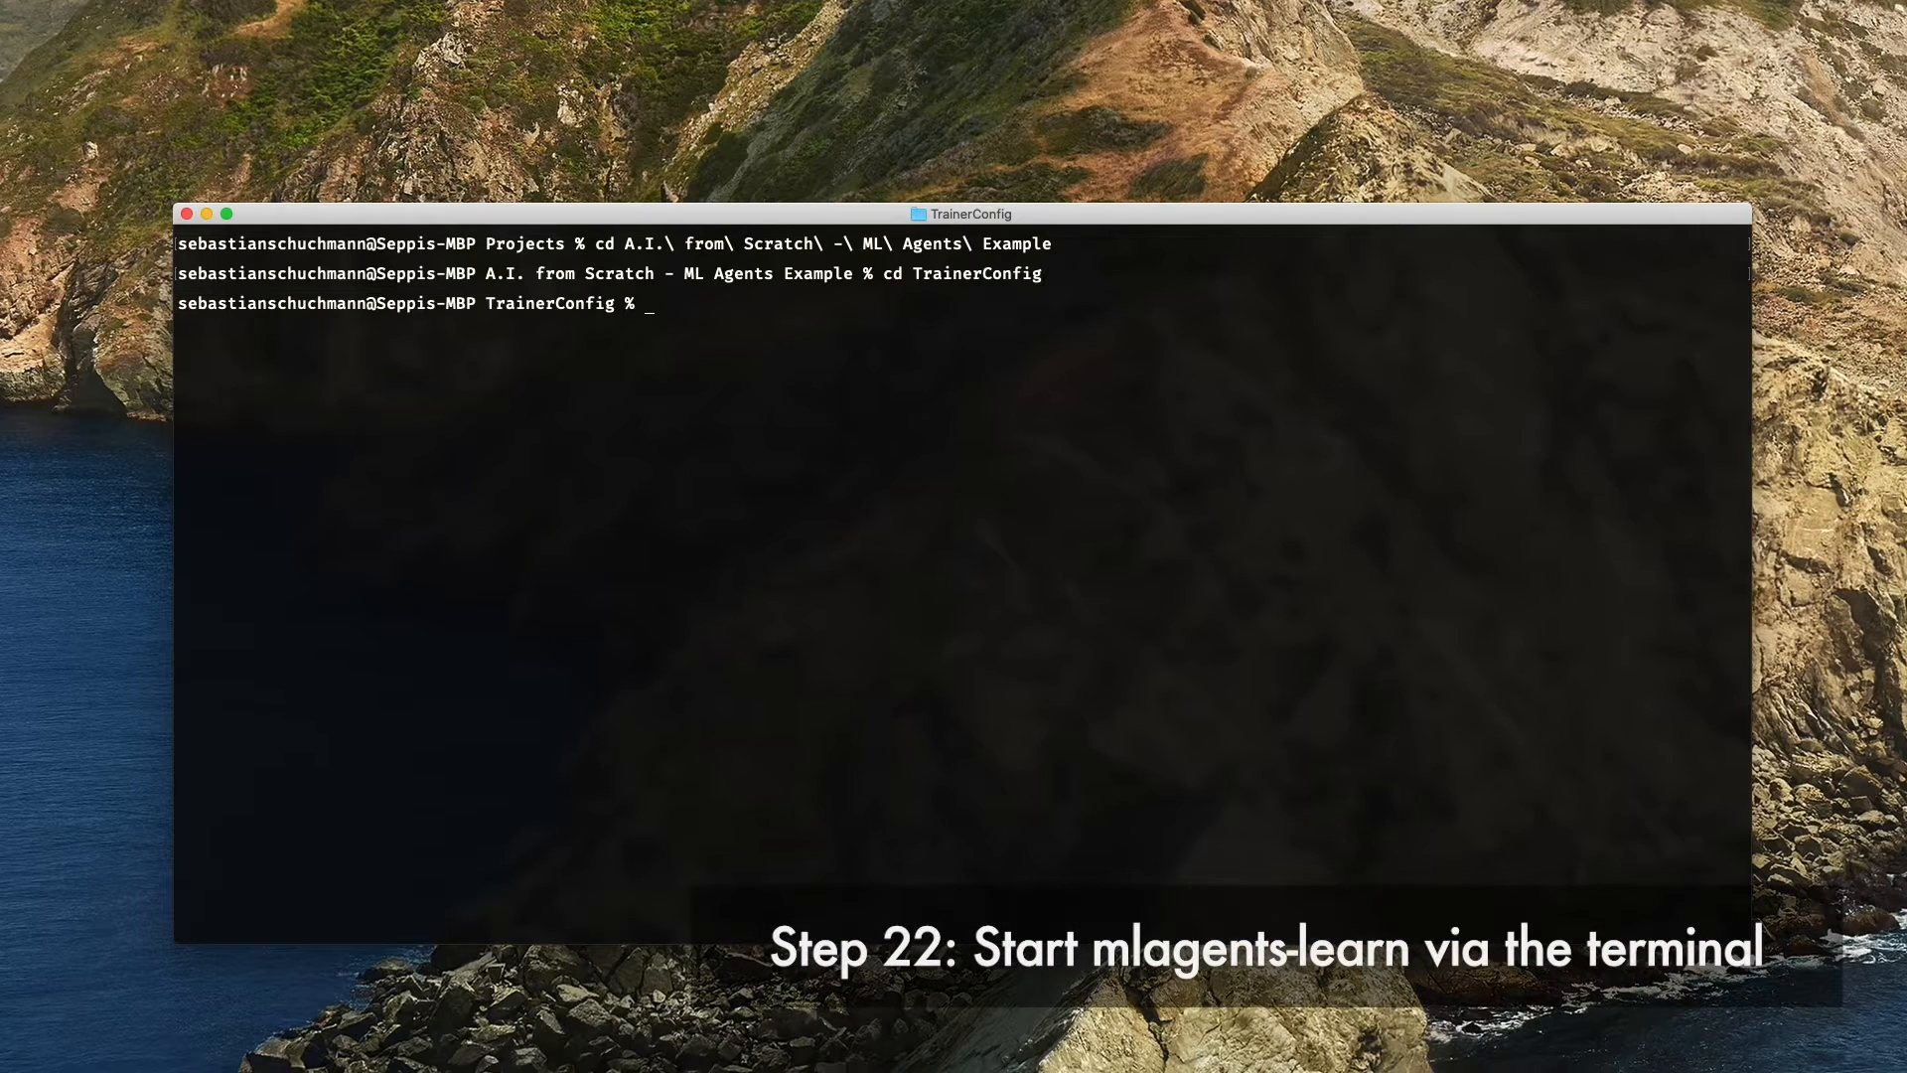
pyautogui.write('mlagent')
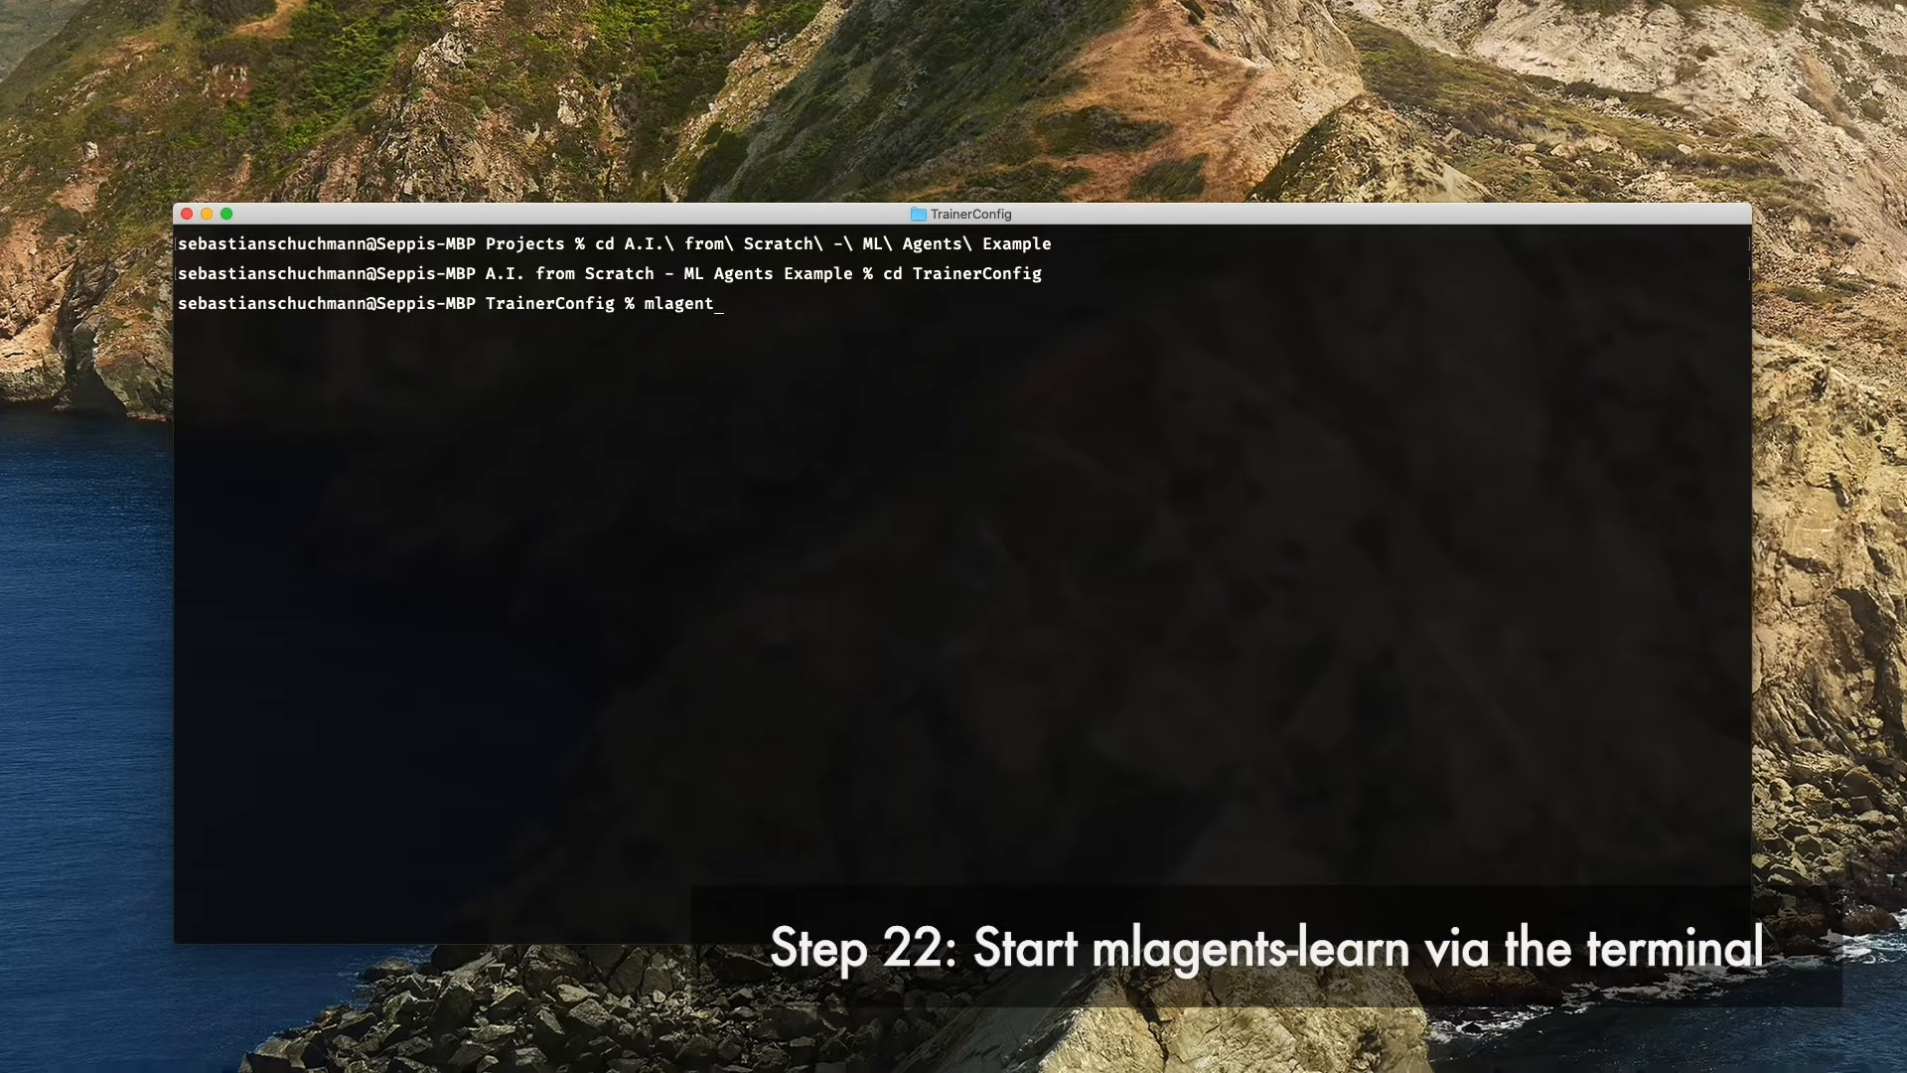
pyautogui.write('s-learn')
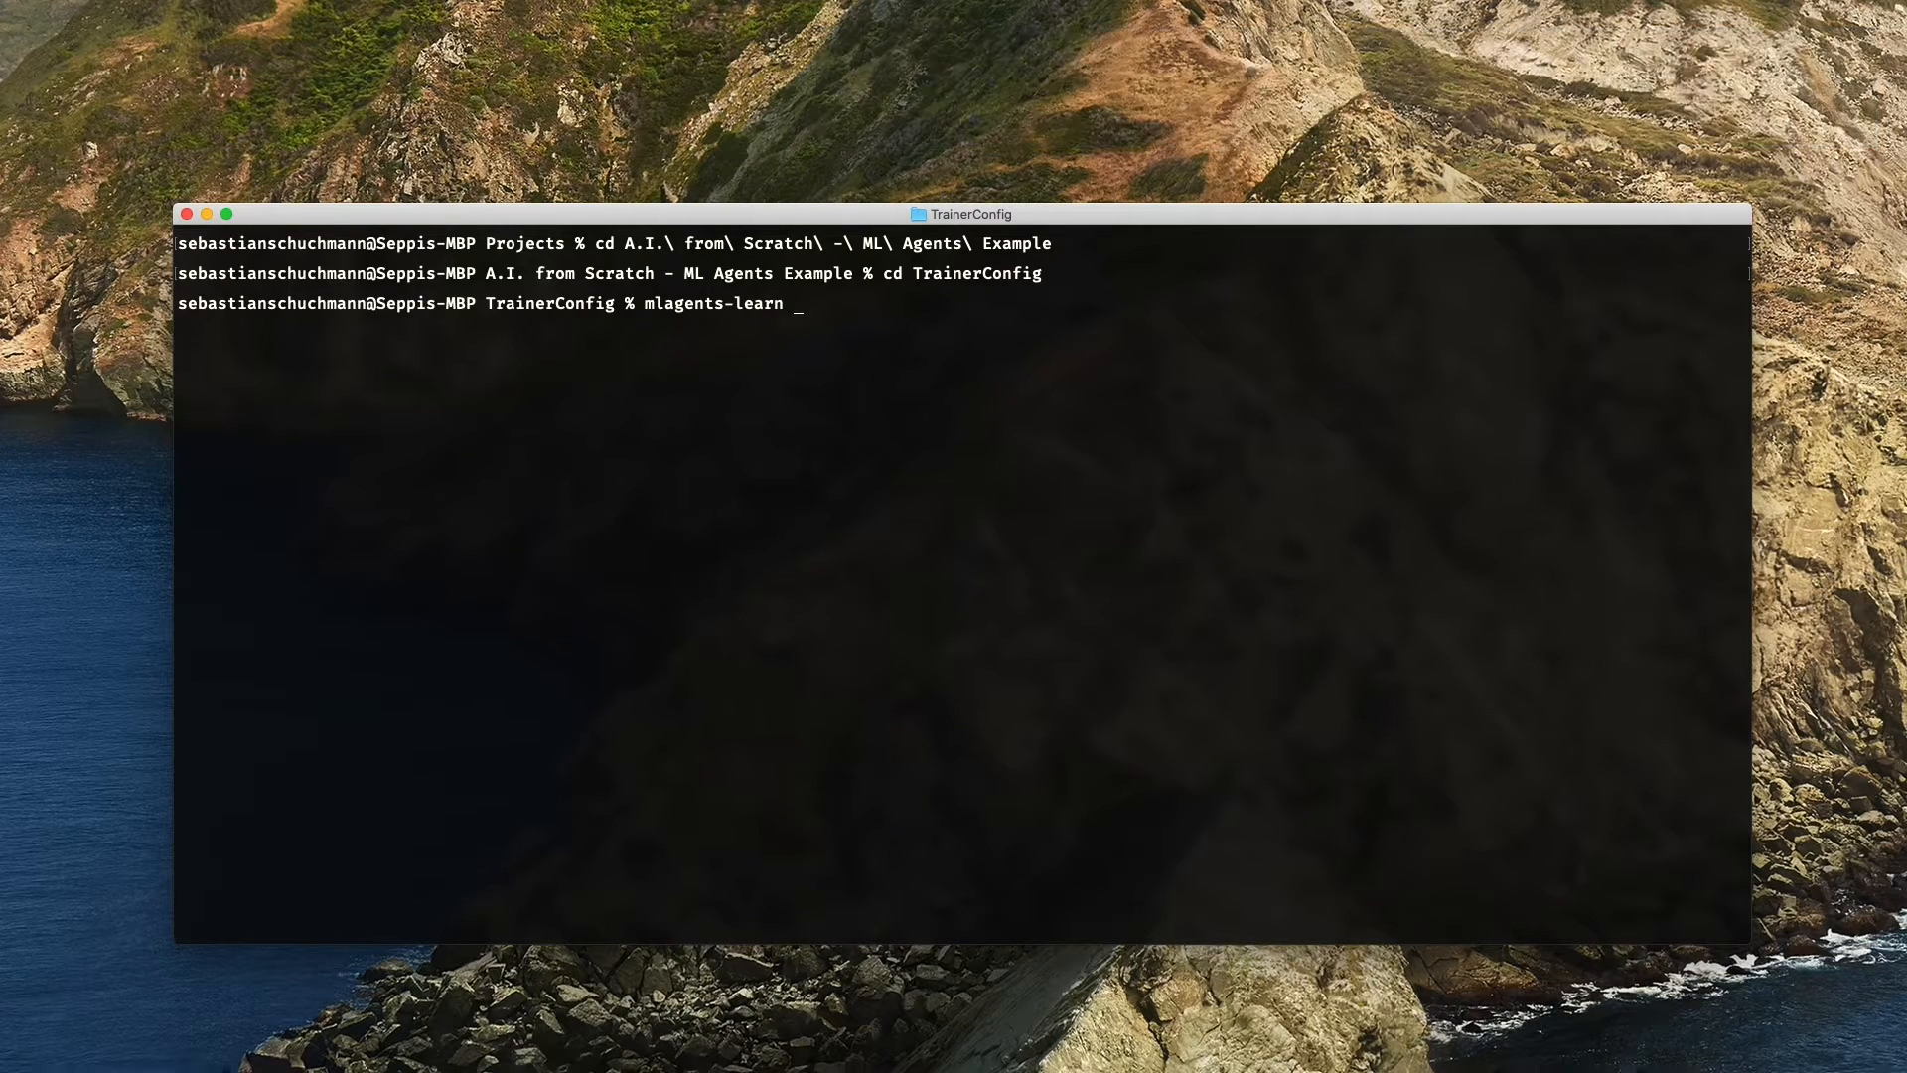
pyautogui.write('t')
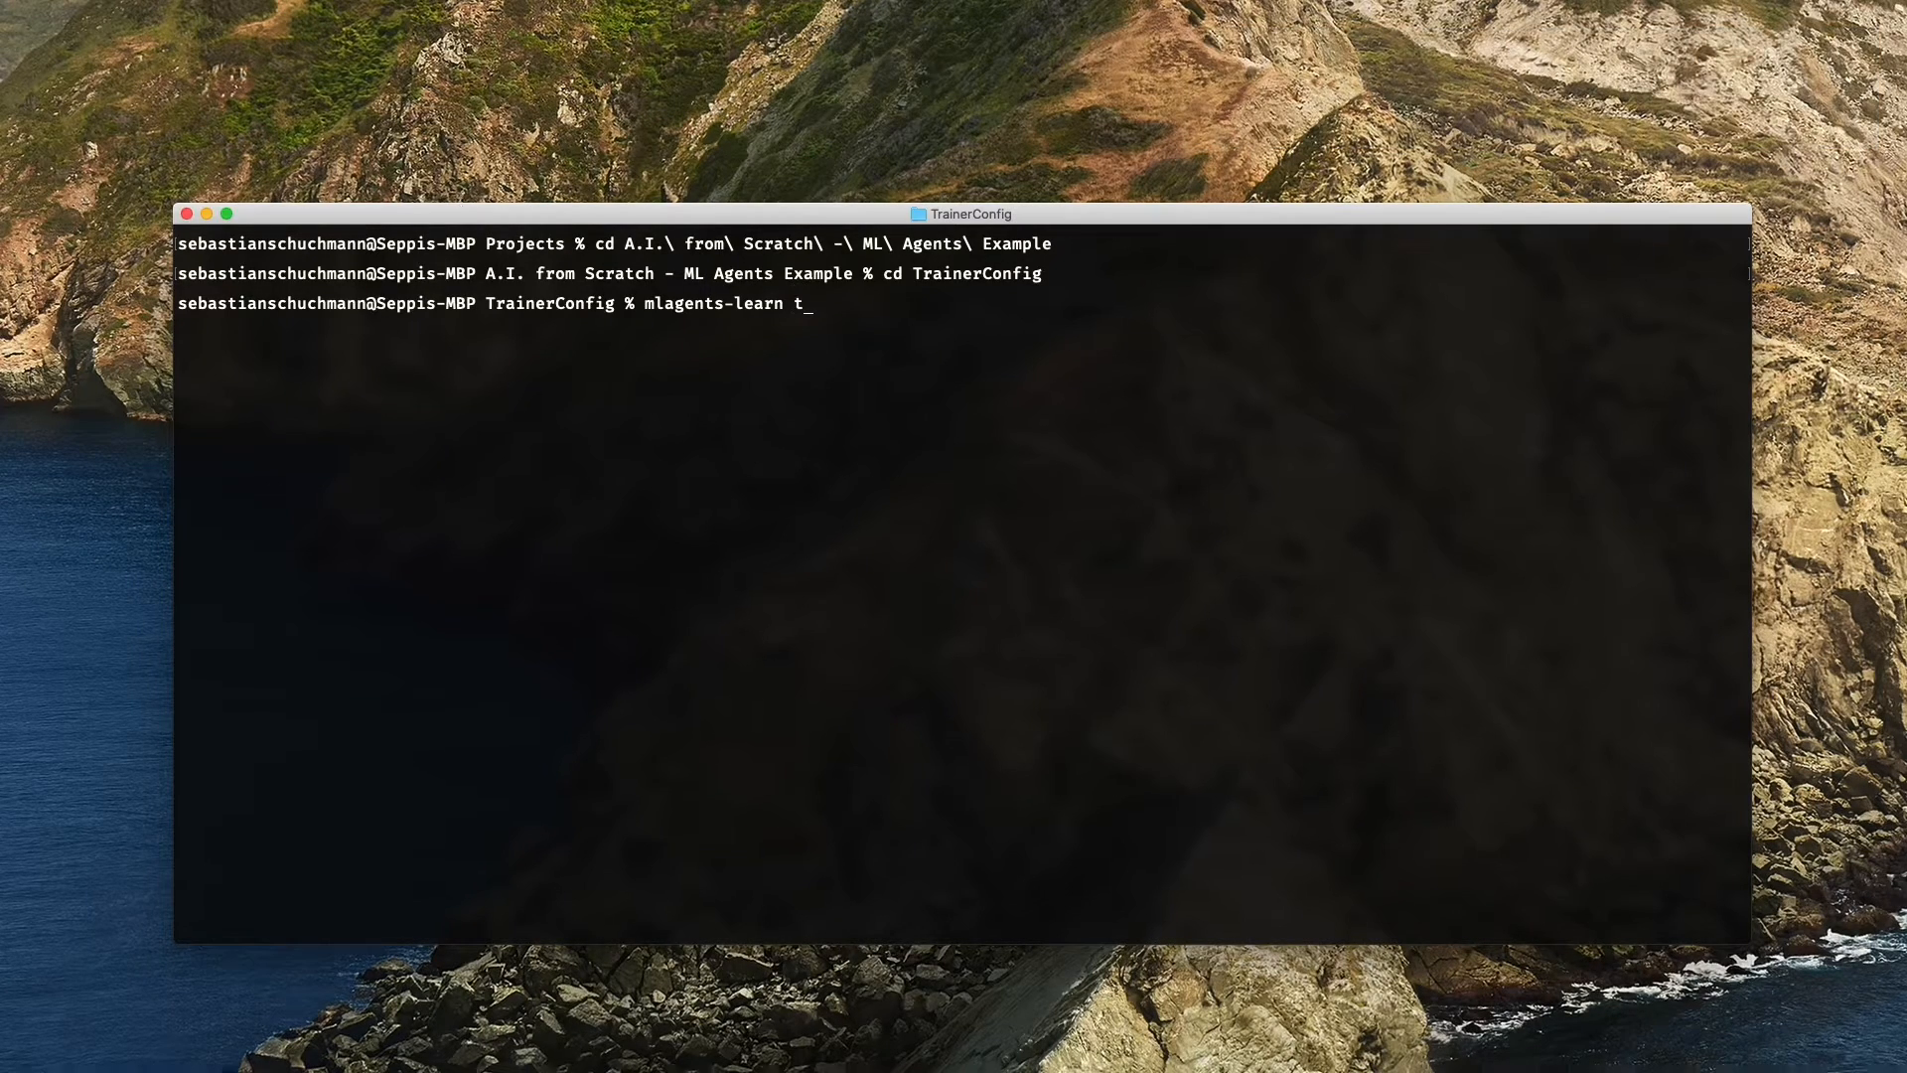
pyautogui.write('rainer_config.yaml')
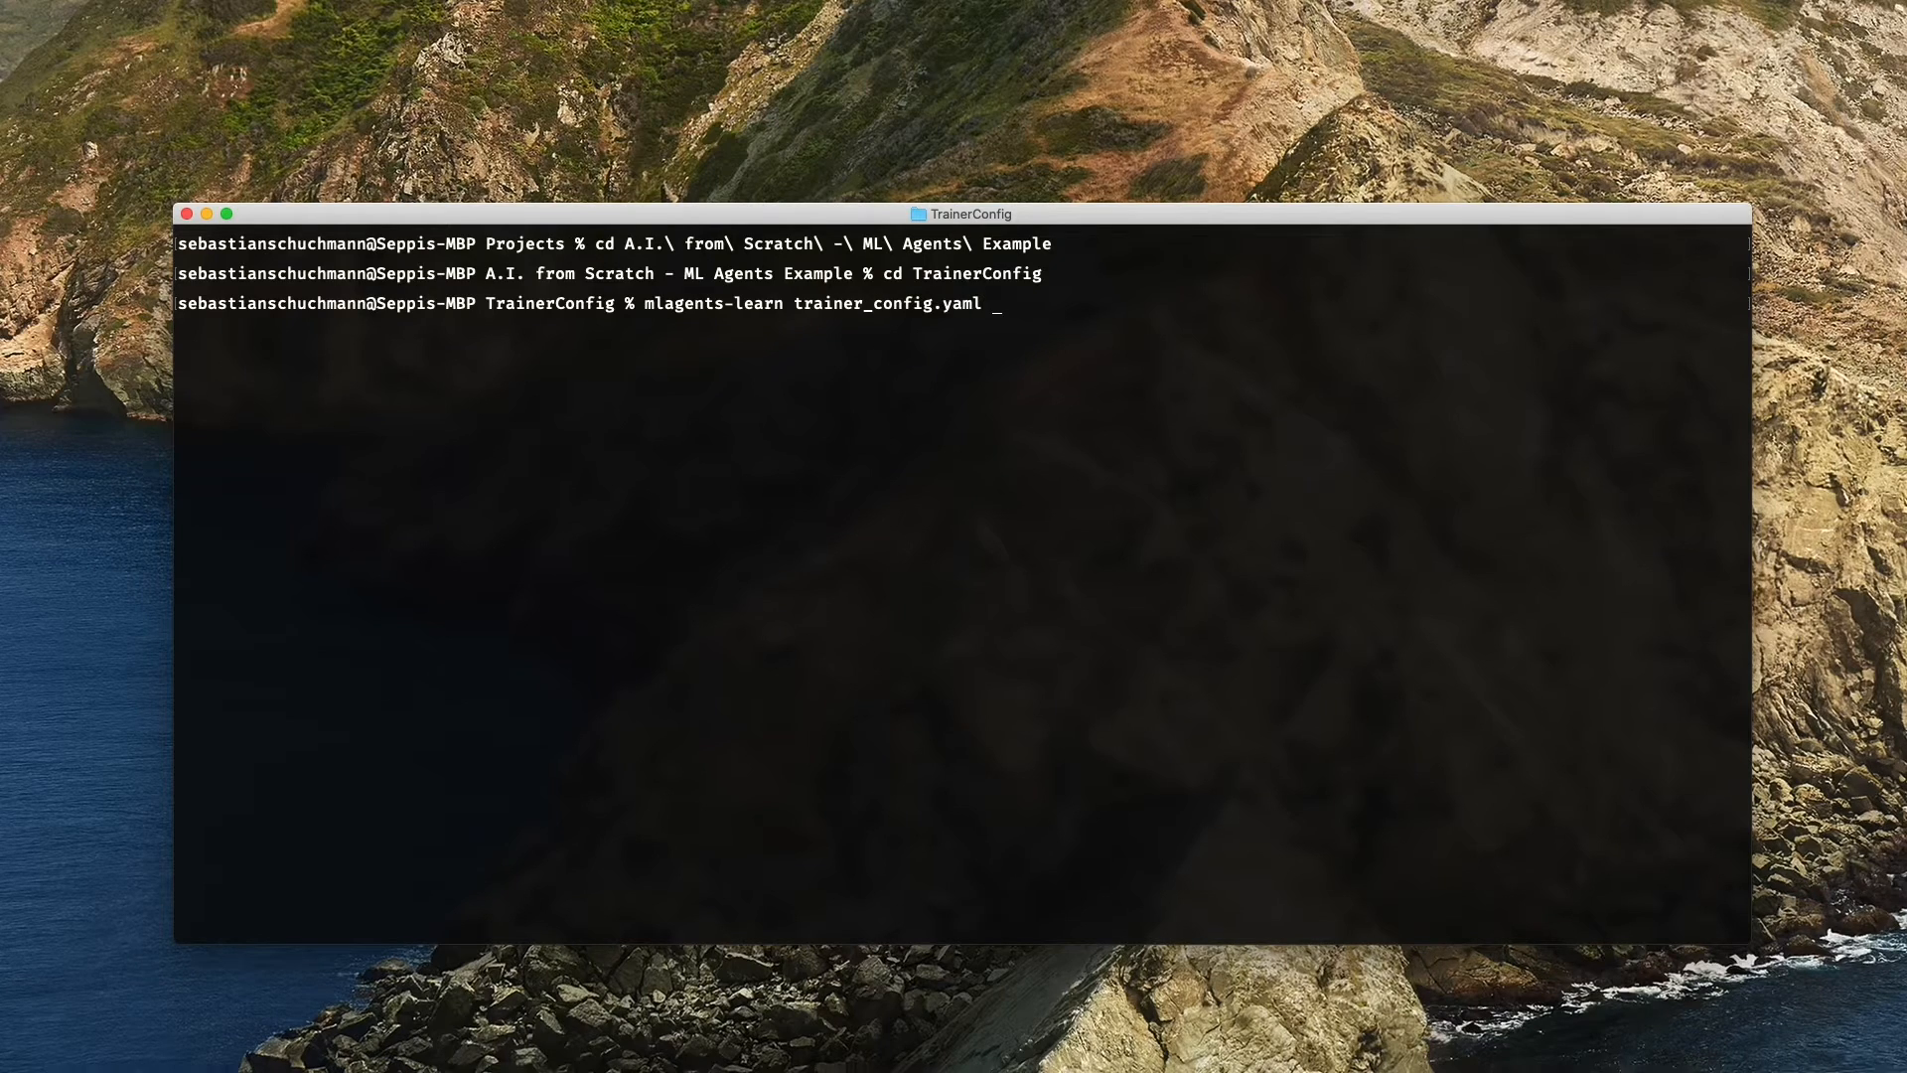
pyautogui.write('--run-')
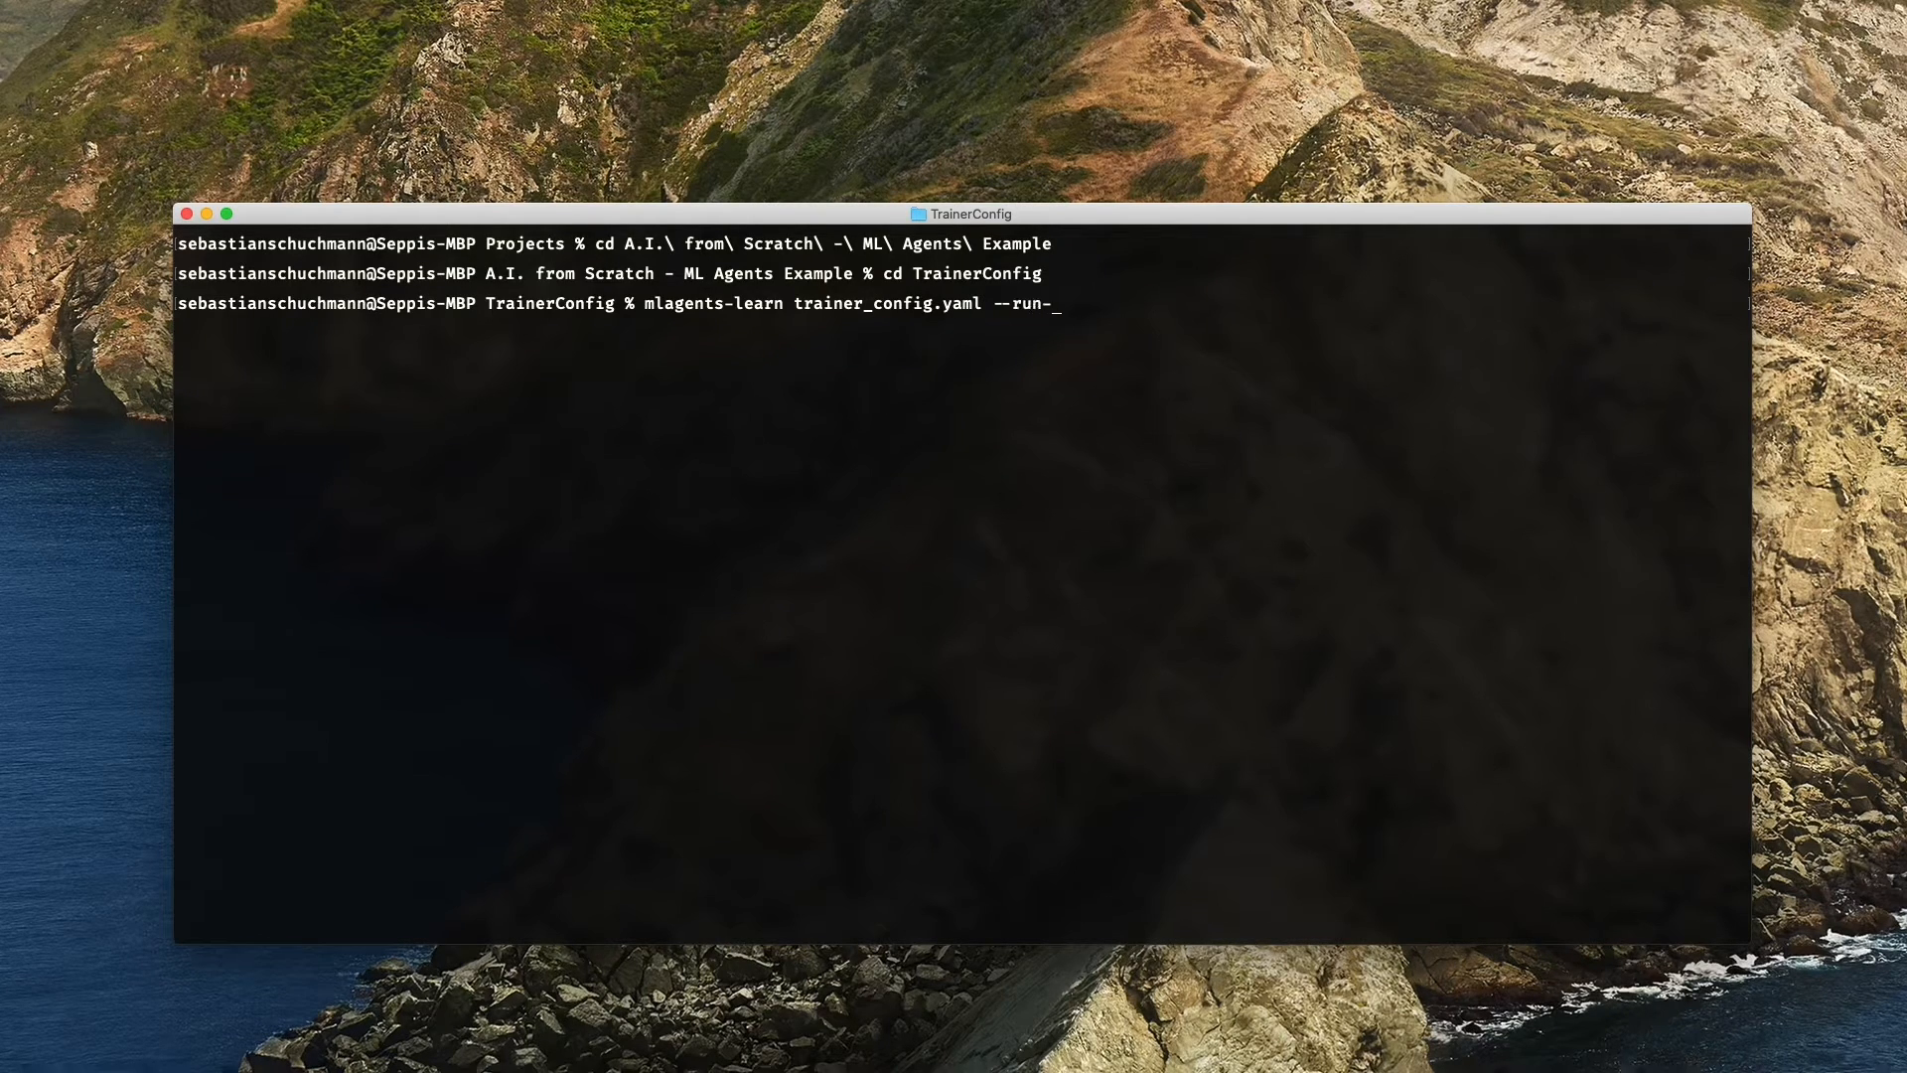
pyautogui.write('id="')
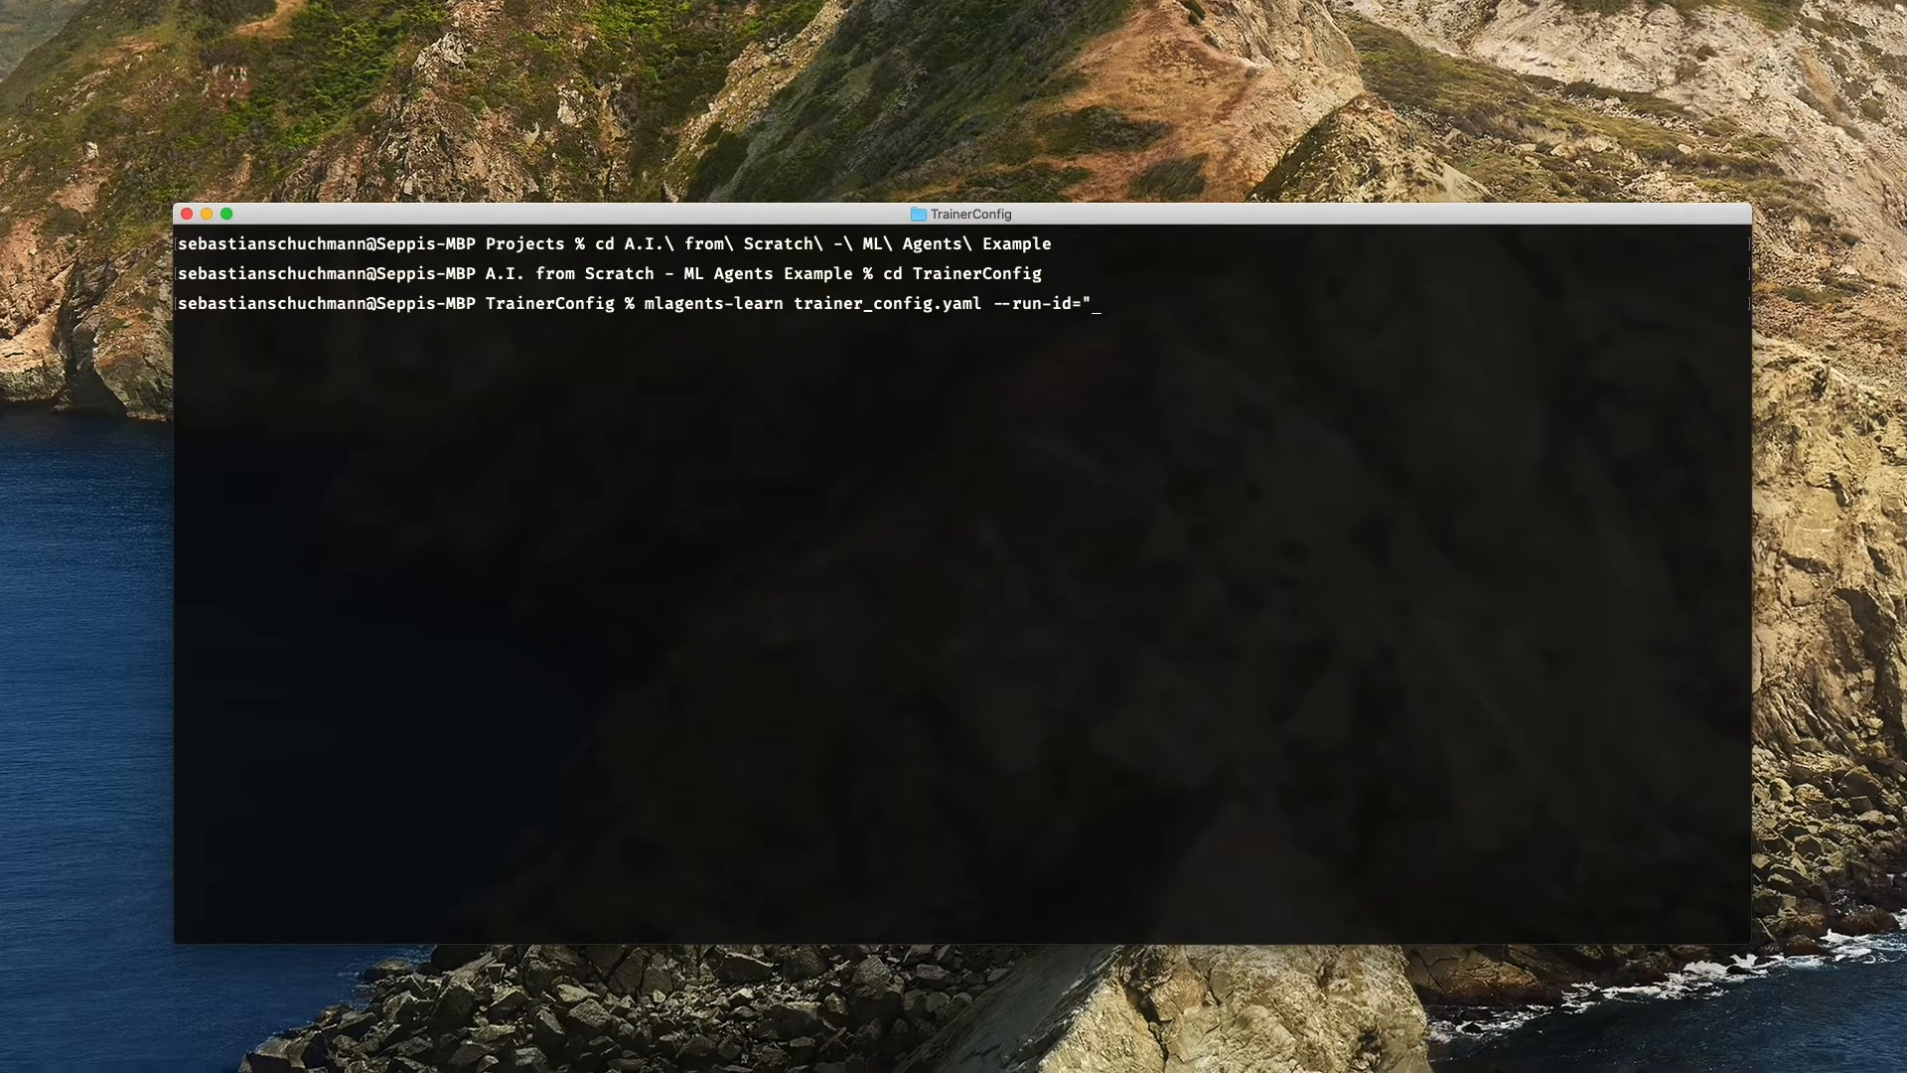
pyautogui.write('JumperAI')
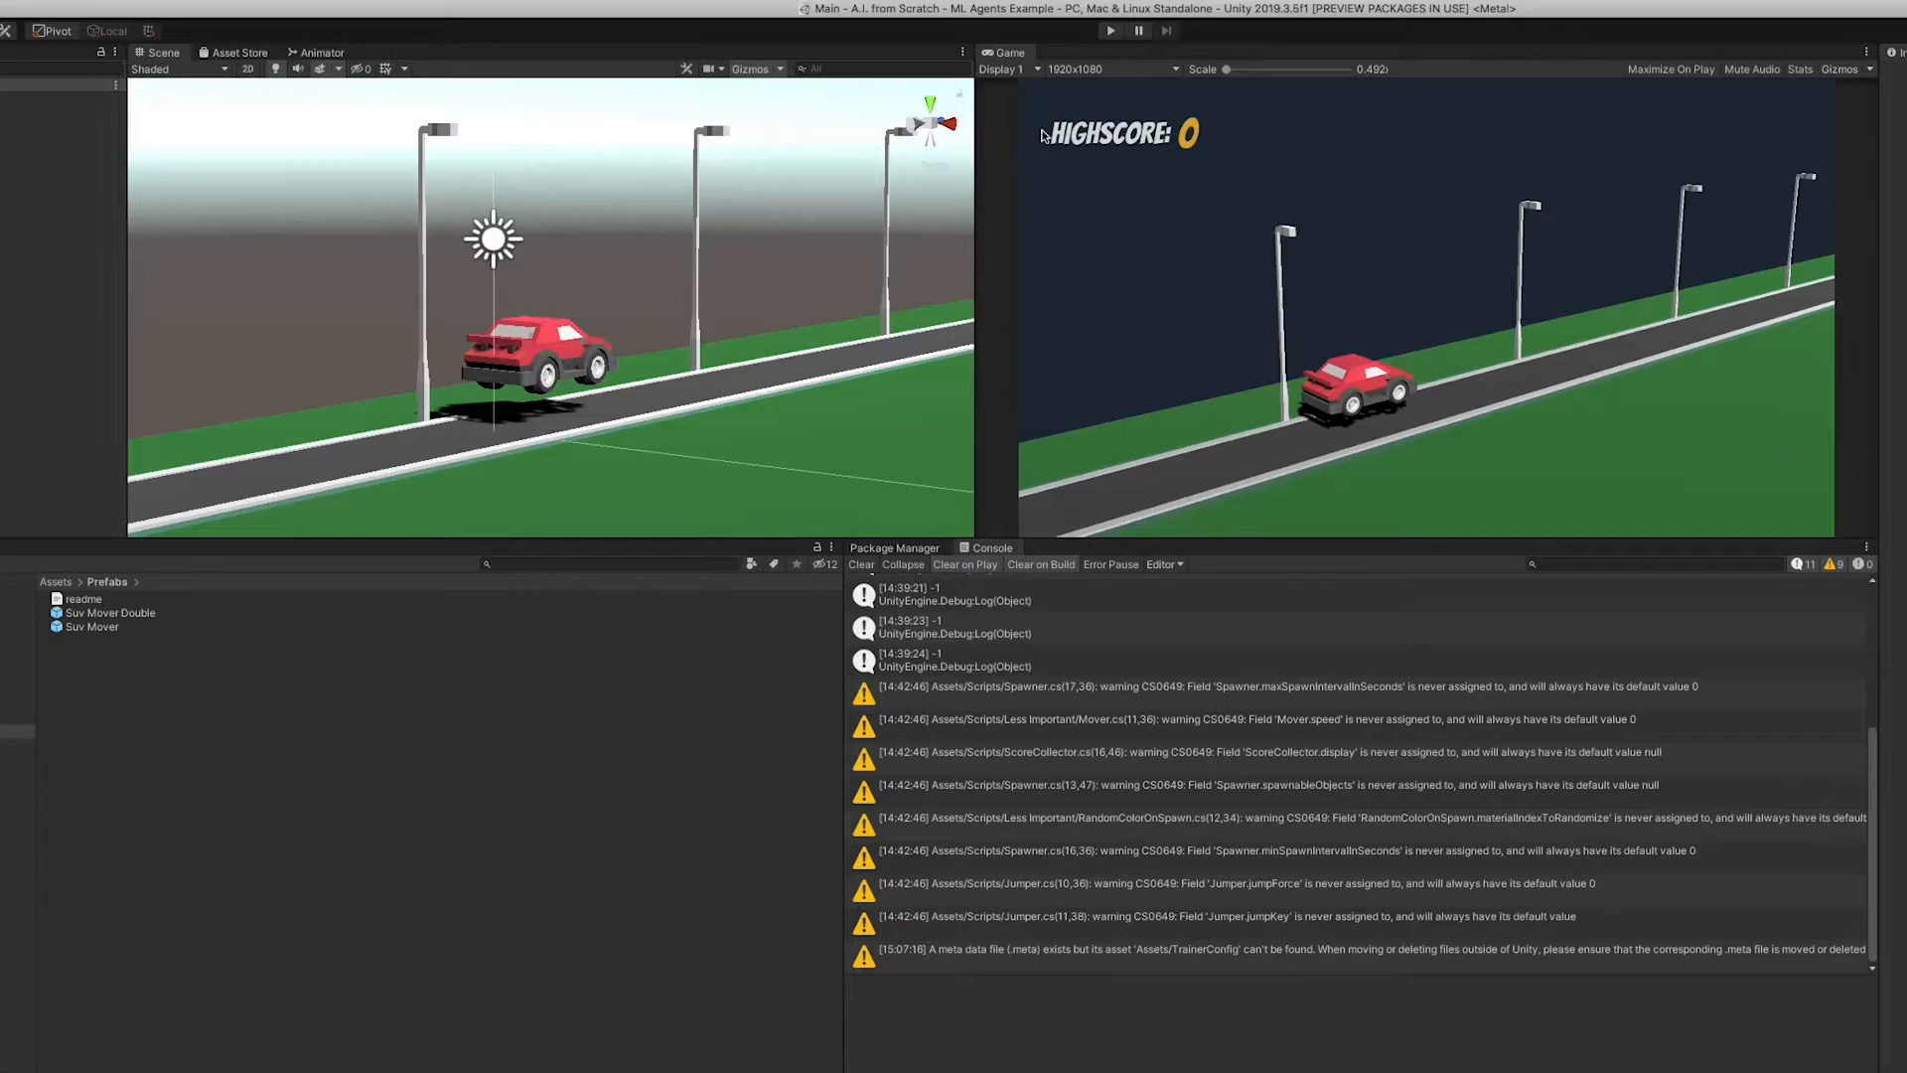
# - Play the game in the Unity editor to start training, then run tensorboard --logdir=summaries
pyautogui.click(1109, 31)
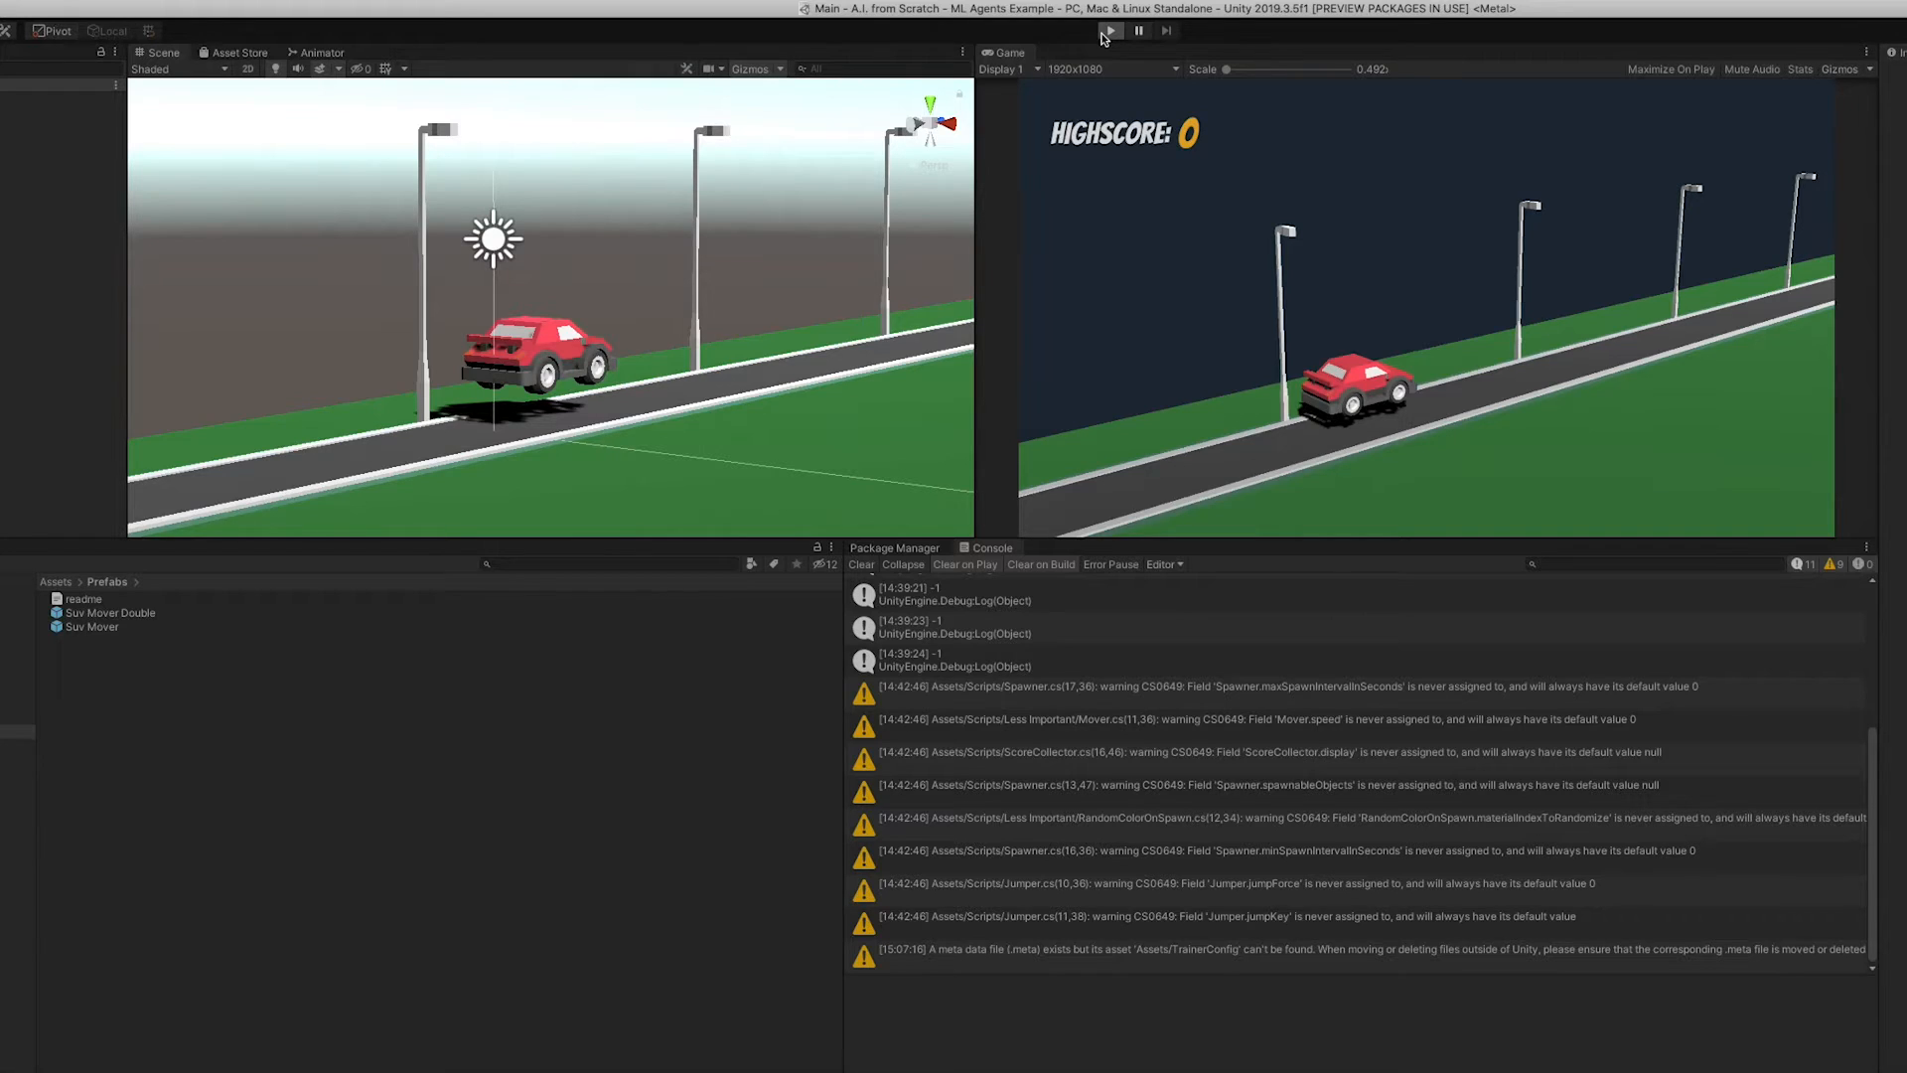
pyautogui.click(1109, 31)
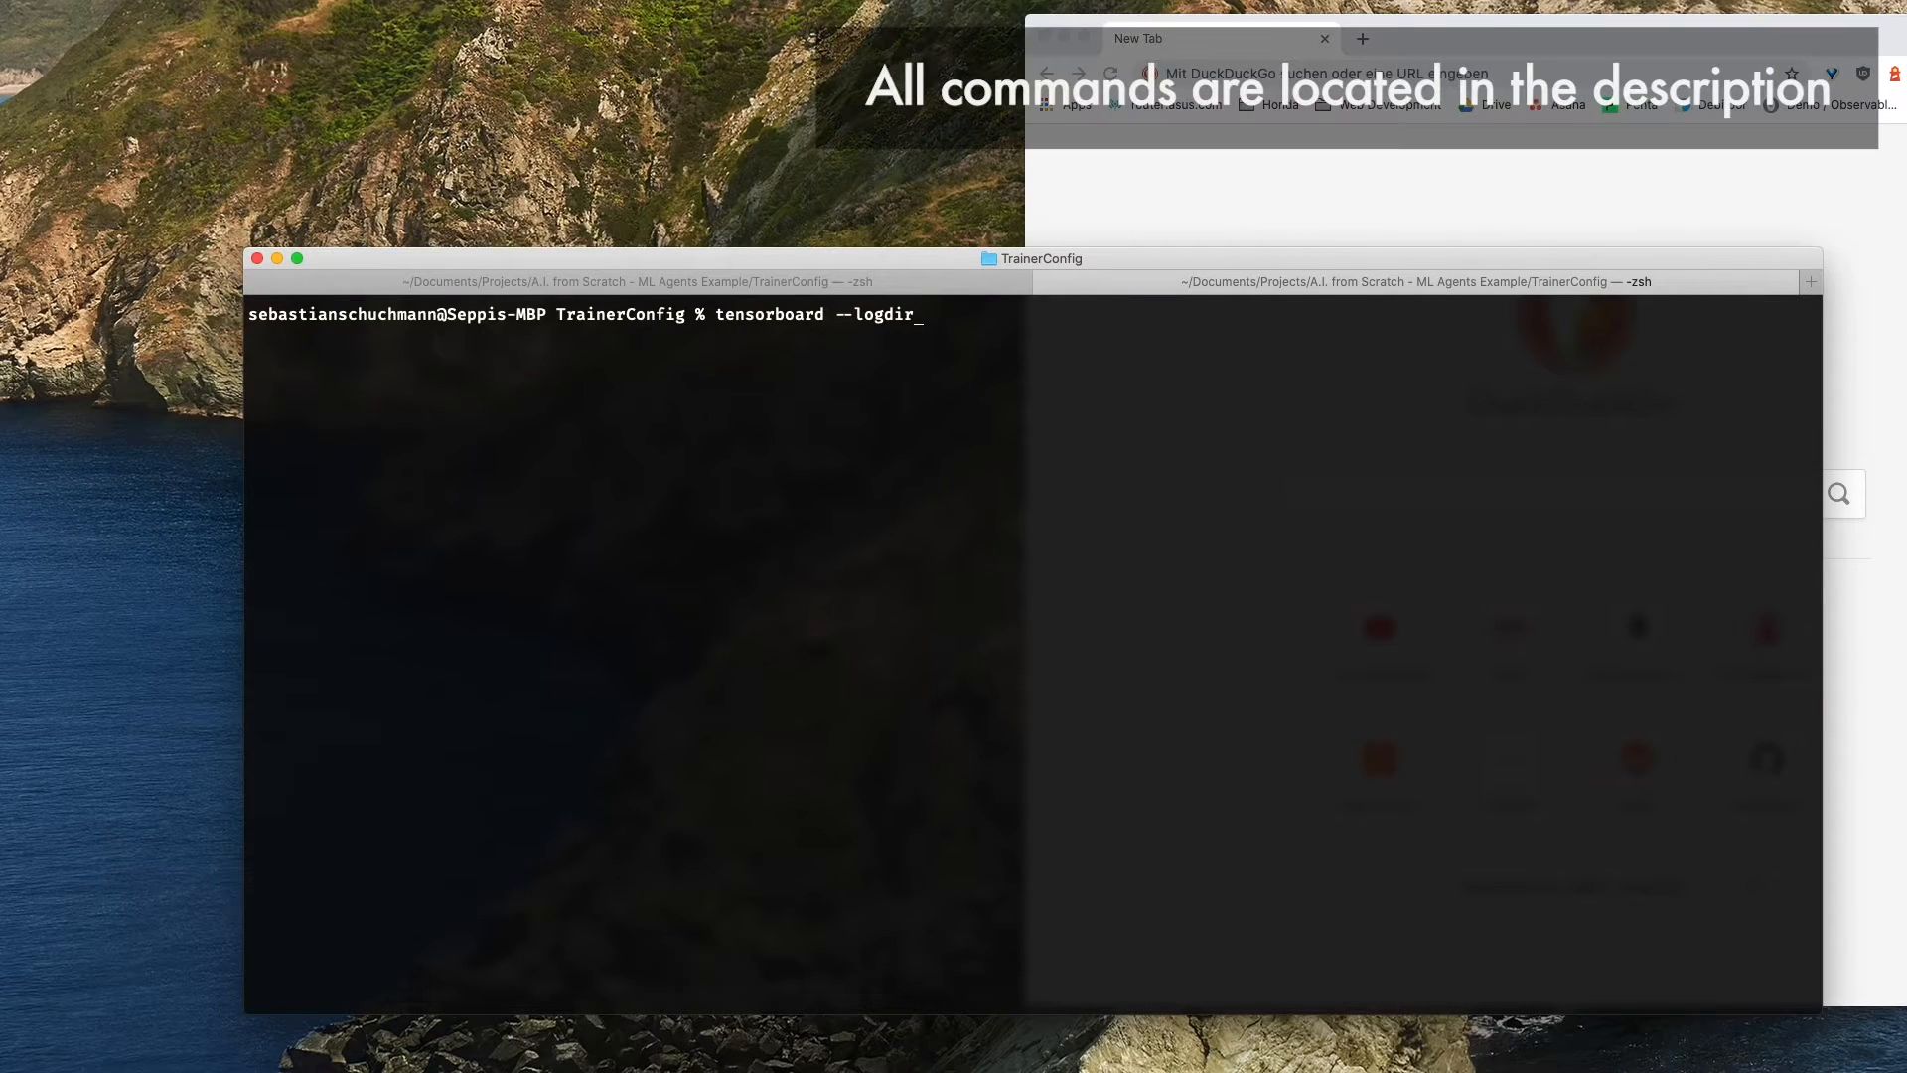
pyautogui.write('=summaries')
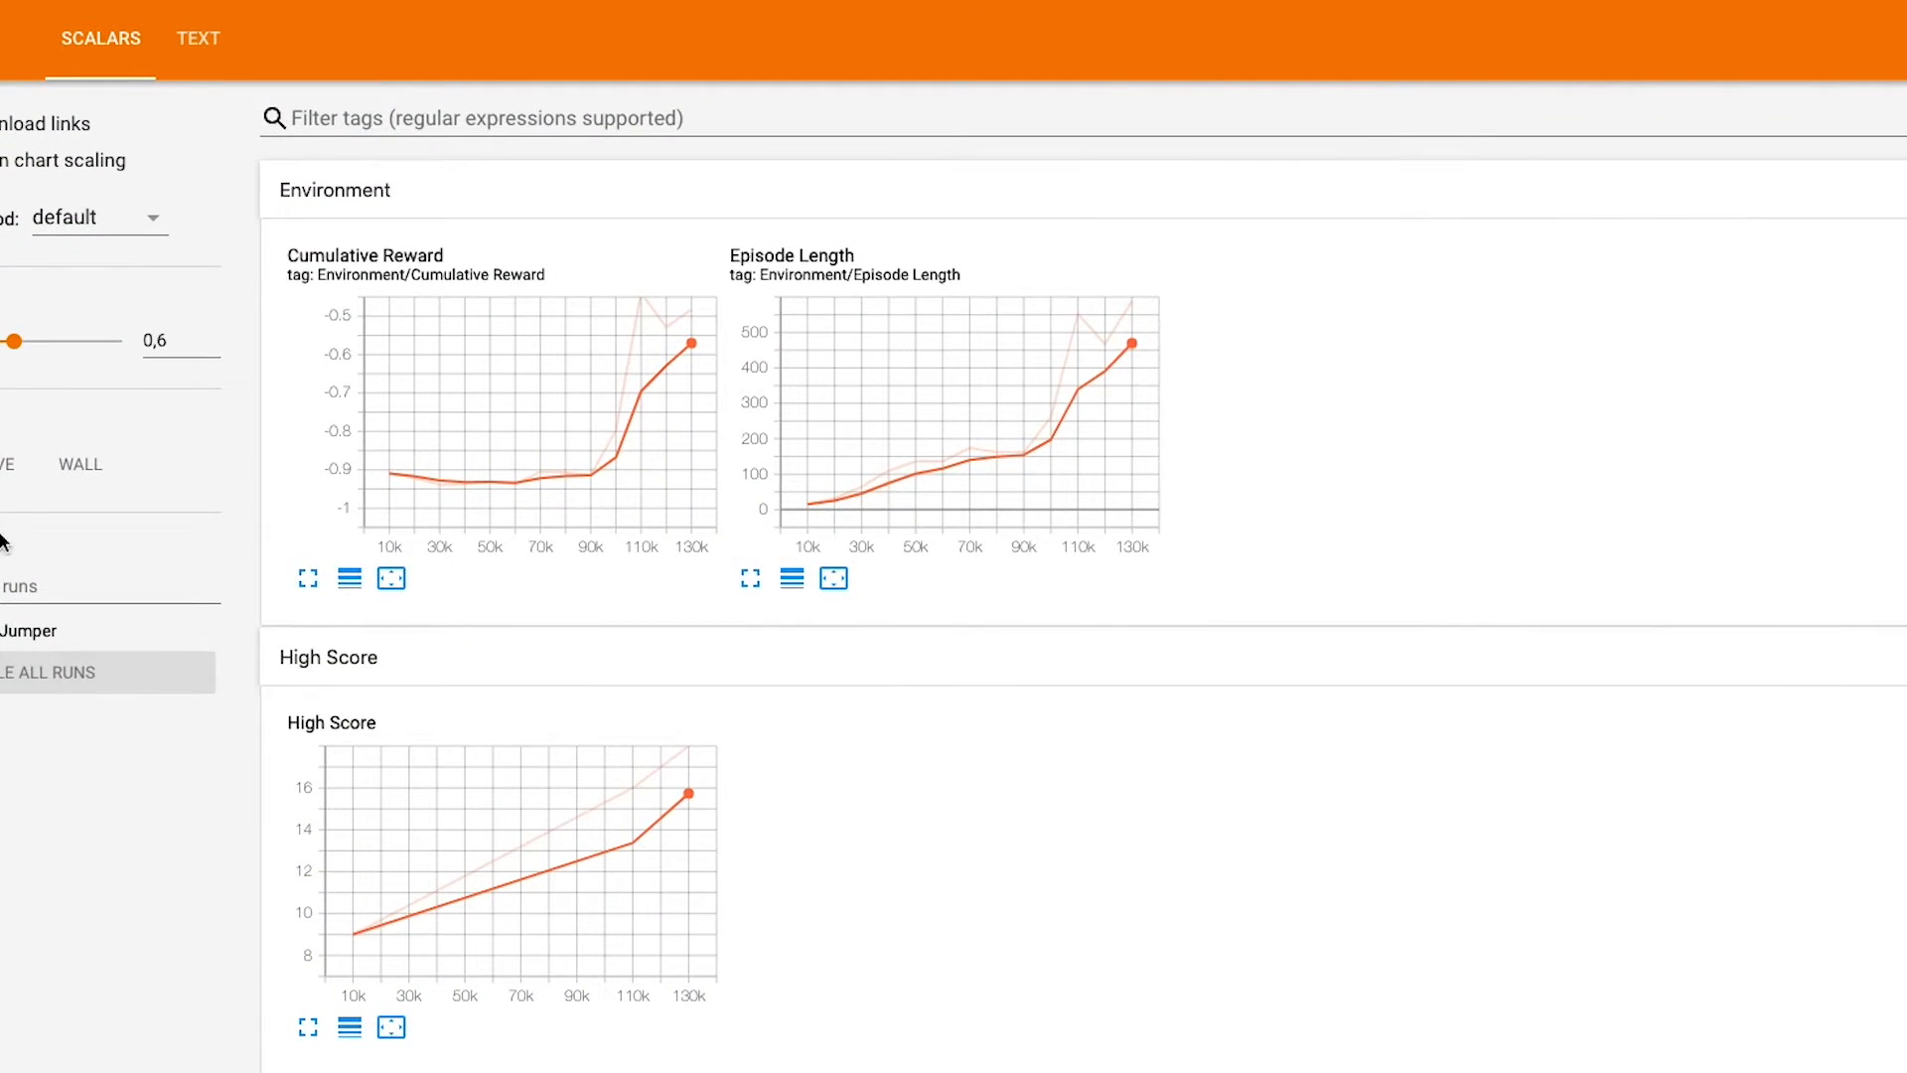
pyautogui.moveTo(406, 506)
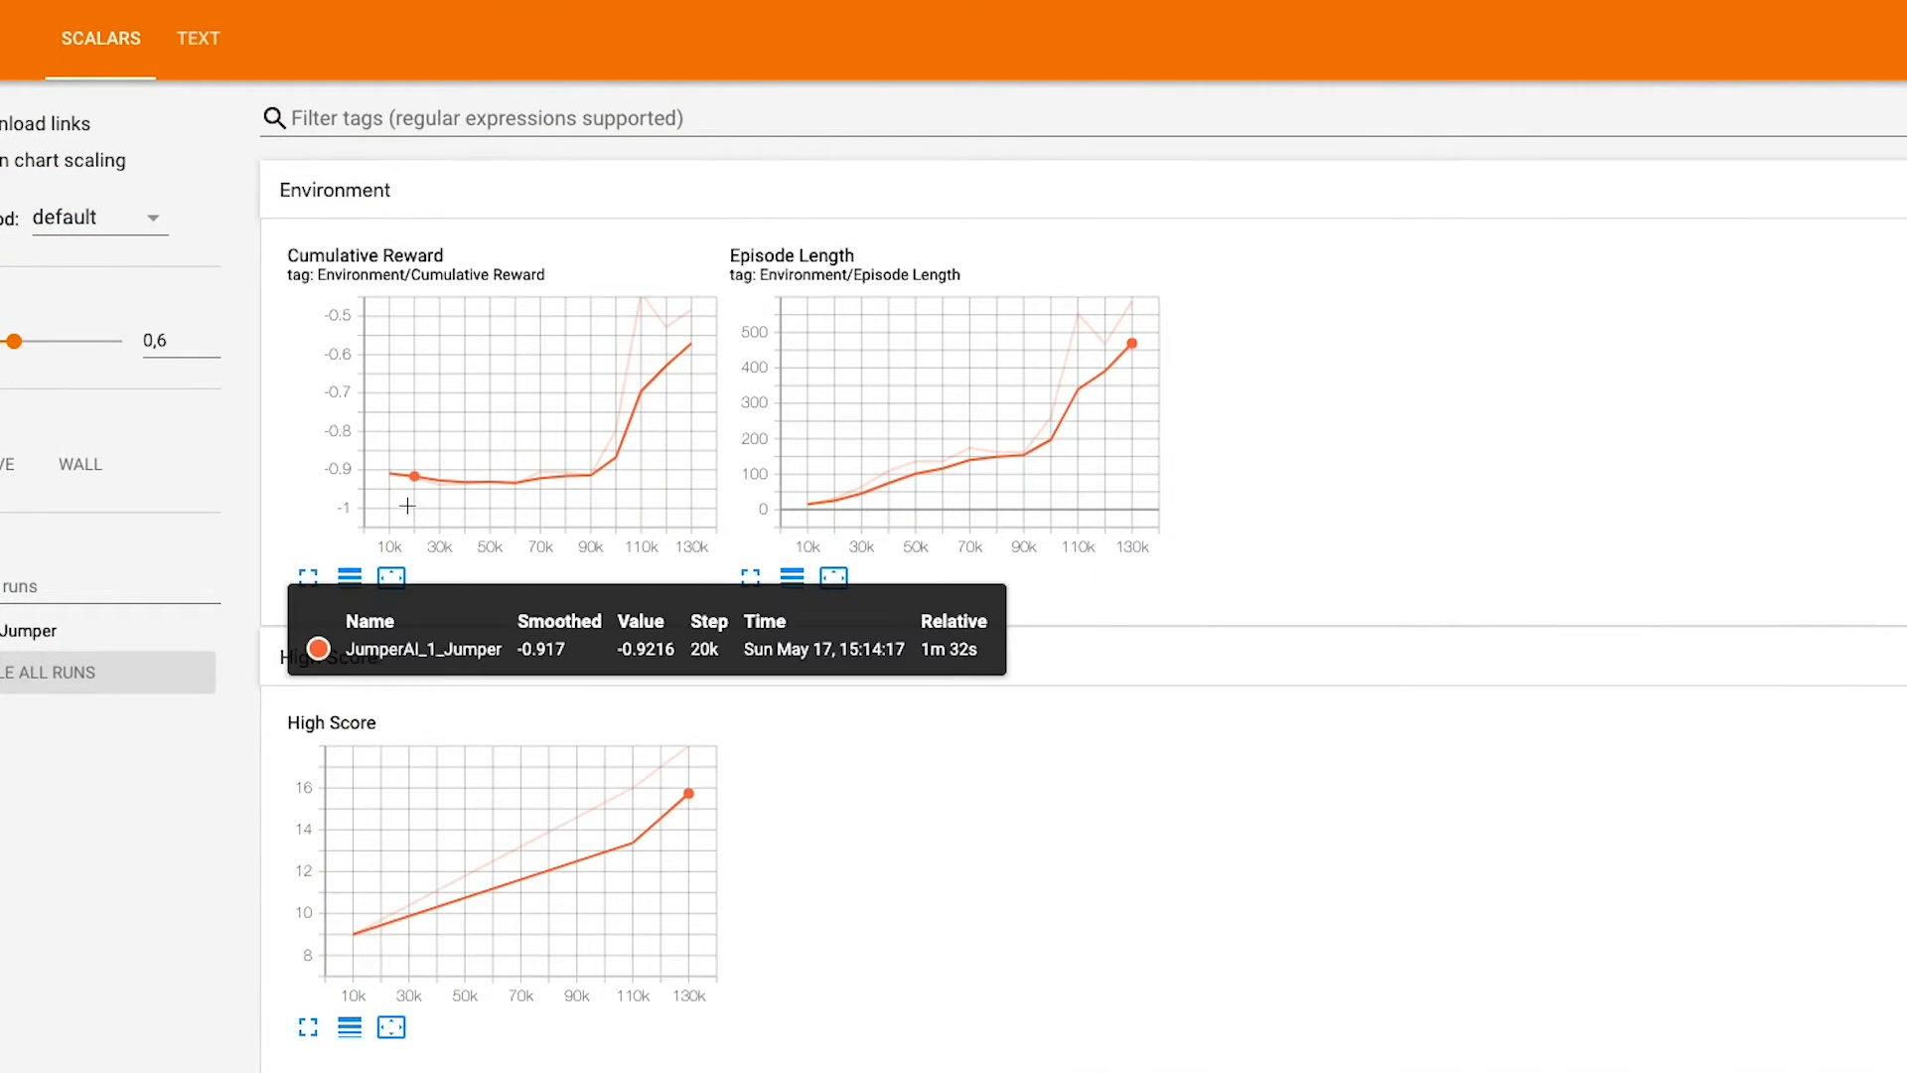
pyautogui.moveTo(542, 497)
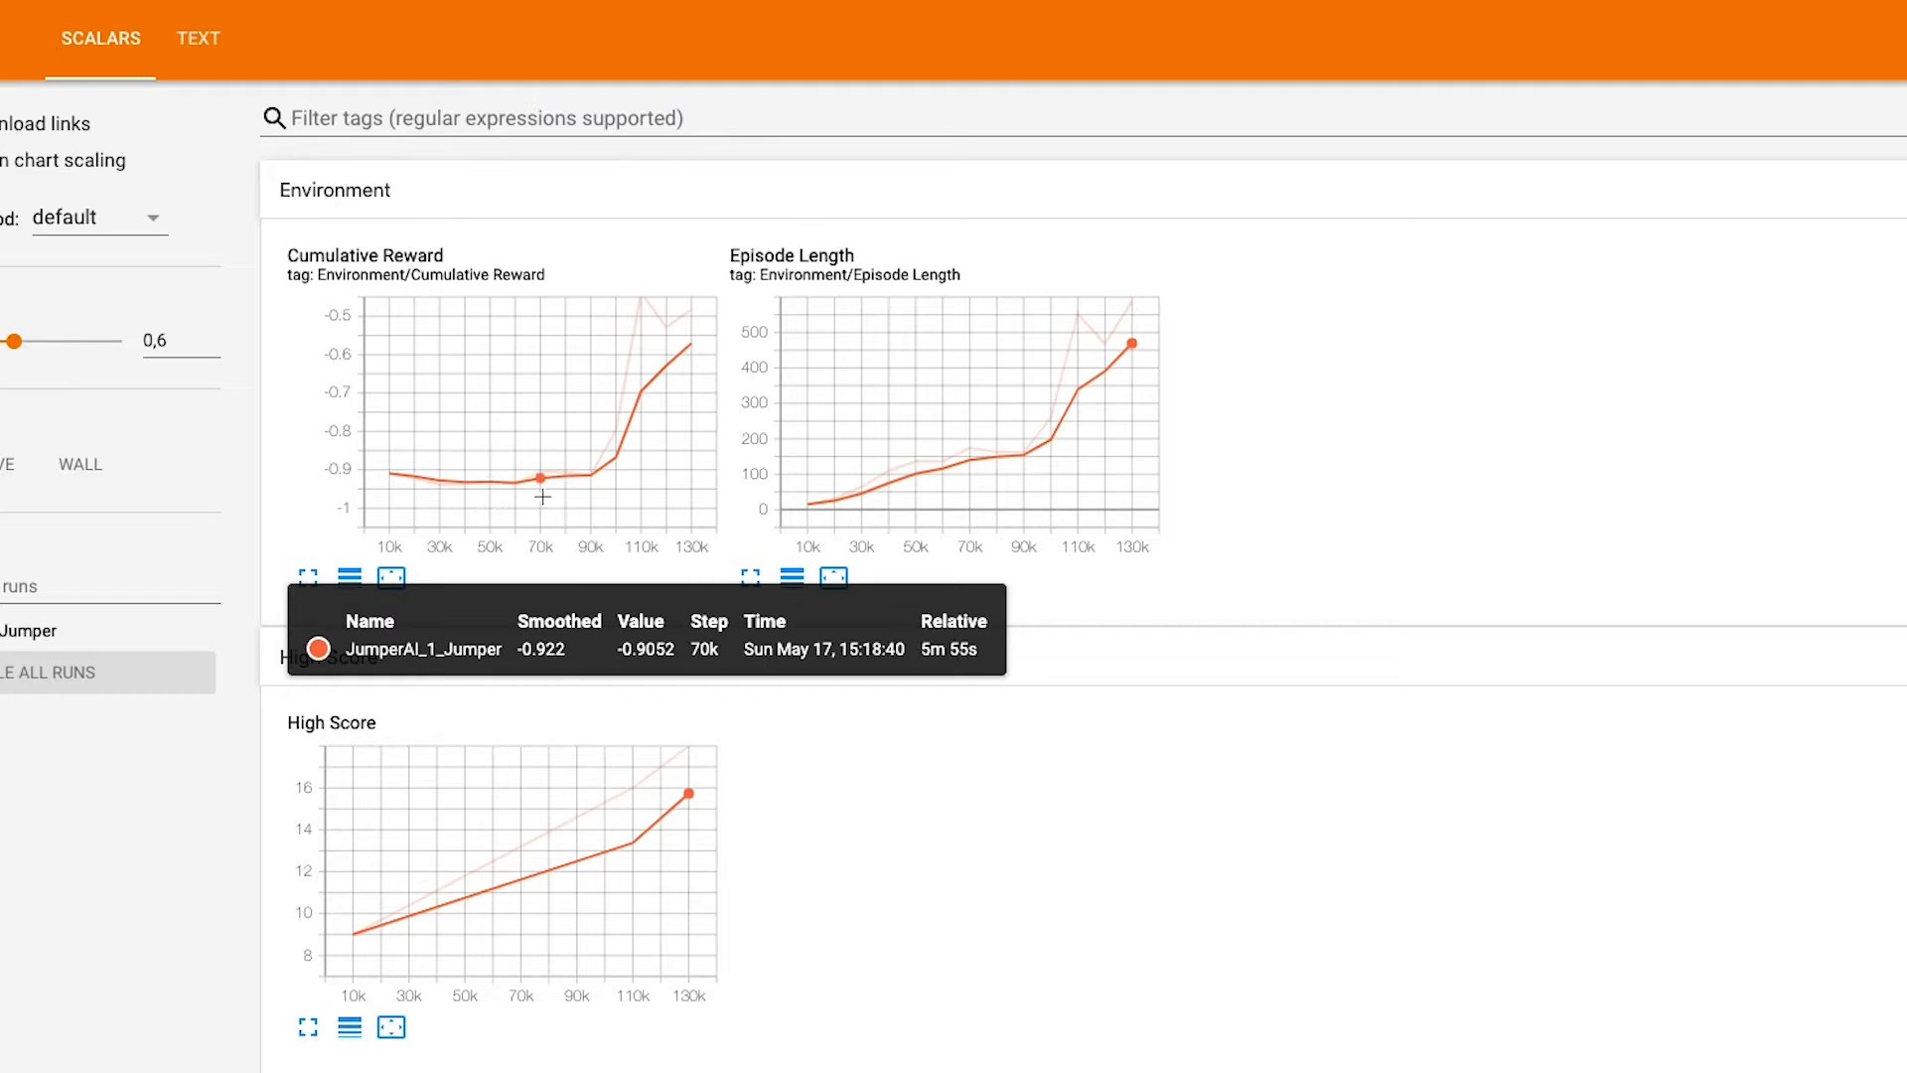
pyautogui.moveTo(606, 479)
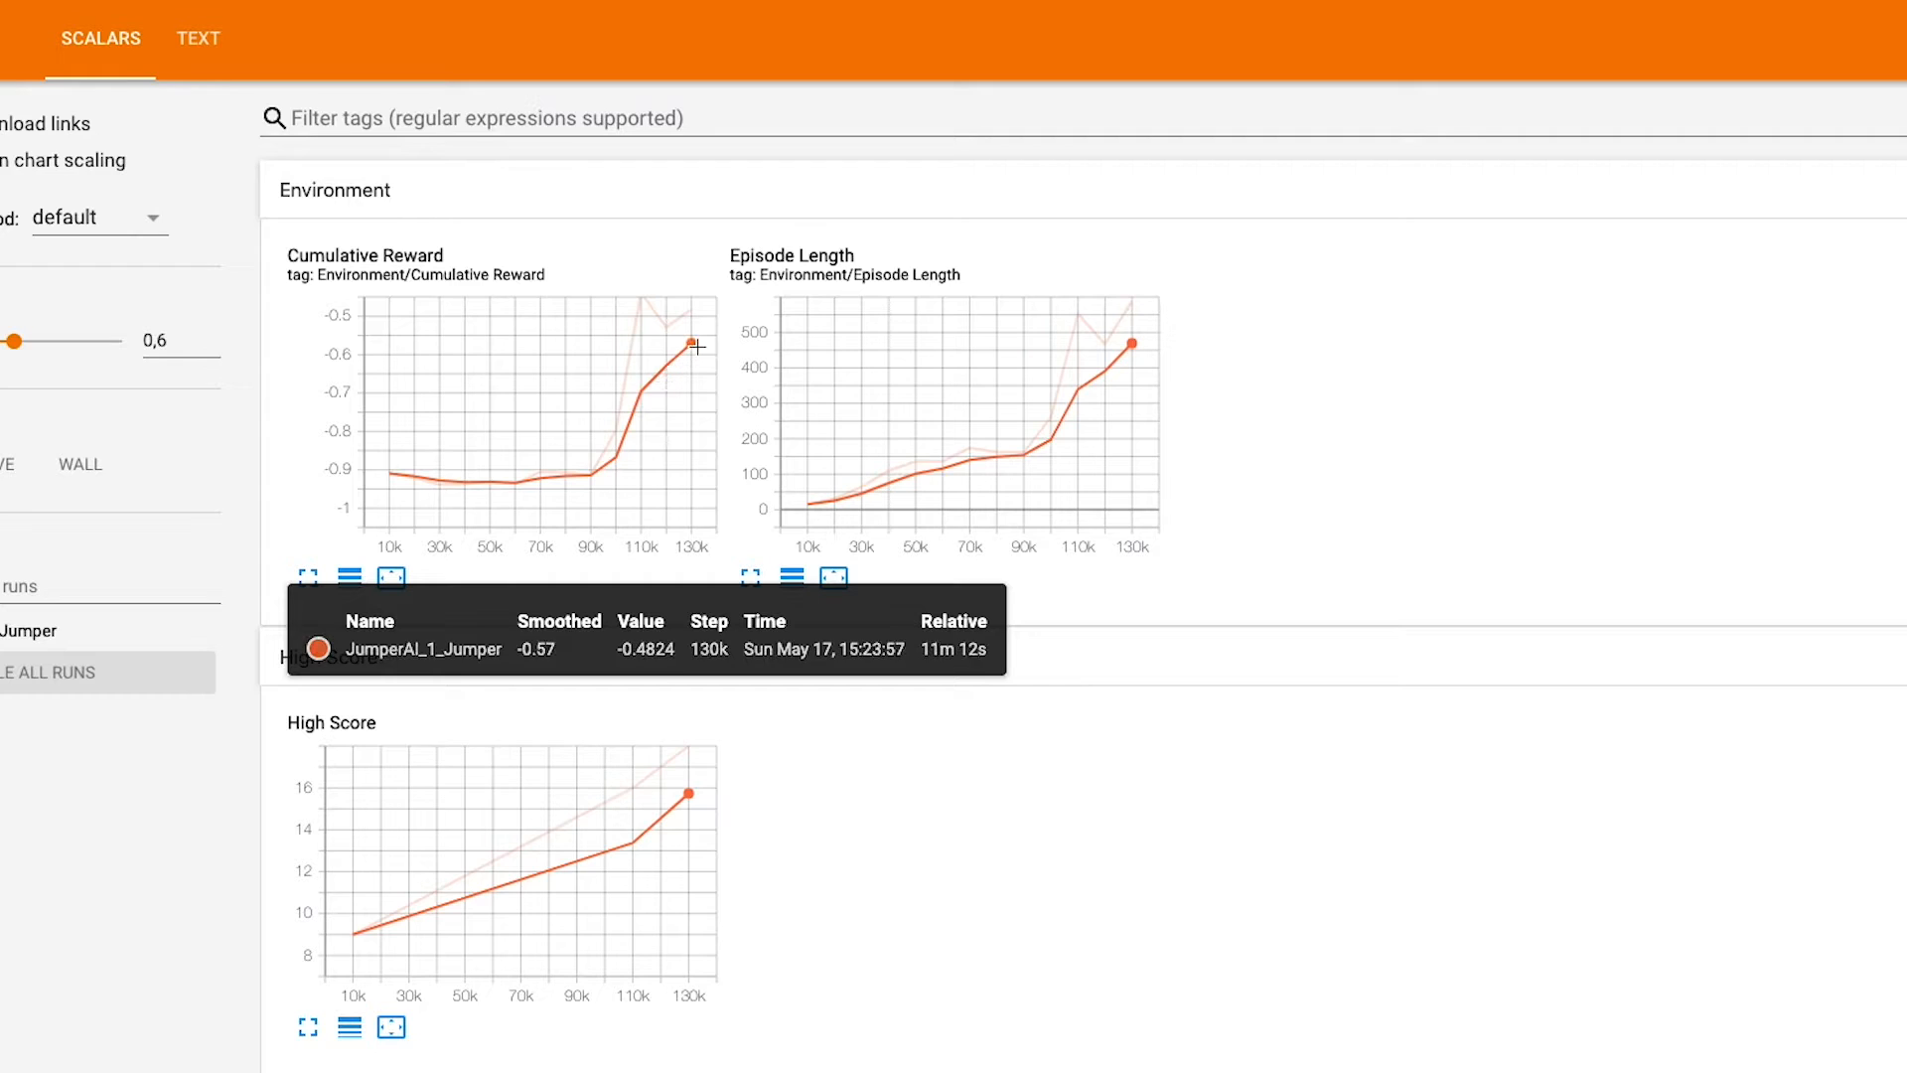
pyautogui.moveTo(540, 486)
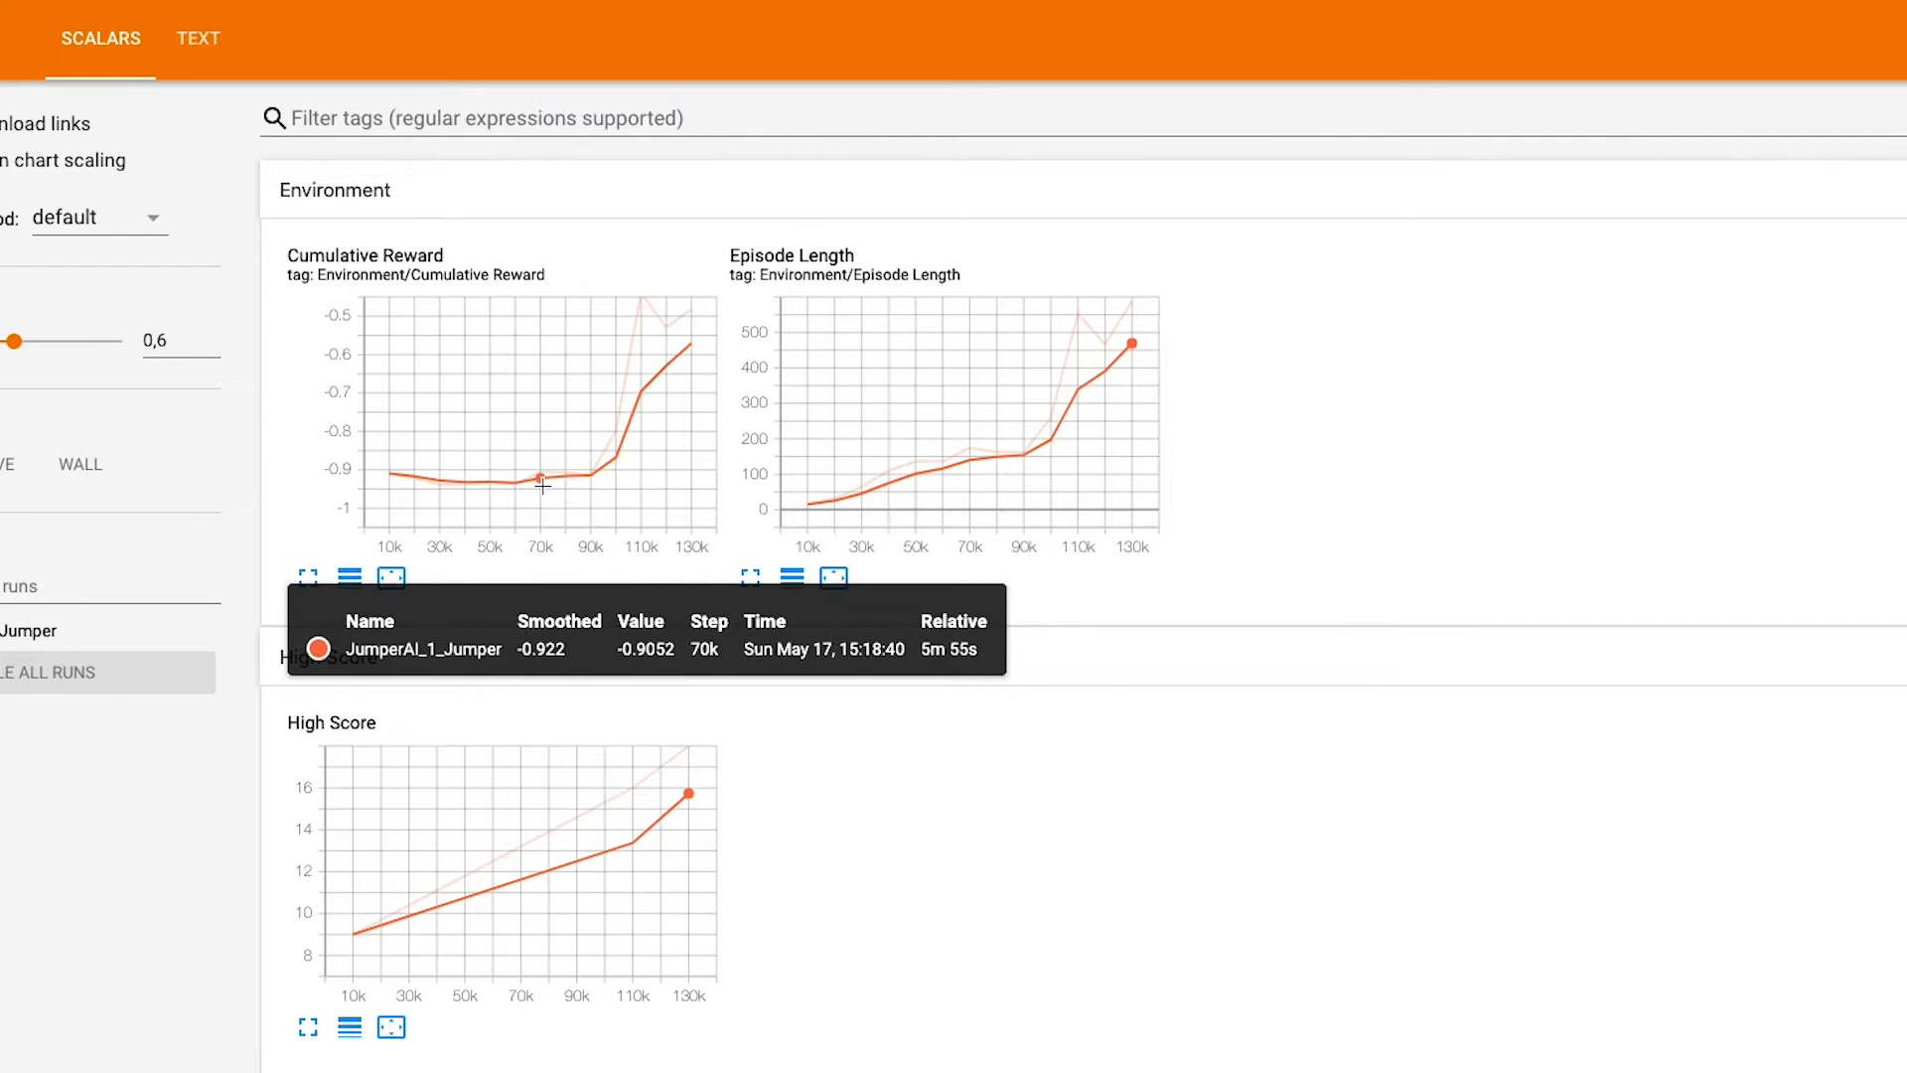
pyautogui.moveTo(844, 515)
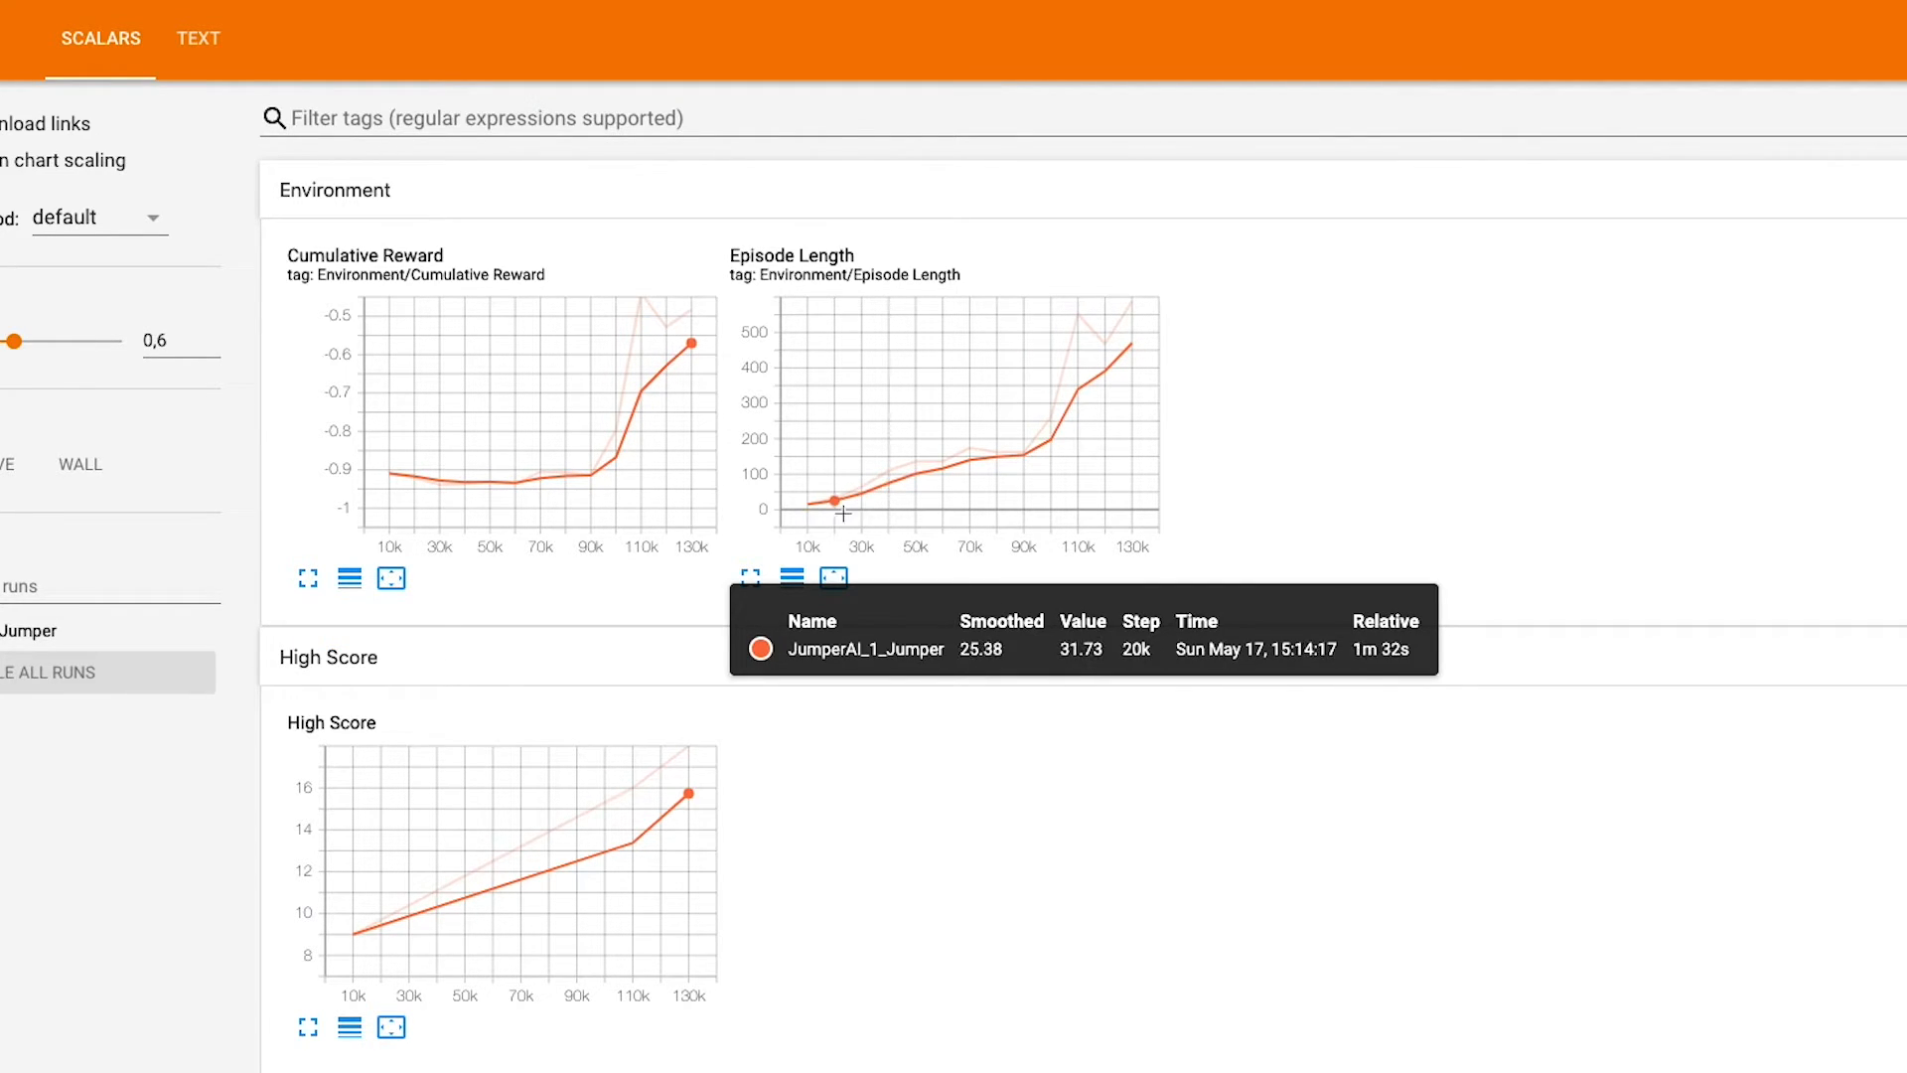
pyautogui.moveTo(1103, 377)
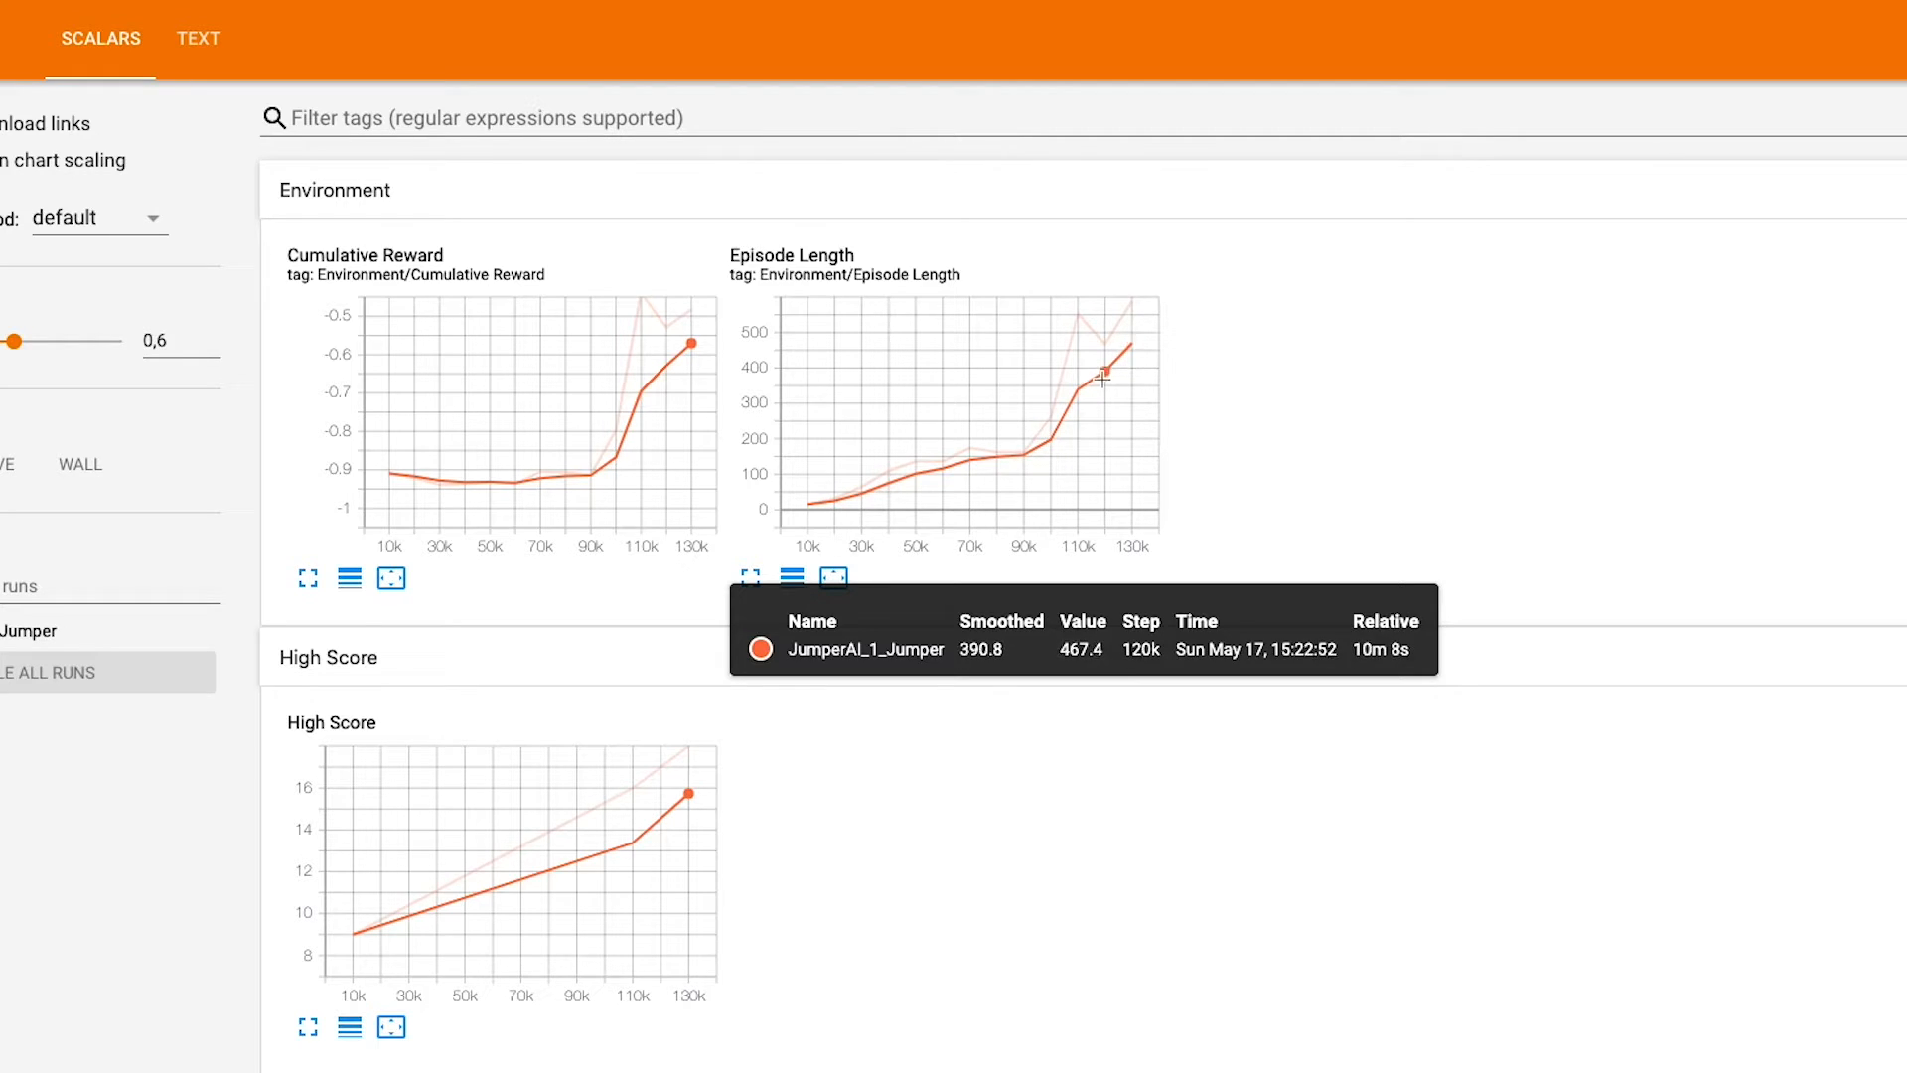
pyautogui.moveTo(933, 481)
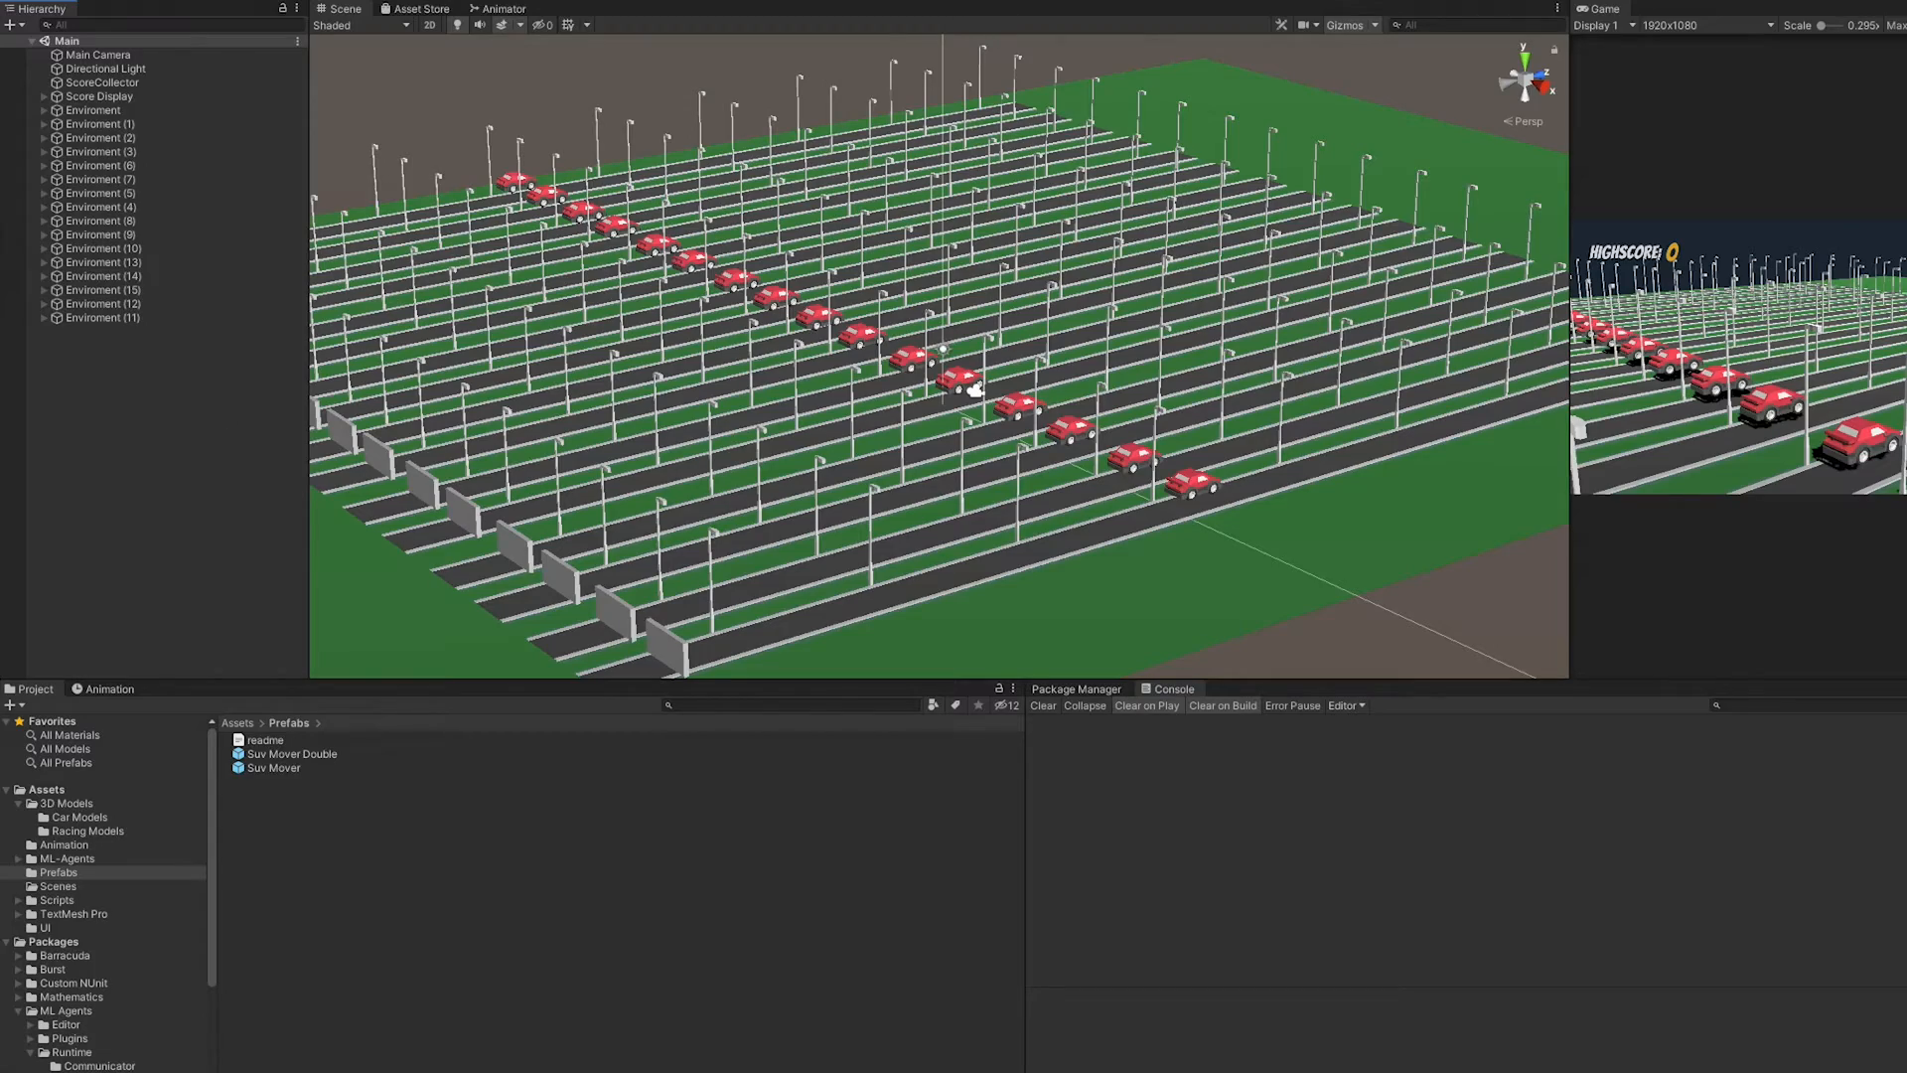
pyautogui.moveTo(1735, 551)
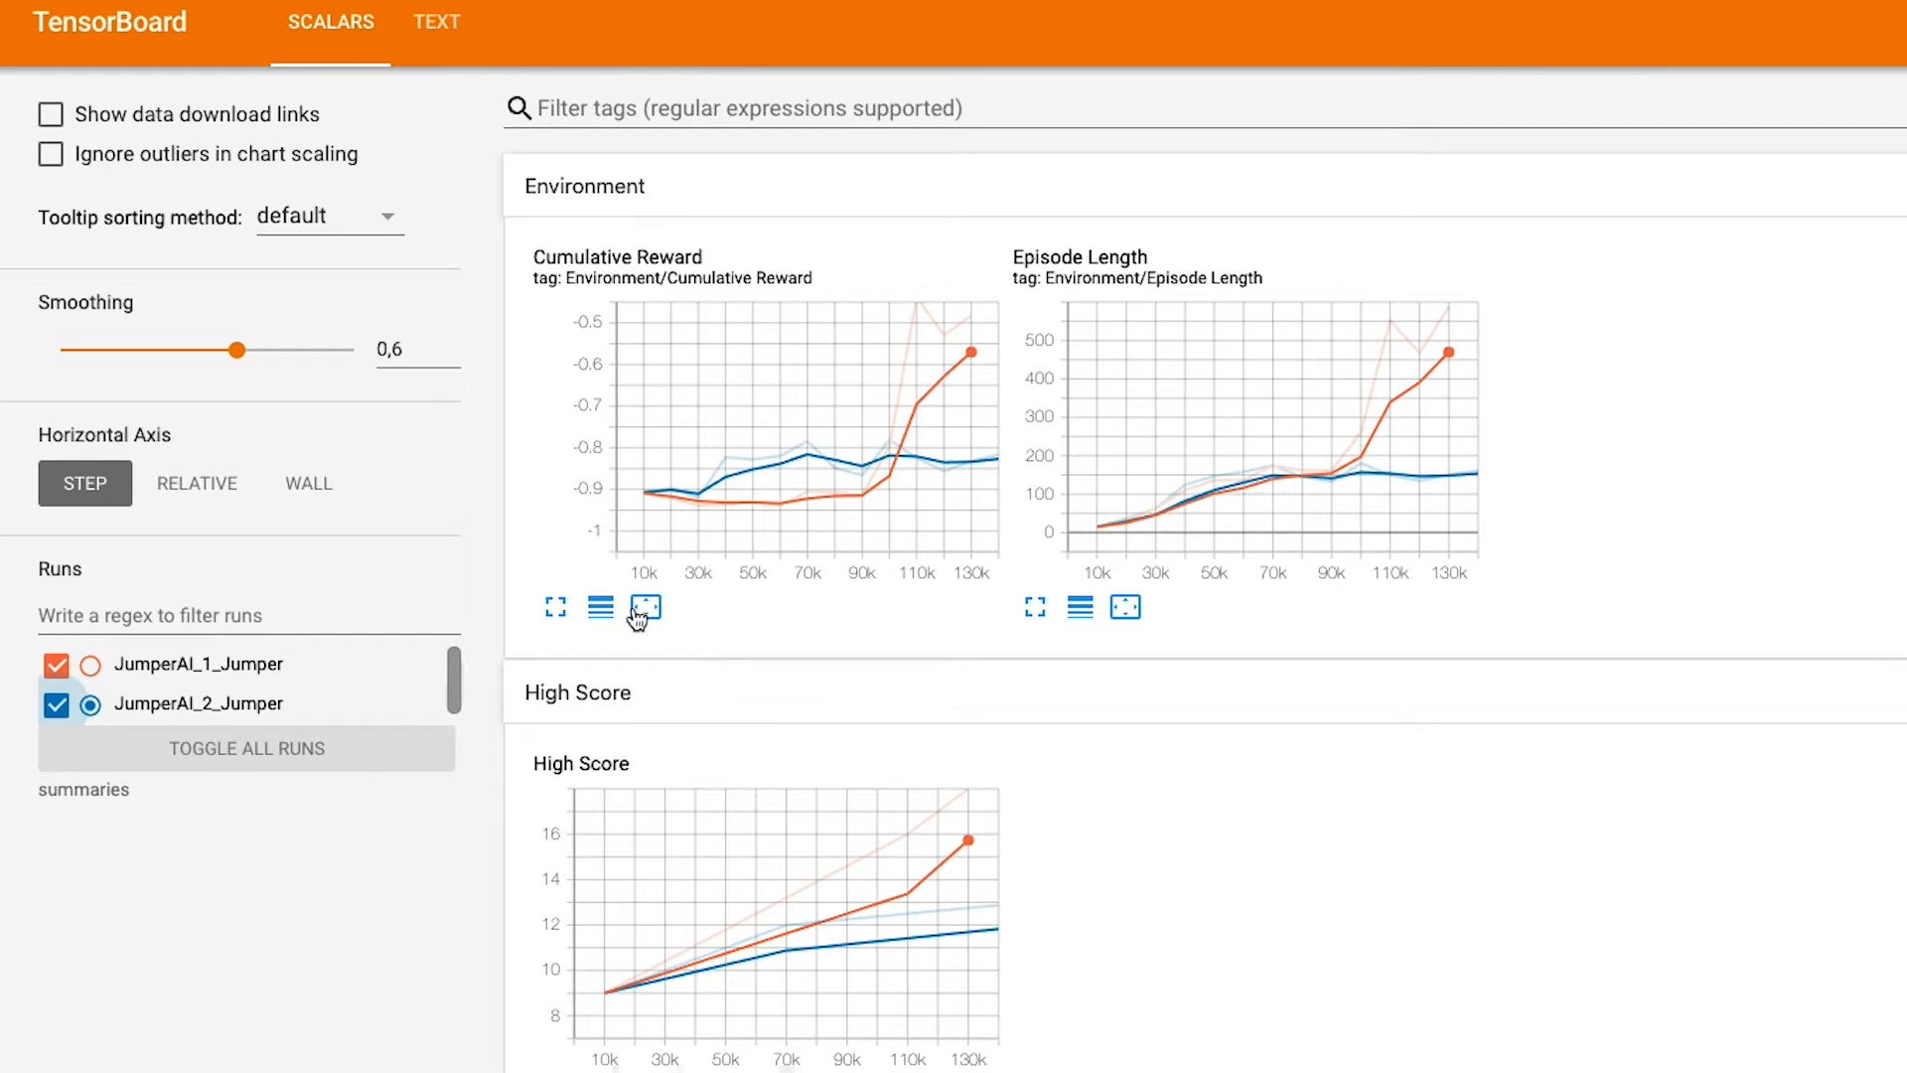
# - Fit the TensorBoard charts to span both JumperAI runs' data
pyautogui.click(1122, 607)
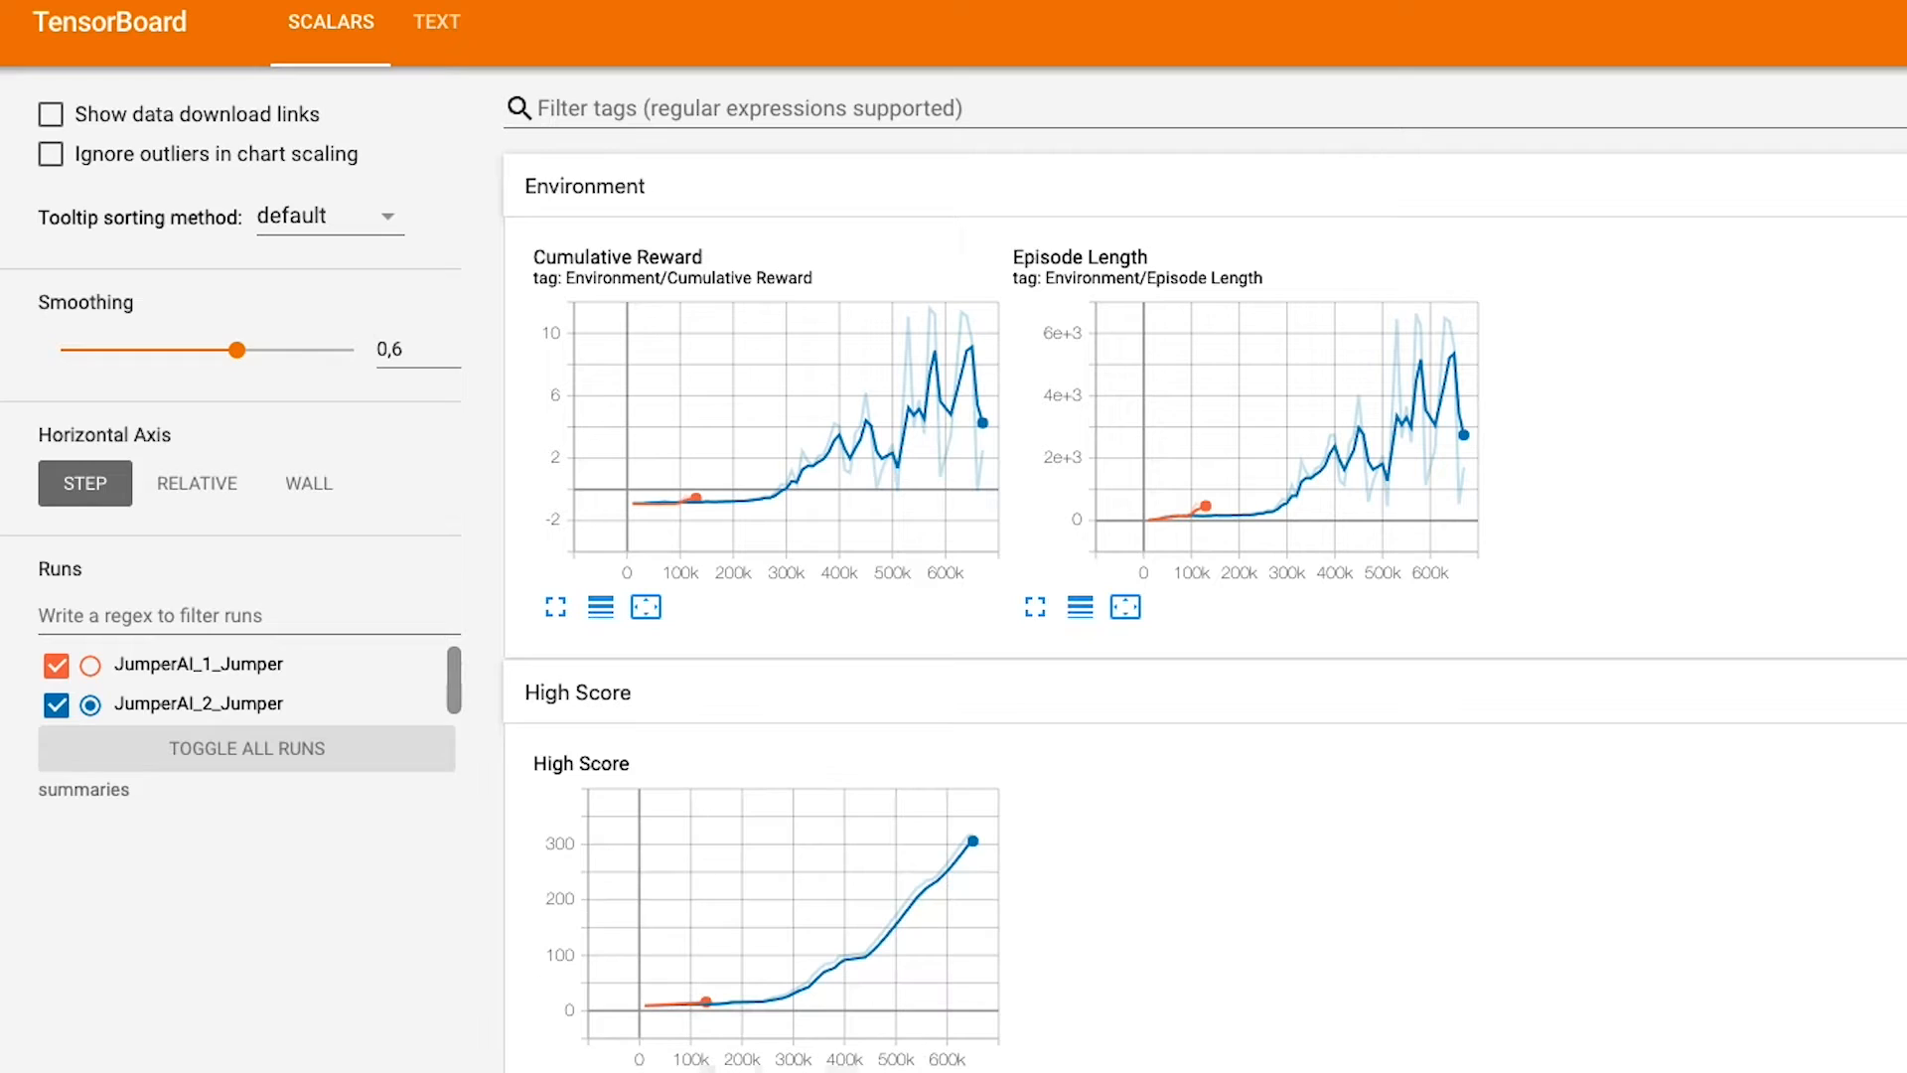
pyautogui.moveTo(735, 521)
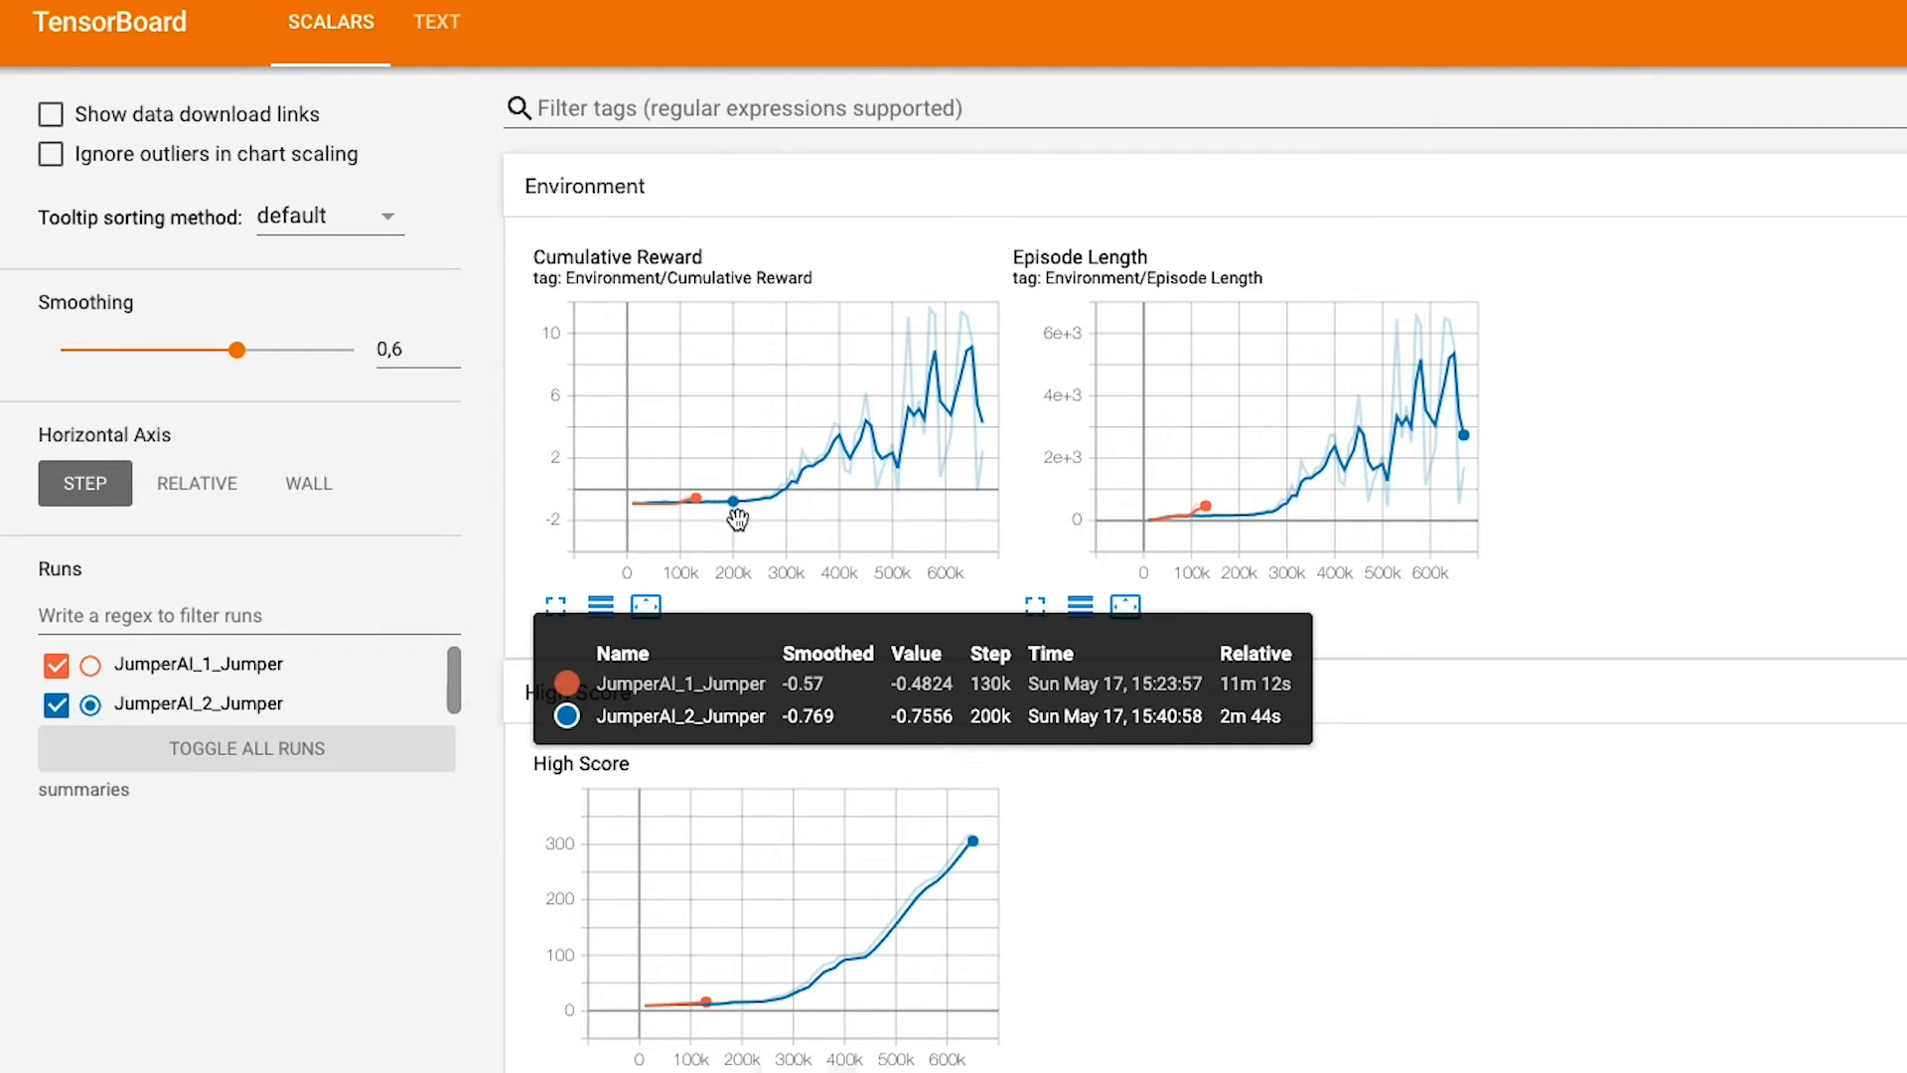
pyautogui.moveTo(839, 461)
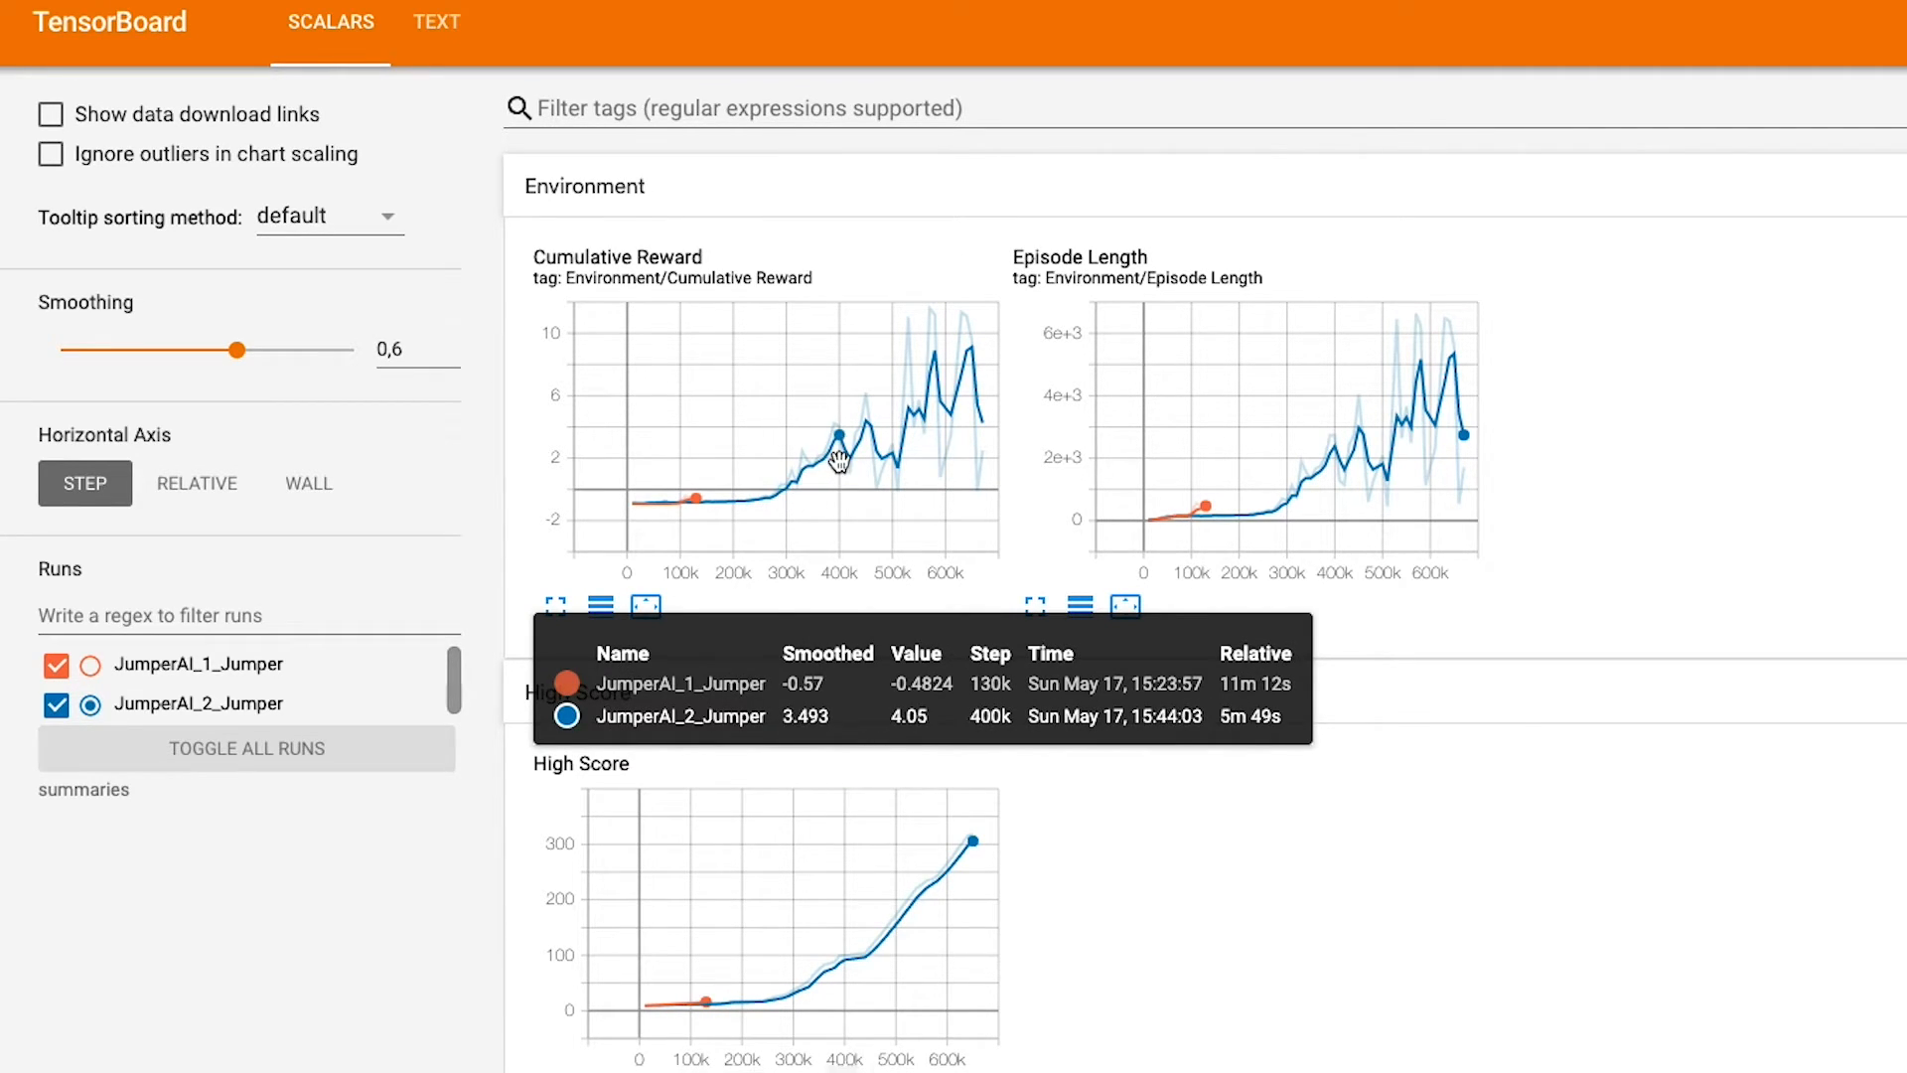
pyautogui.moveTo(913, 431)
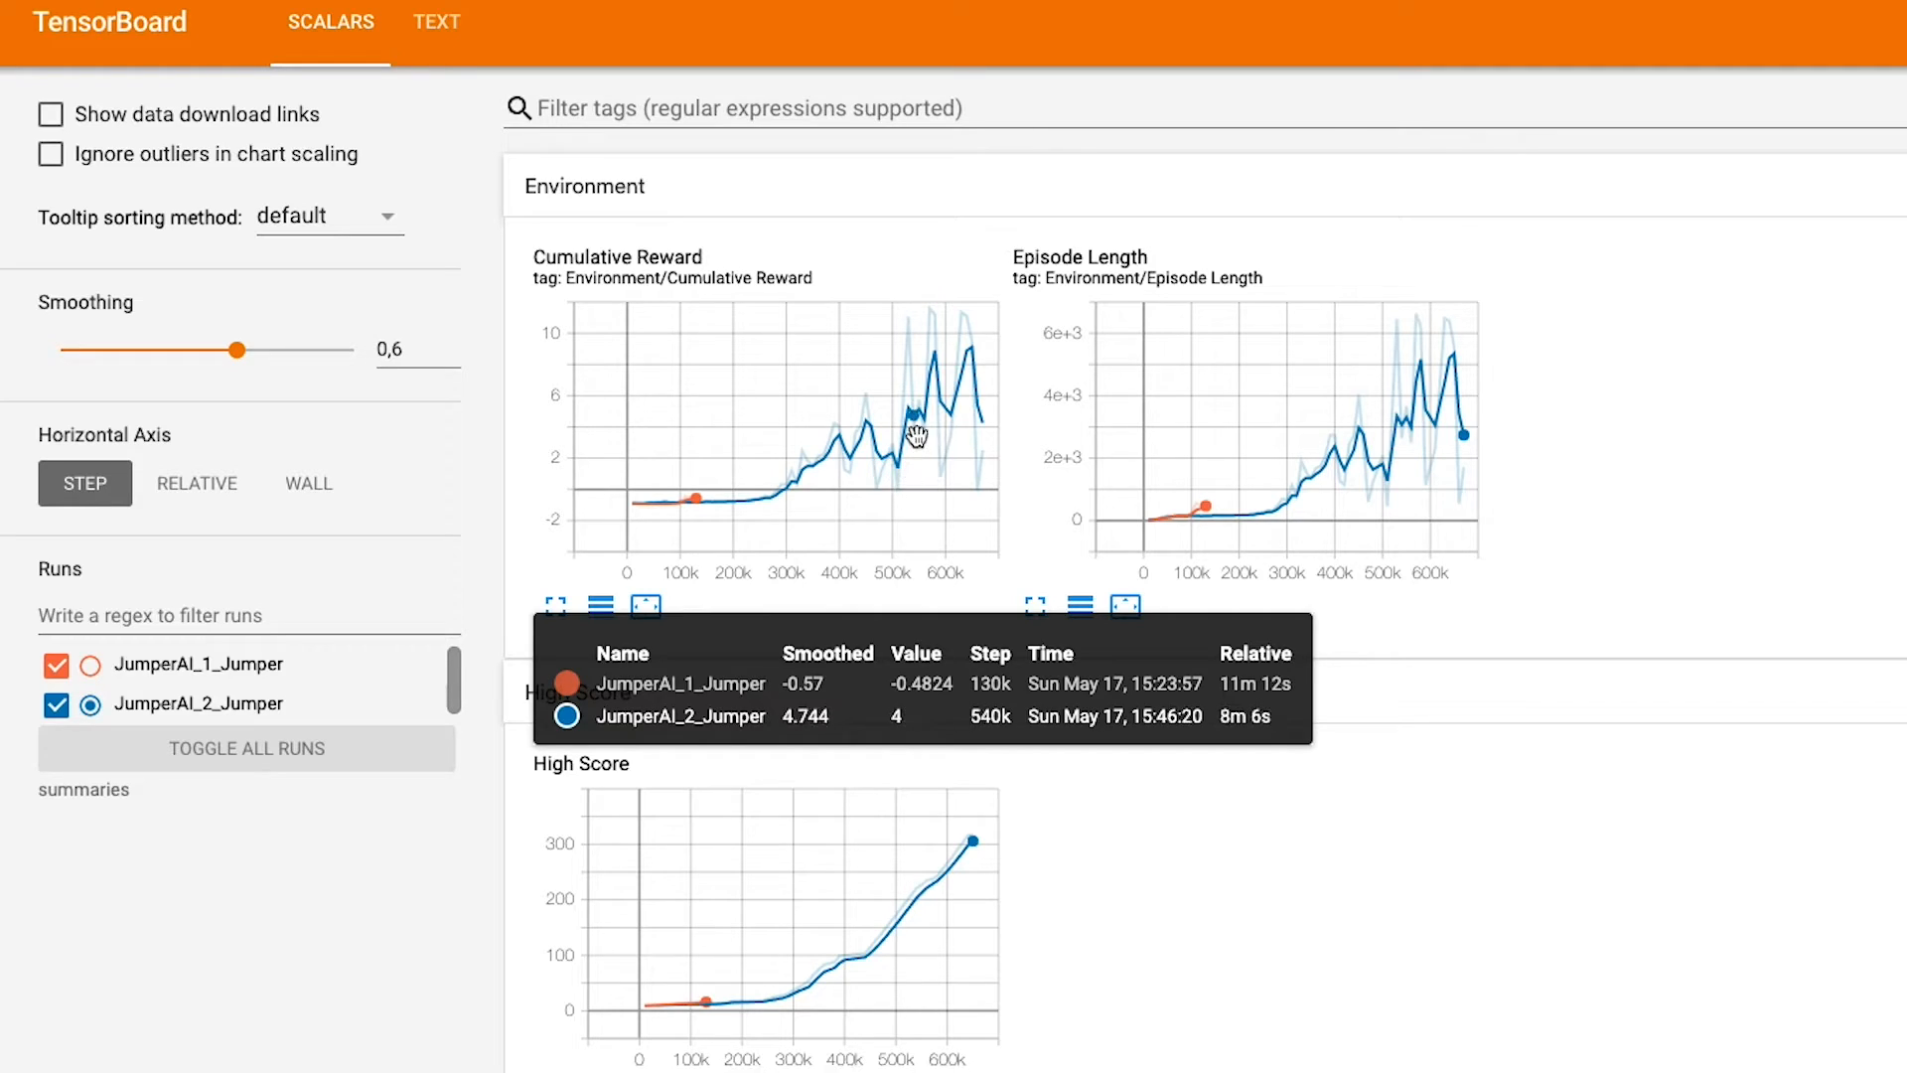
pyautogui.moveTo(974, 398)
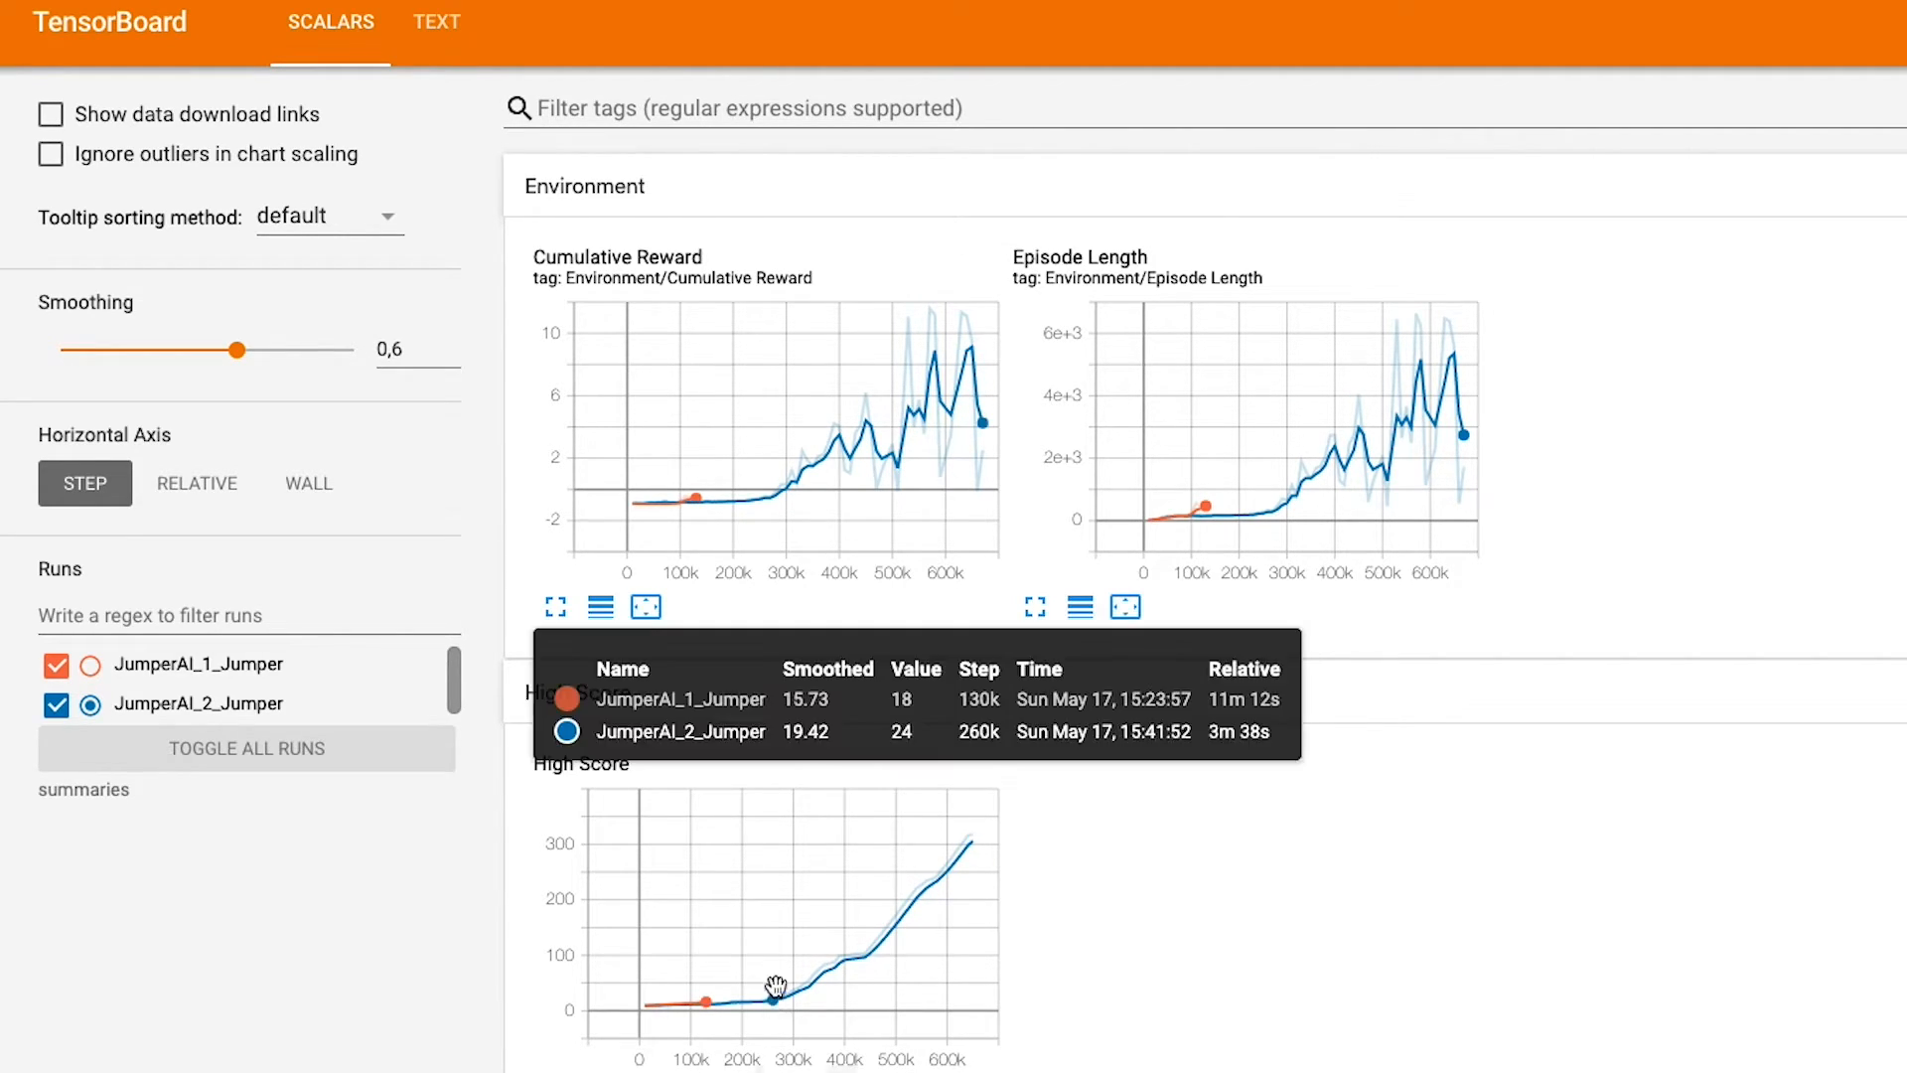
pyautogui.moveTo(1222, 849)
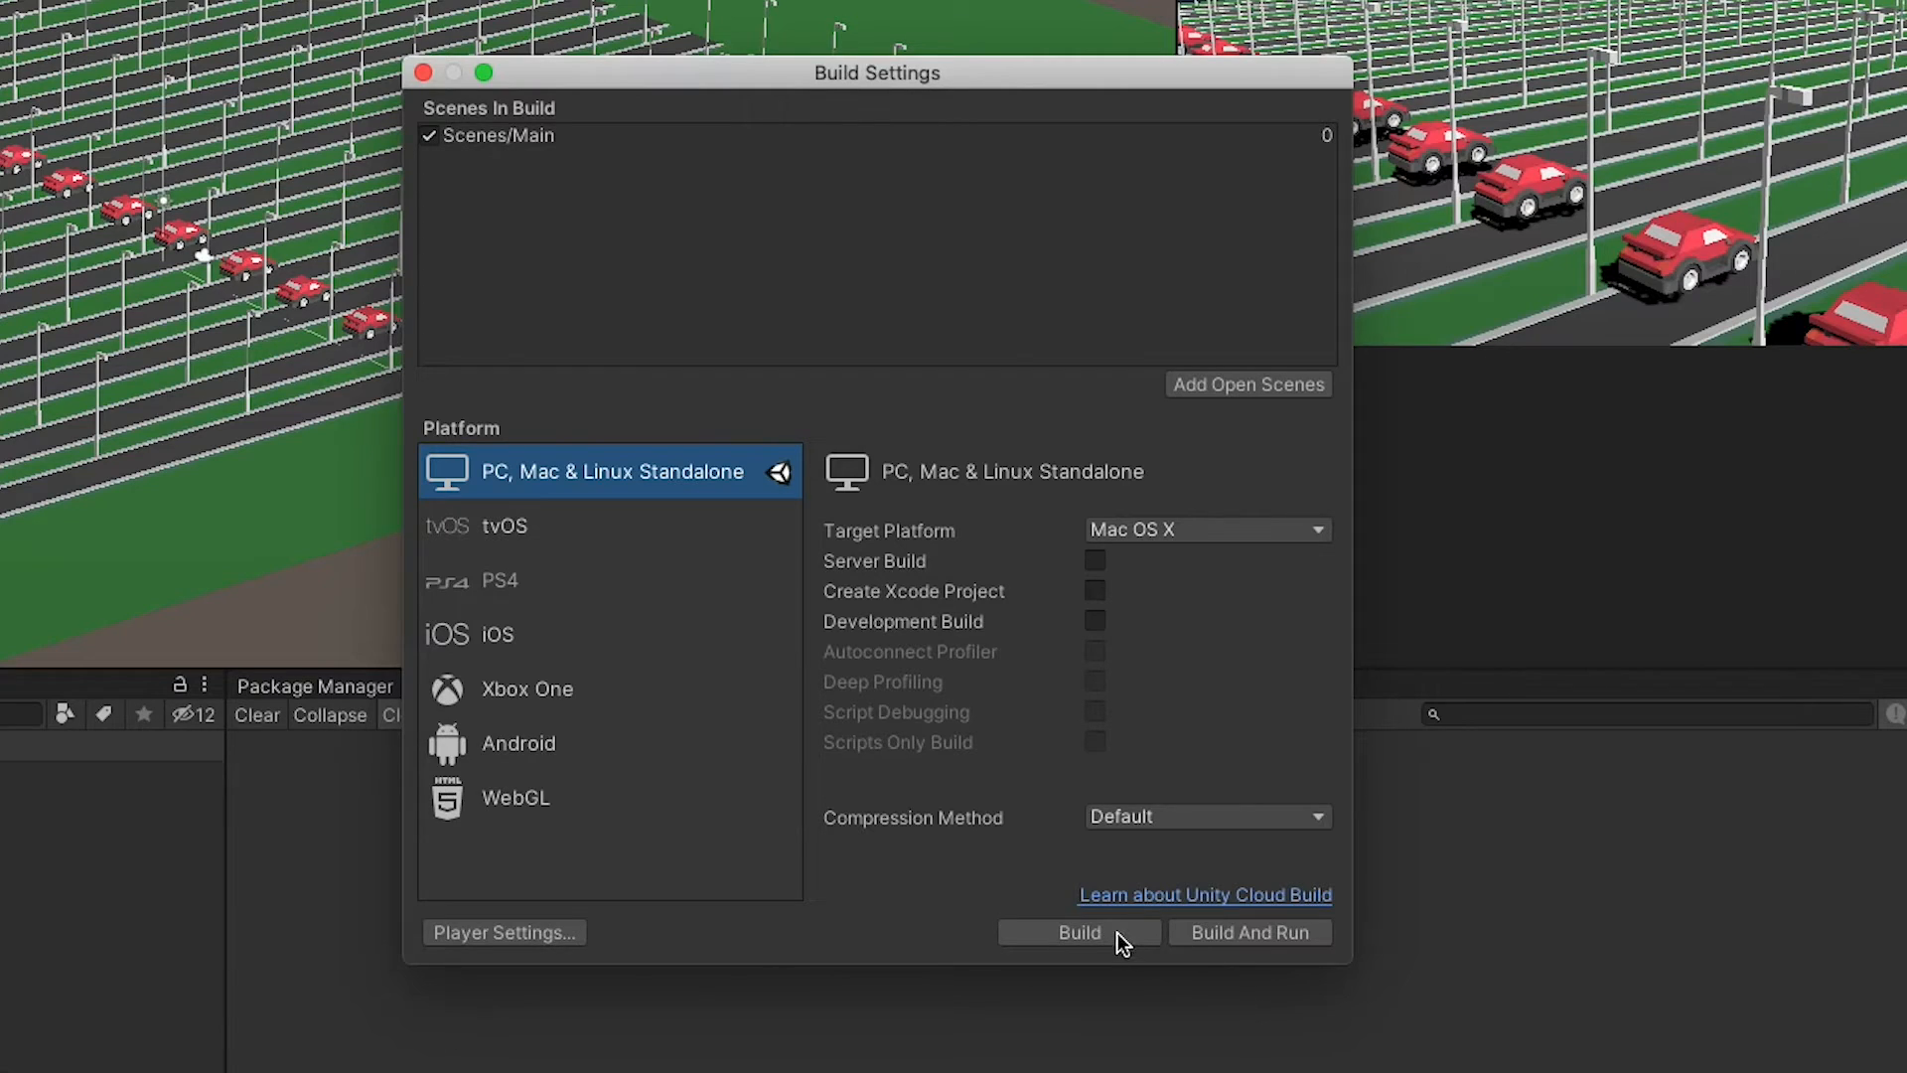
# - Build the Main scene as a Mac OS X standalone app
pyautogui.click(1080, 931)
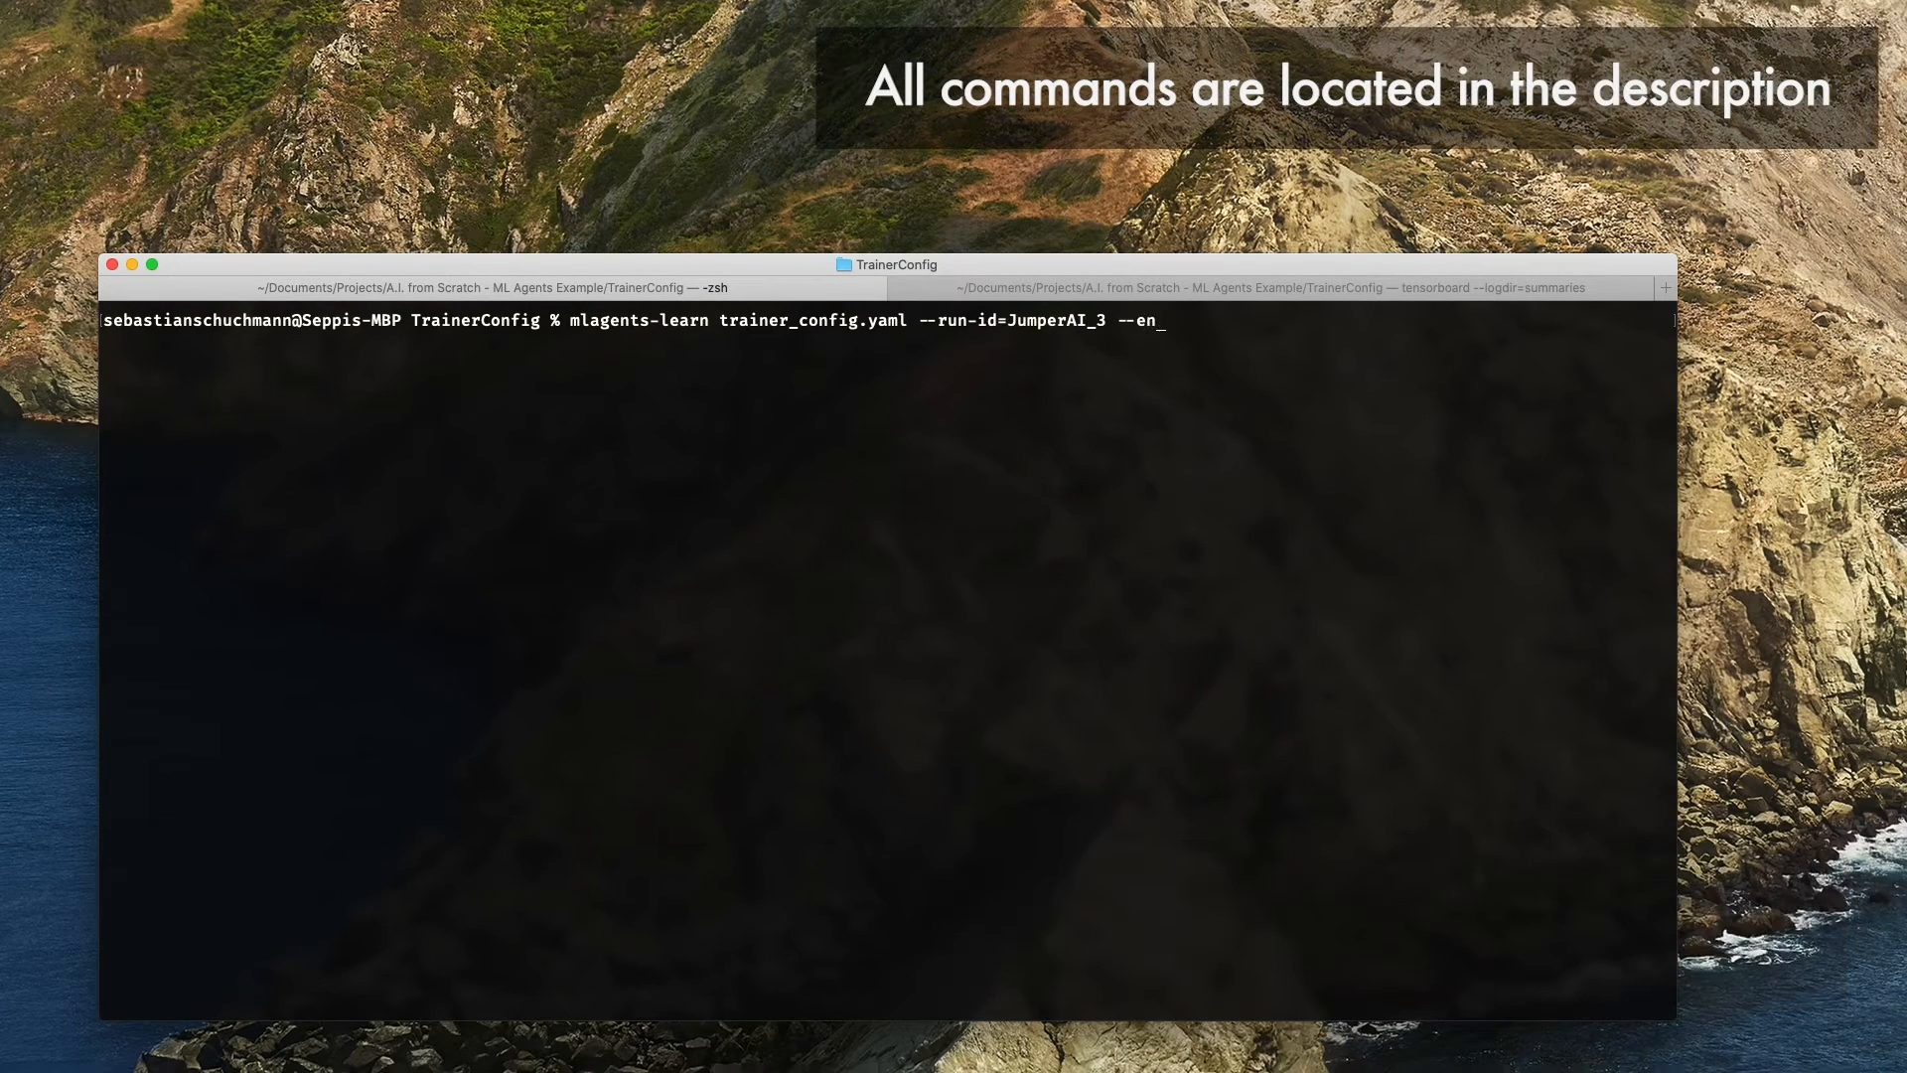
# - Launch JumperAI_3 on ../Build/build.app with time scale 10, quality level 0, width 512
pyautogui.write('v=../Build/build.')
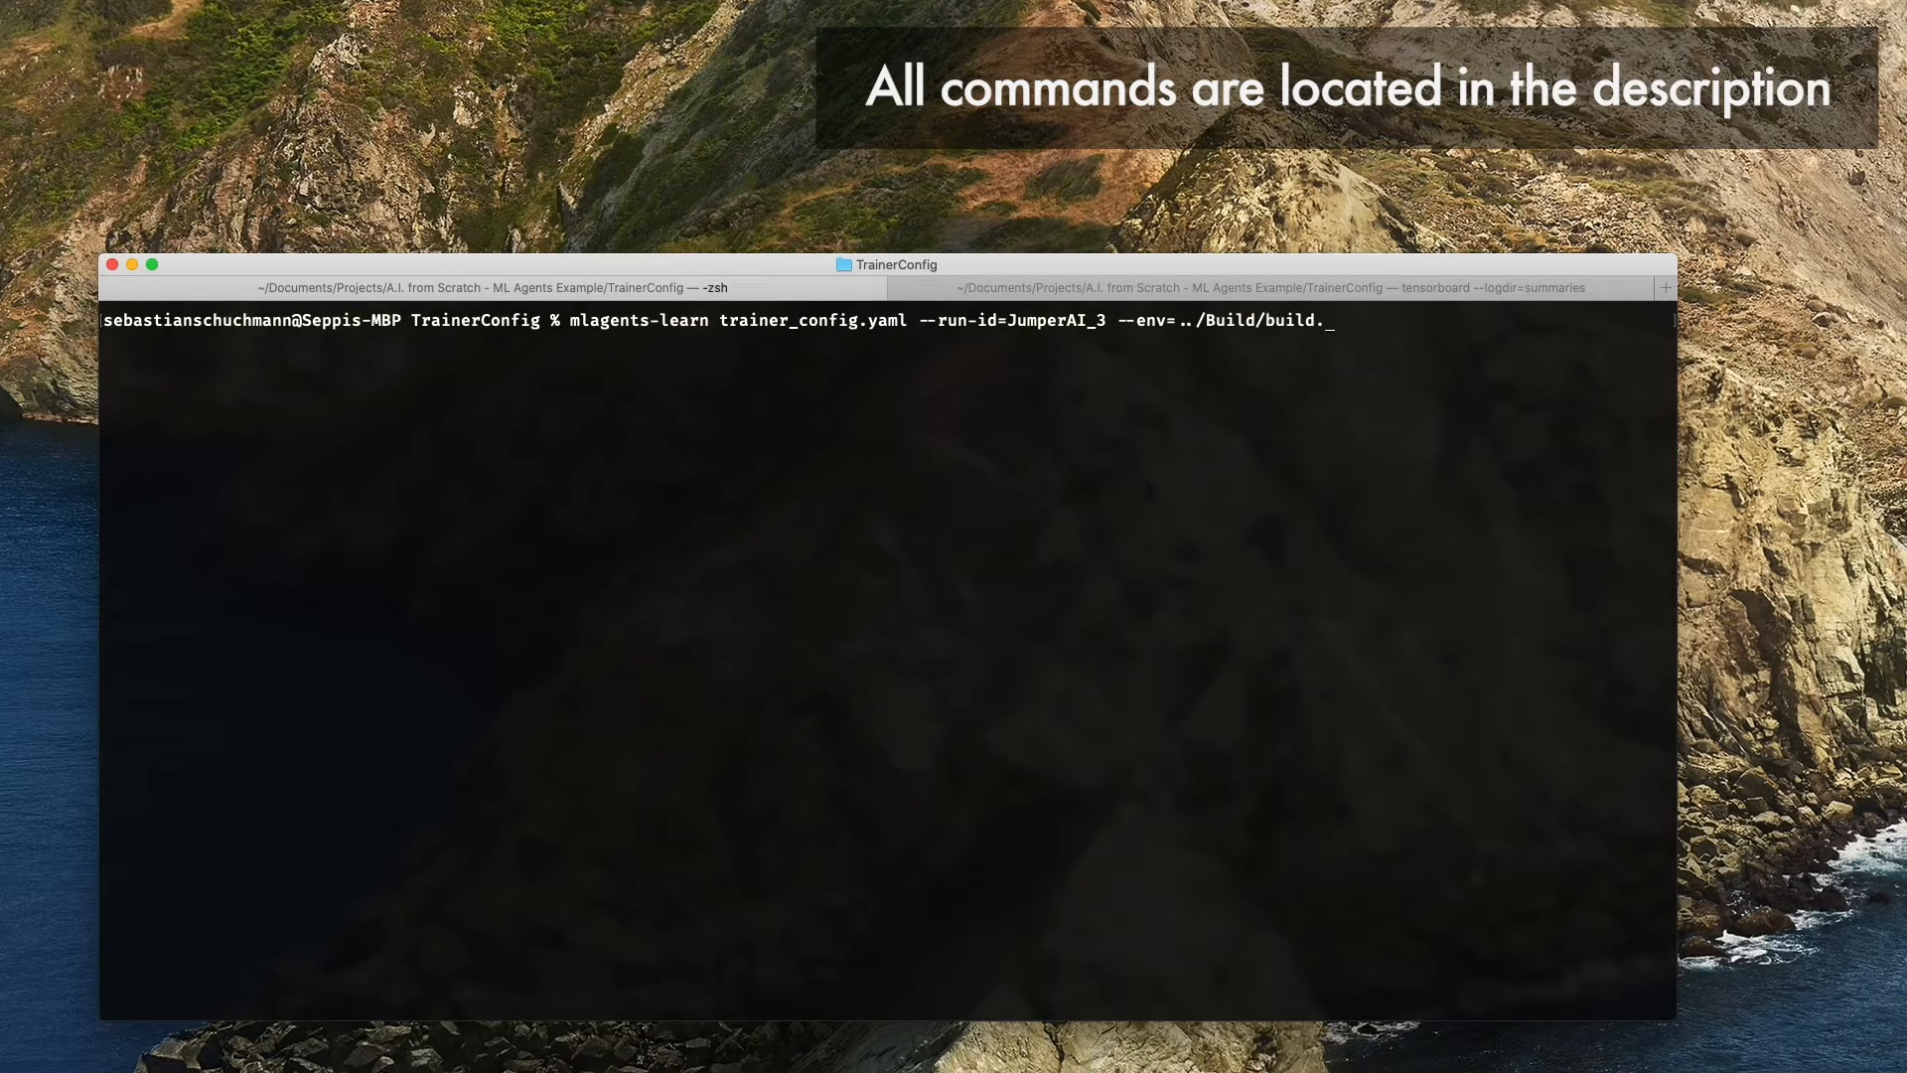
pyautogui.write('app --time-scale=10 --quality-level=0')
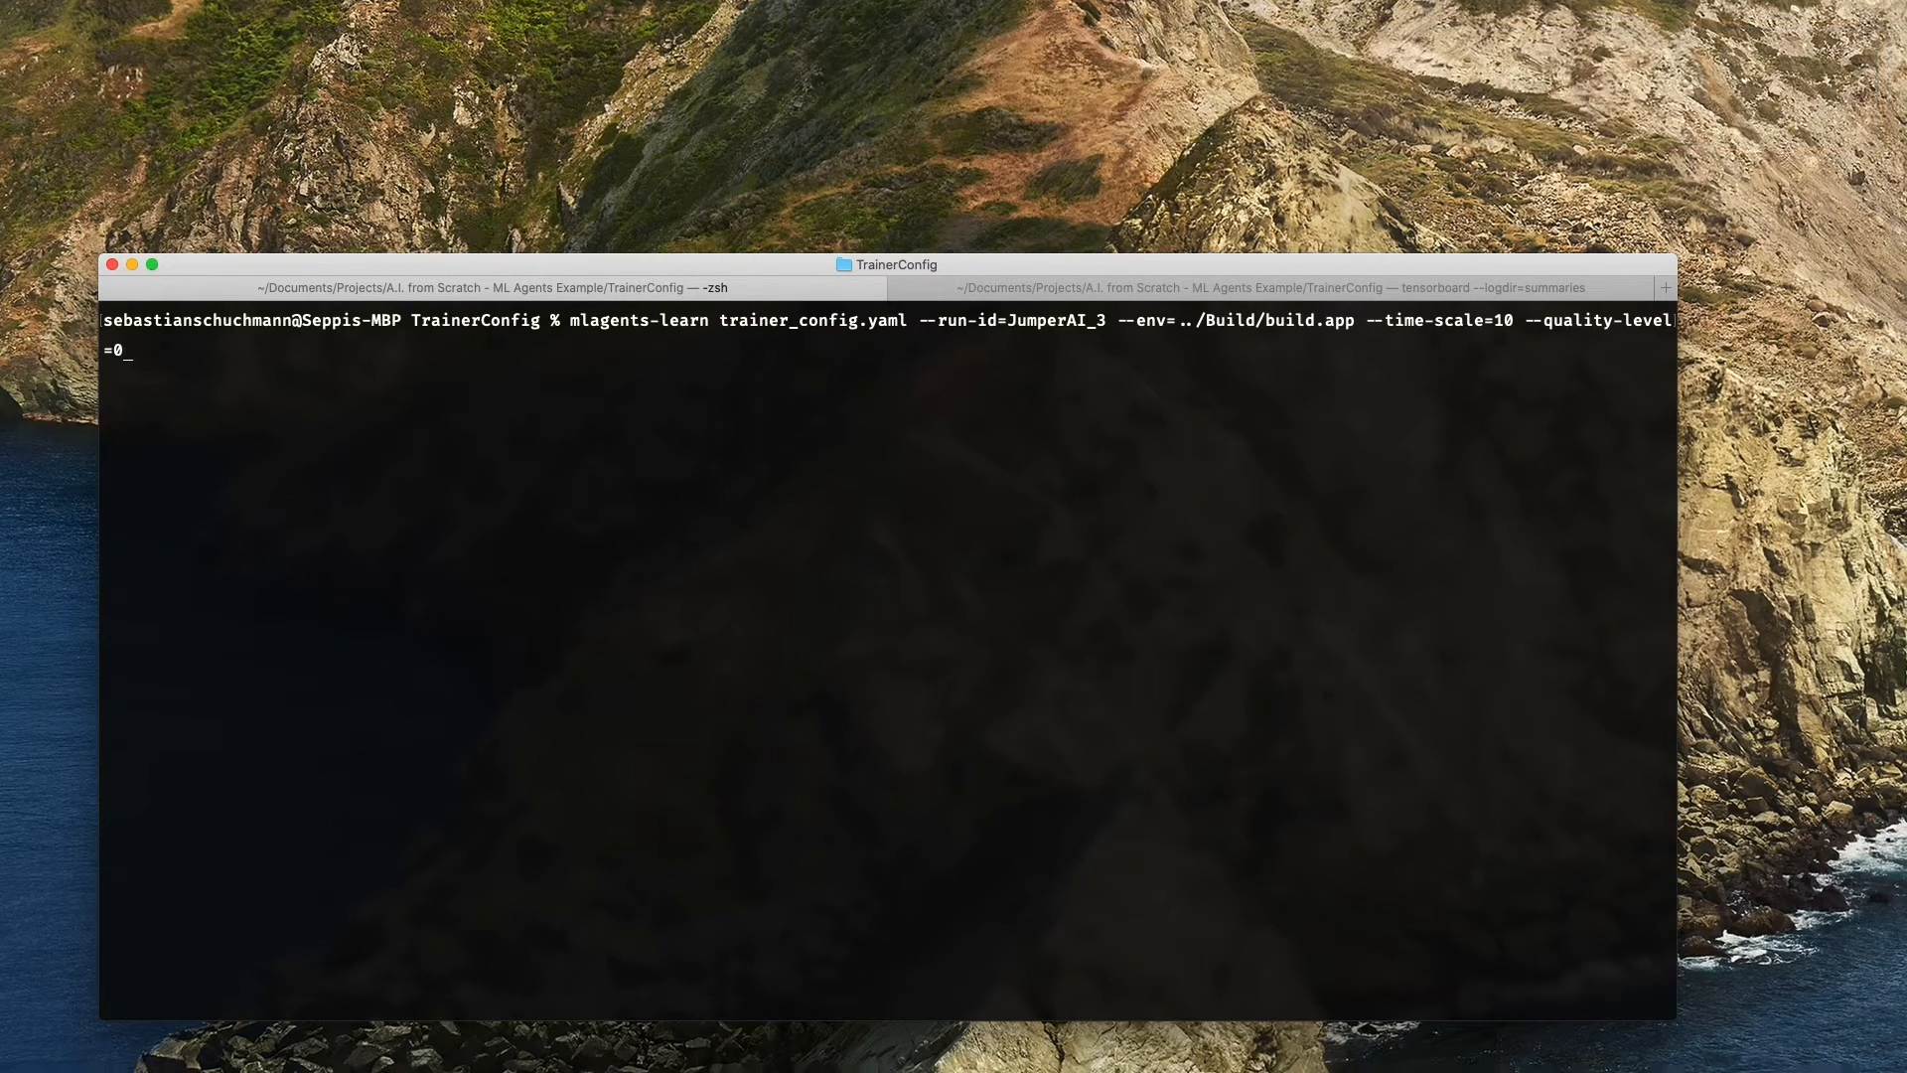
pyautogui.write('--width=512 --heigth')
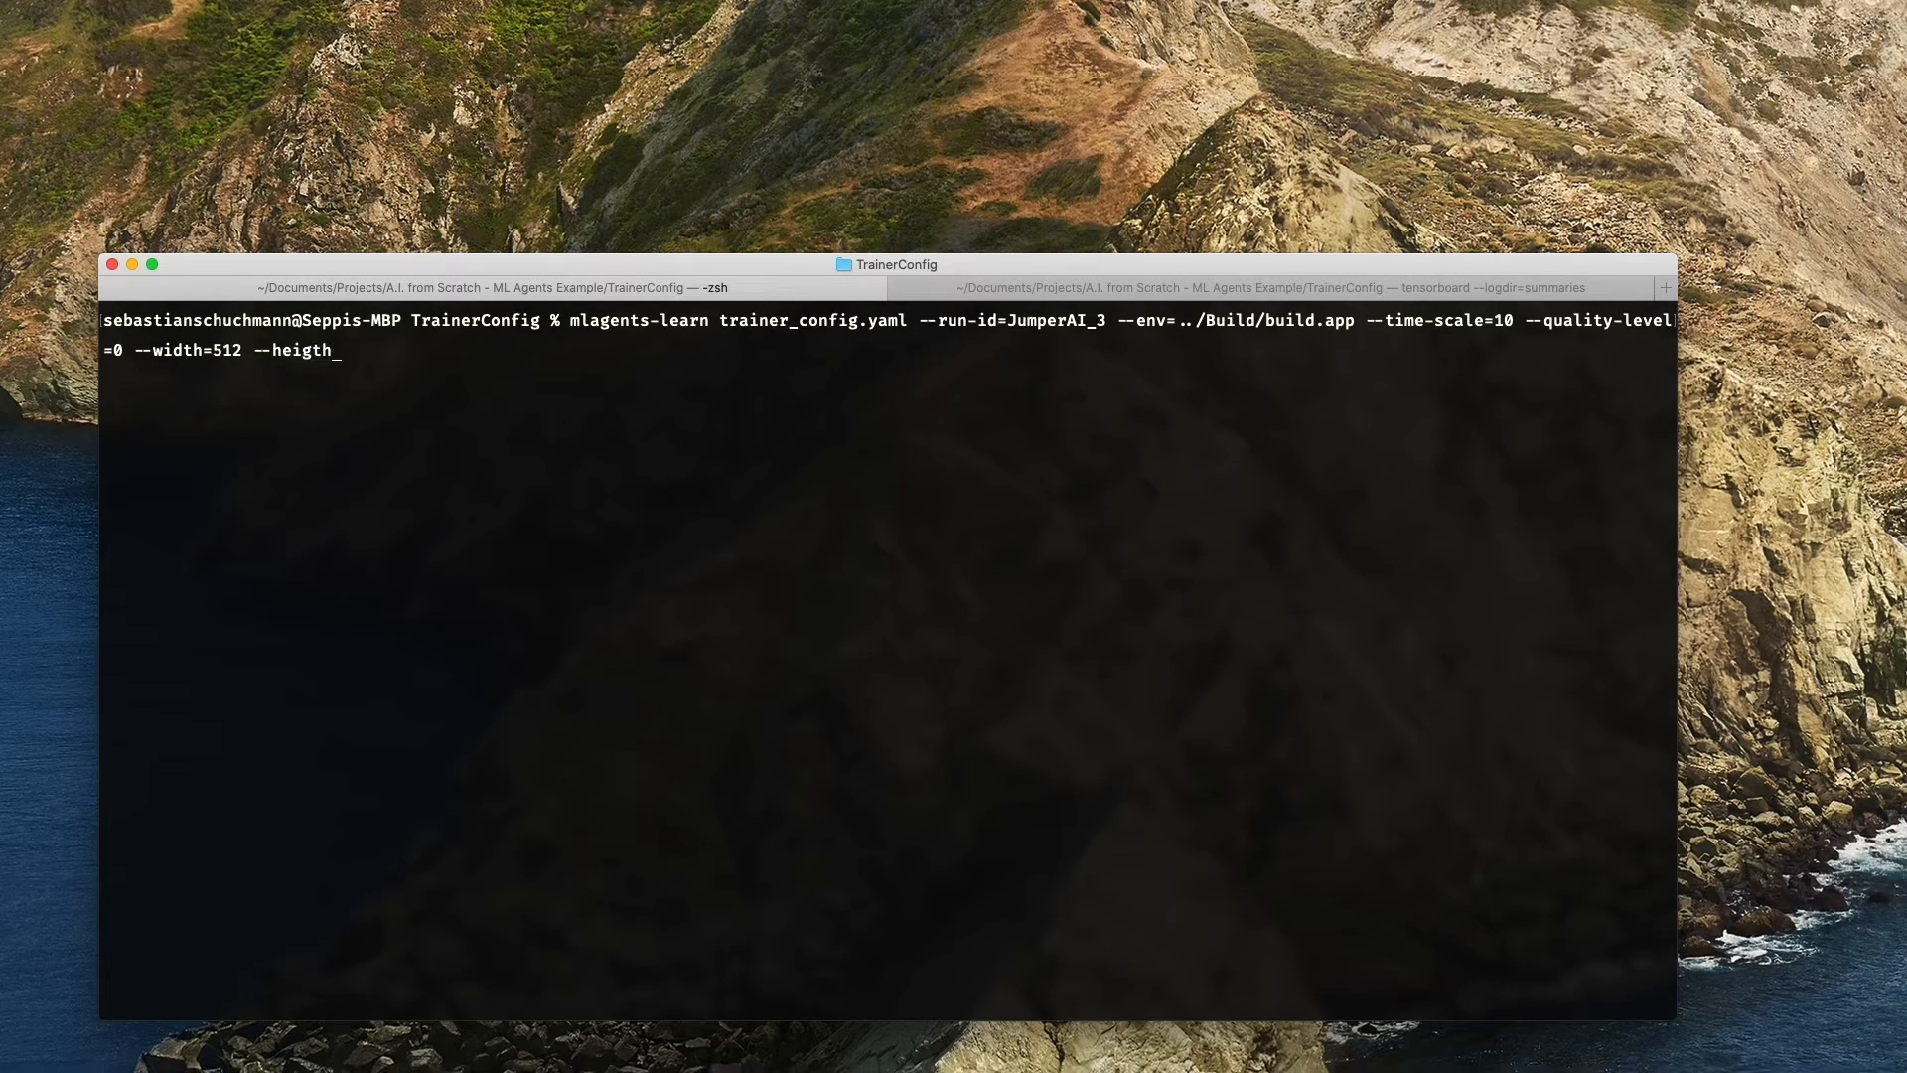
pyautogui.press('Enter')
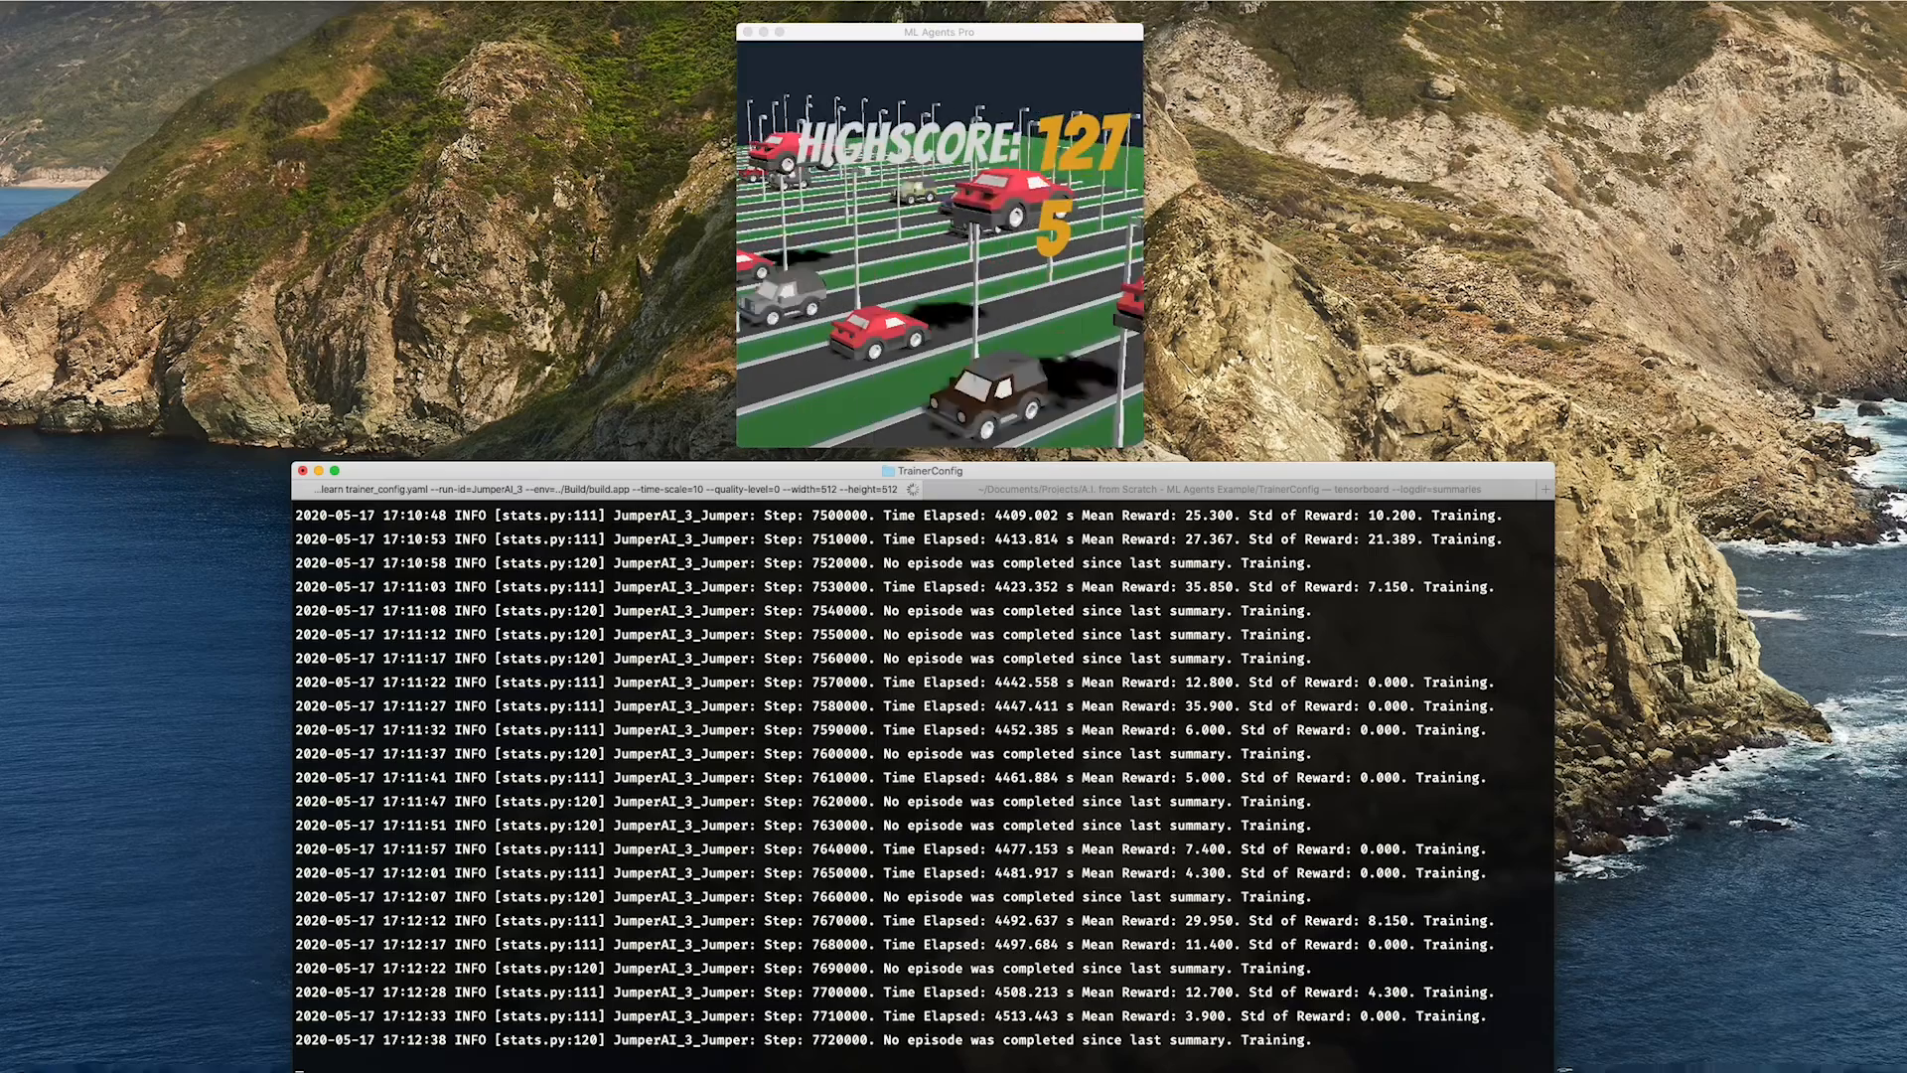
# - Stop the mlagents-learn training run with Ctrl+C
pyautogui.press('ctrl+c')
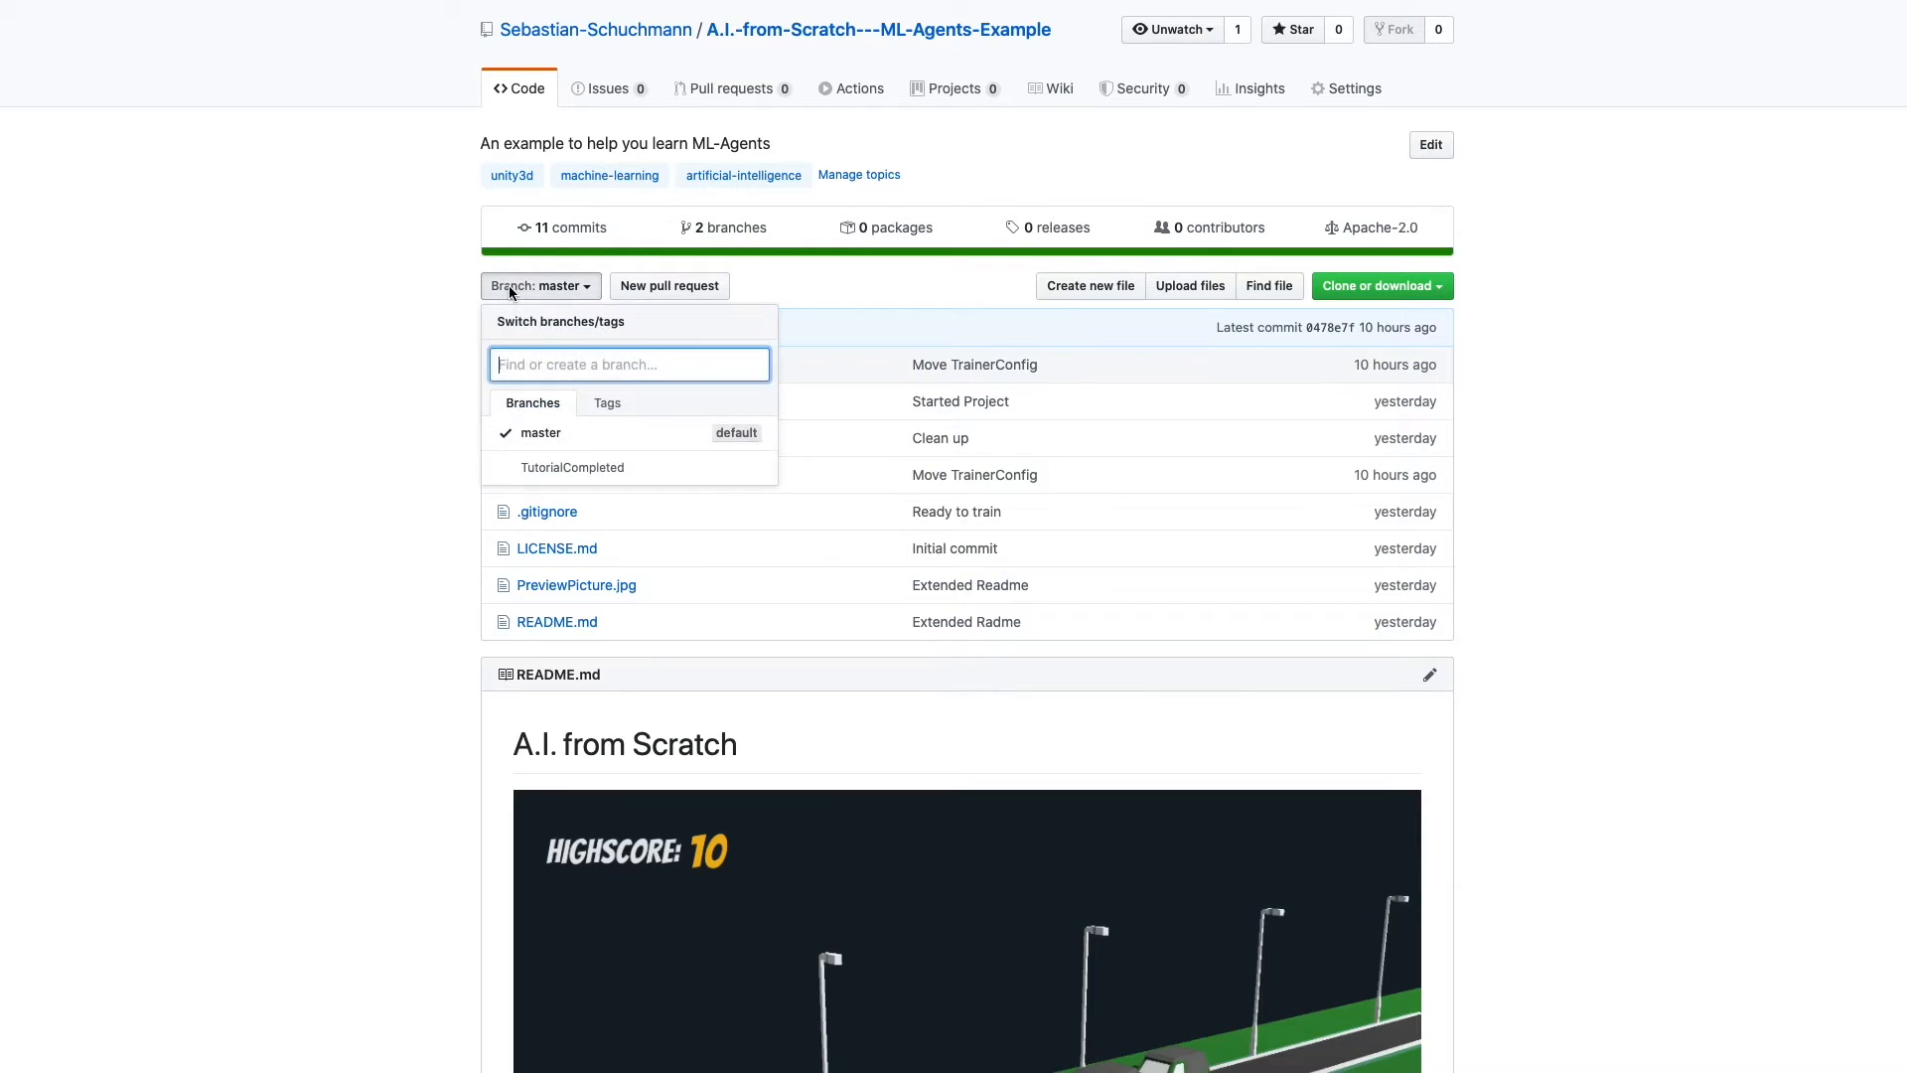
# - Switch the GitHub repo to the TutorialCompleted branch and show its HTTPS clone URL
pyautogui.click(571, 466)
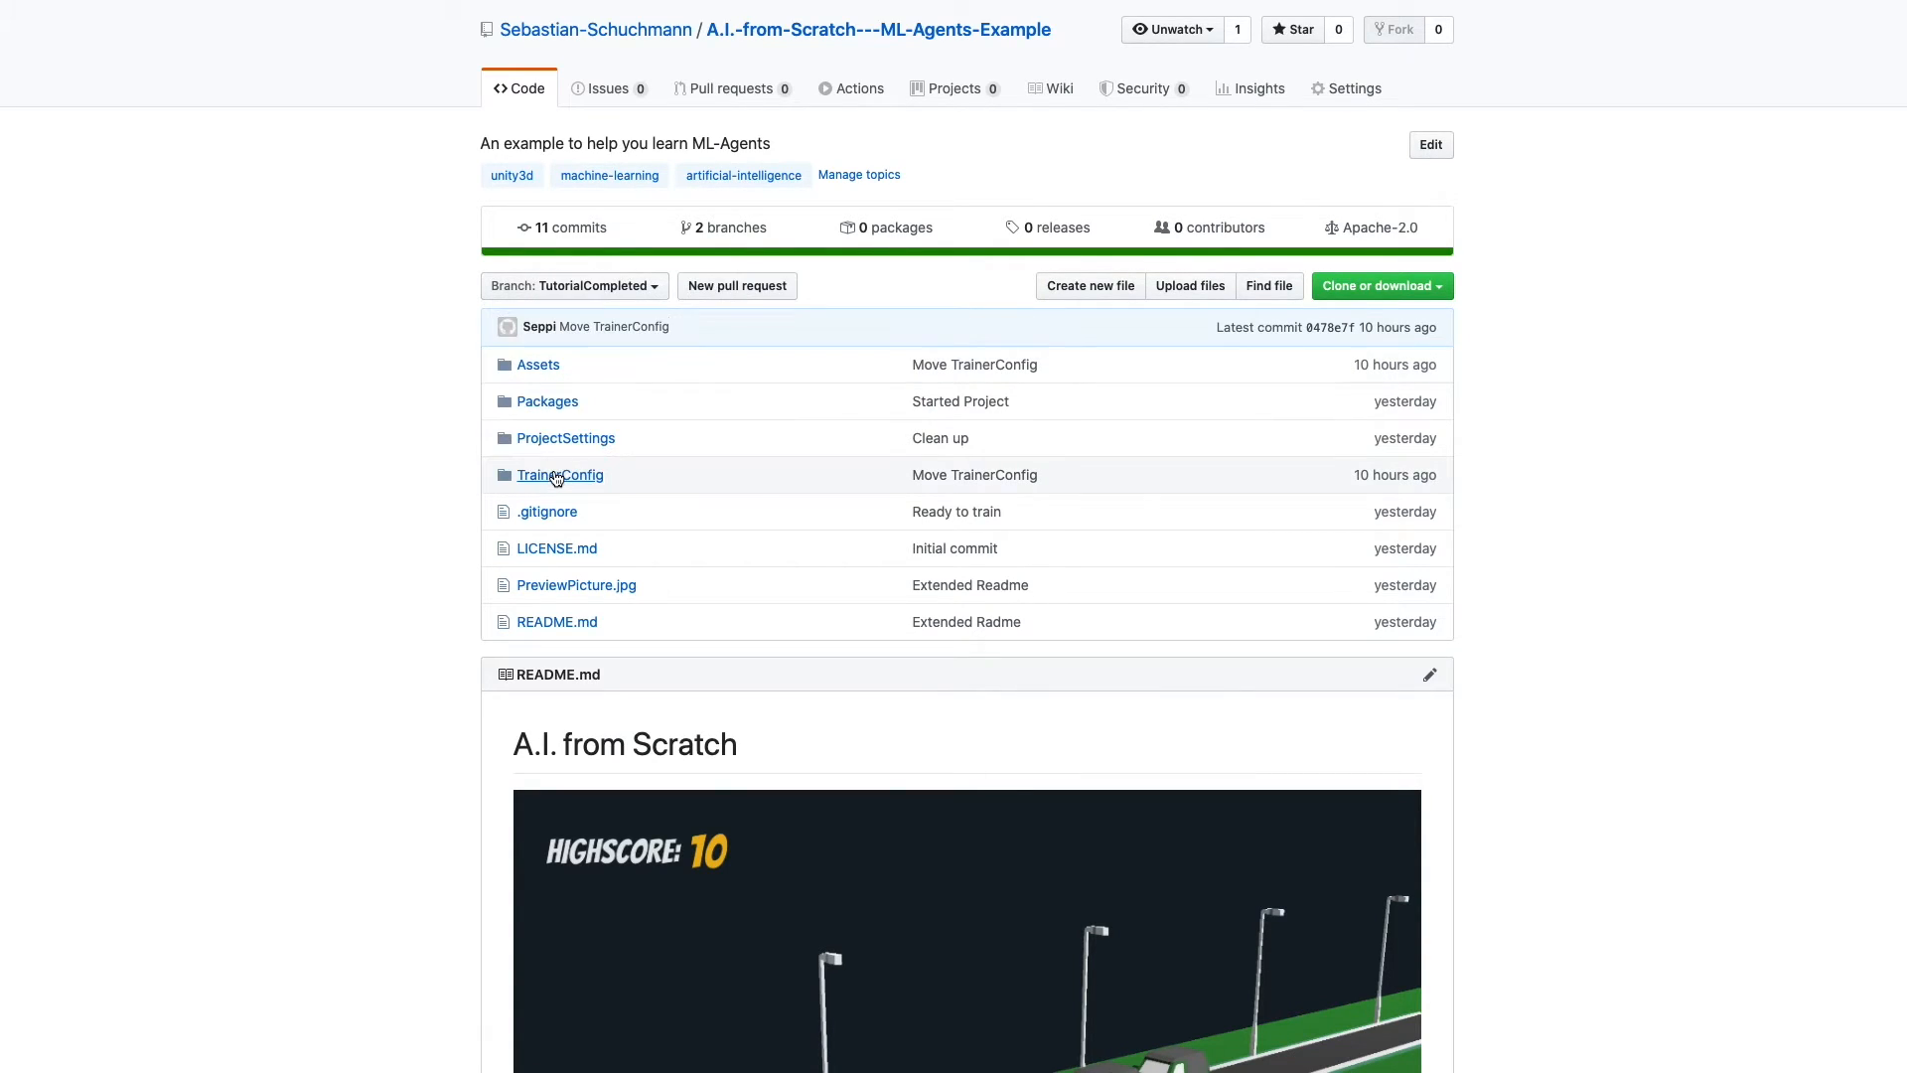
pyautogui.click(1382, 286)
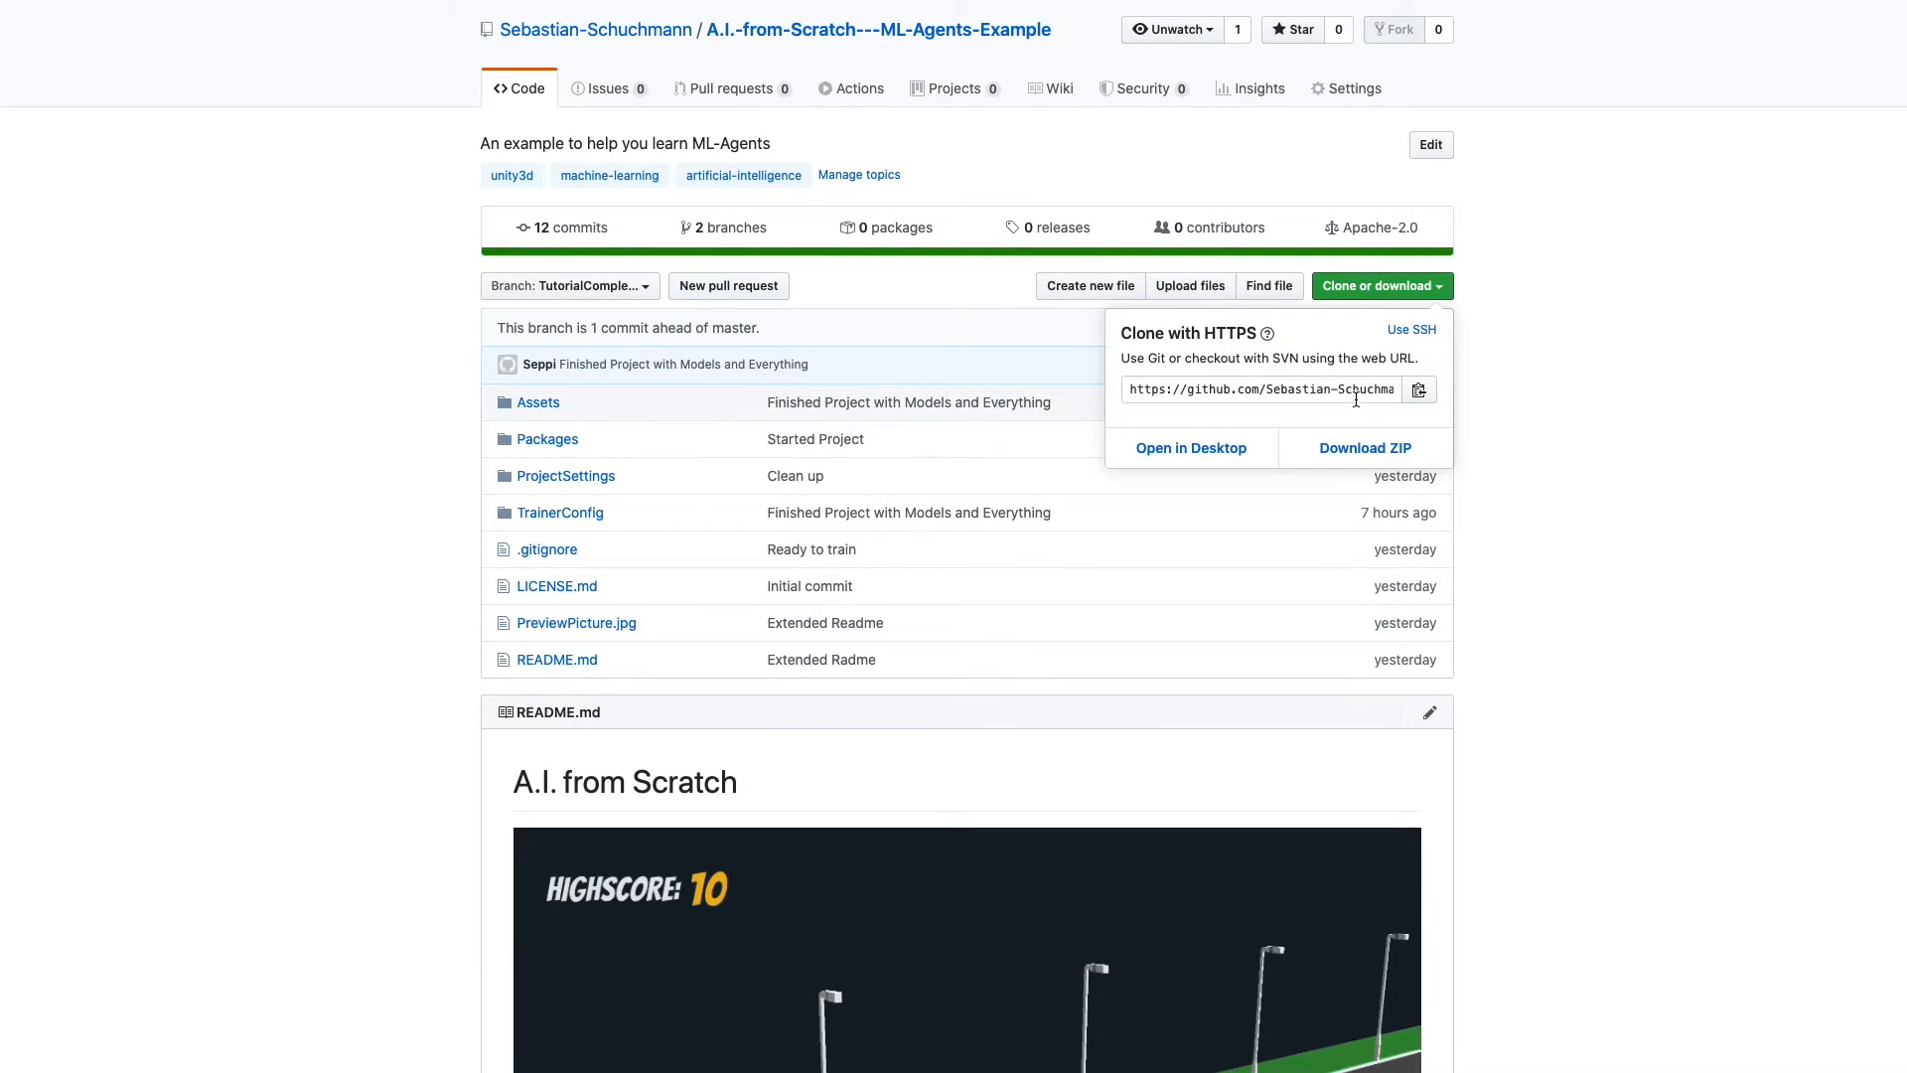